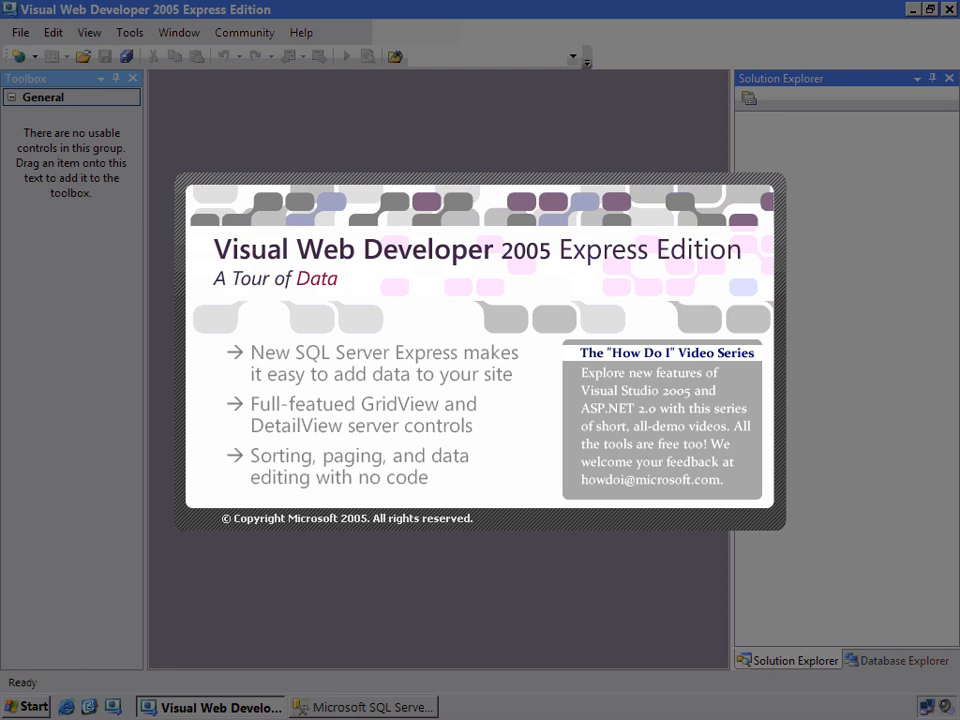
# Step: Close the Tour of Data splash screen
pyautogui.click(19, 32)
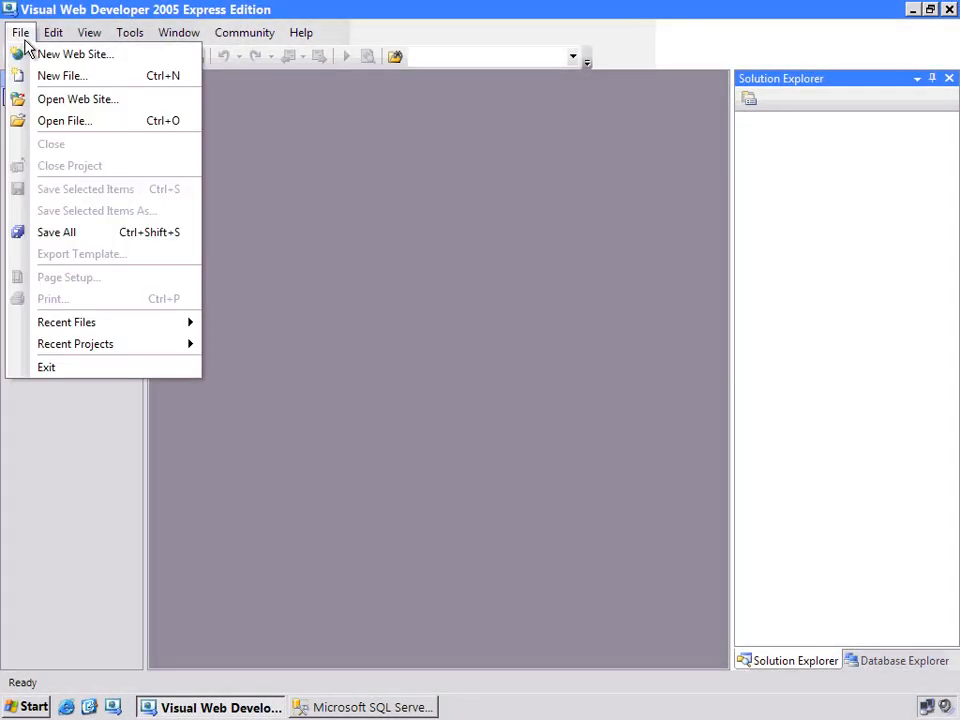
# Step: Create an ASP.NET Web Site located at c:\websites\datademo
pyautogui.click(74, 54)
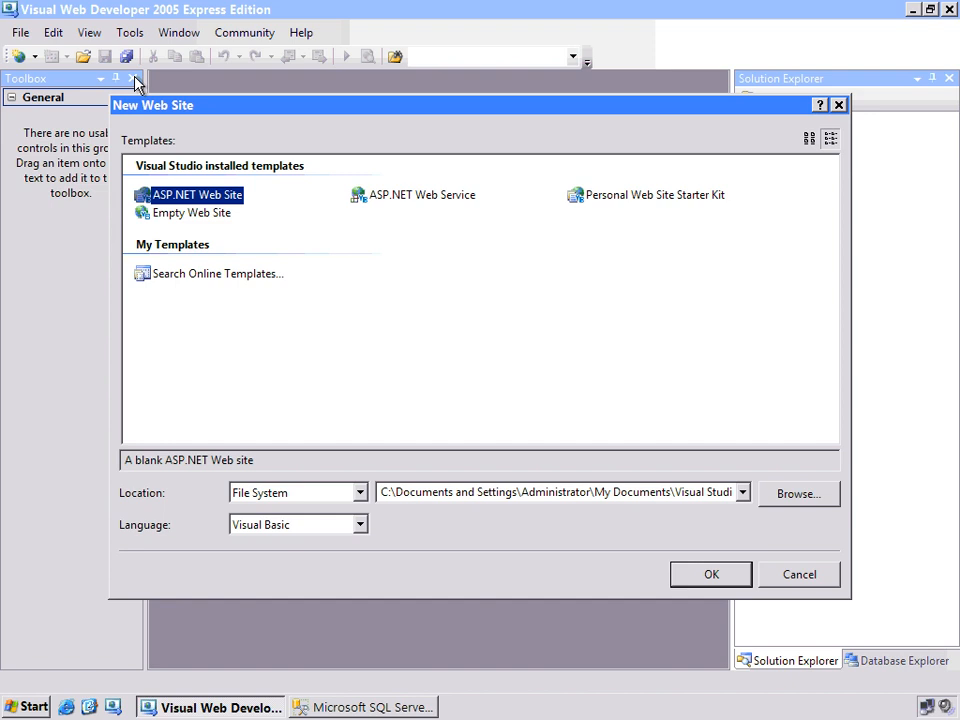
pyautogui.write('c:\\websites\\data')
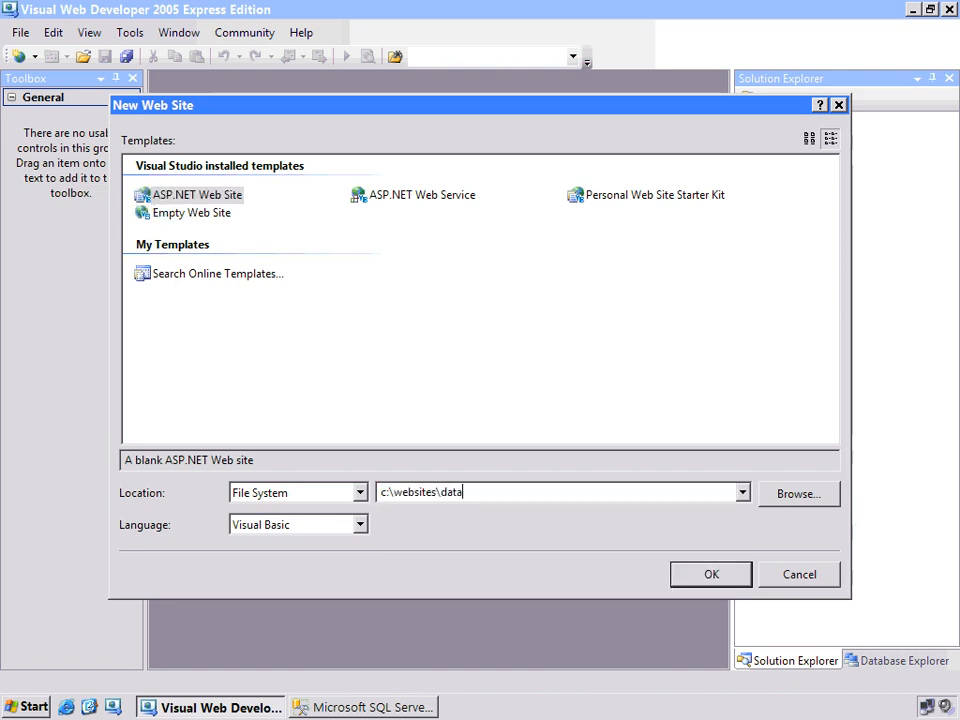
pyautogui.write('demo')
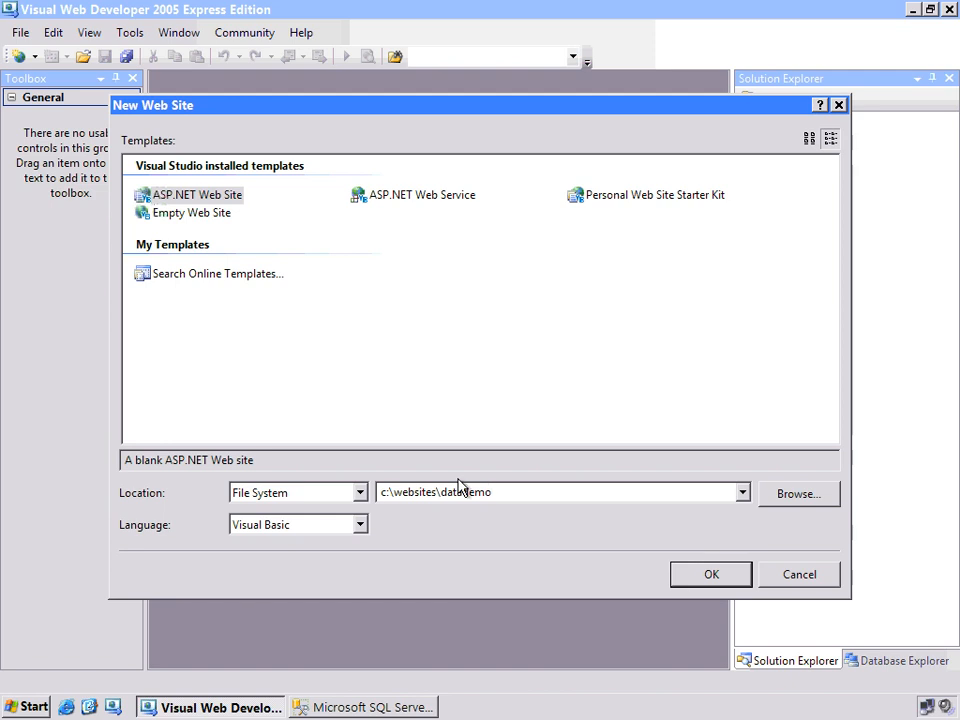
pyautogui.click(711, 574)
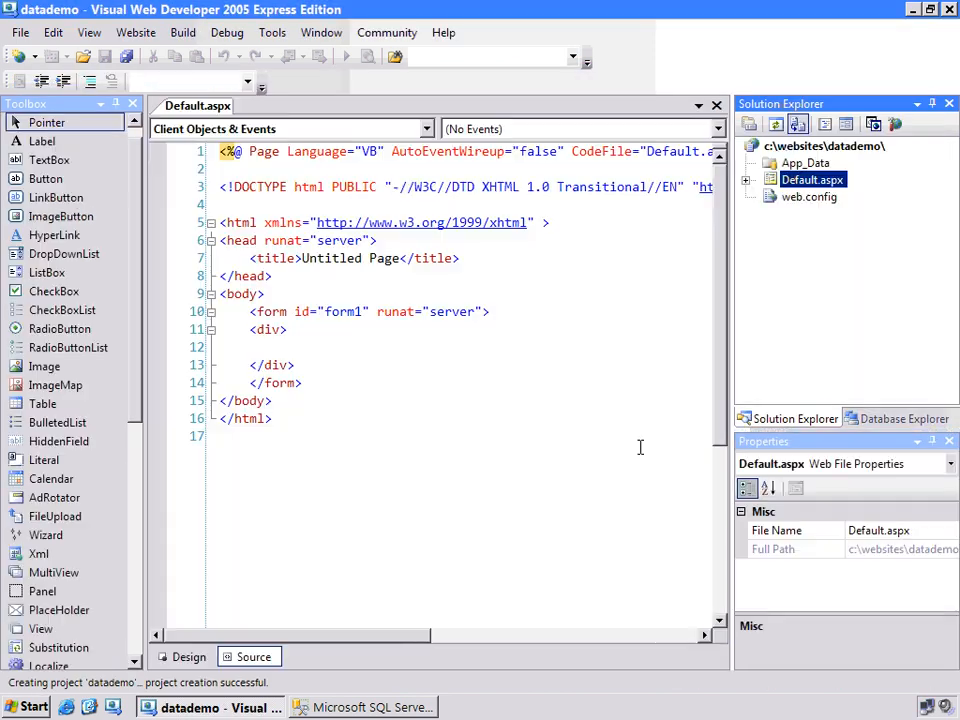
pyautogui.moveTo(197, 105)
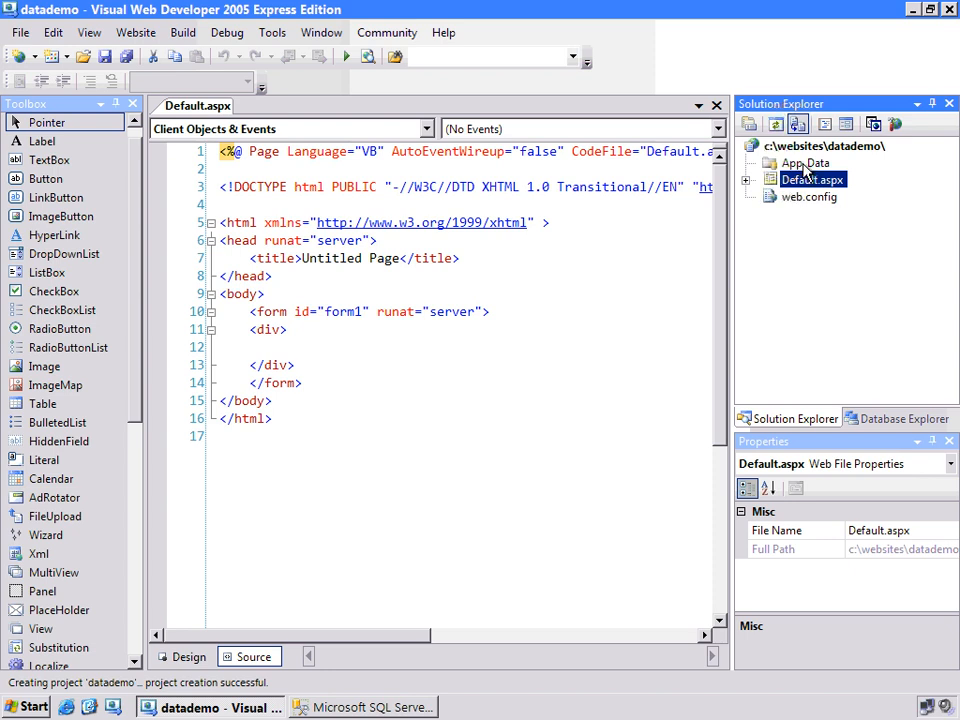
# Step: Add a new SQL Database item named Authors.mdf to App_Data
pyautogui.rightClick(806, 163)
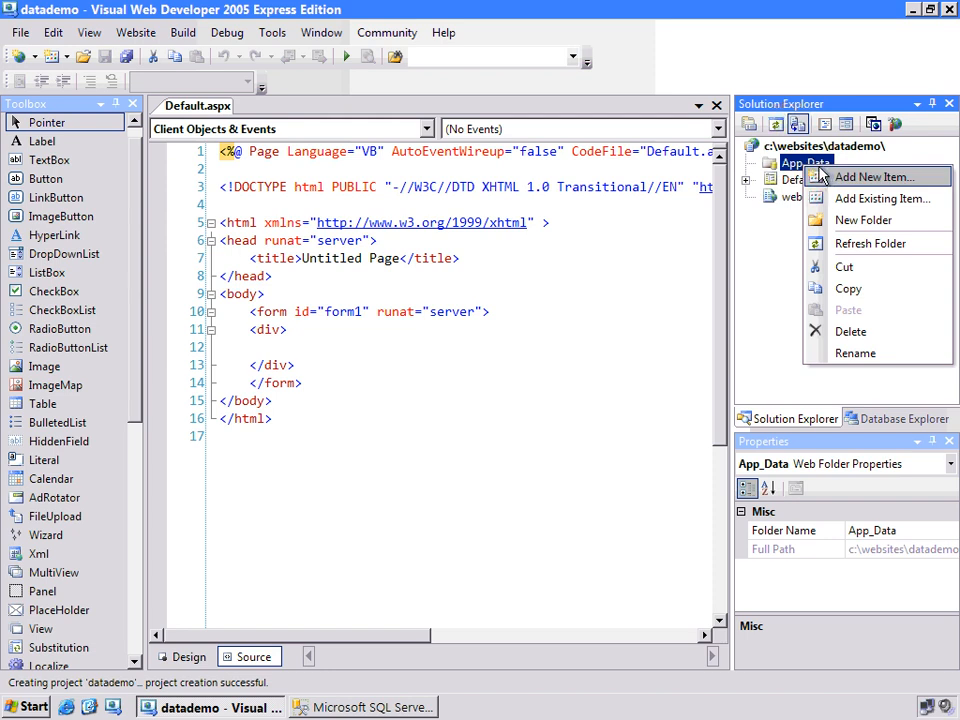
pyautogui.click(874, 177)
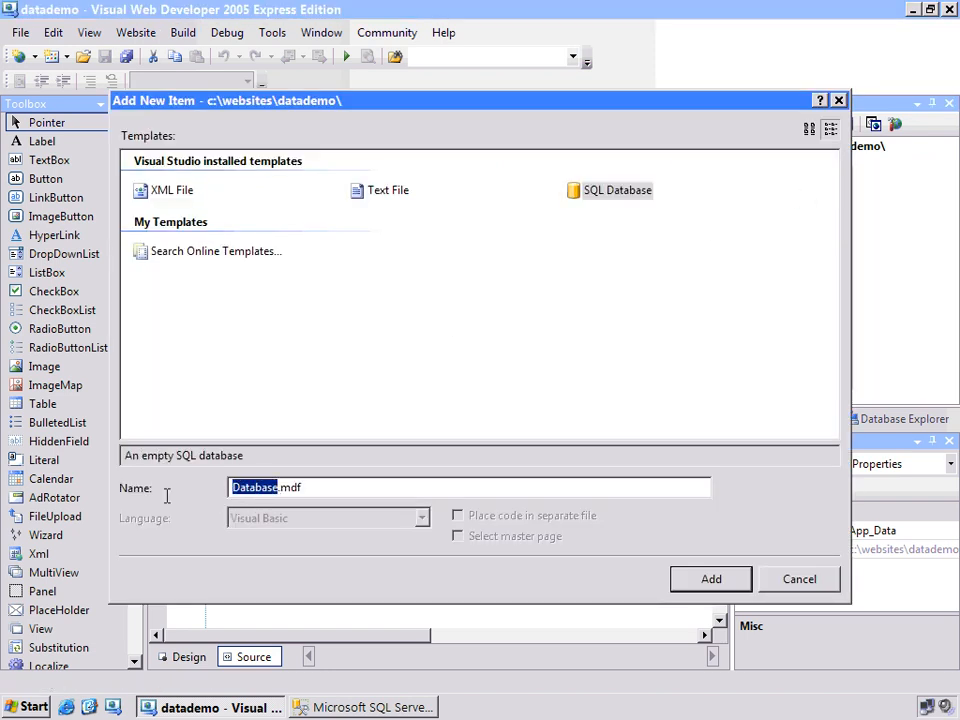
pyautogui.write('Aut')
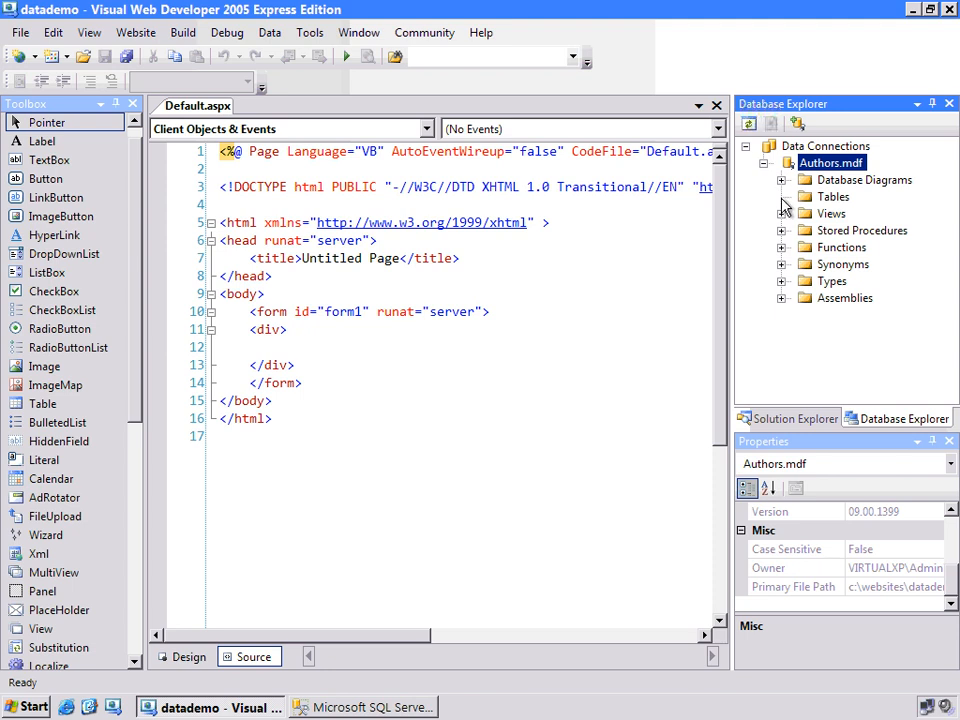
# Step: Add a table with an AuthorID int column: no nulls, primary key, identity
pyautogui.rightClick(833, 196)
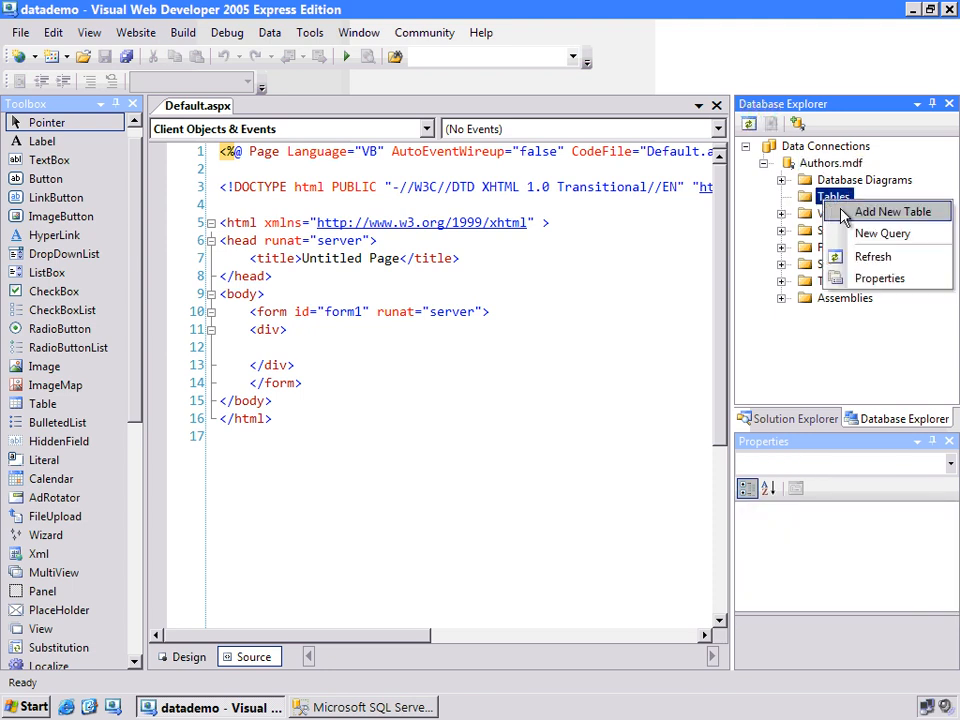
pyautogui.click(891, 211)
pyautogui.write('AuthorID')
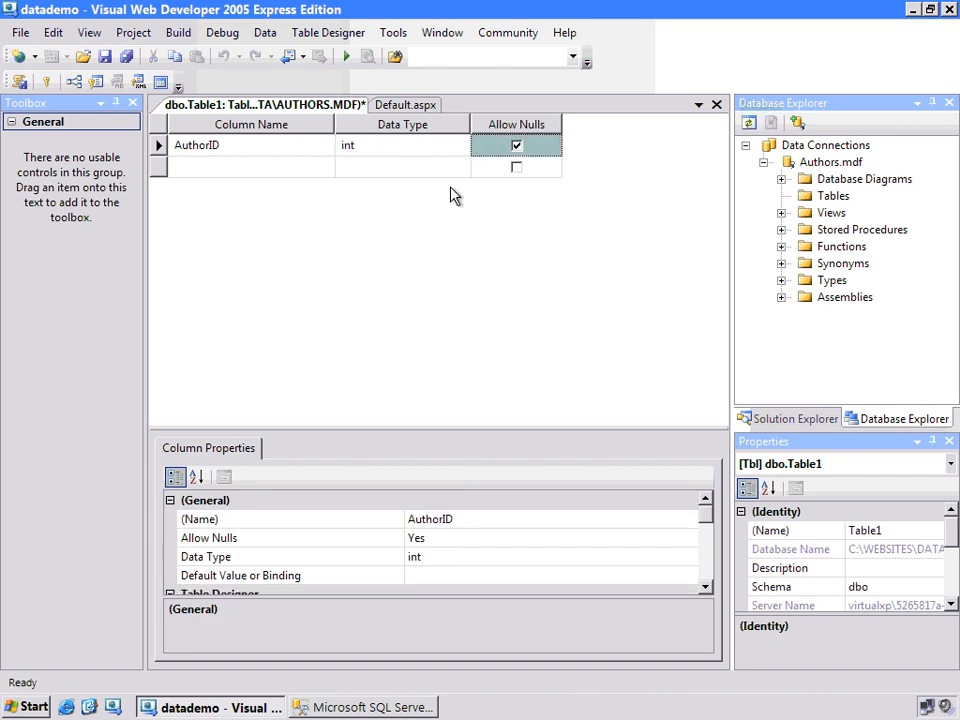
pyautogui.click(516, 145)
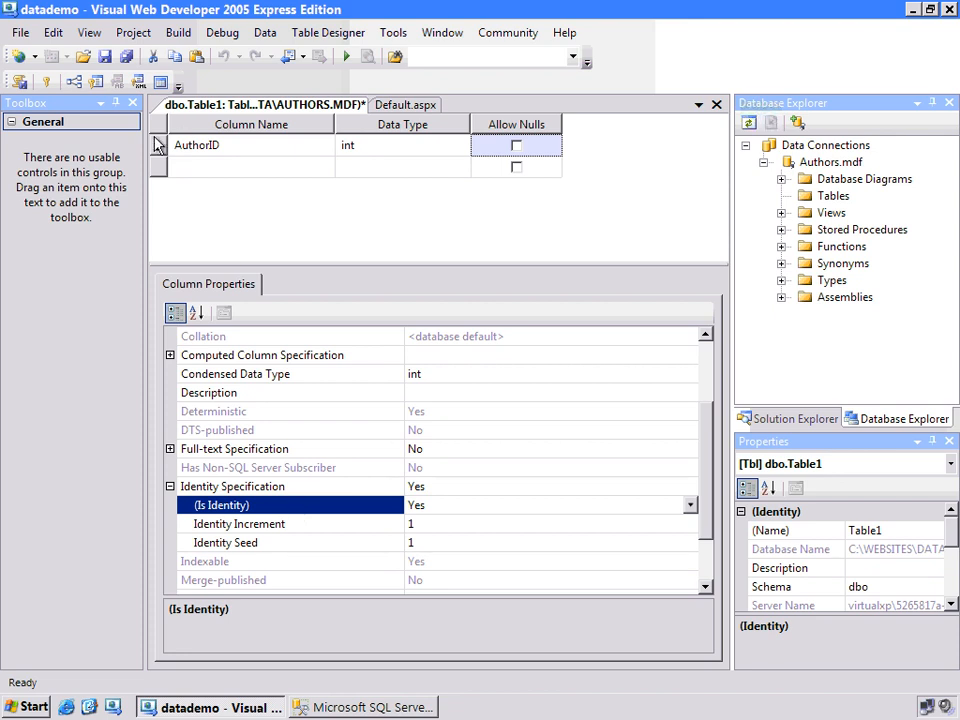
pyautogui.click(157, 145)
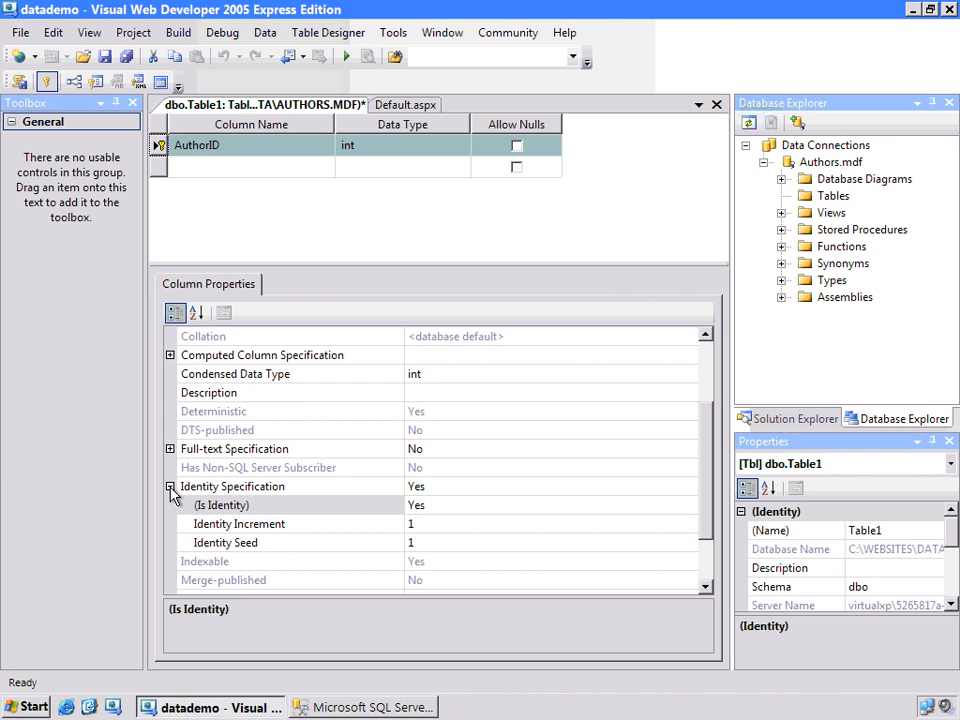
pyautogui.click(171, 486)
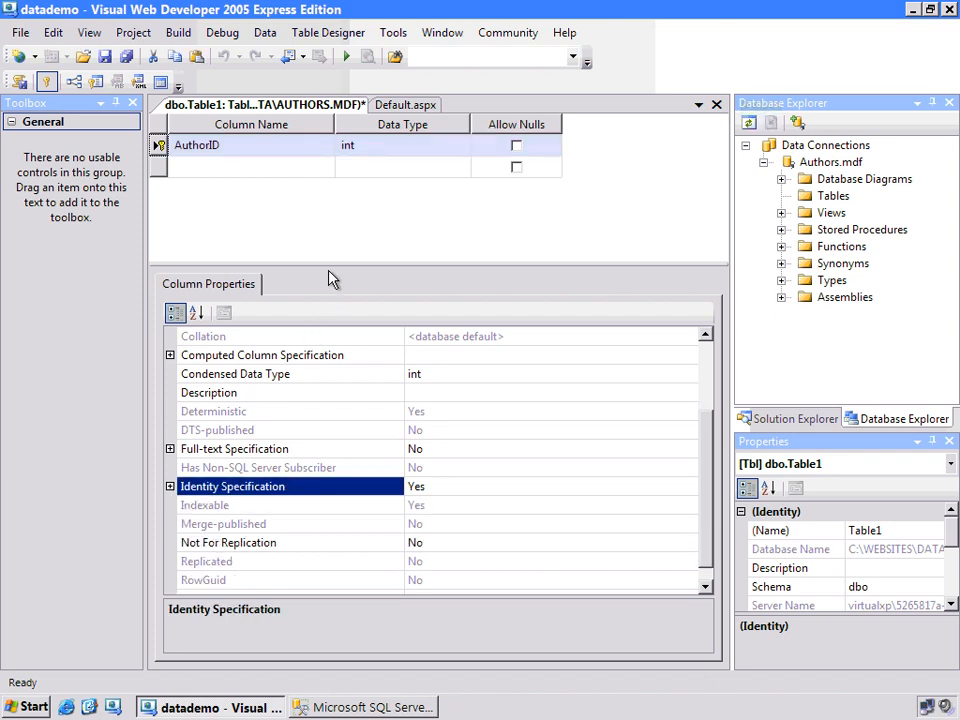
# Step: Add FirstName, LastName and City columns as nvarchar(50)
pyautogui.click(240, 167)
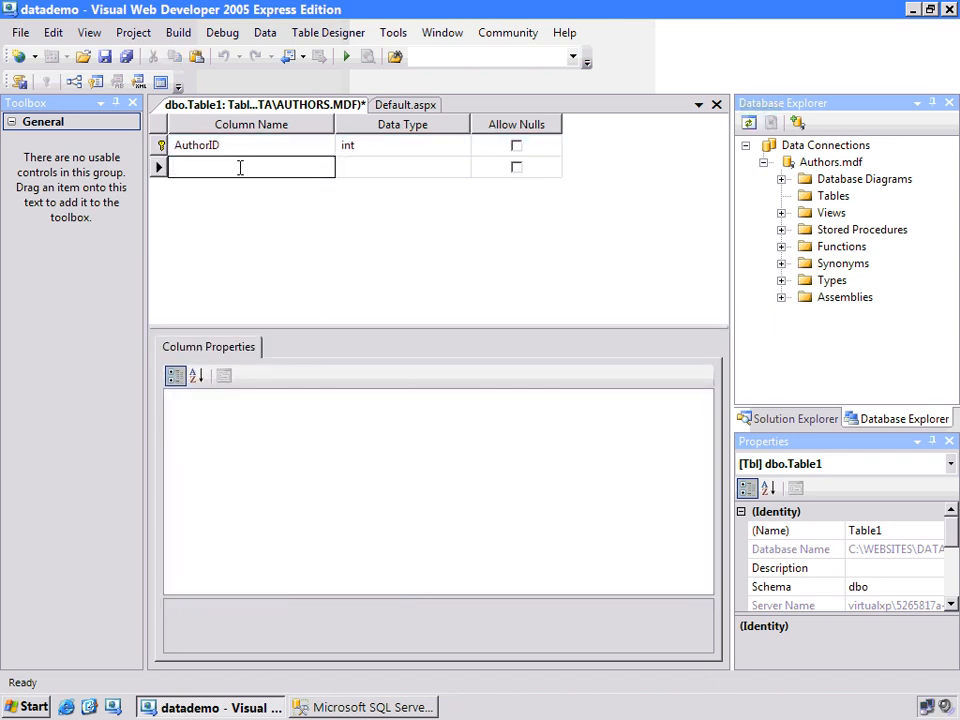
pyautogui.write('FirstName')
pyautogui.click(402, 167)
pyautogui.write('nvar')
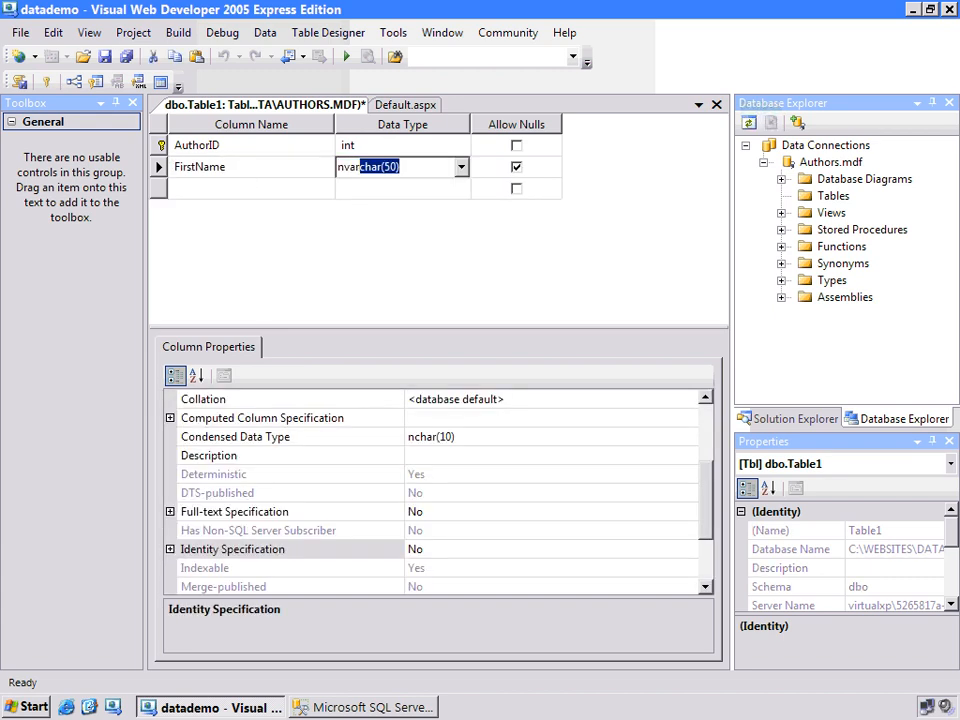
pyautogui.write('LastNam')
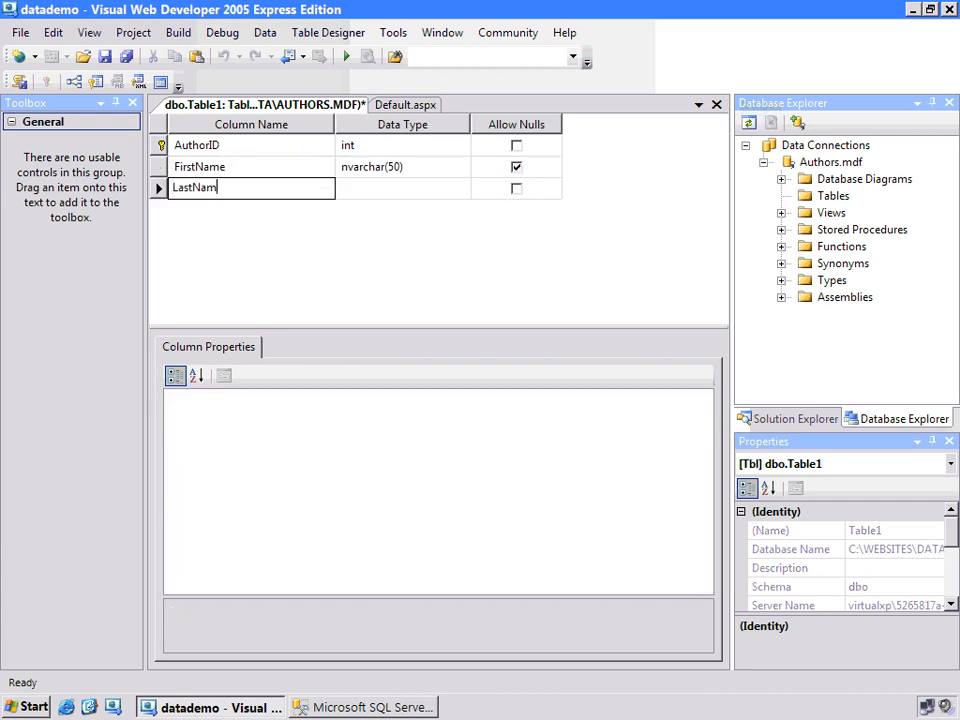
pyautogui.press('Tab')
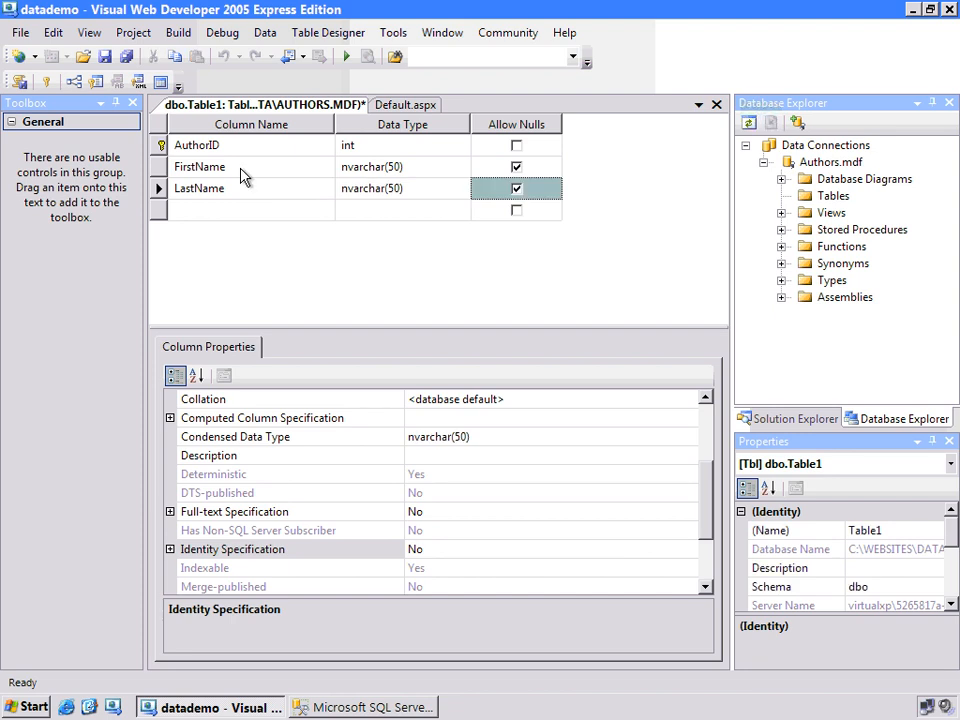
pyautogui.click(250, 210)
pyautogui.write('City')
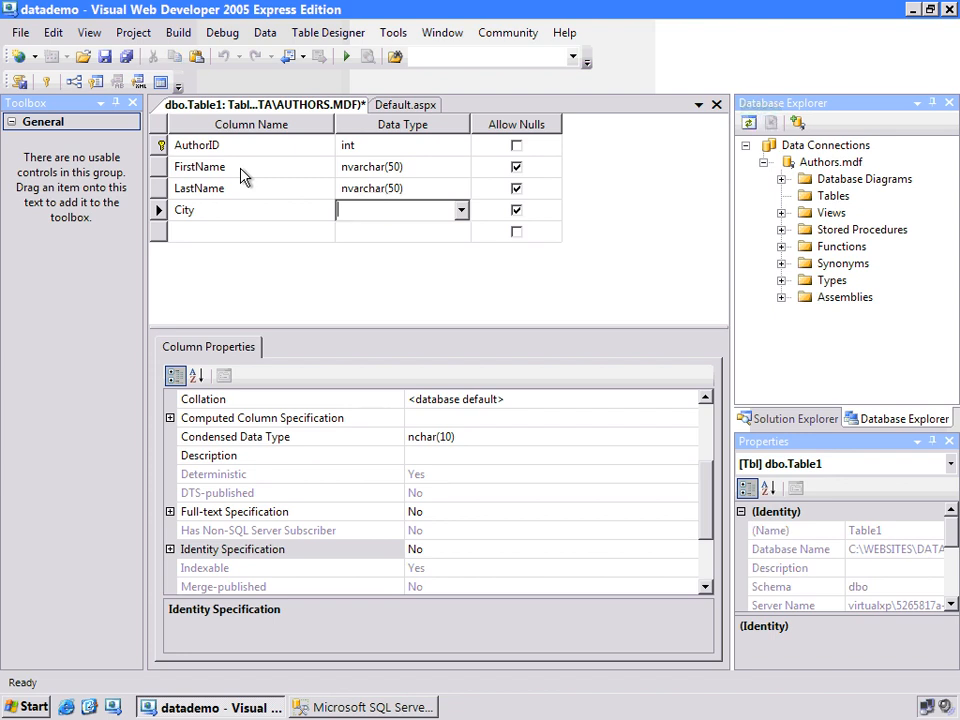
# Step: Add State as nchar(2), Zip as nchar(5) and Phone as nvarchar(50)
pyautogui.write('State')
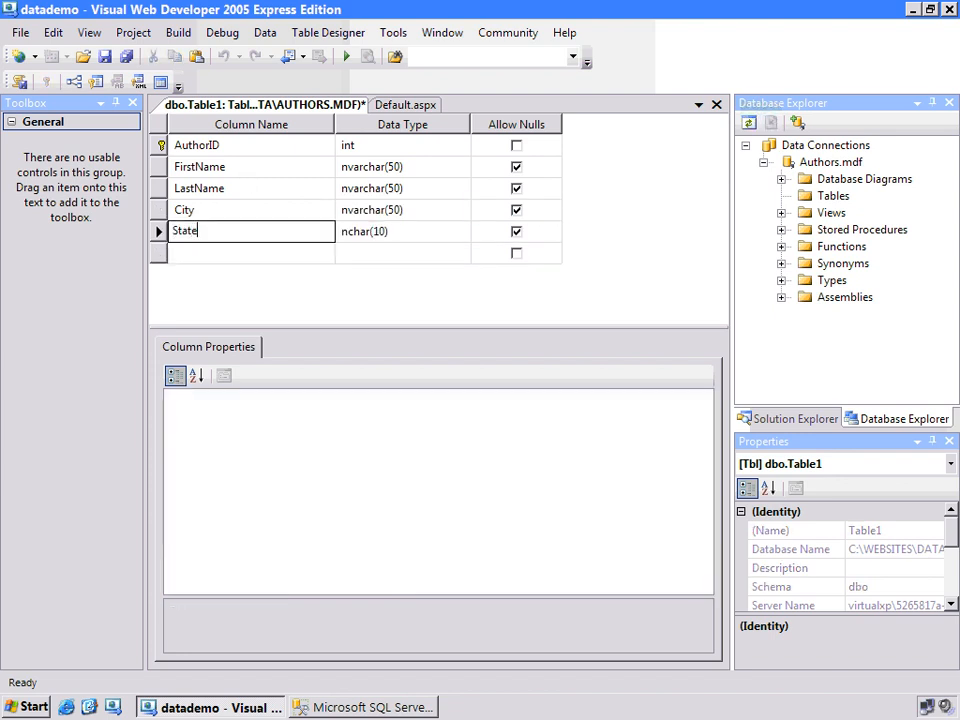
pyautogui.click(400, 231)
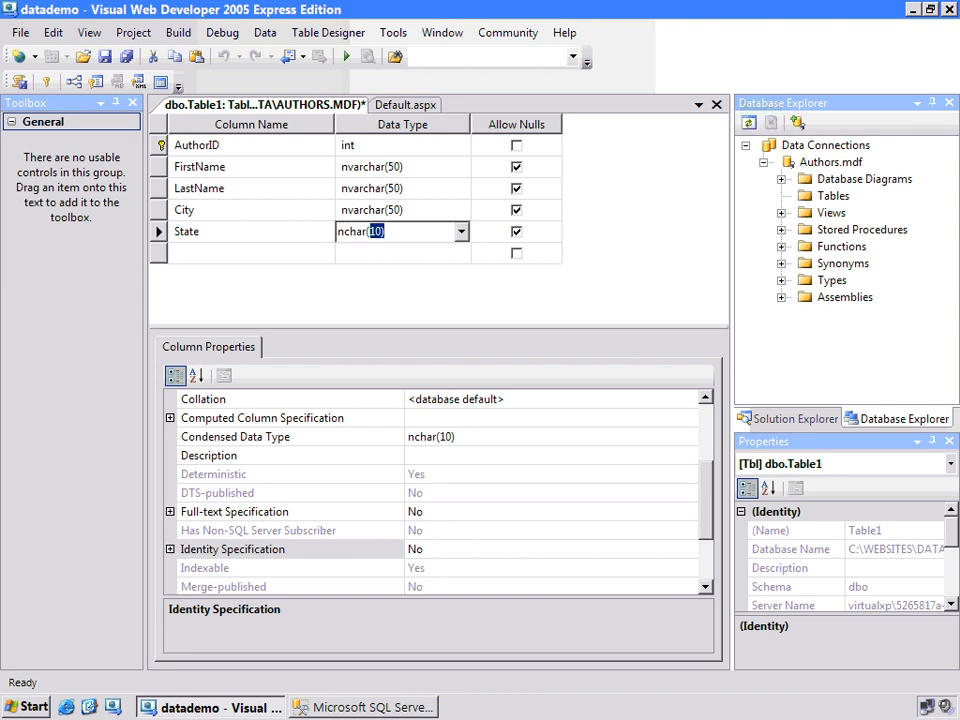
pyautogui.write('Zip')
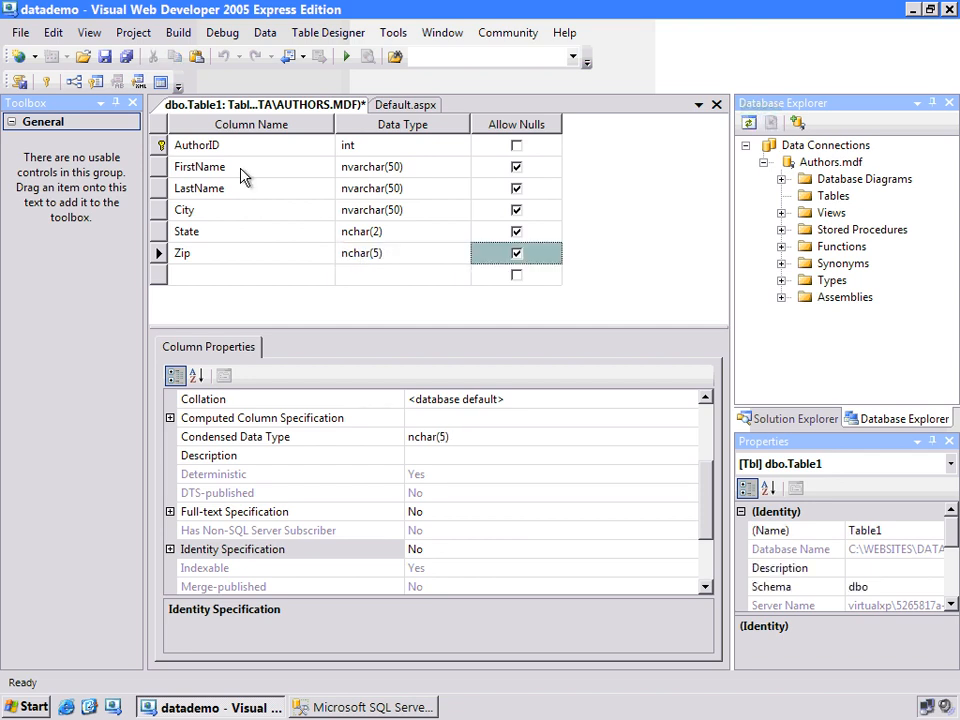
pyautogui.write('P')
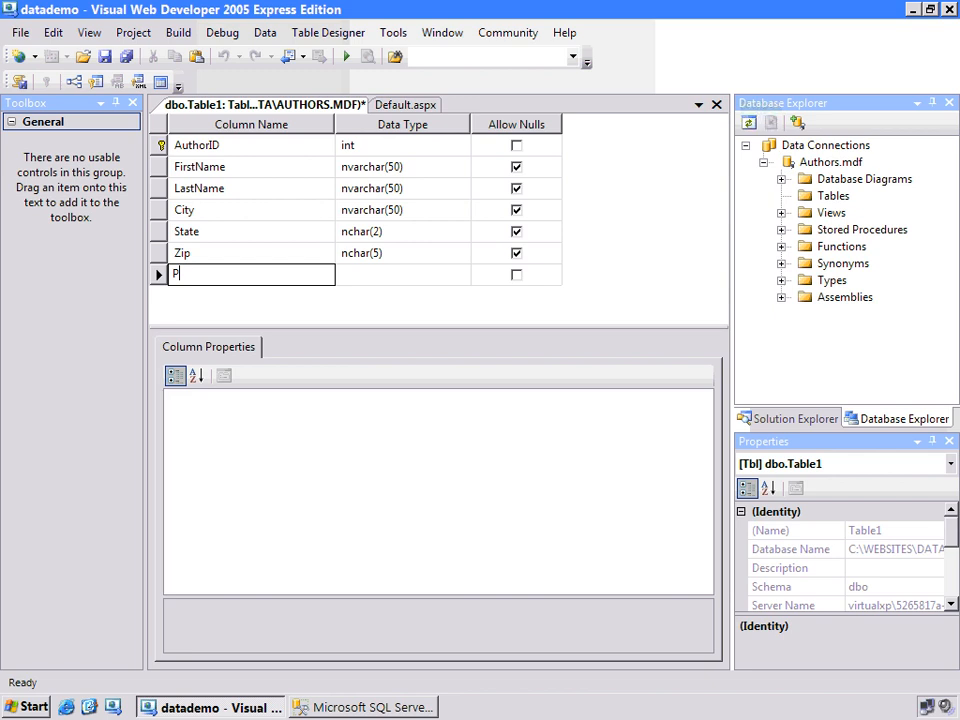
pyautogui.write('hone')
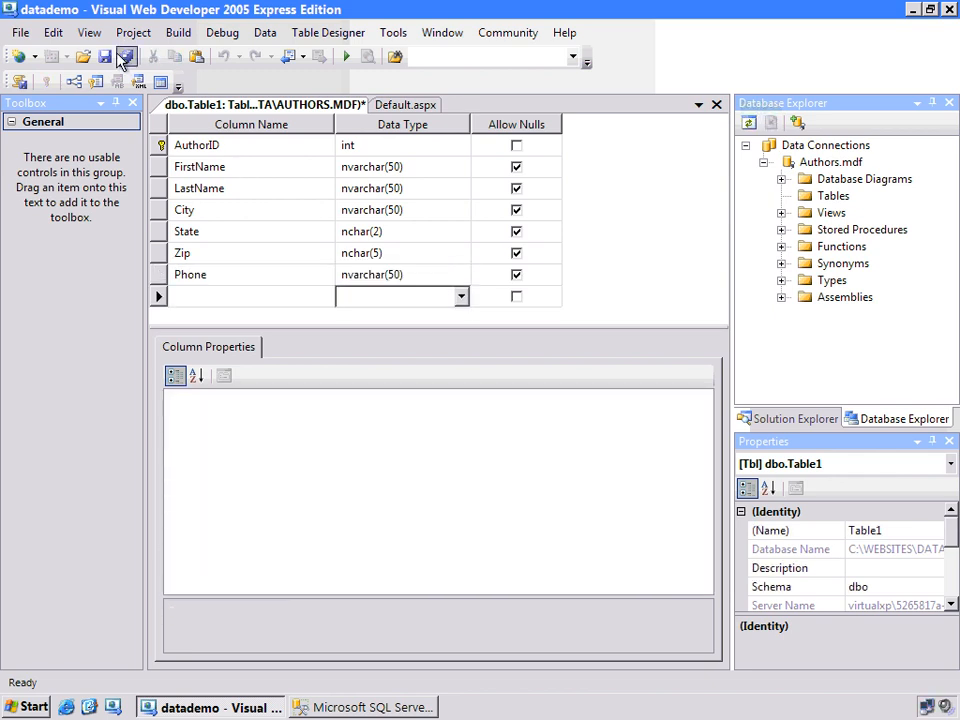
# Step: Save the new table with the name Authors
pyautogui.click(126, 56)
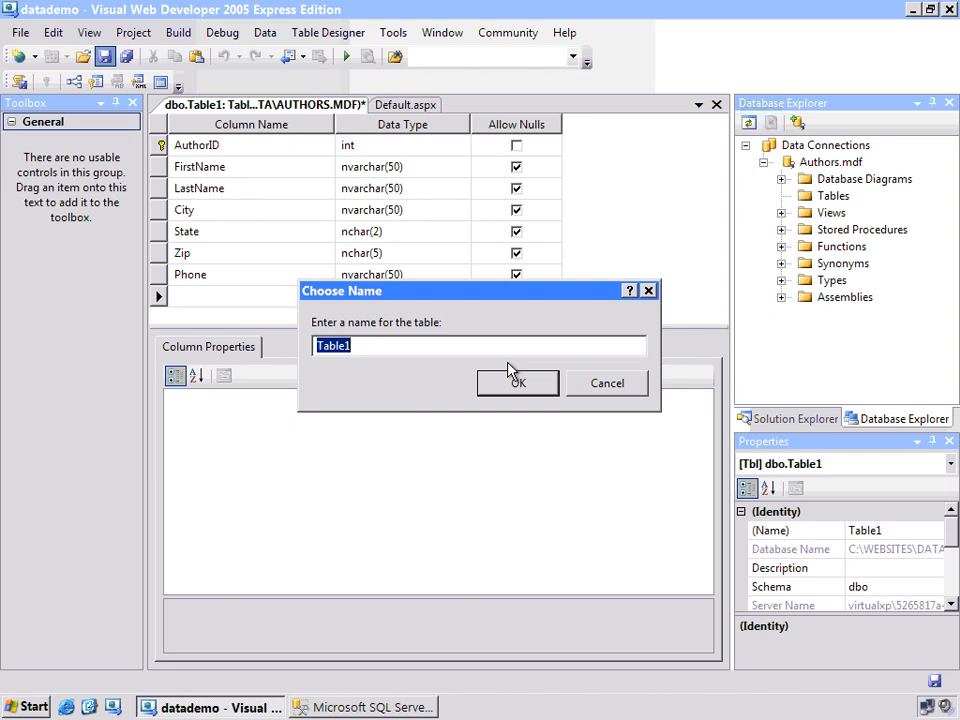
pyautogui.write('Authors')
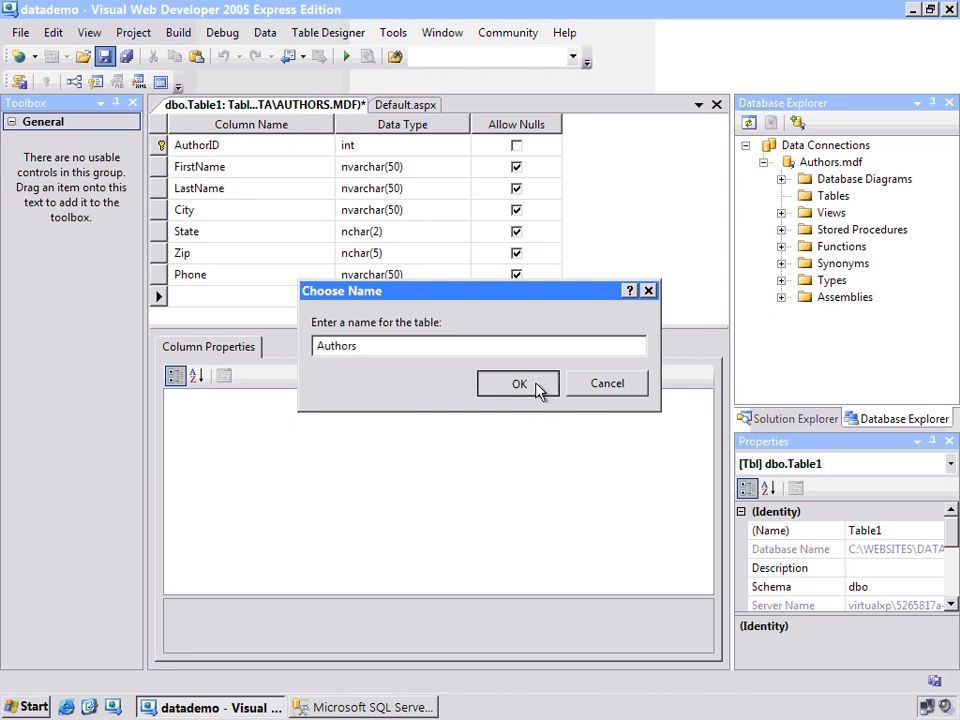
pyautogui.click(518, 383)
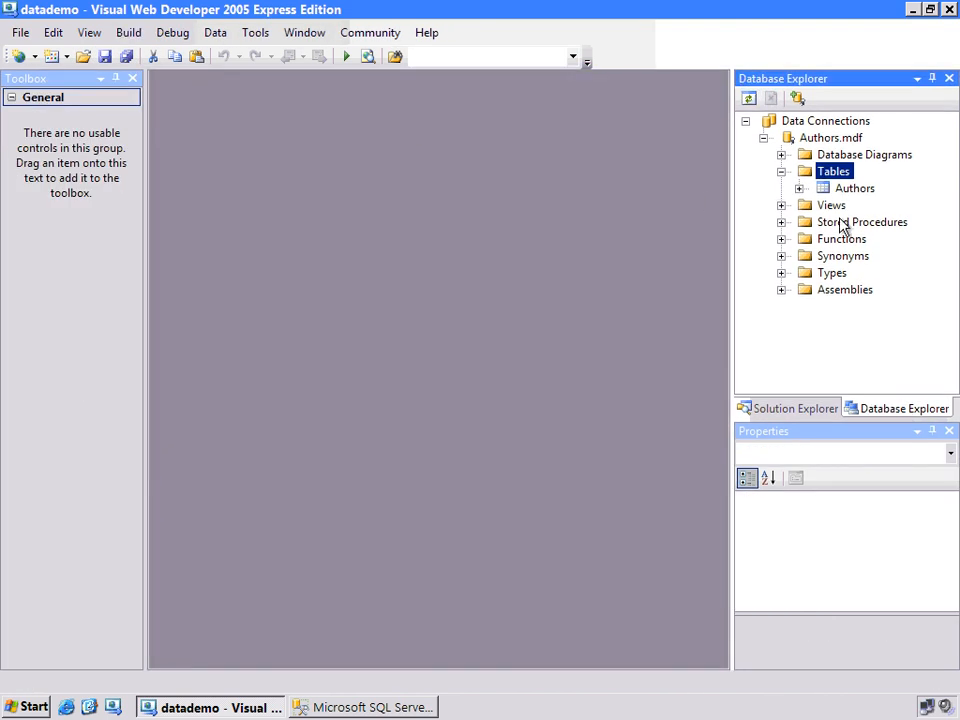
# Step: View the empty Authors table data, then delete the Authors.mdf data connection
pyautogui.rightClick(854, 188)
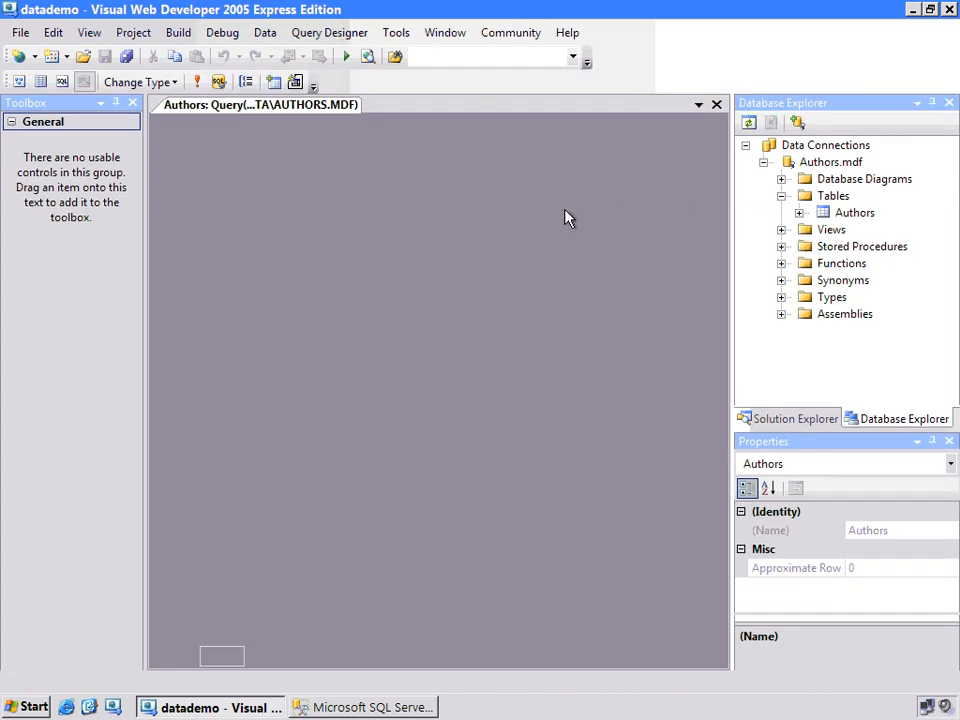
pyautogui.moveTo(380, 266)
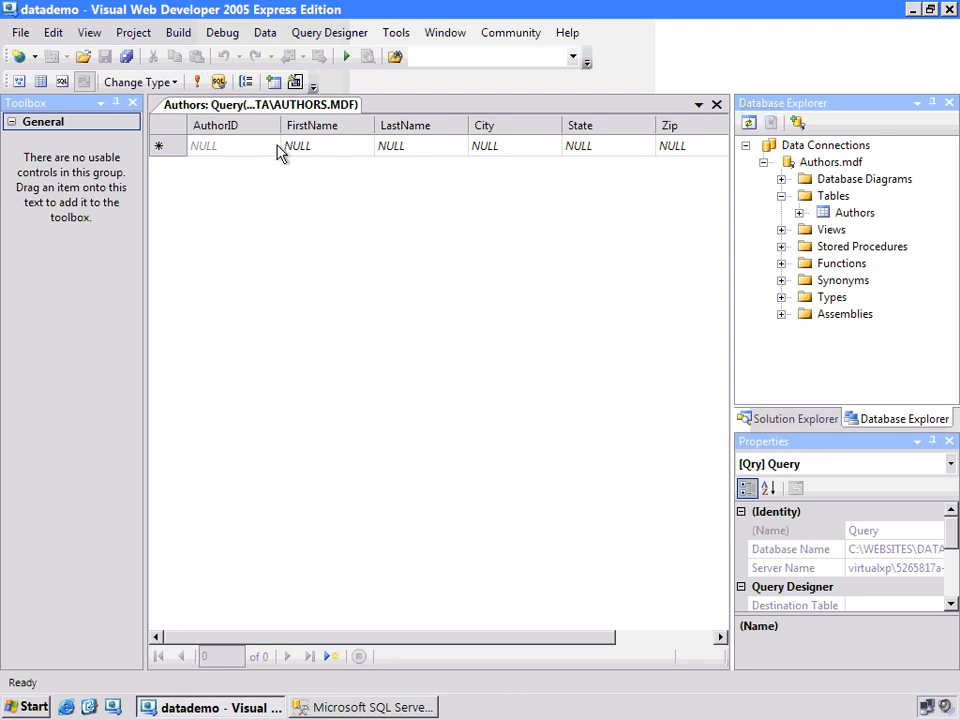
pyautogui.moveTo(630, 150)
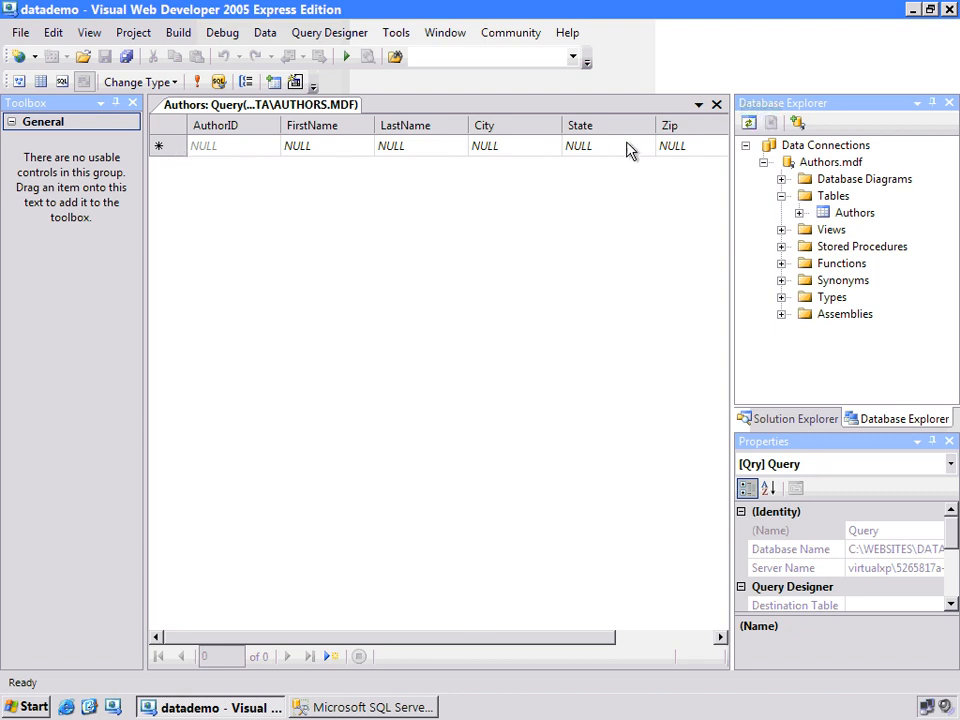
pyautogui.moveTo(315, 115)
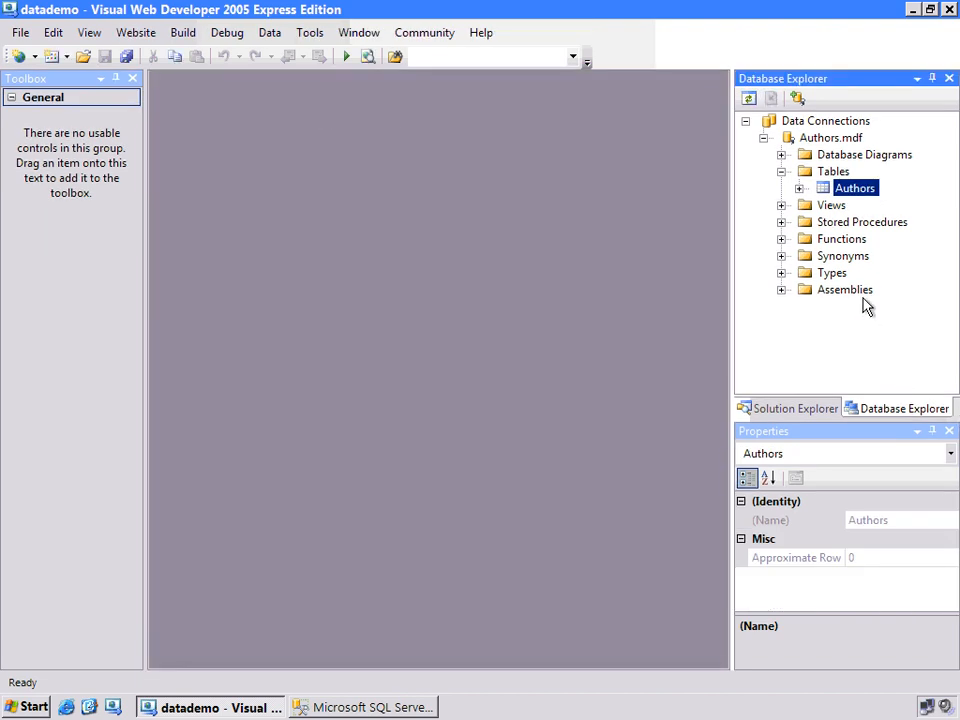
pyautogui.rightClick(831, 137)
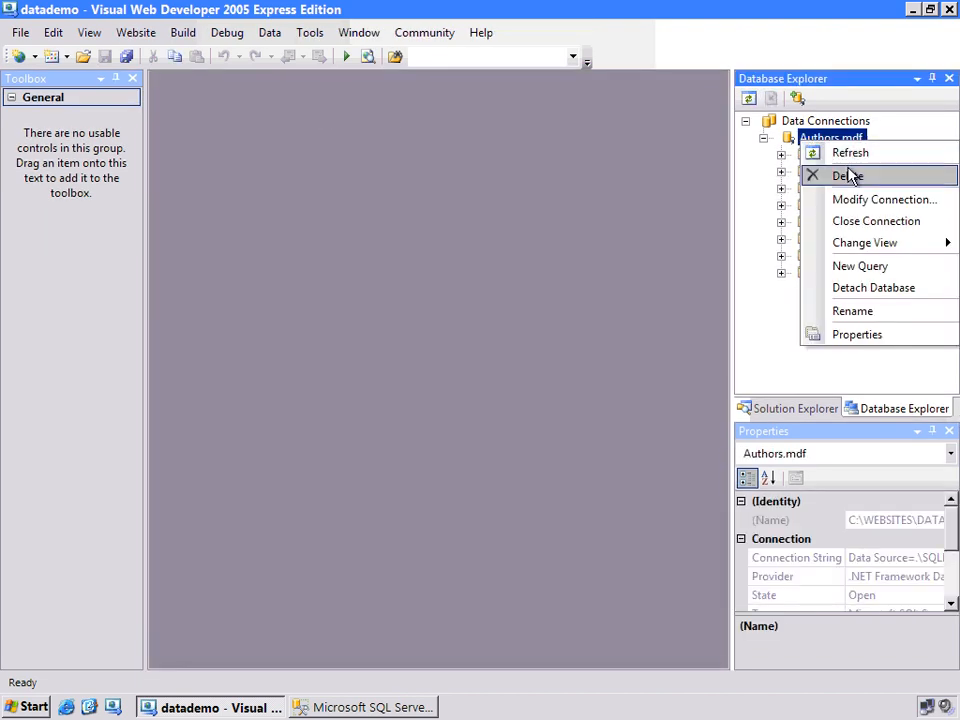
pyautogui.click(876, 221)
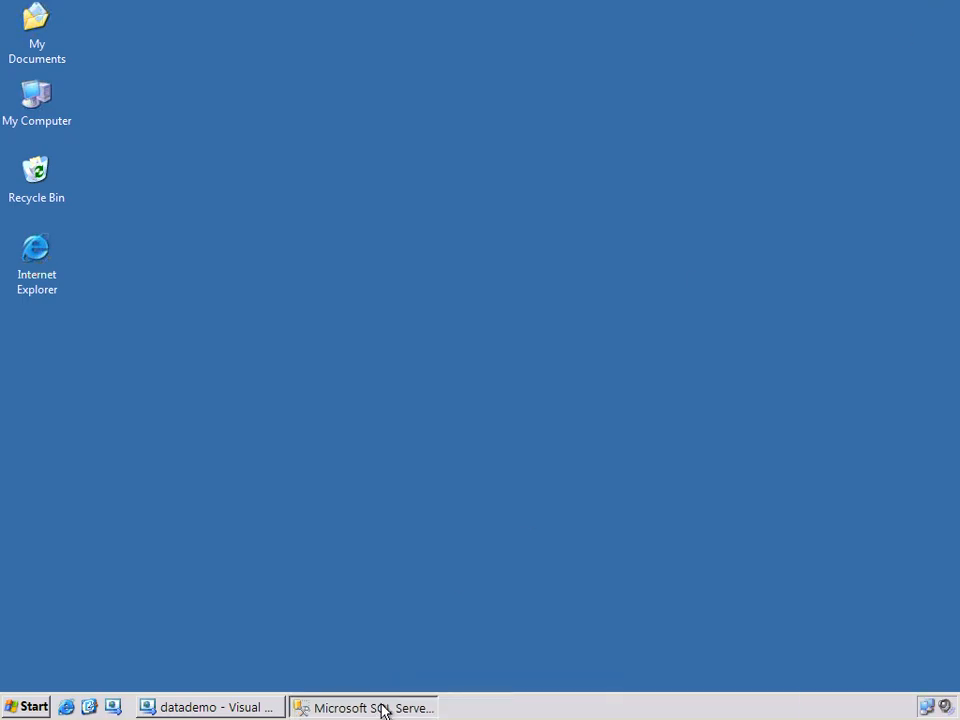
# Step: Switch to SQL Server Management Studio Express and choose Attach on Databases
pyautogui.click(370, 707)
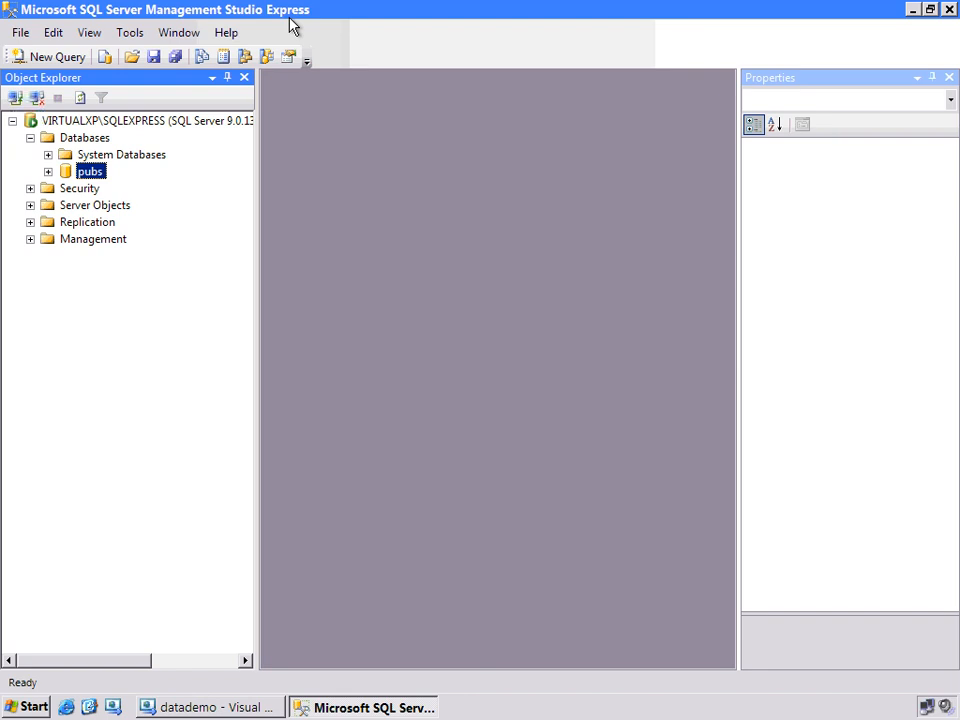
pyautogui.rightClick(84, 137)
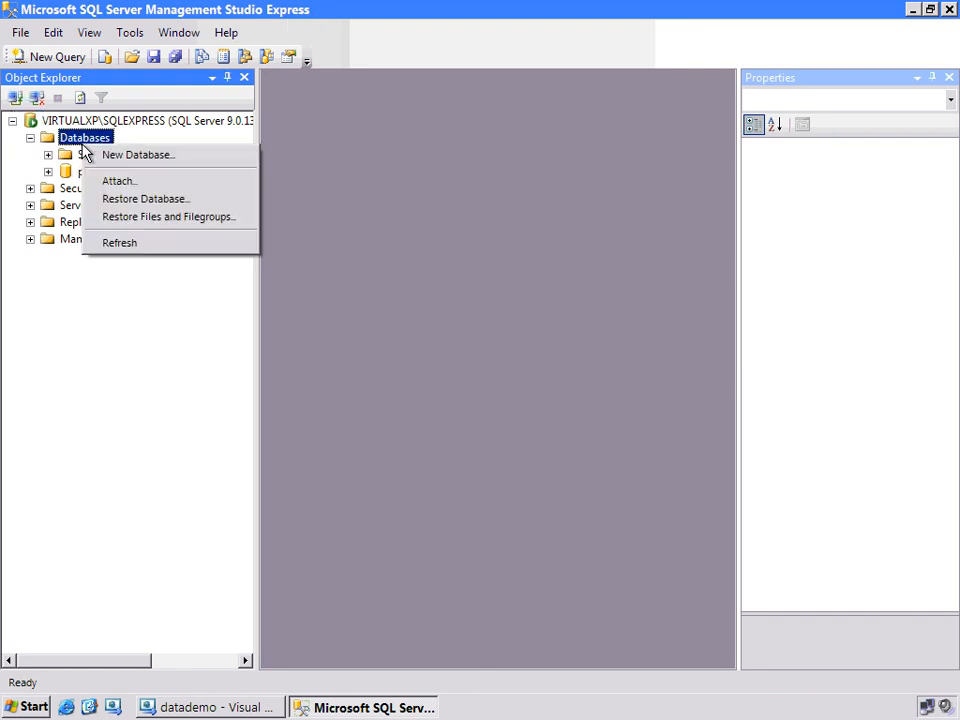
pyautogui.click(118, 180)
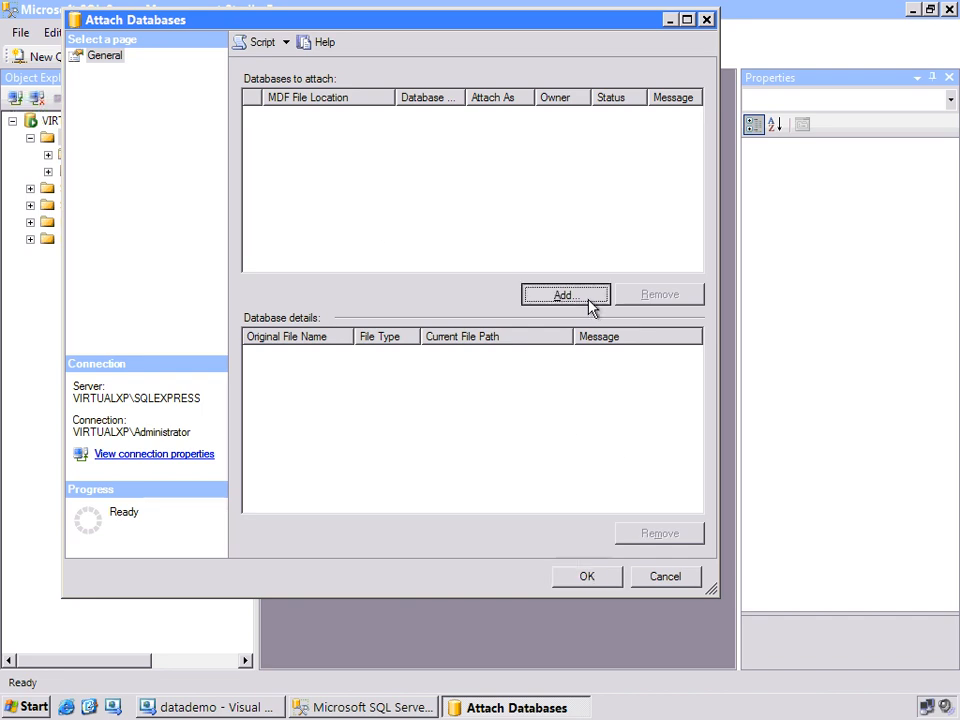
# Step: Attach C:\websites\datademo\App_Data\Authors.mdf to the server
pyautogui.click(565, 295)
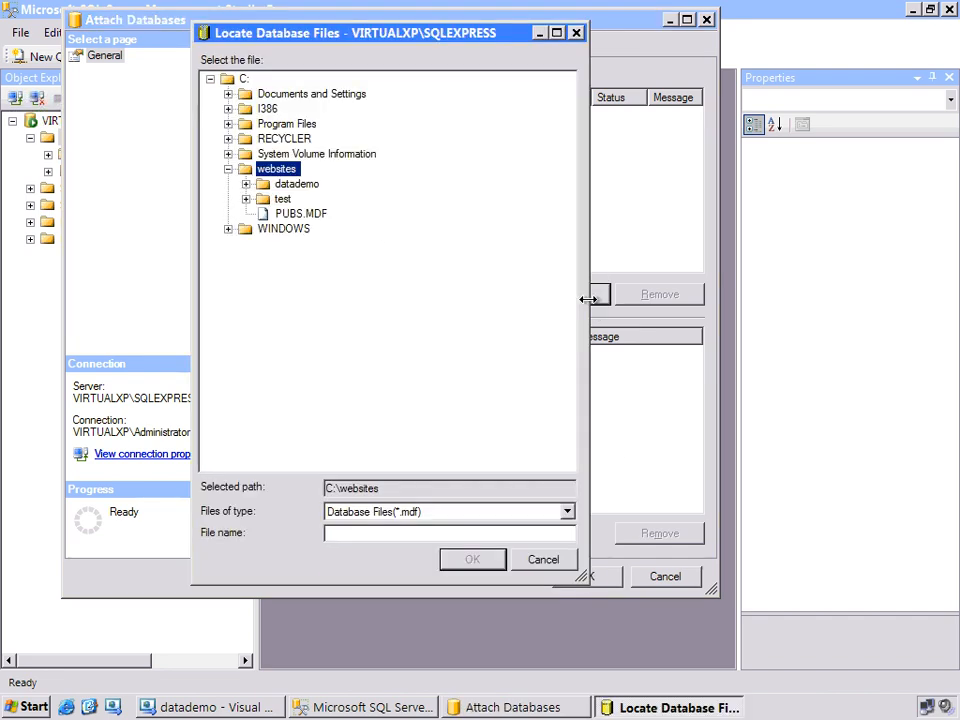
pyautogui.click(247, 184)
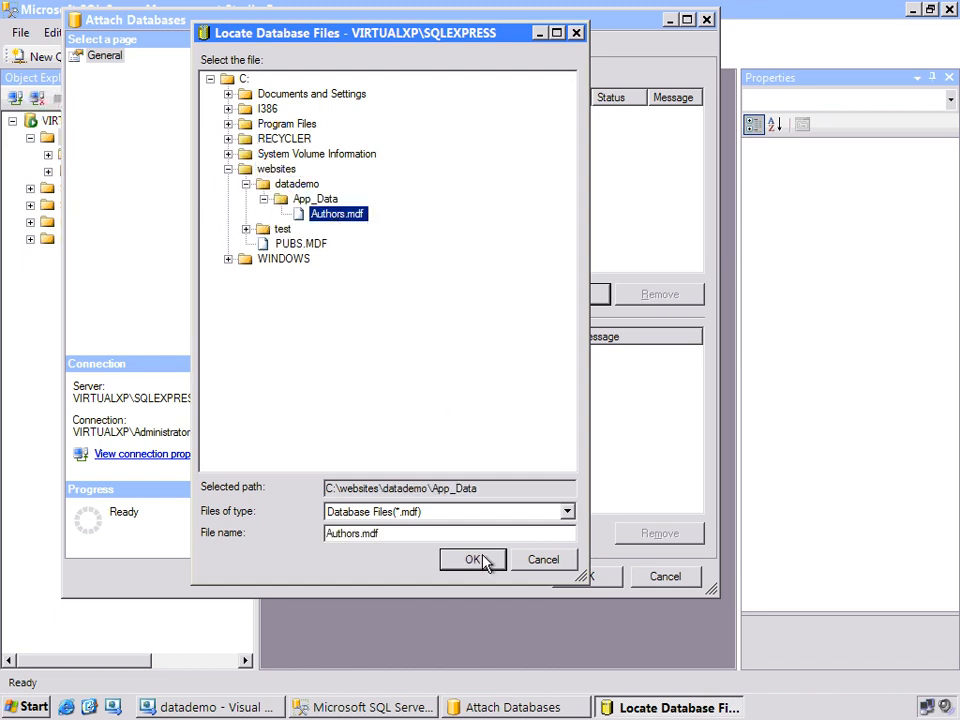
pyautogui.click(473, 559)
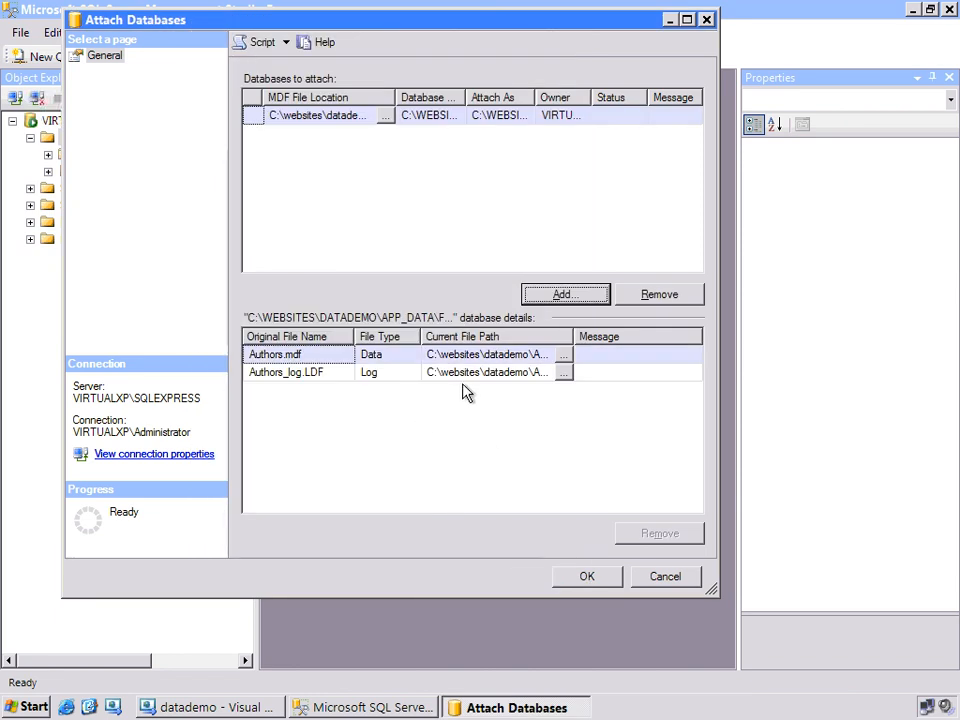
pyautogui.click(587, 576)
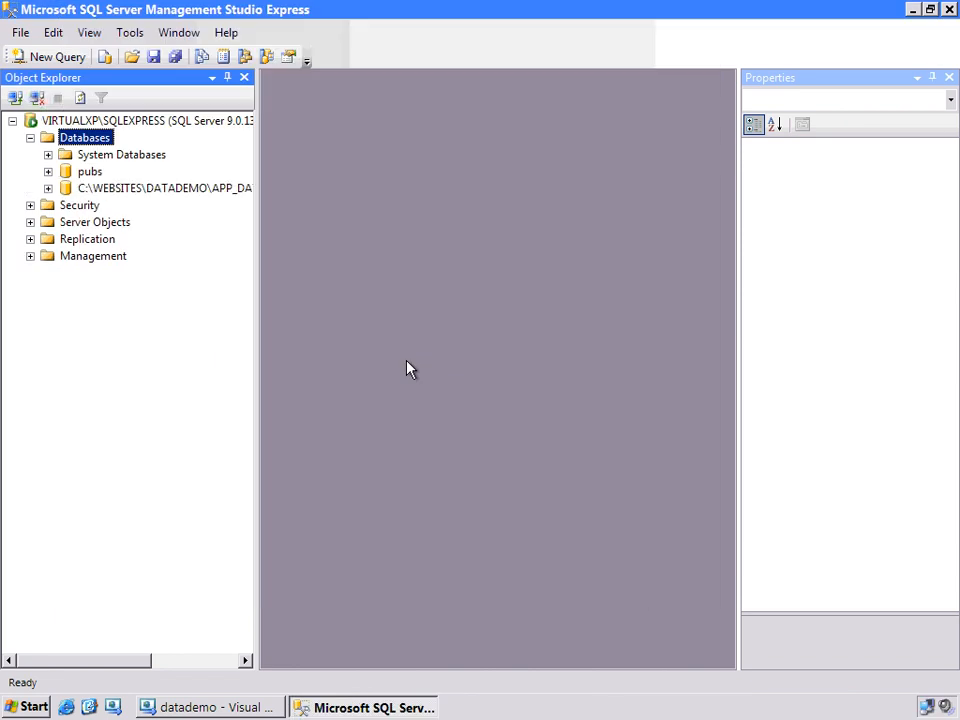
pyautogui.moveTo(80, 195)
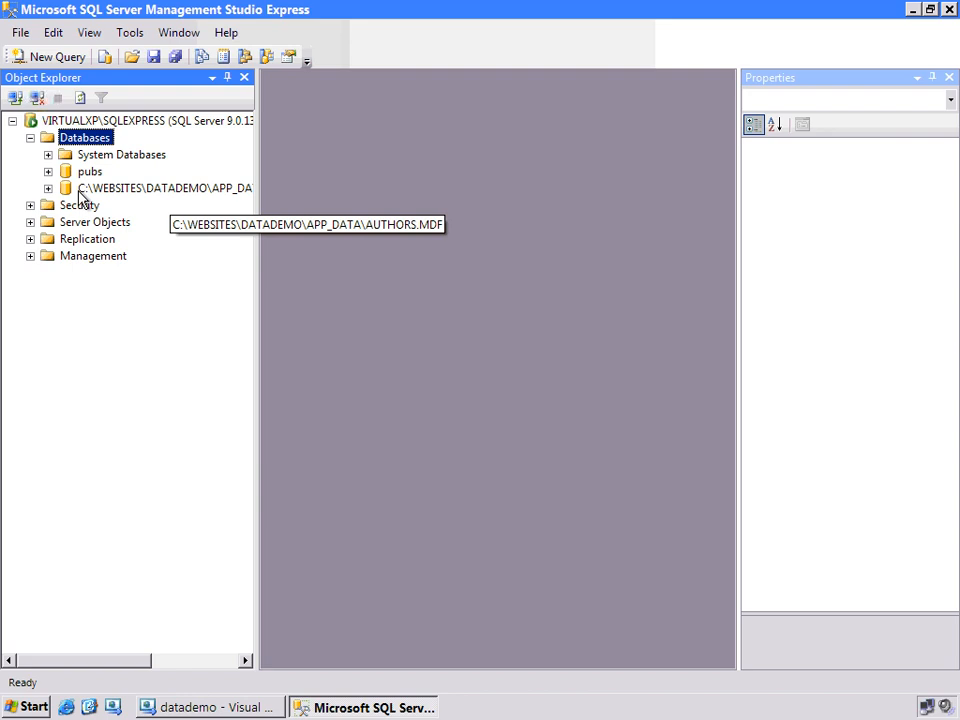
# Step: Expand the attached Authors database, then pubs' dbo.authors table and its columns
pyautogui.click(47, 188)
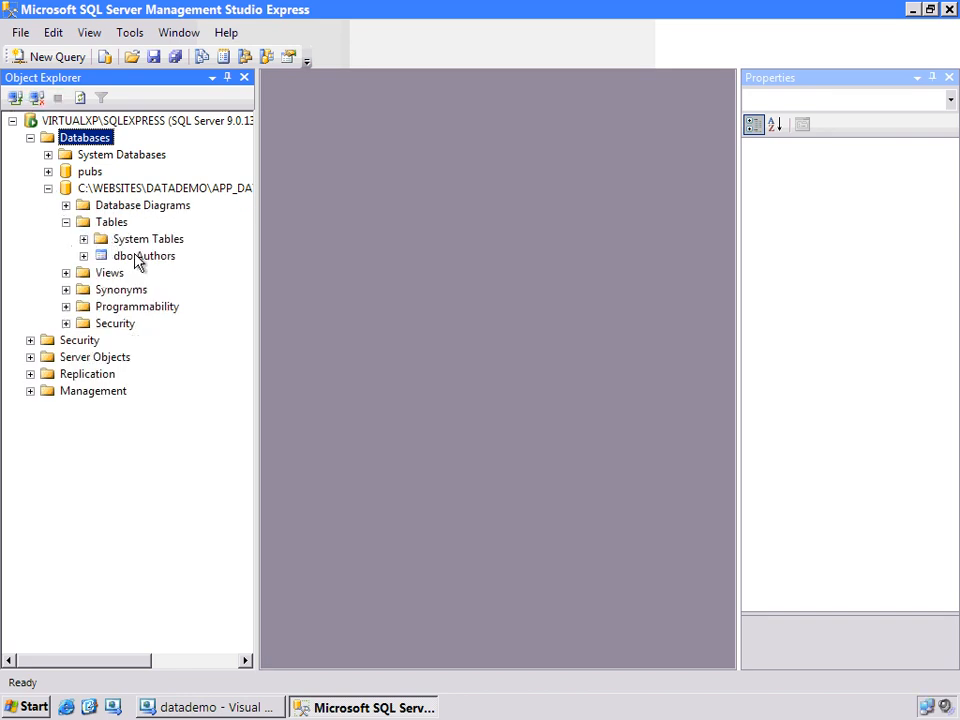
pyautogui.click(163, 188)
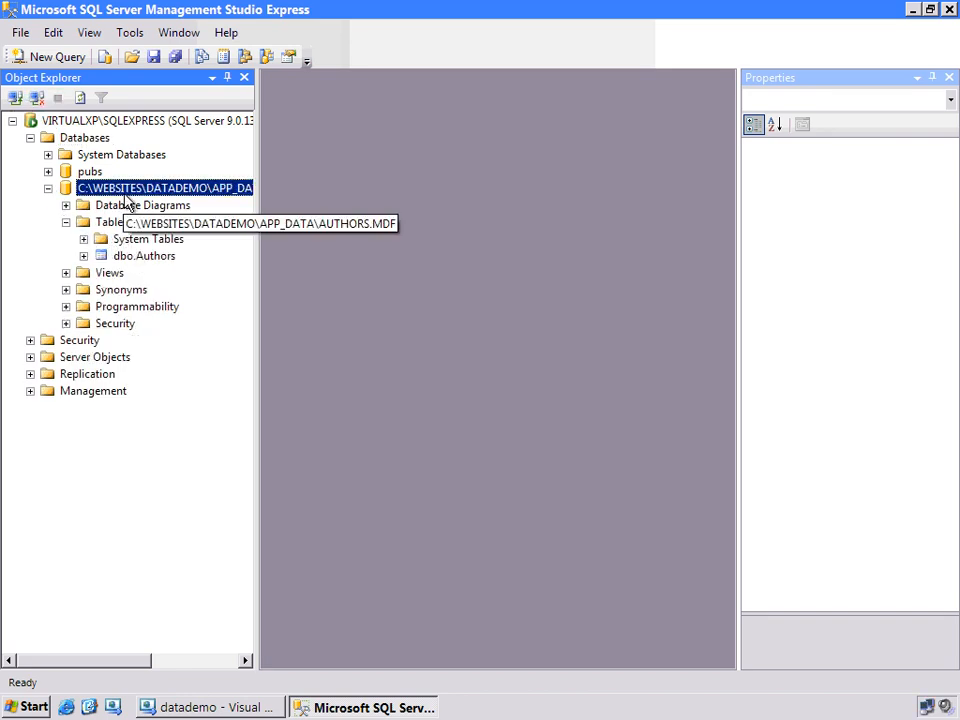
pyautogui.click(55, 56)
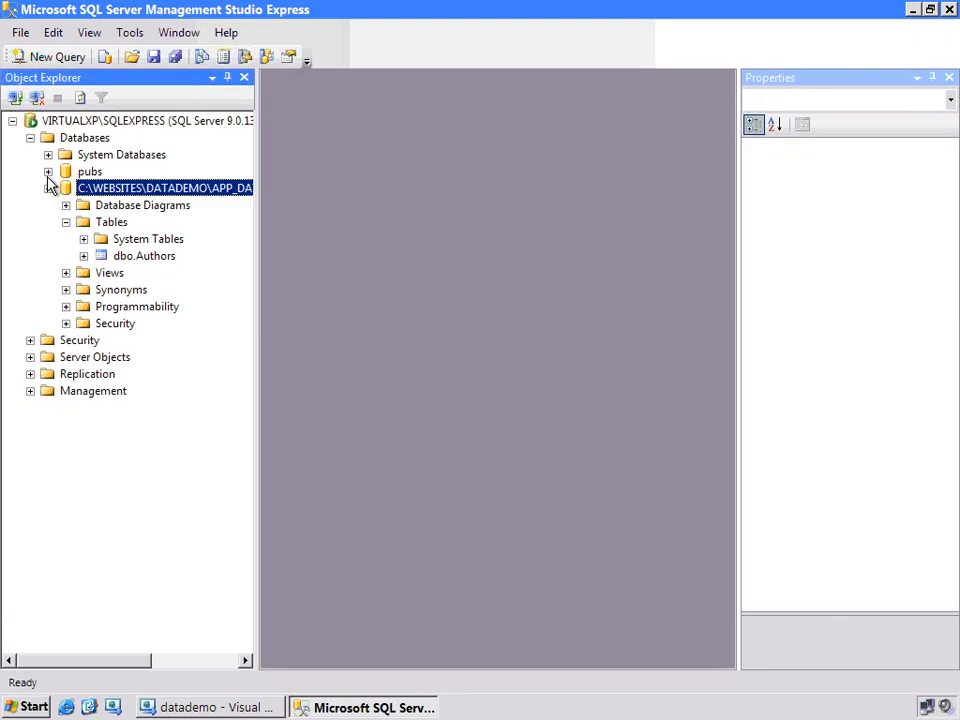
pyautogui.click(84, 188)
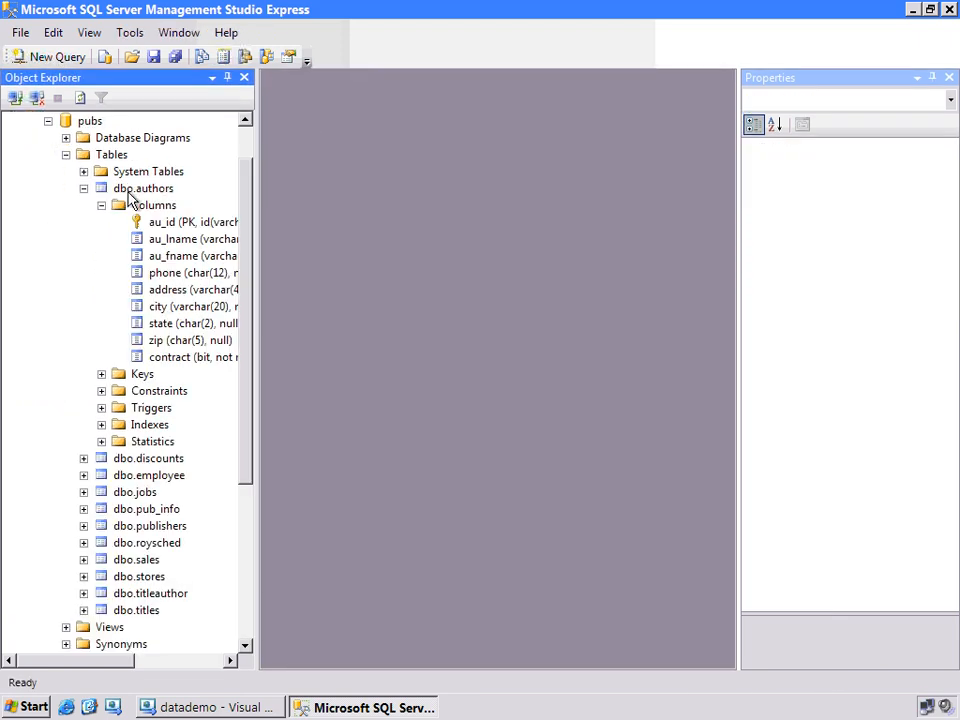
pyautogui.click(144, 188)
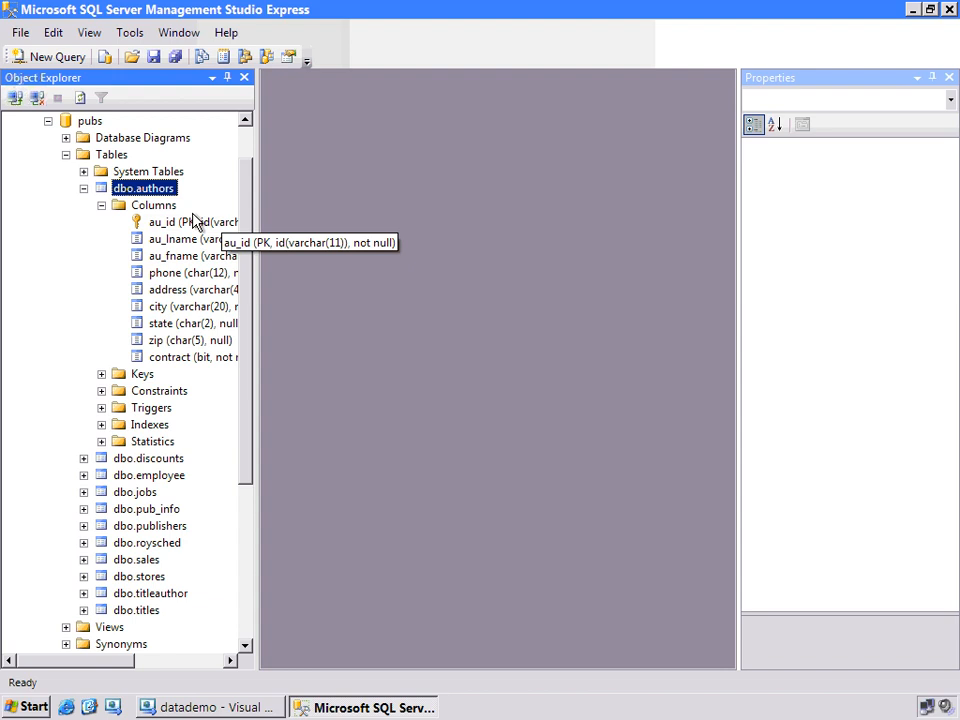
pyautogui.moveTo(185, 293)
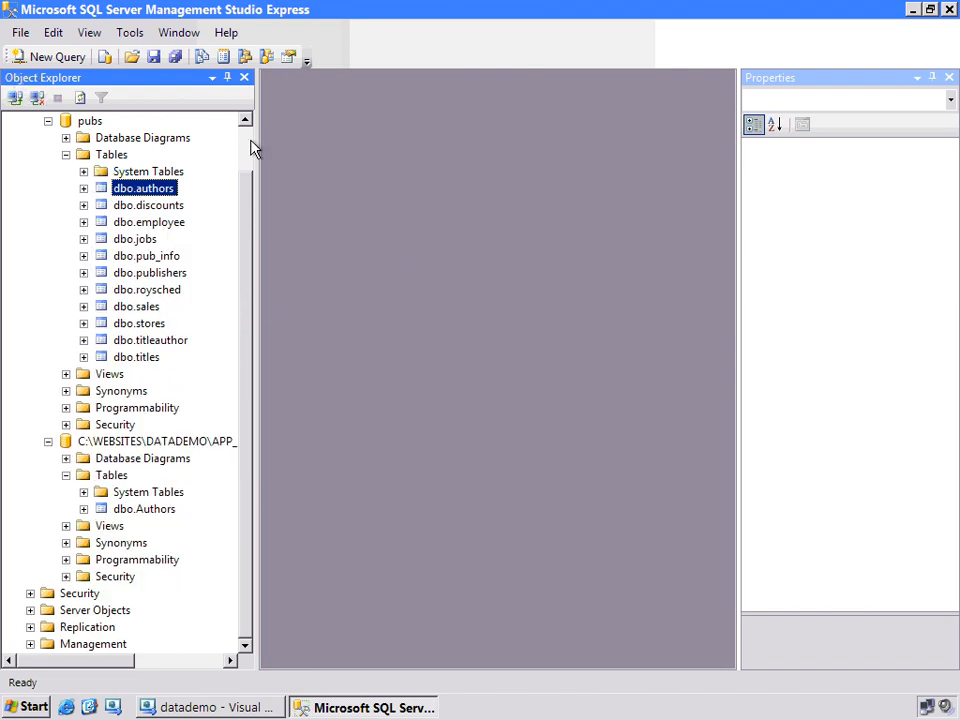
# Step: Open the PopulateAuthors.sql script and connect it to the SQLEXPRESS server
pyautogui.click(19, 32)
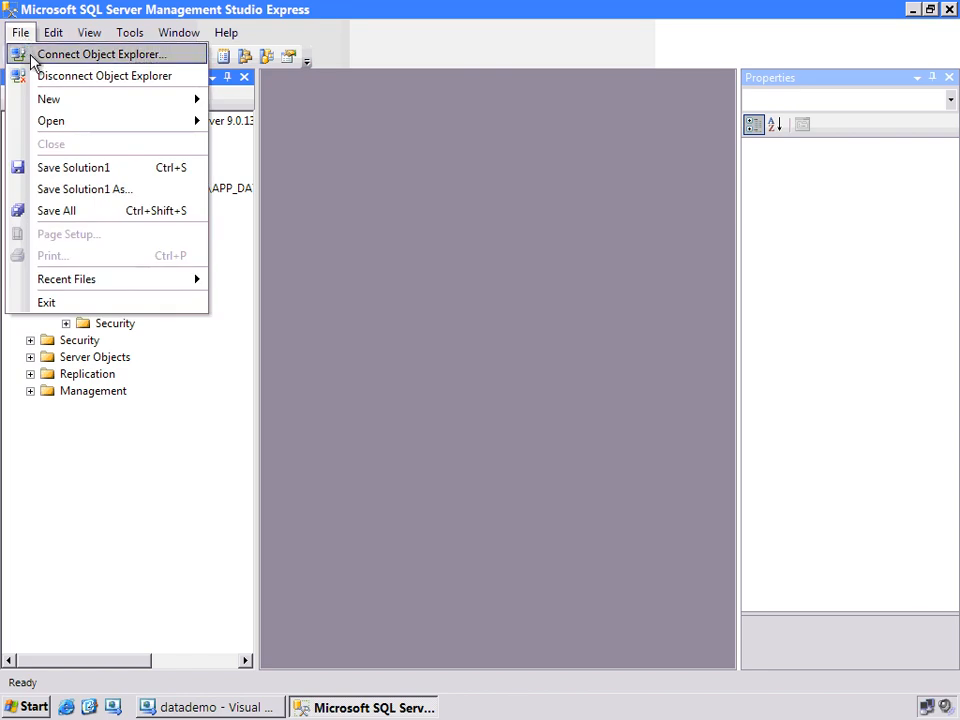
pyautogui.click(50, 120)
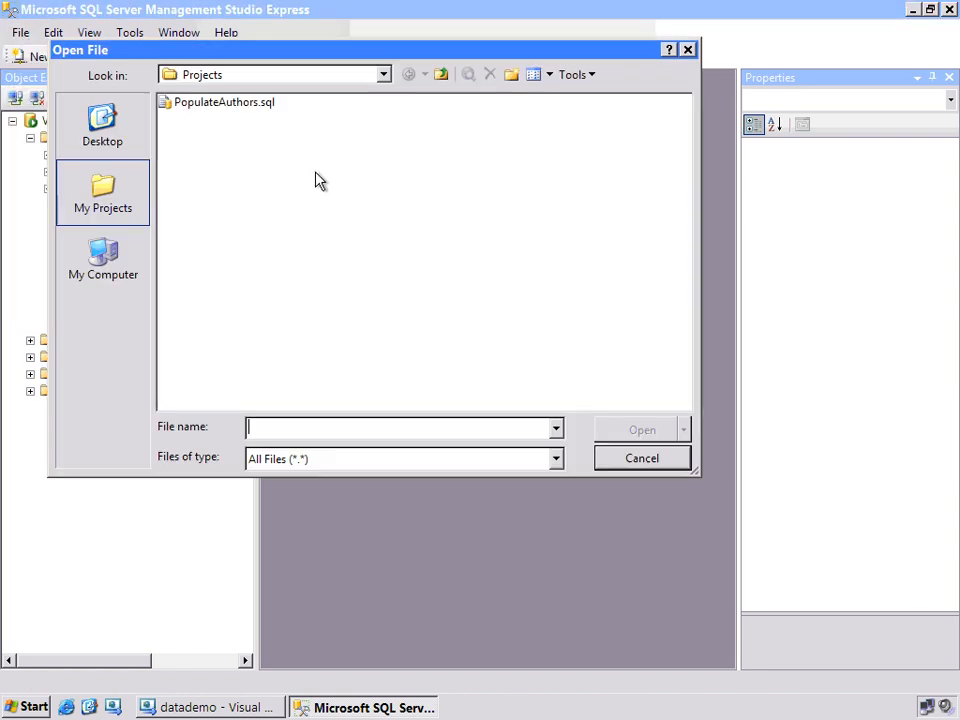
pyautogui.doubleClick(223, 102)
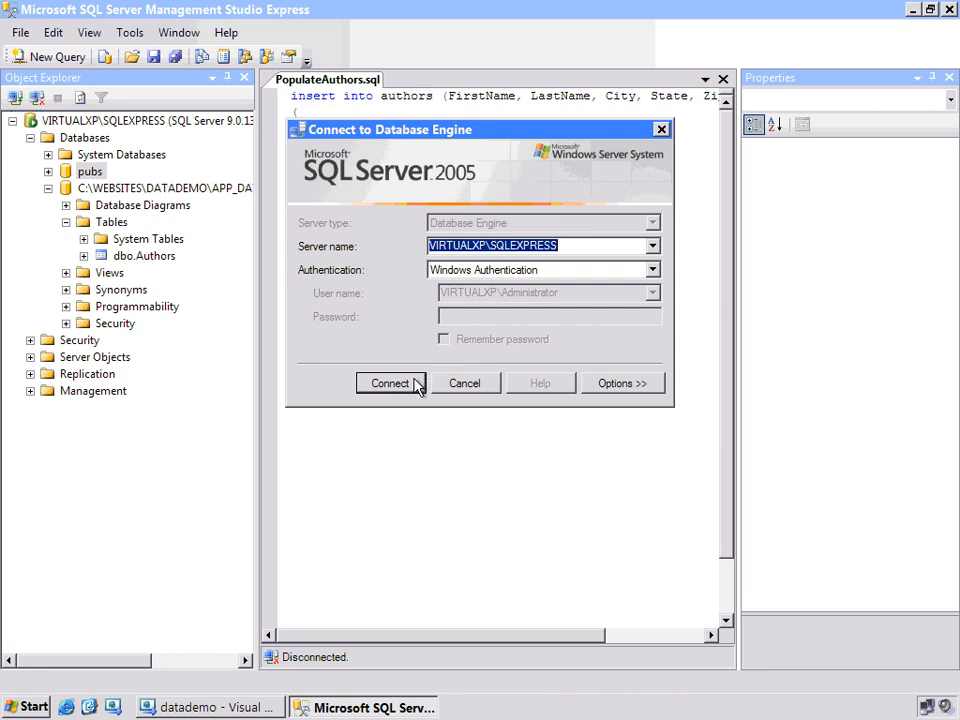
pyautogui.click(390, 383)
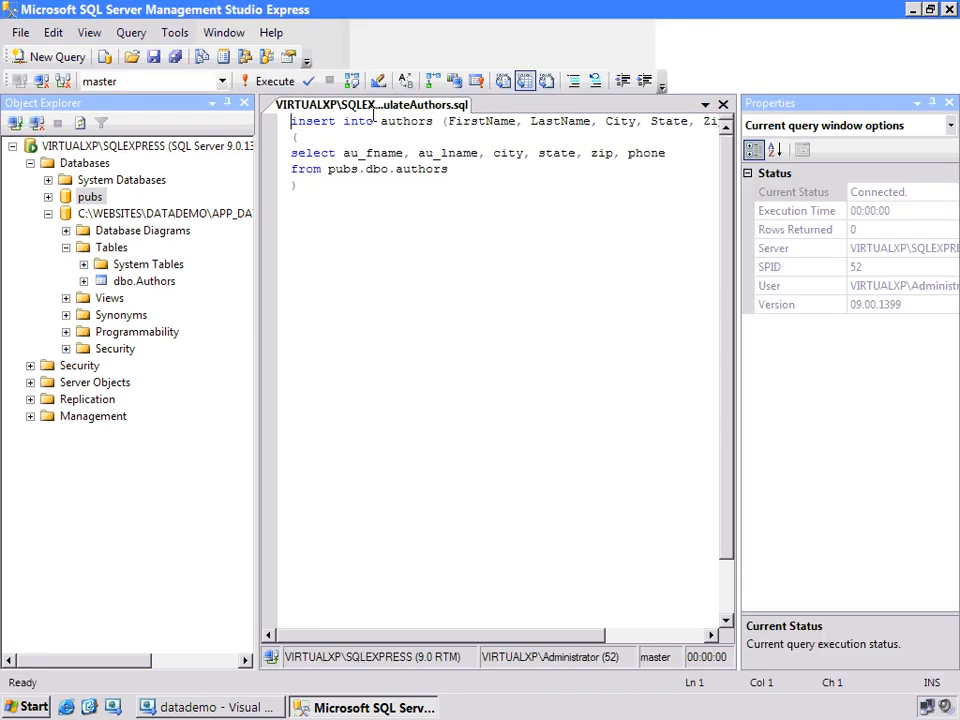
# Step: Rename the database to Authors, prefix the script with 'use authors', and run it
pyautogui.press('Enter')
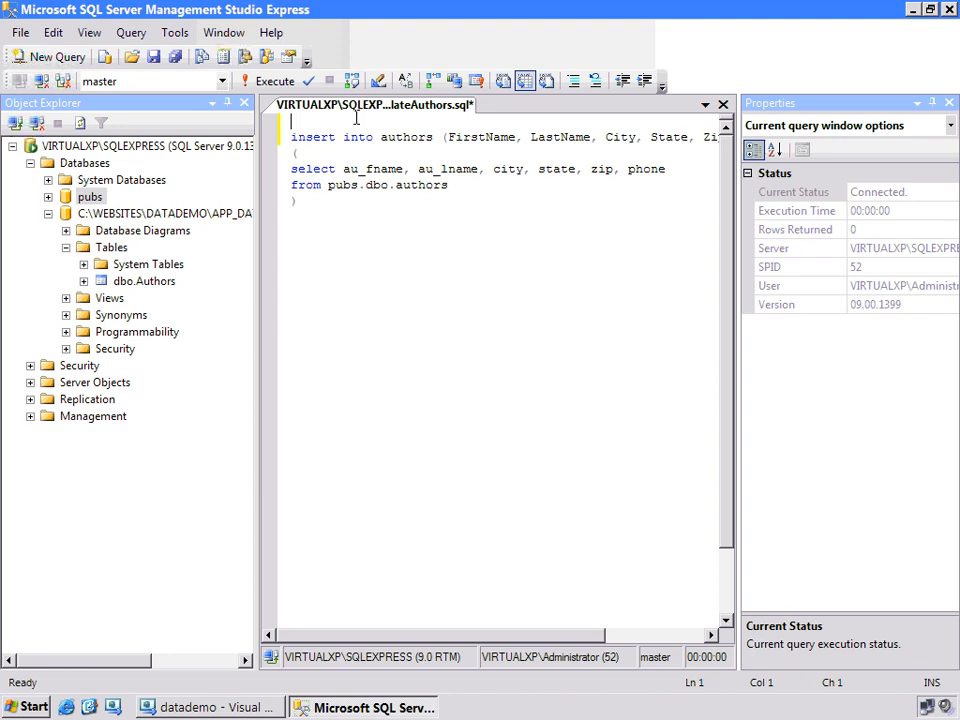
pyautogui.rightClick(160, 213)
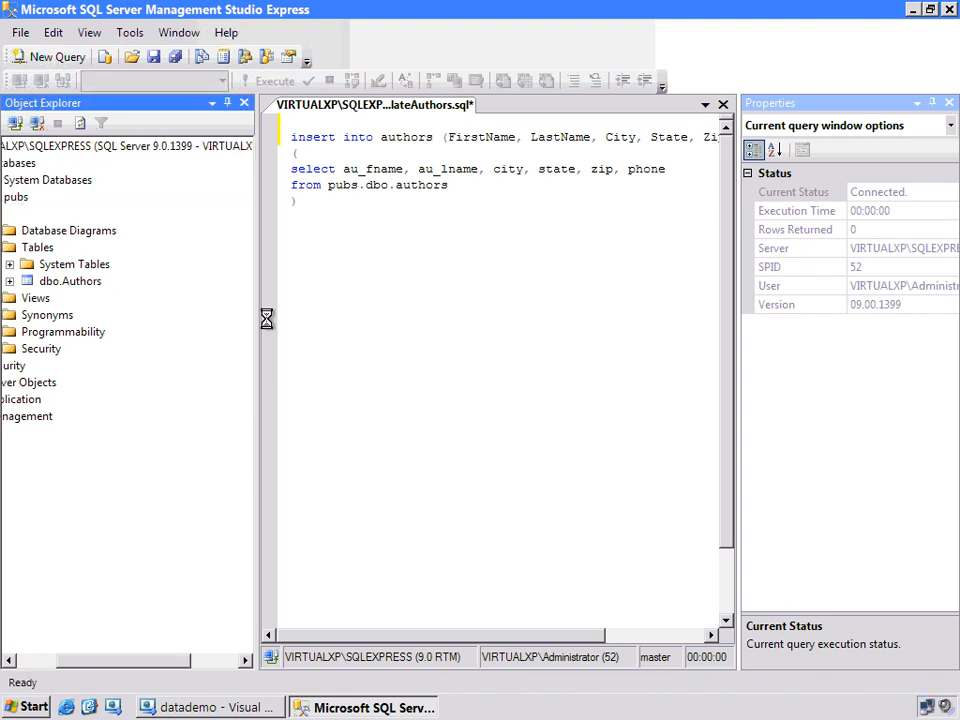
pyautogui.write('use authors')
pyautogui.write('go')
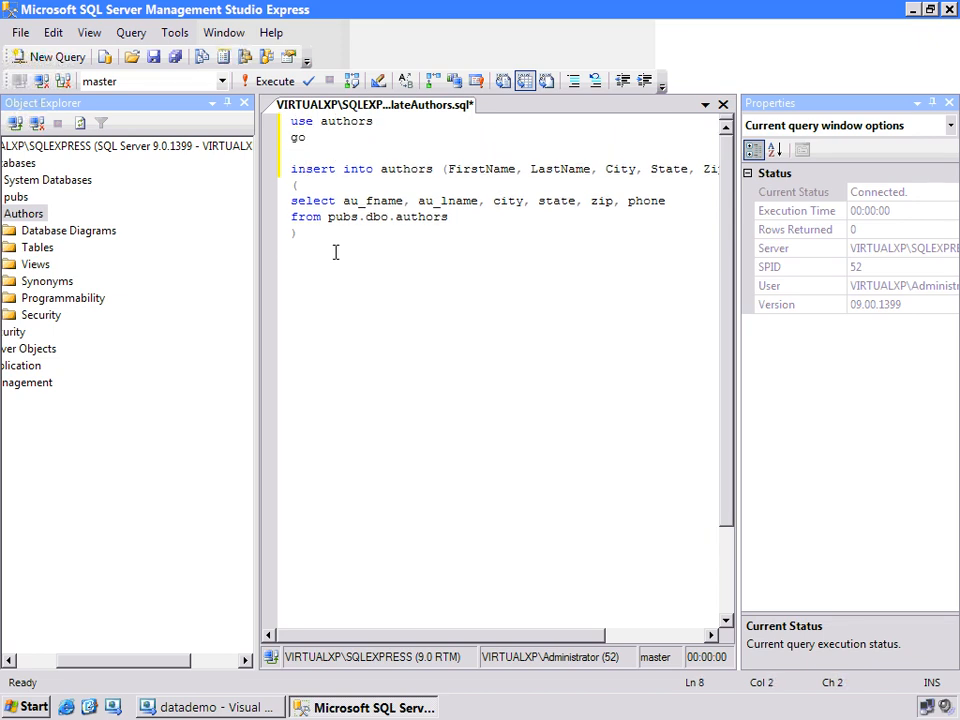
pyautogui.moveTo(290, 168); pyautogui.dragTo(295, 233)
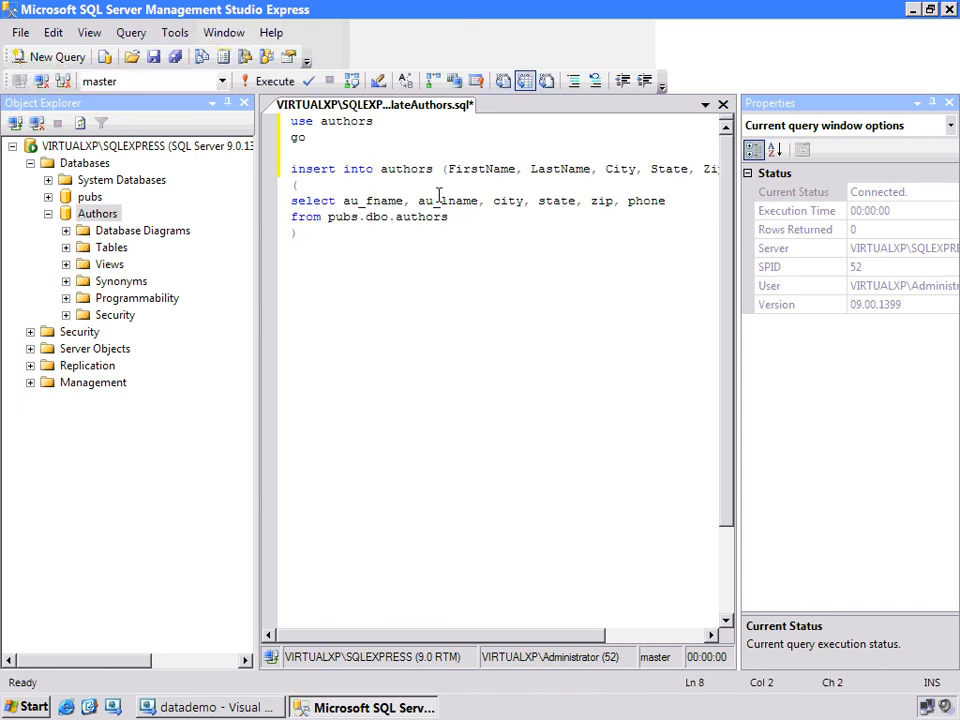
pyautogui.click(483, 168)
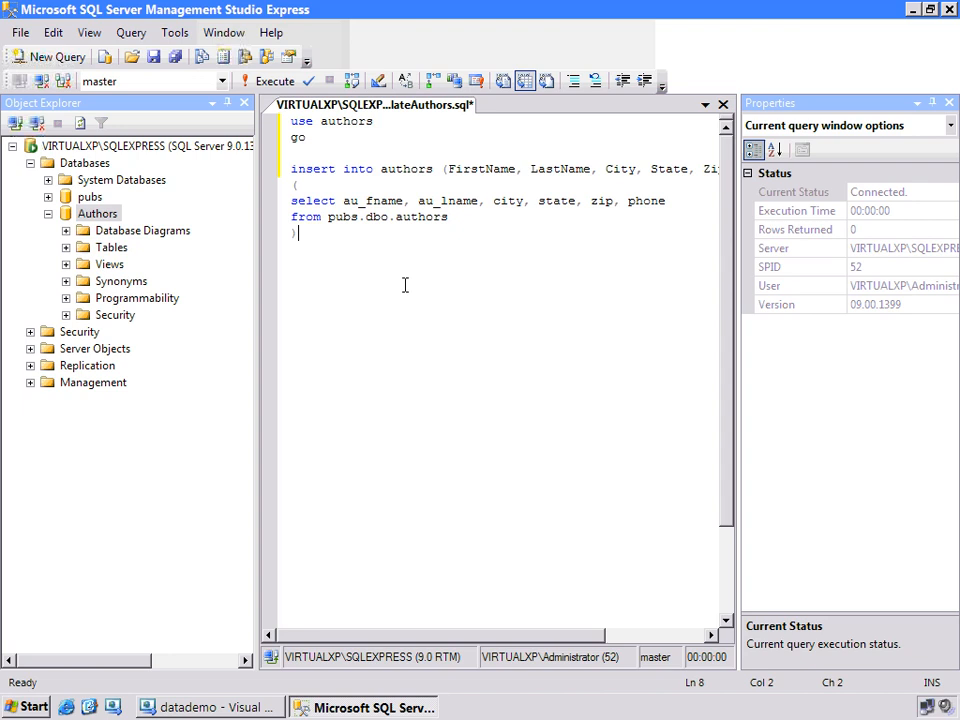
pyautogui.click(268, 81)
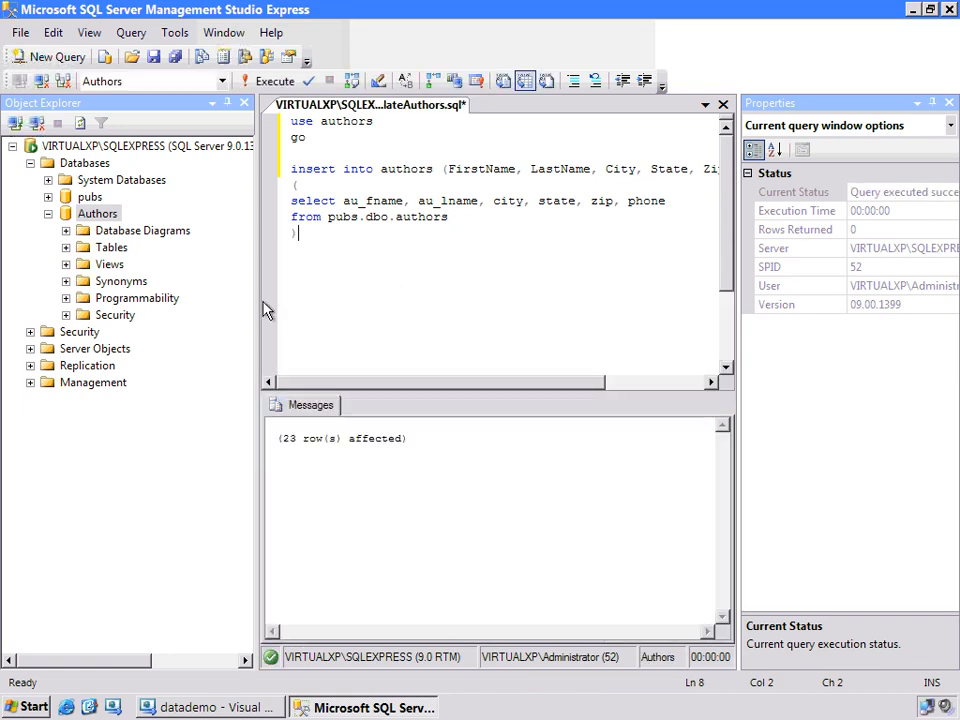
pyautogui.moveTo(40, 343)
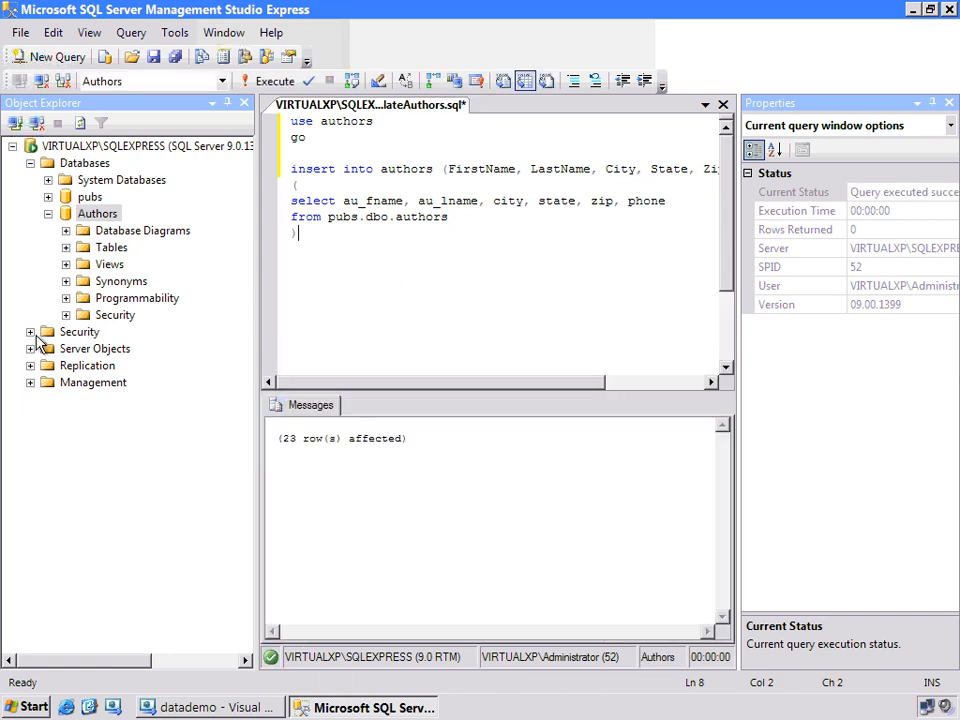
# Step: Expand the Authors database tables and open dbo.Authors to see its 23 rows
pyautogui.click(62, 247)
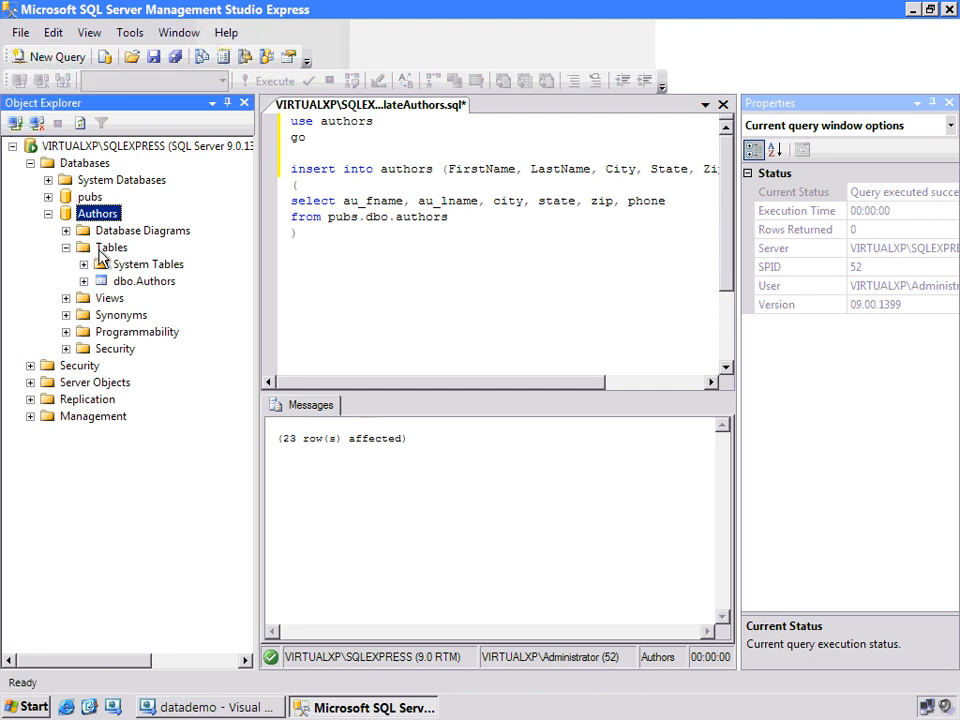
pyautogui.click(147, 281)
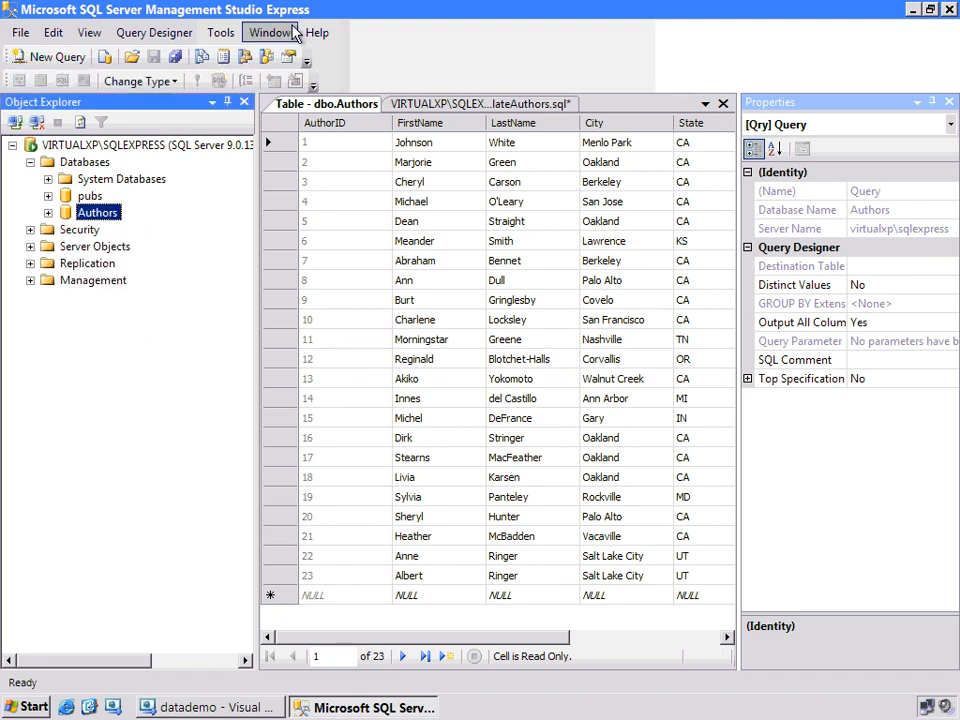
# Step: Detach the Authors database with Drop Connections ticked
pyautogui.rightClick(97, 212)
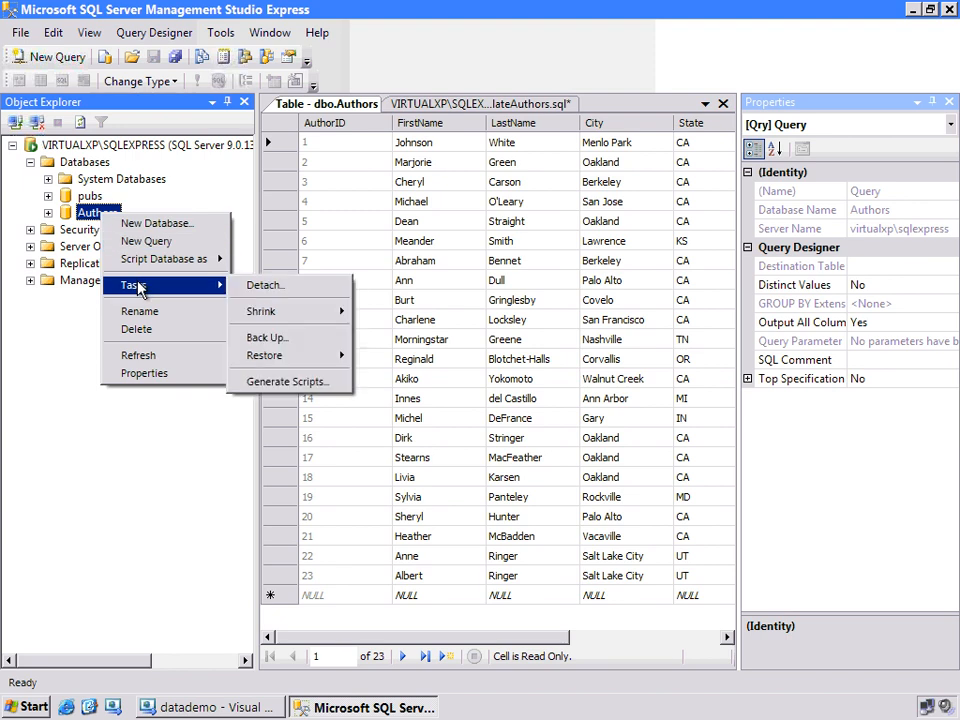
pyautogui.moveTo(170, 287)
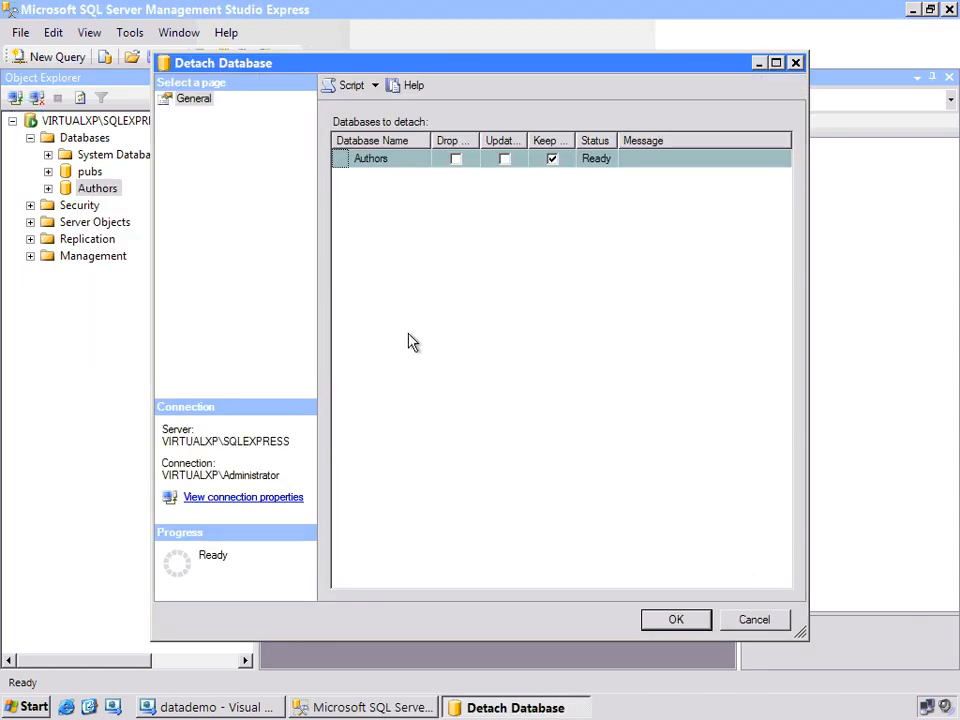
pyautogui.click(676, 619)
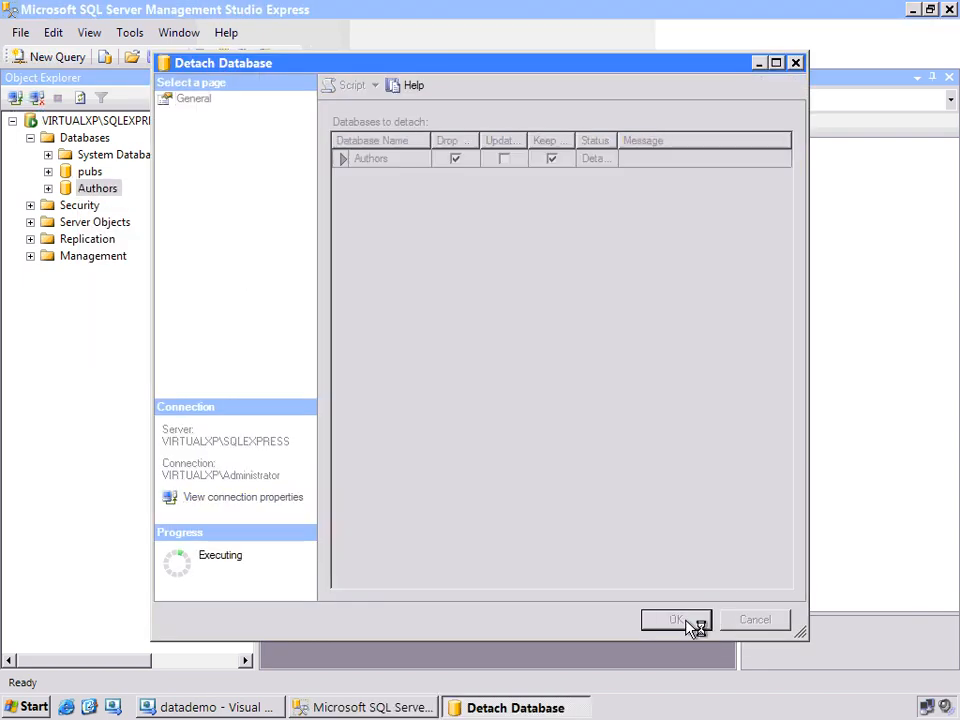
pyautogui.click(677, 619)
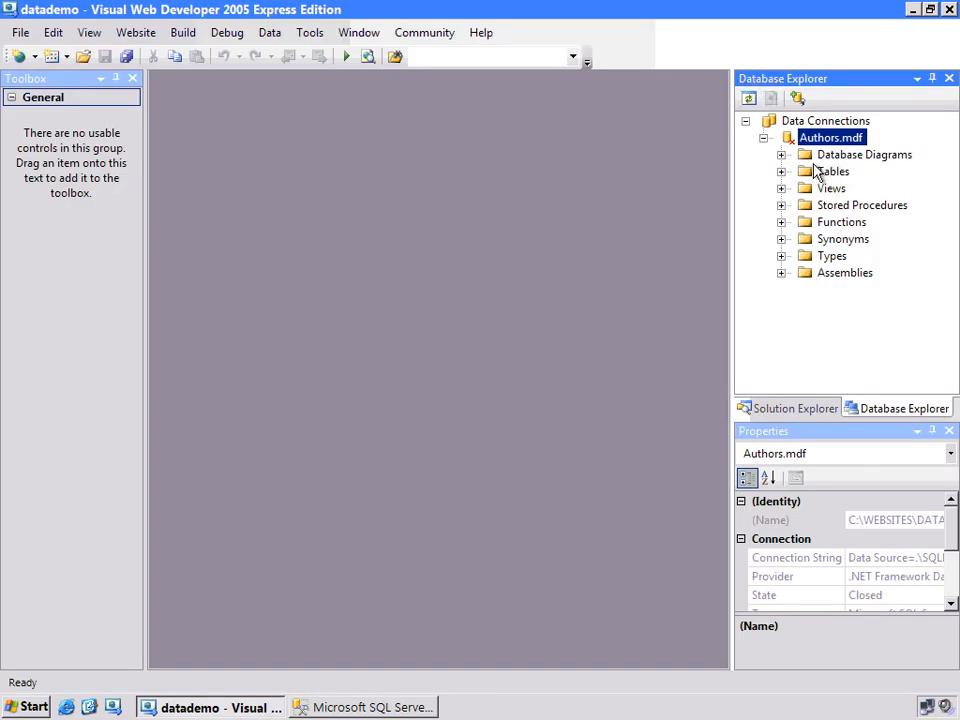
# Step: Show the Authors table's 23 rows, then open Default.aspx in source view
pyautogui.rightClick(855, 188)
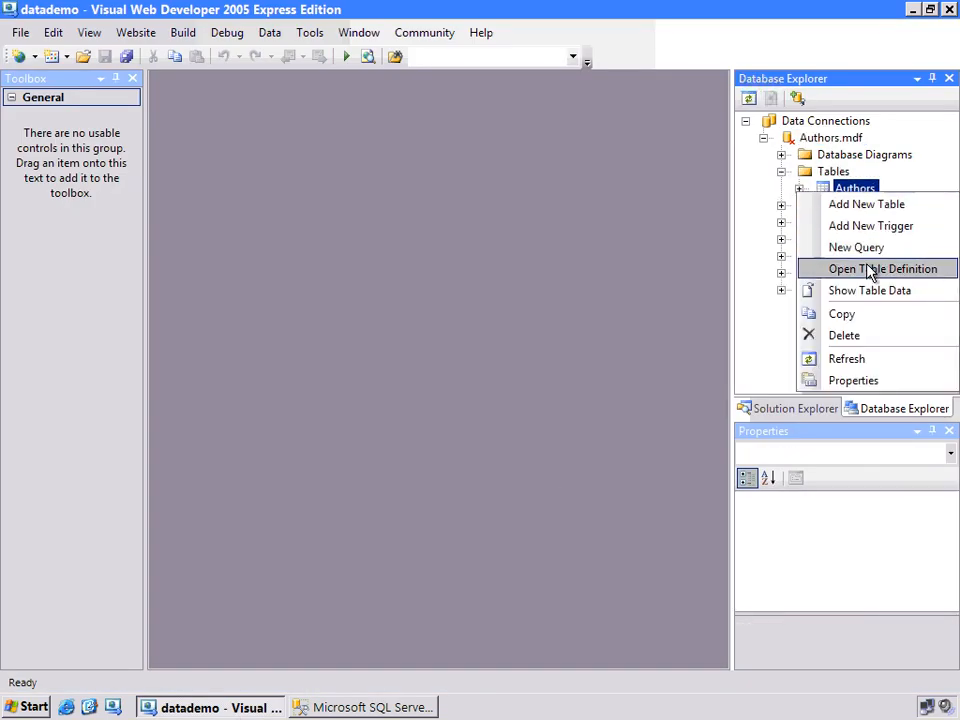
pyautogui.click(881, 268)
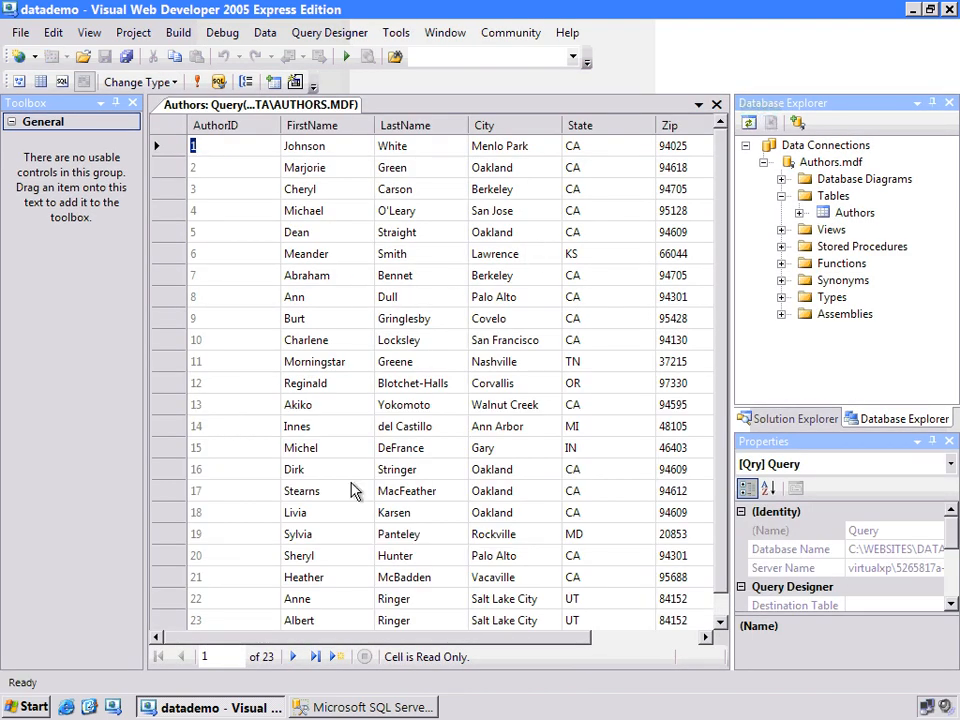
pyautogui.moveTo(278, 120)
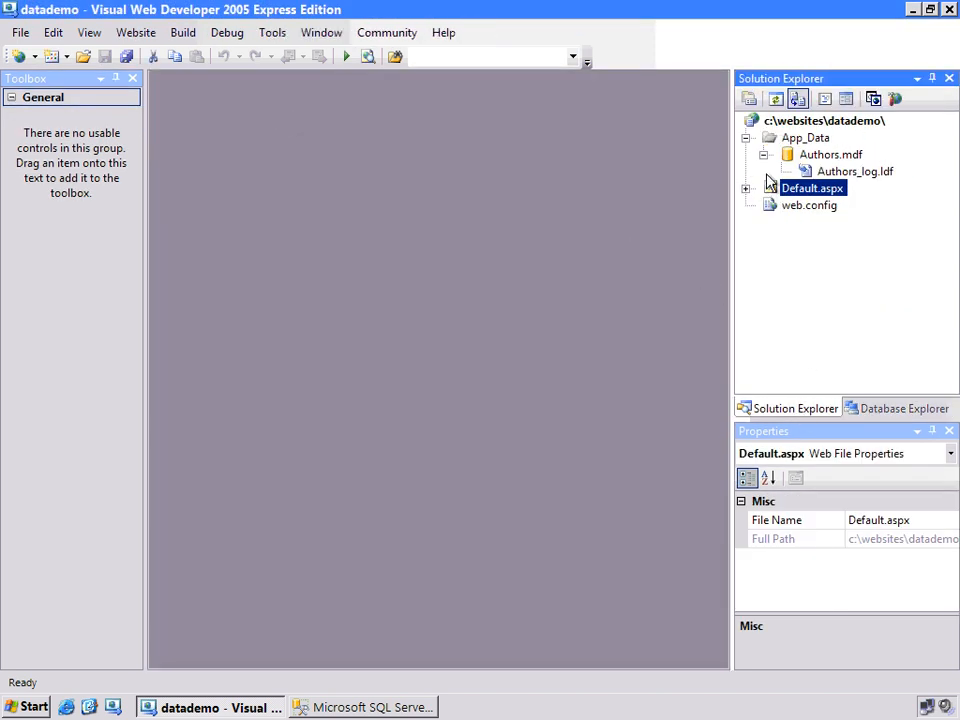
pyautogui.click(745, 137)
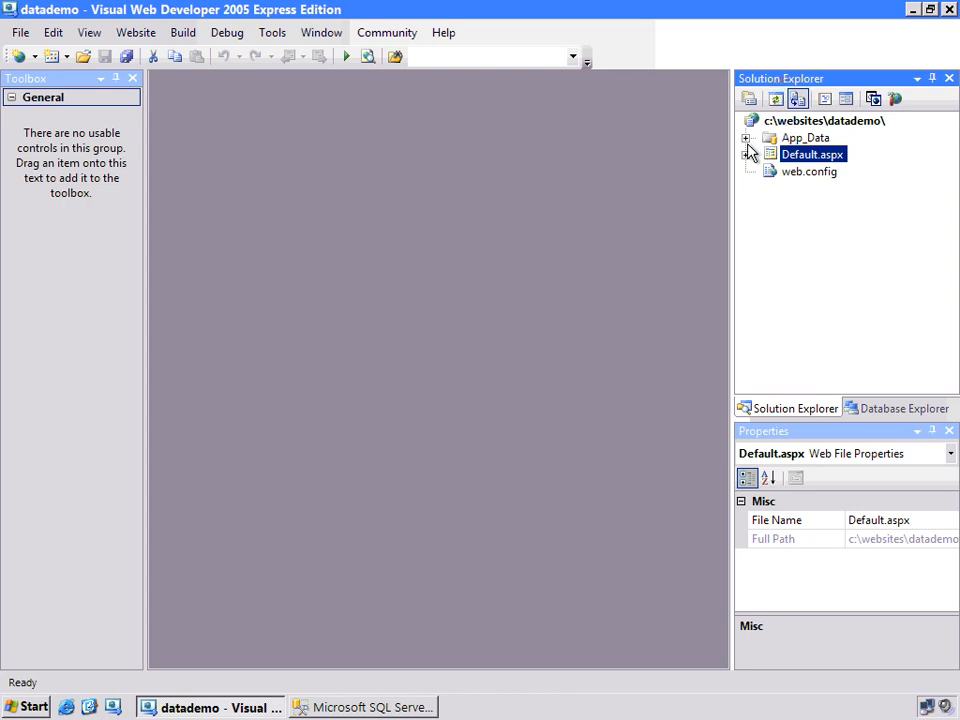
pyautogui.doubleClick(812, 154)
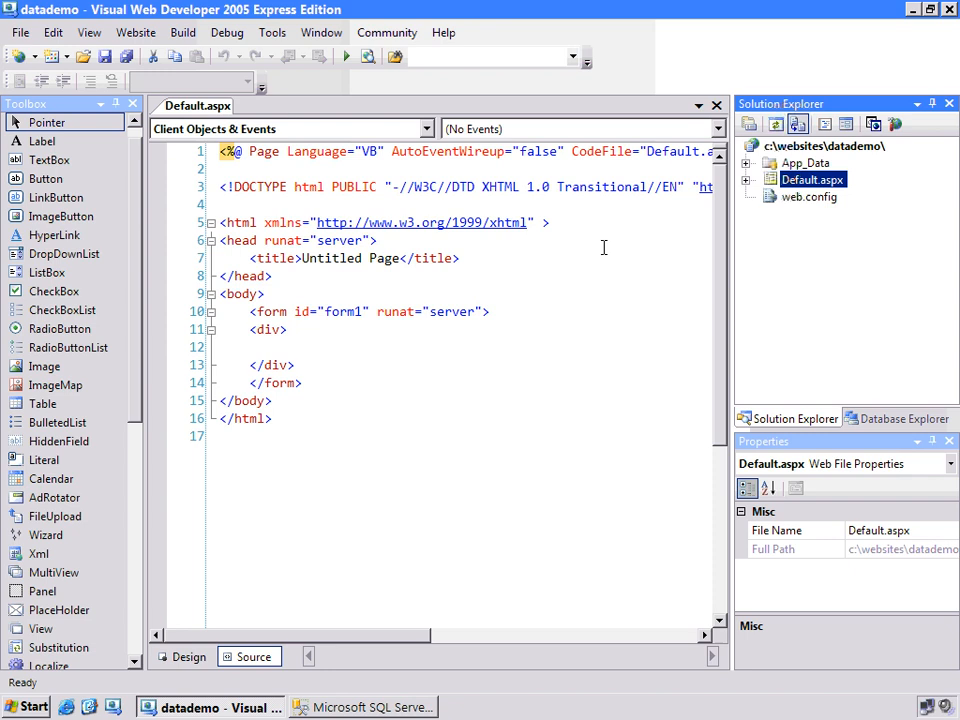
# Step: Add a DataSet item, DataSet1.xsd, to the site and place it in App_Code
pyautogui.rightClick(822, 145)
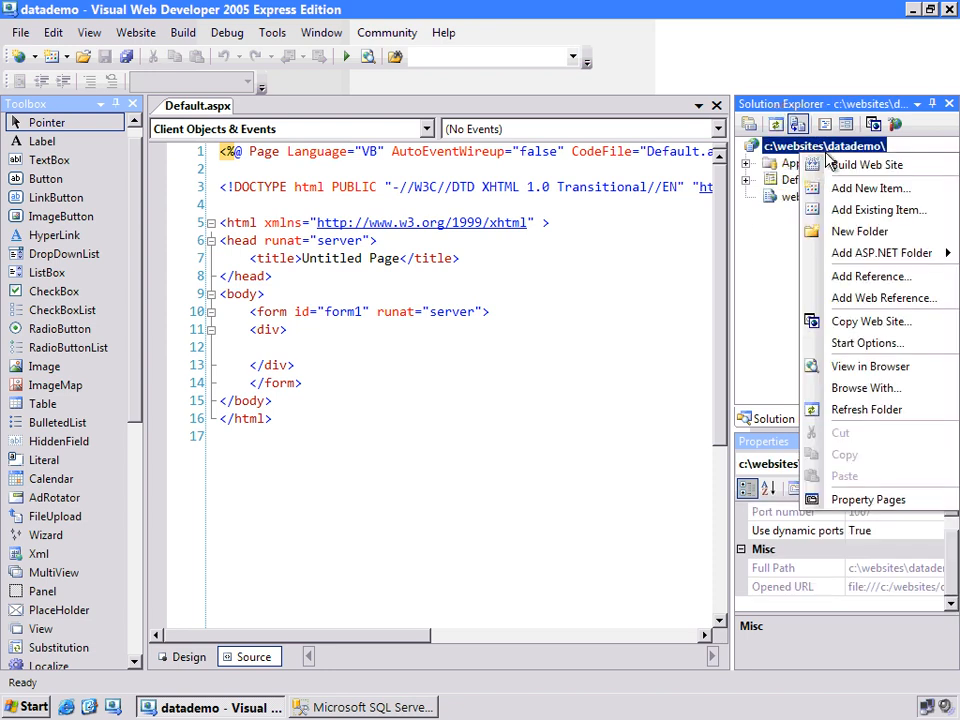
pyautogui.click(870, 188)
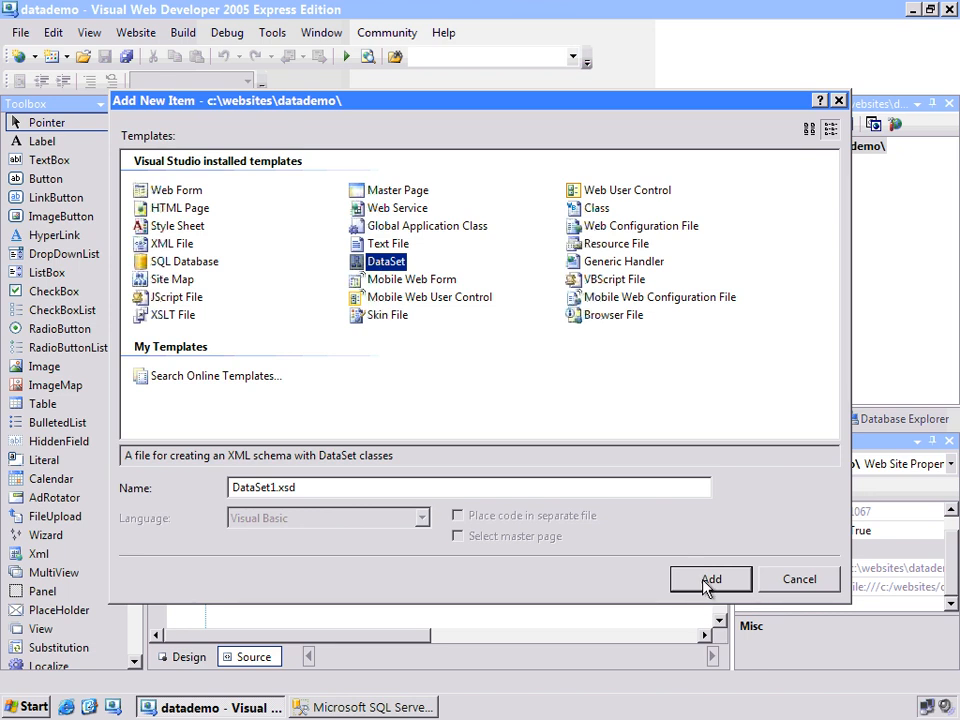
pyautogui.click(710, 579)
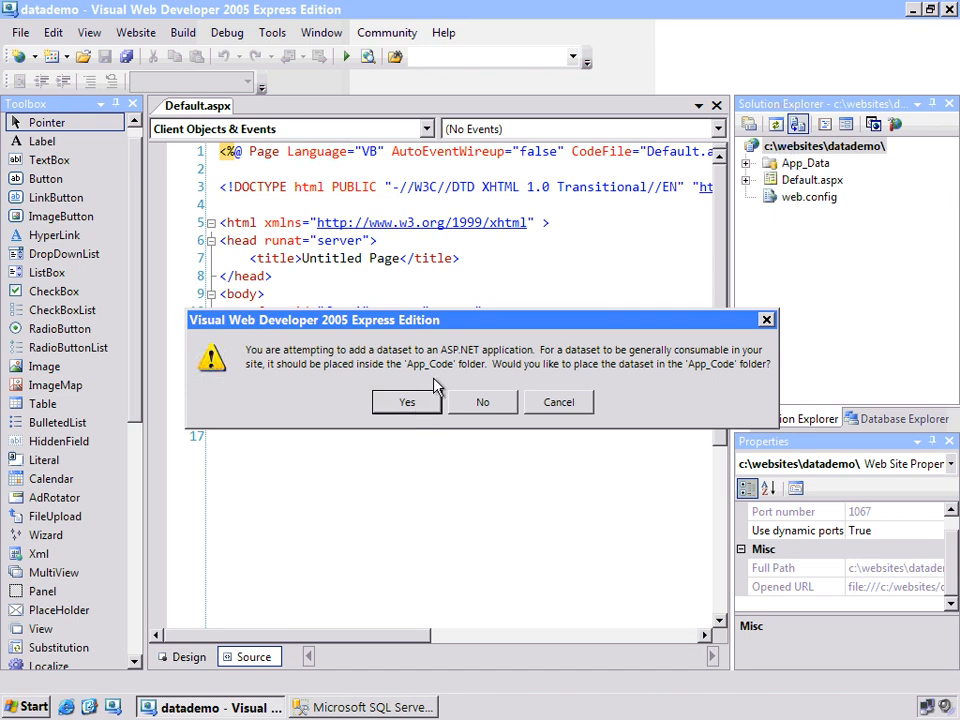
pyautogui.click(406, 401)
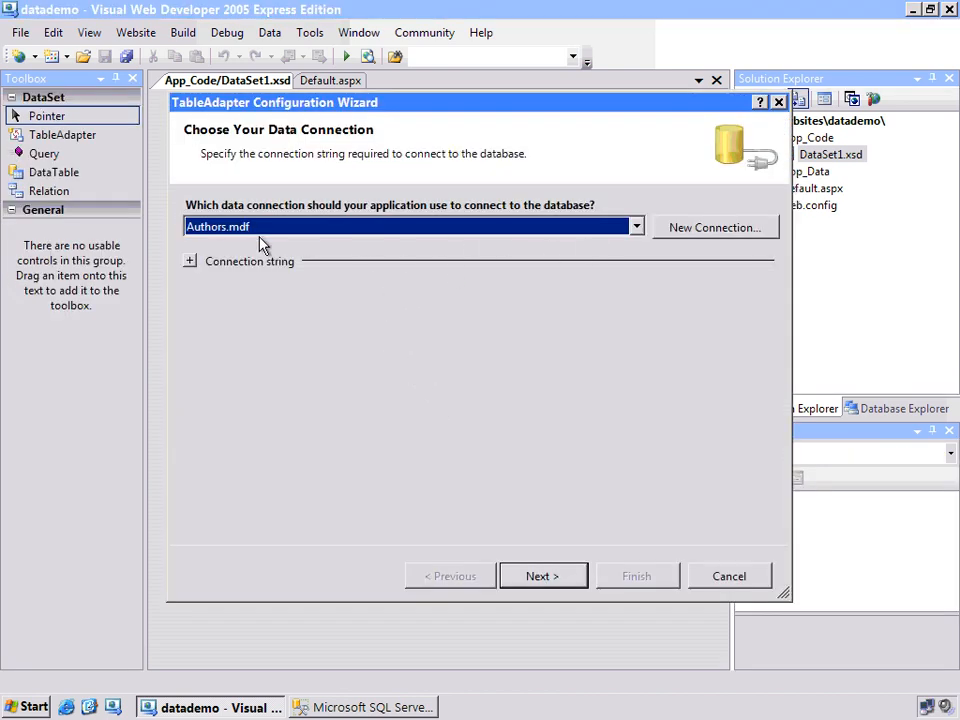
pyautogui.moveTo(350, 237)
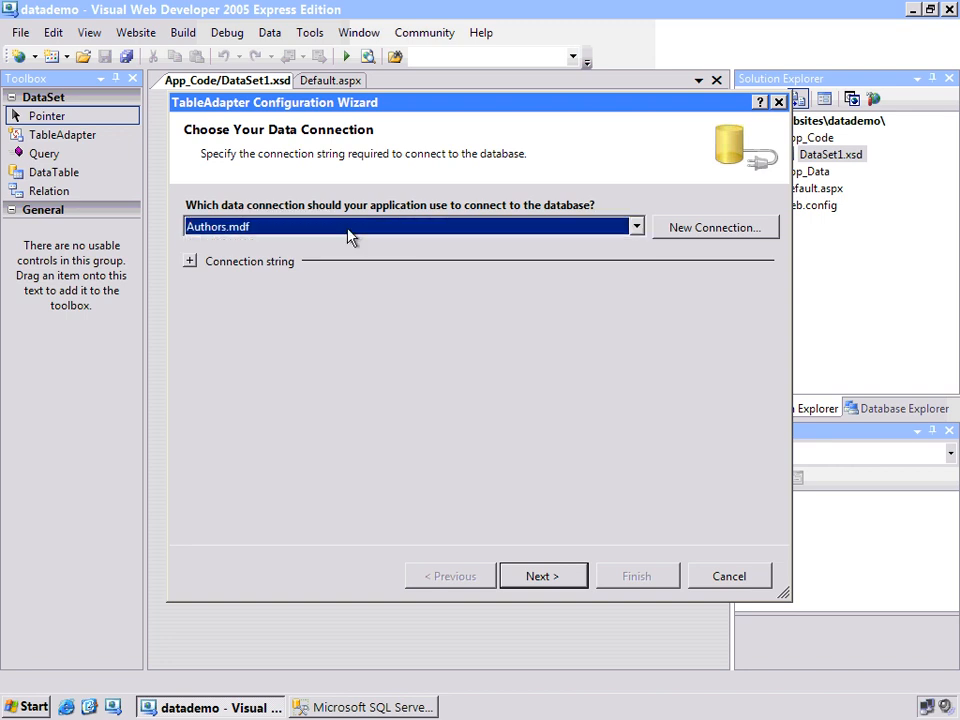
# Step: Use Authors.mdf saved as AuthorsConnectionString, with SQL statements for data access
pyautogui.click(189, 261)
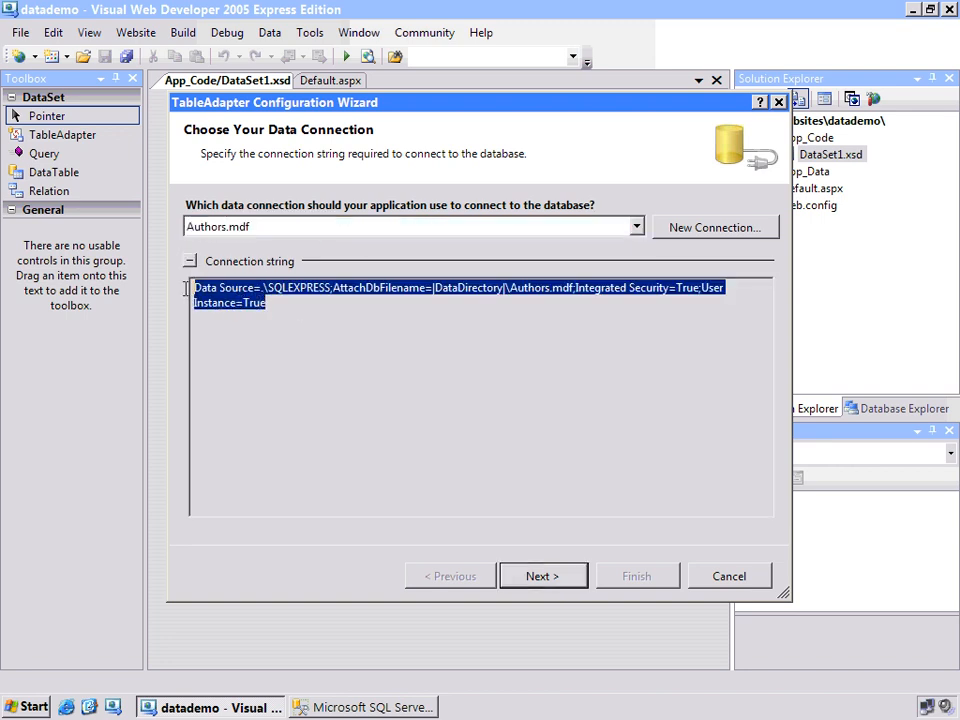
pyautogui.click(543, 576)
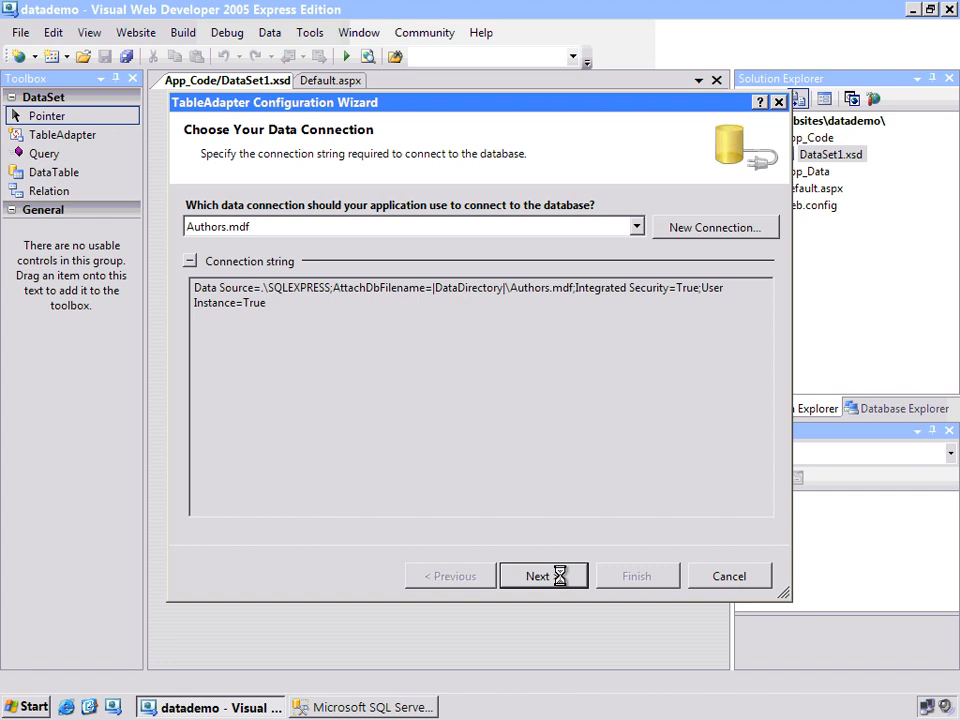
pyautogui.click(543, 575)
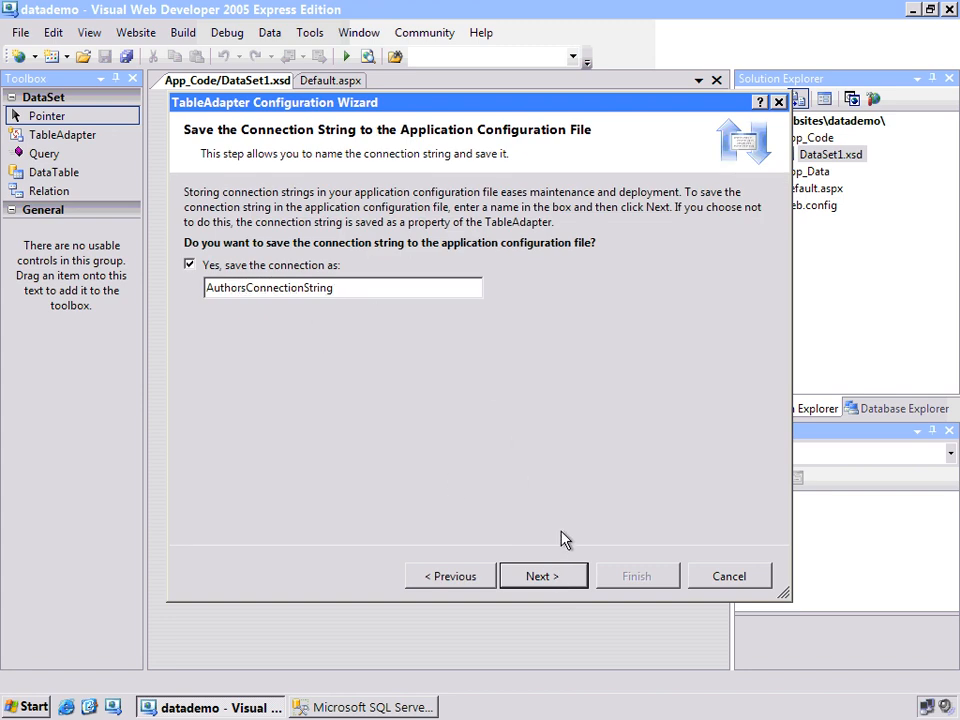
pyautogui.click(542, 576)
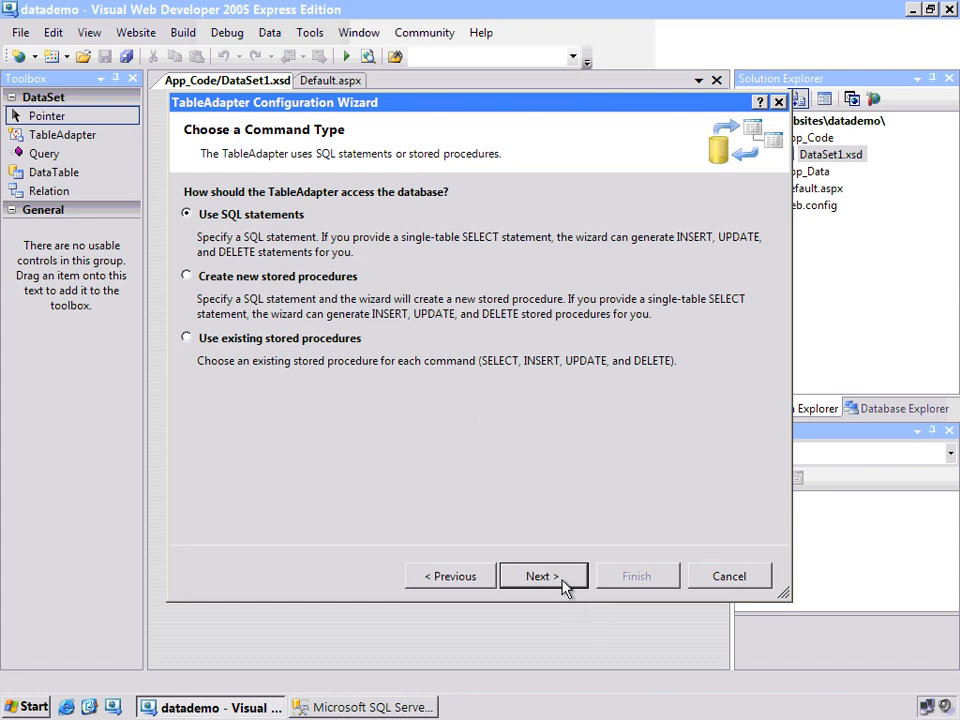
pyautogui.click(543, 576)
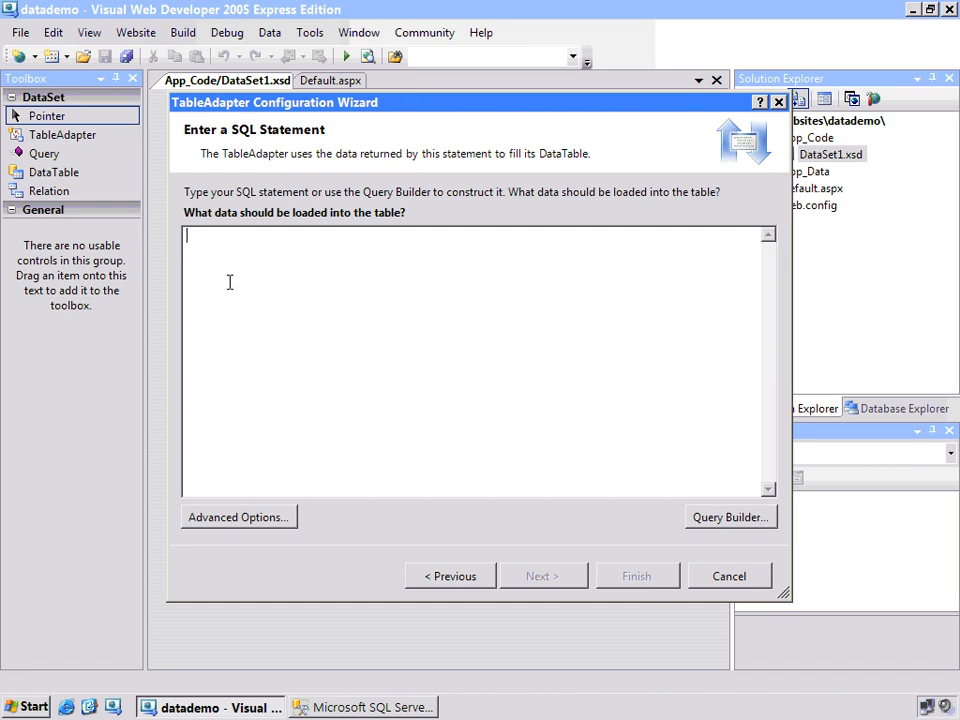
pyautogui.click(730, 517)
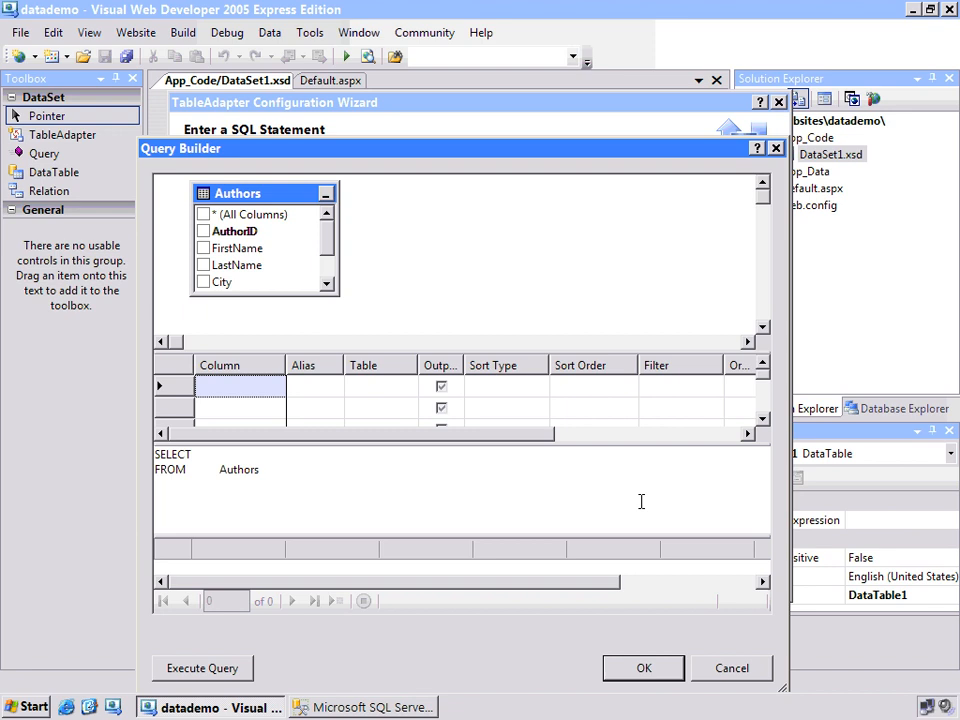
pyautogui.click(203, 214)
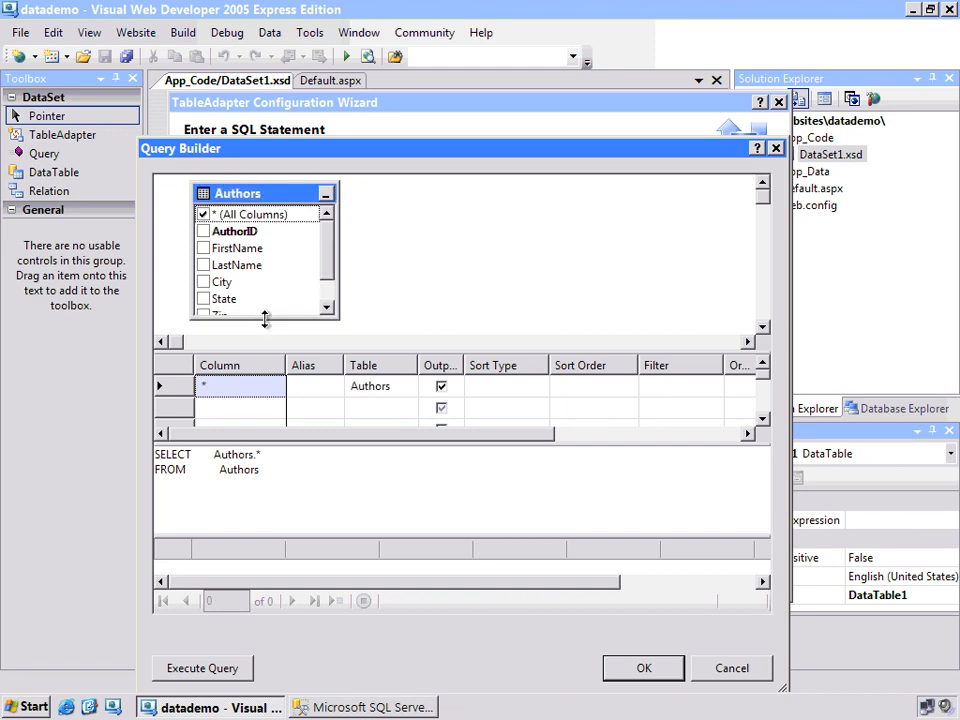
pyautogui.click(240, 407)
pyautogui.write('@')
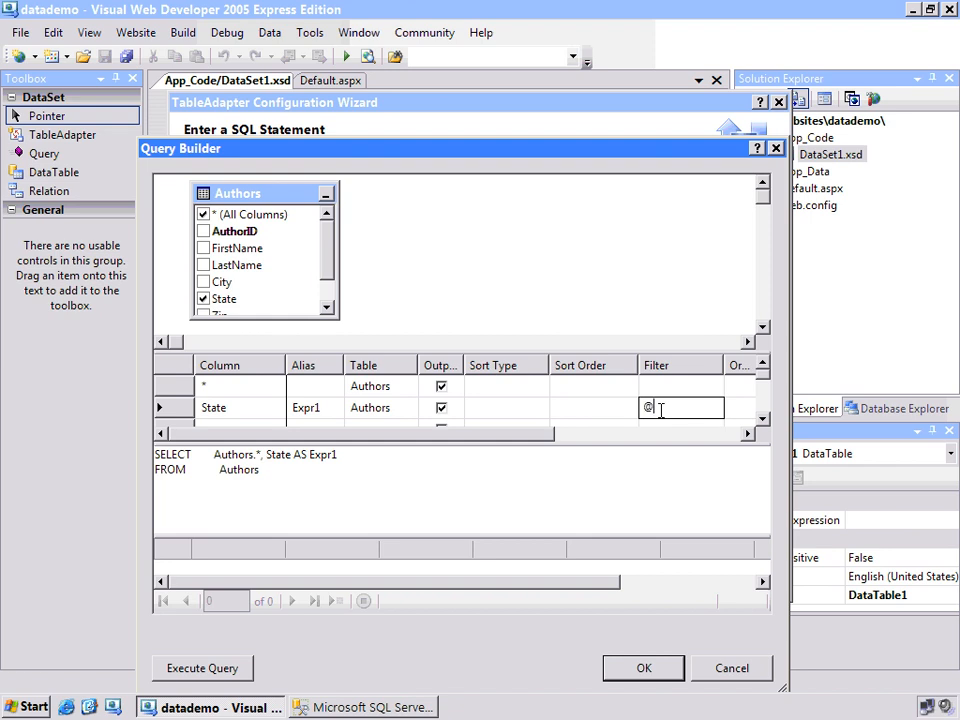
pyautogui.write('State')
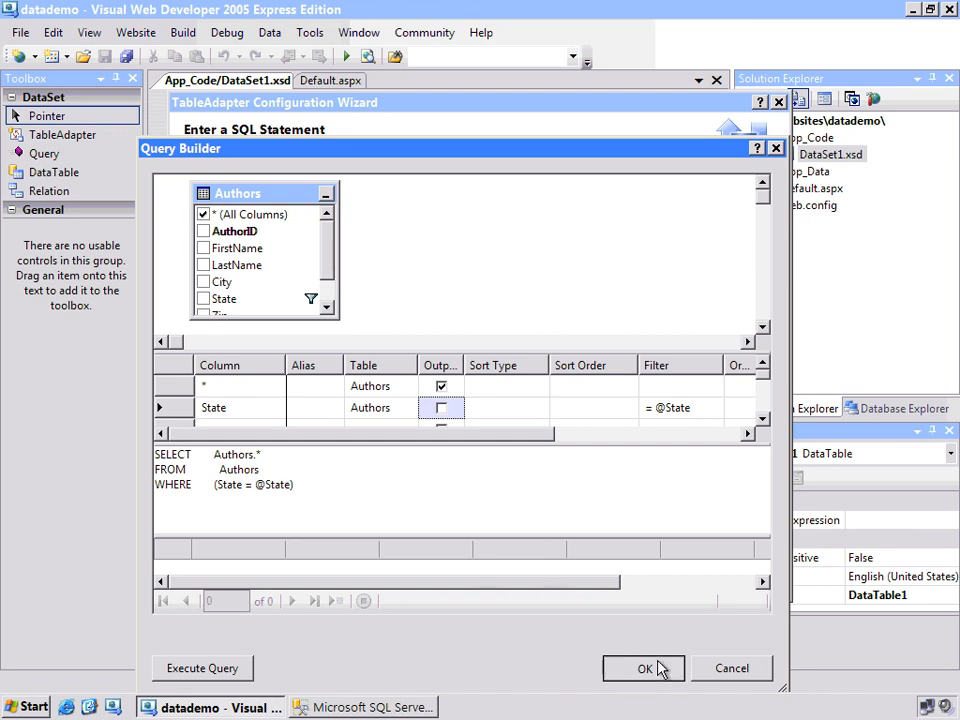
pyautogui.click(644, 668)
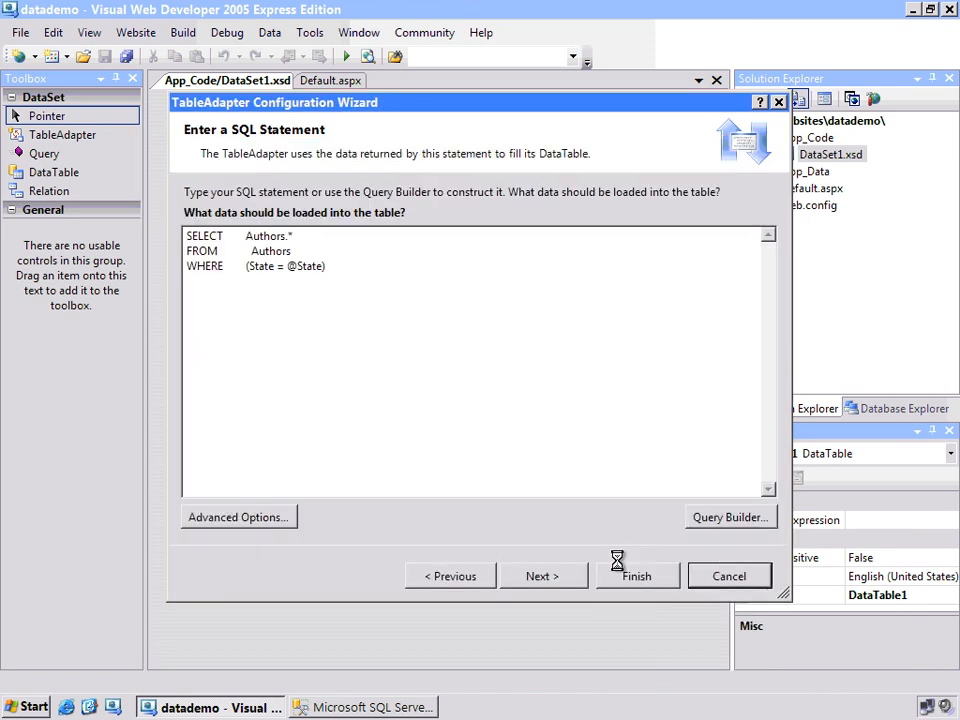
# Step: Finish the wizard and preview Fill,GetData with State CA, returning 15 authors
pyautogui.click(637, 576)
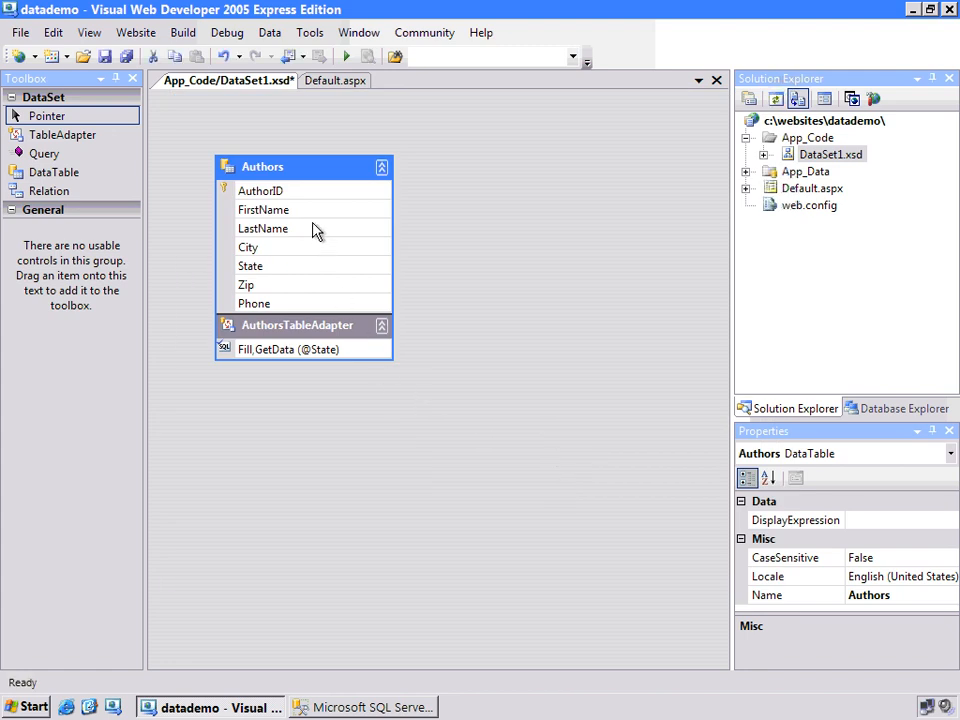
pyautogui.rightClick(288, 349)
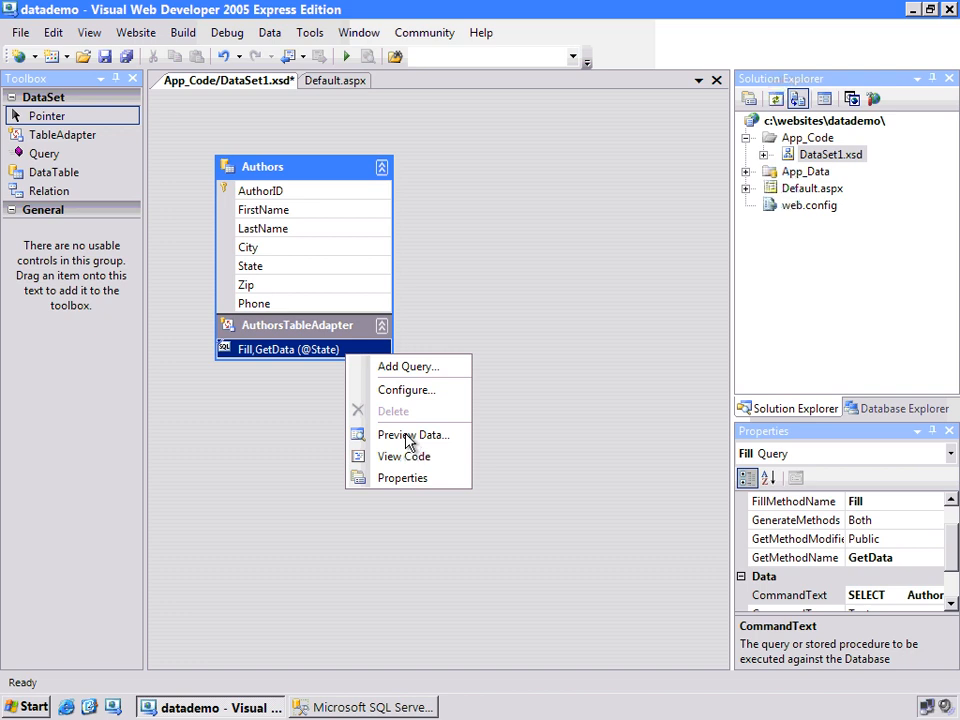
pyautogui.click(413, 434)
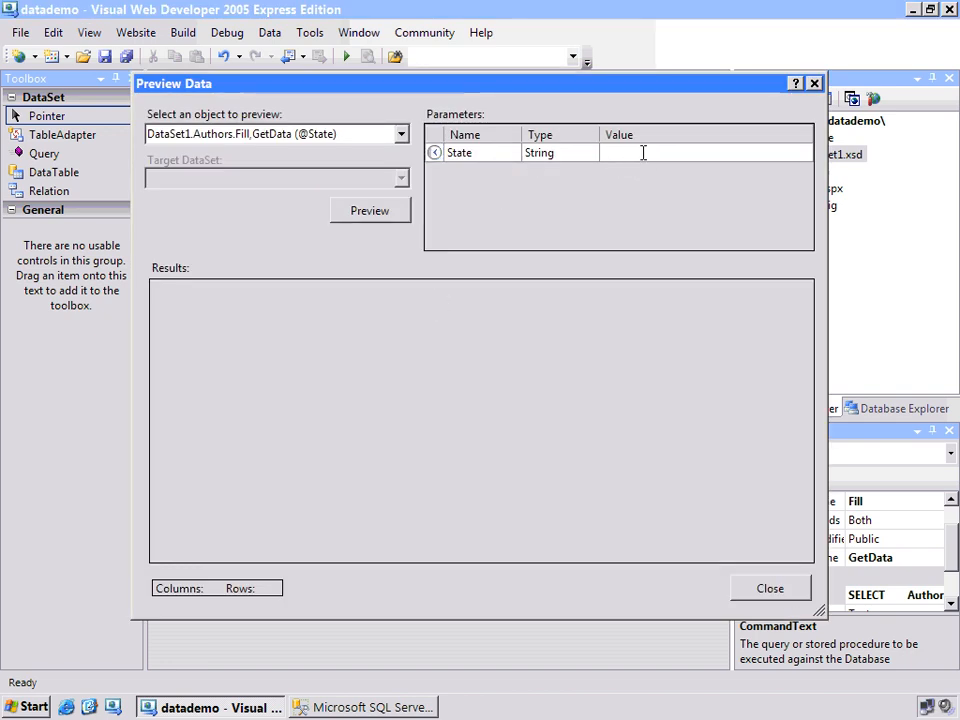
pyautogui.click(369, 210)
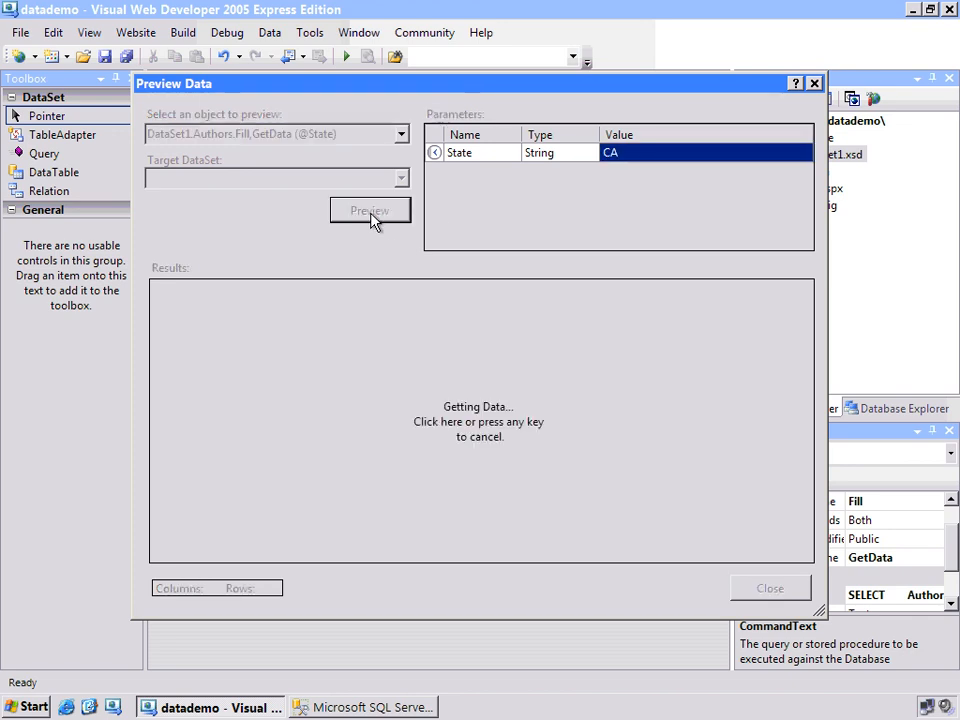
pyautogui.click(370, 210)
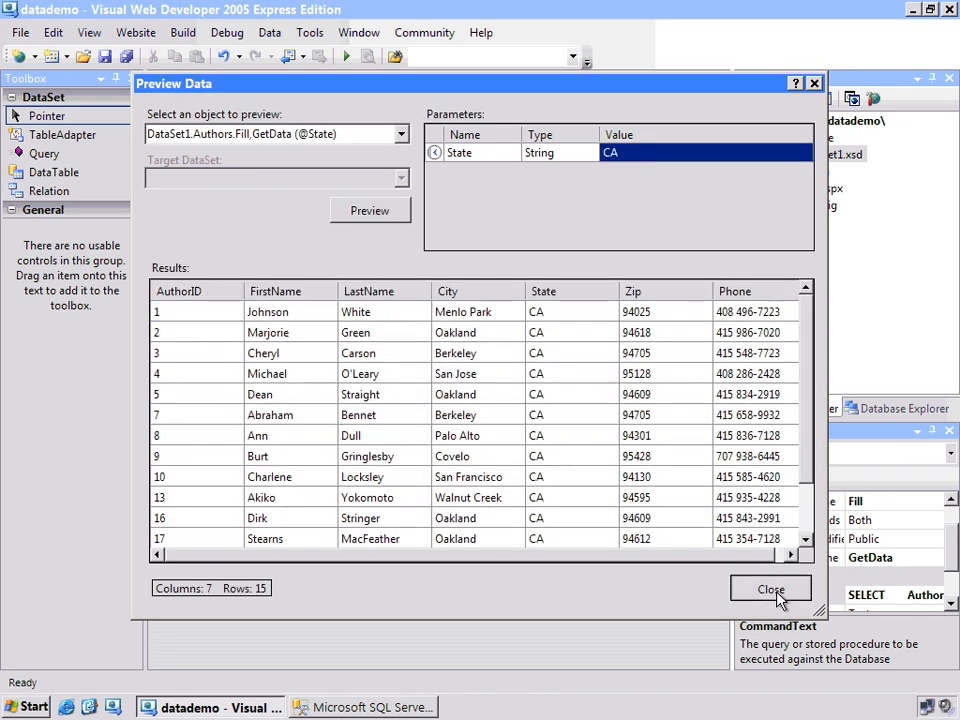
pyautogui.click(770, 588)
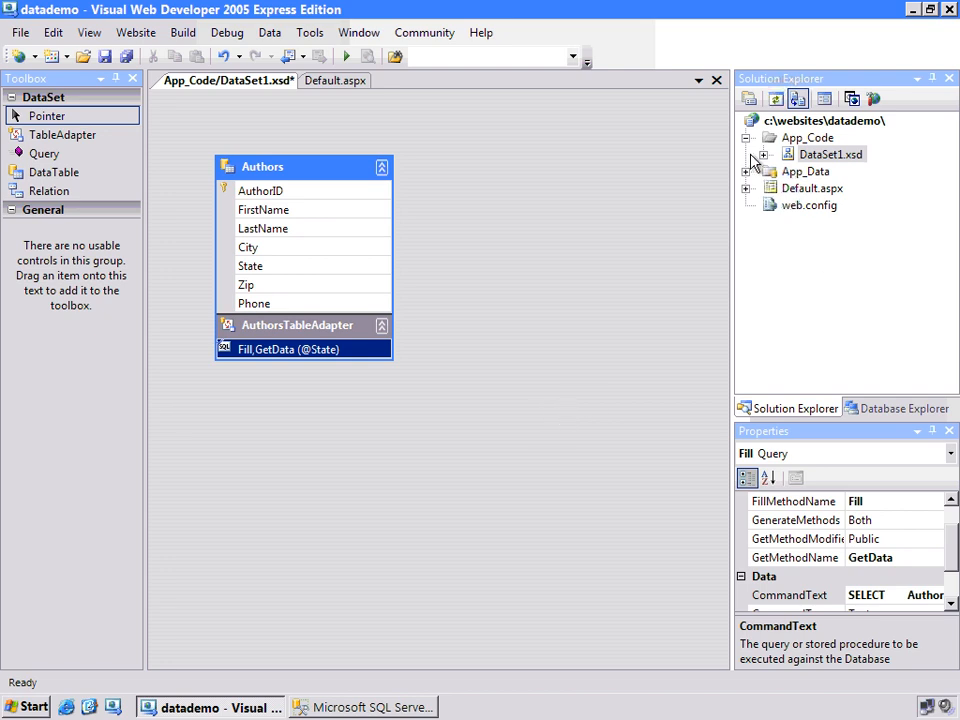
# Step: Add a State-column table and change its query to SELECT DISTINCT State
pyautogui.click(903, 408)
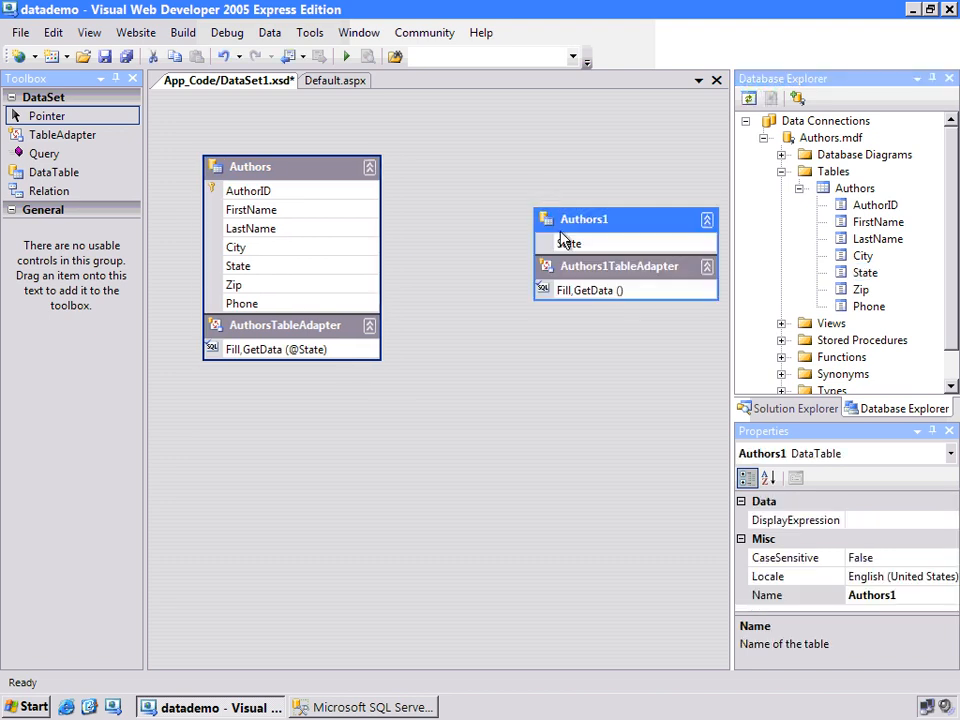
pyautogui.rightClick(589, 290)
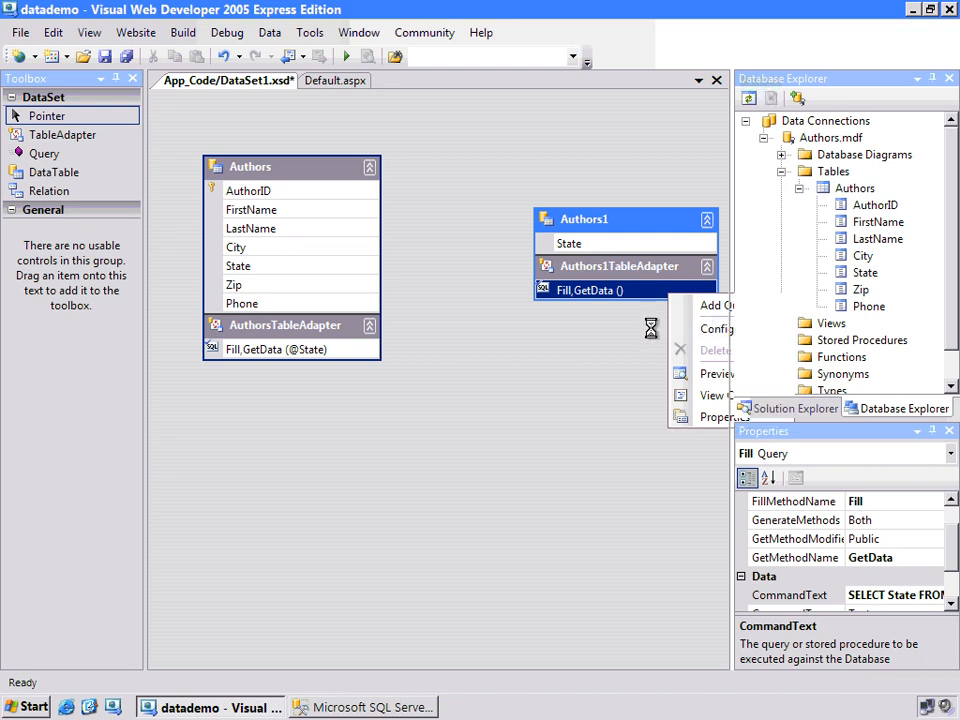
pyautogui.click(716, 328)
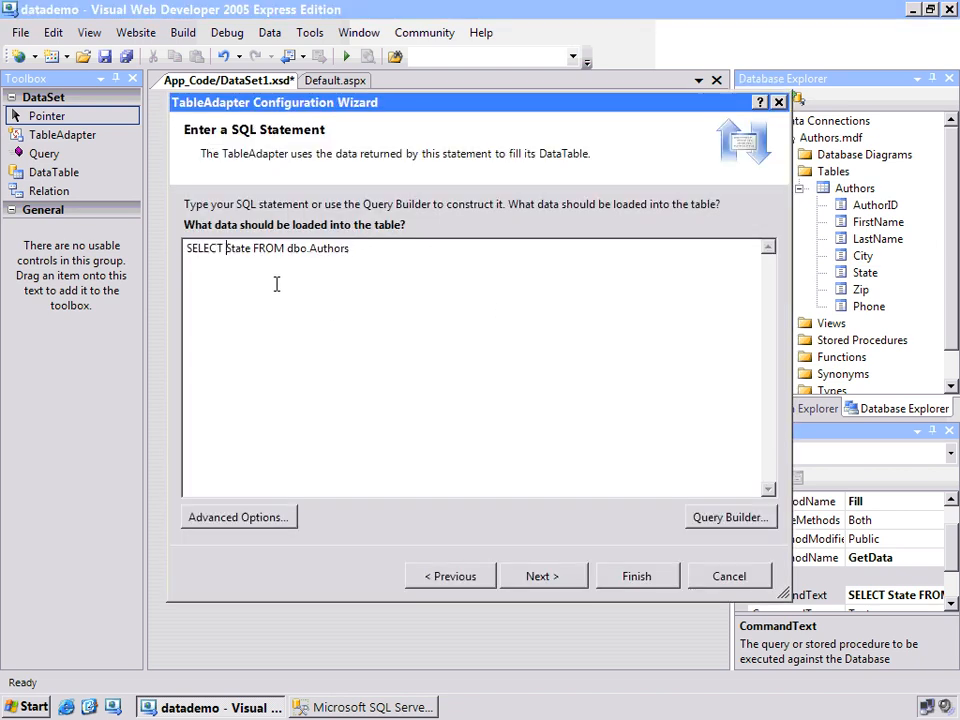
pyautogui.write('distinct')
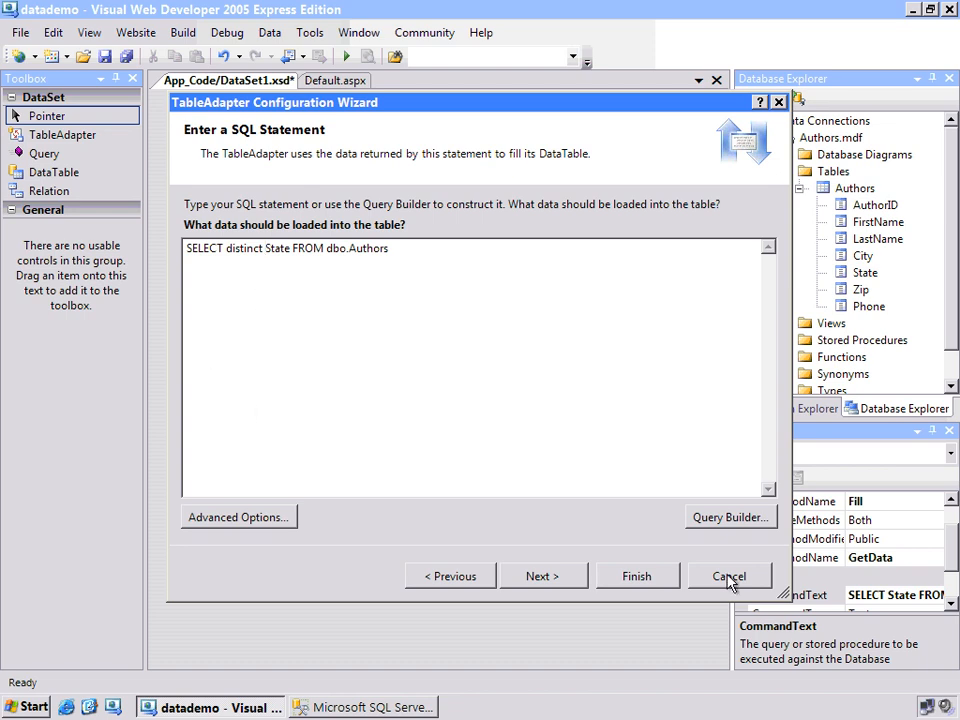
# Step: Generate only a GetStates method, without Fill, and finish the wizard
pyautogui.click(542, 576)
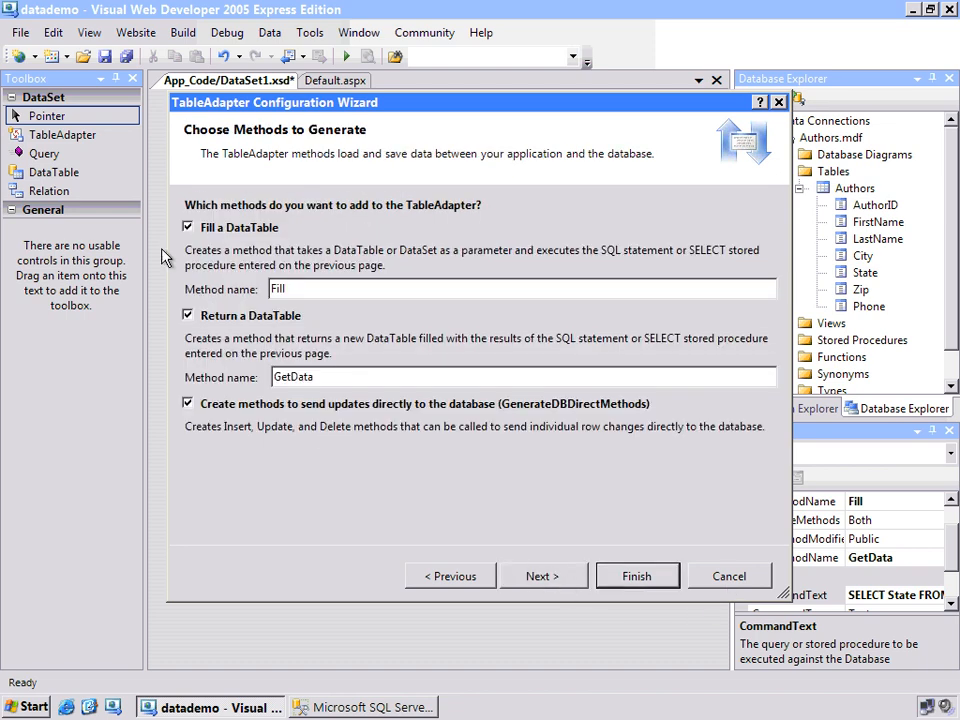
pyautogui.click(187, 227)
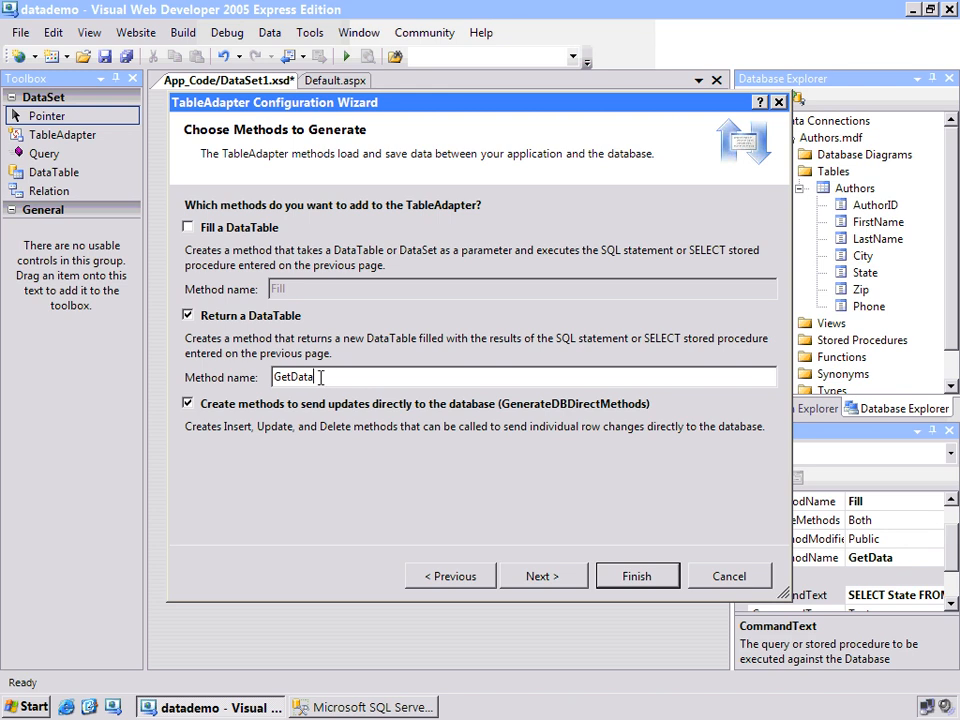
pyautogui.write('GetSt')
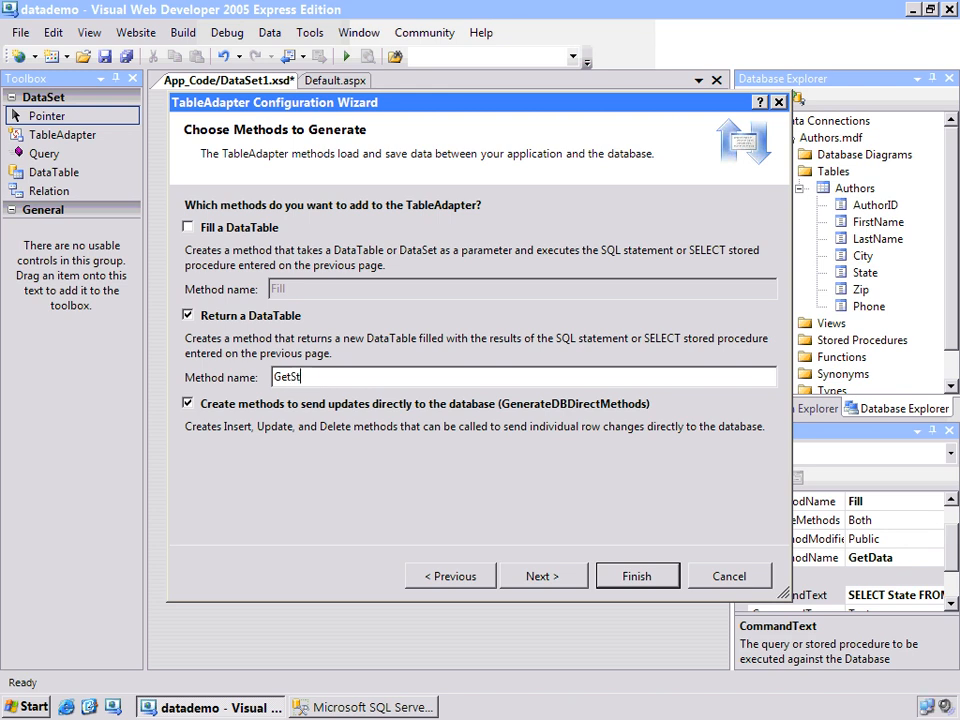
pyautogui.click(543, 576)
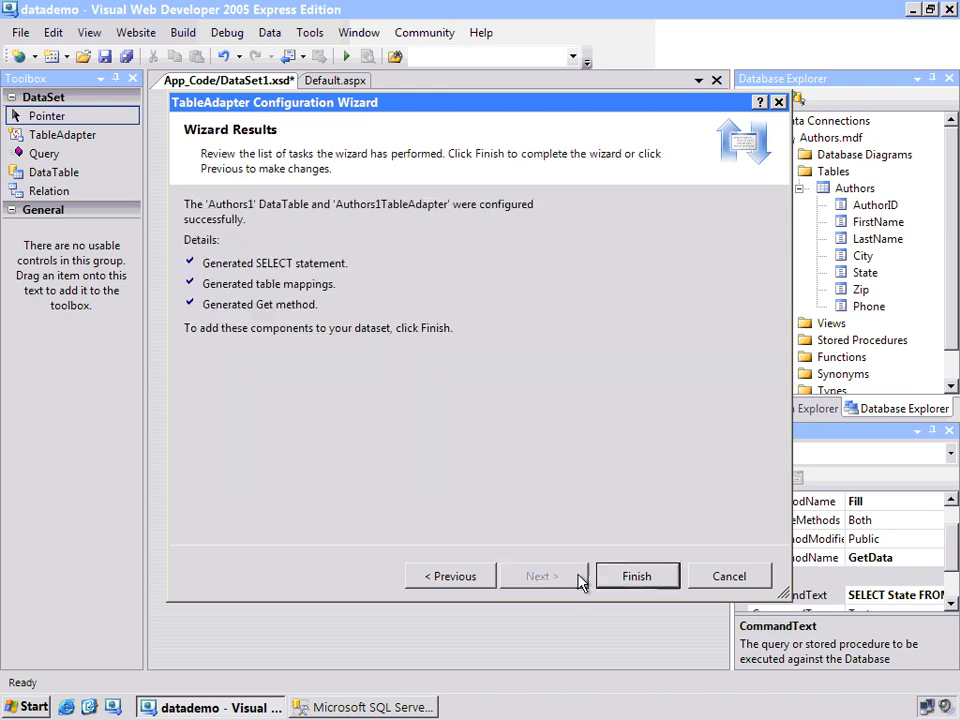
pyautogui.click(637, 576)
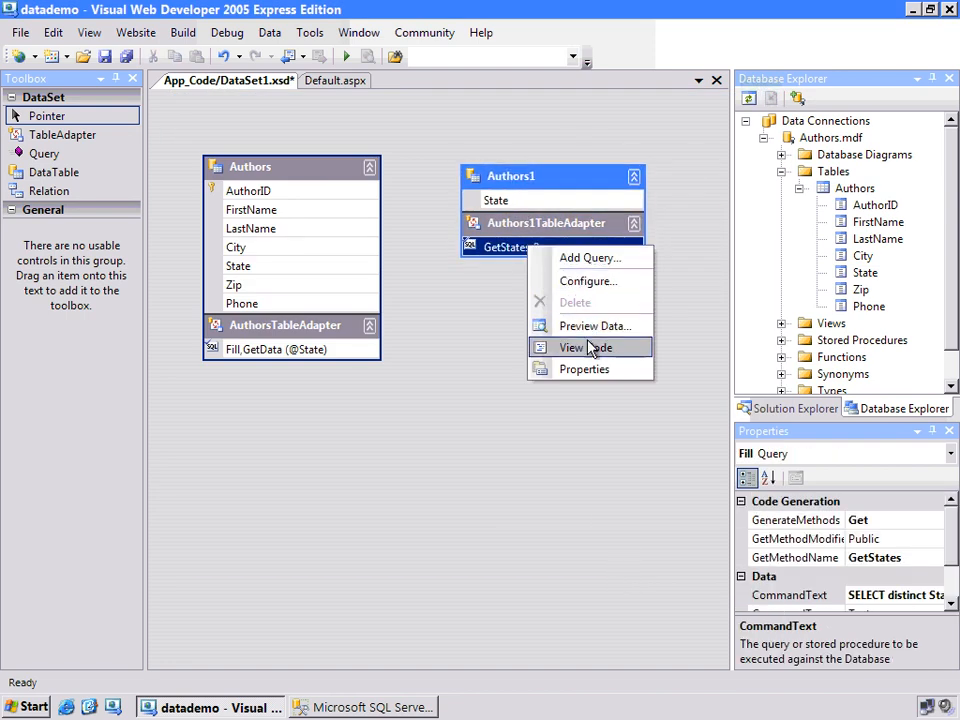
# Step: Preview GetStates returning 8 states, then rename the Authors1 table to StateList
pyautogui.click(595, 325)
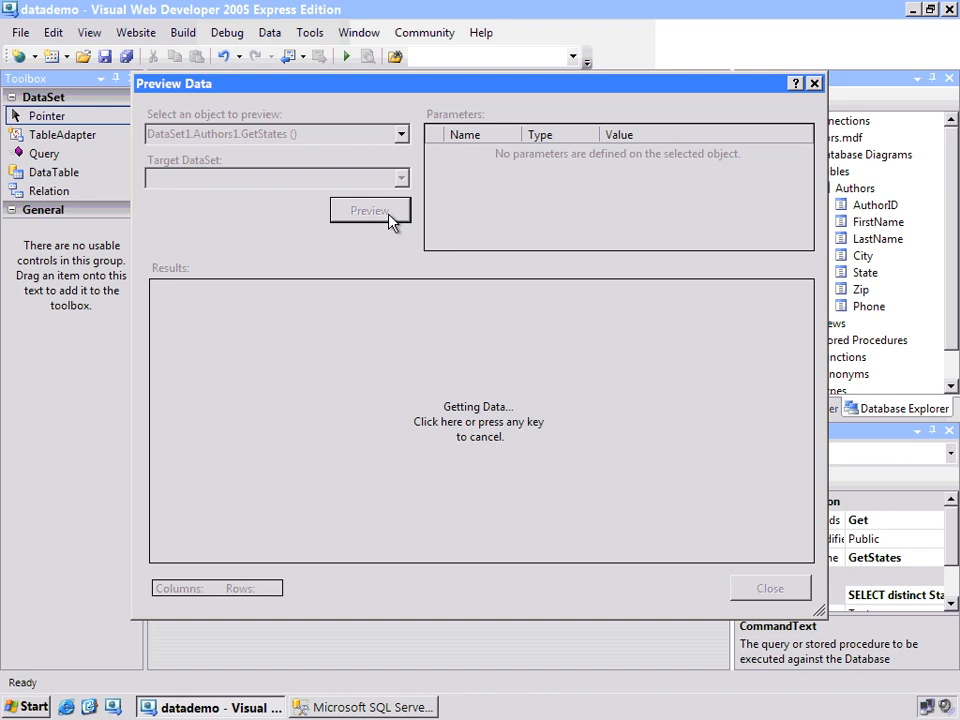
pyautogui.click(370, 210)
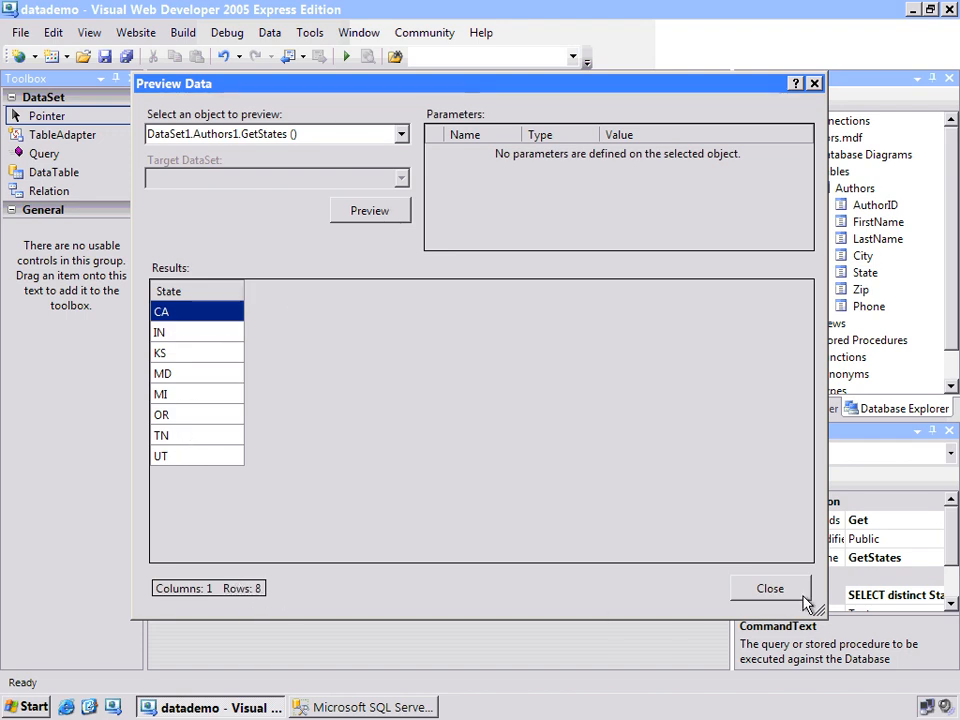
pyautogui.click(769, 588)
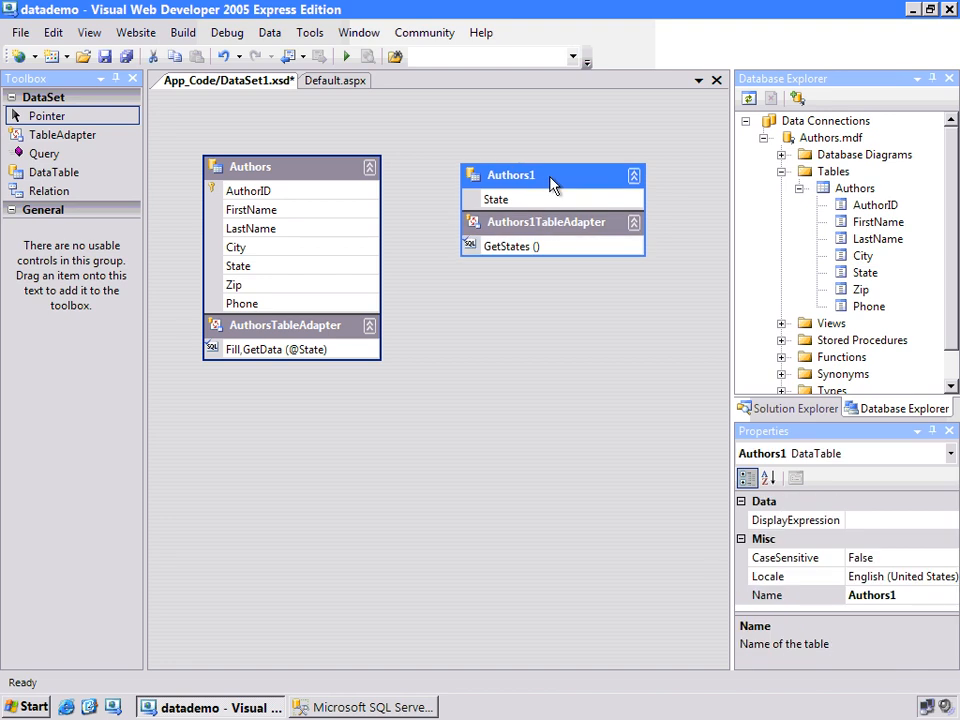
pyautogui.doubleClick(511, 175)
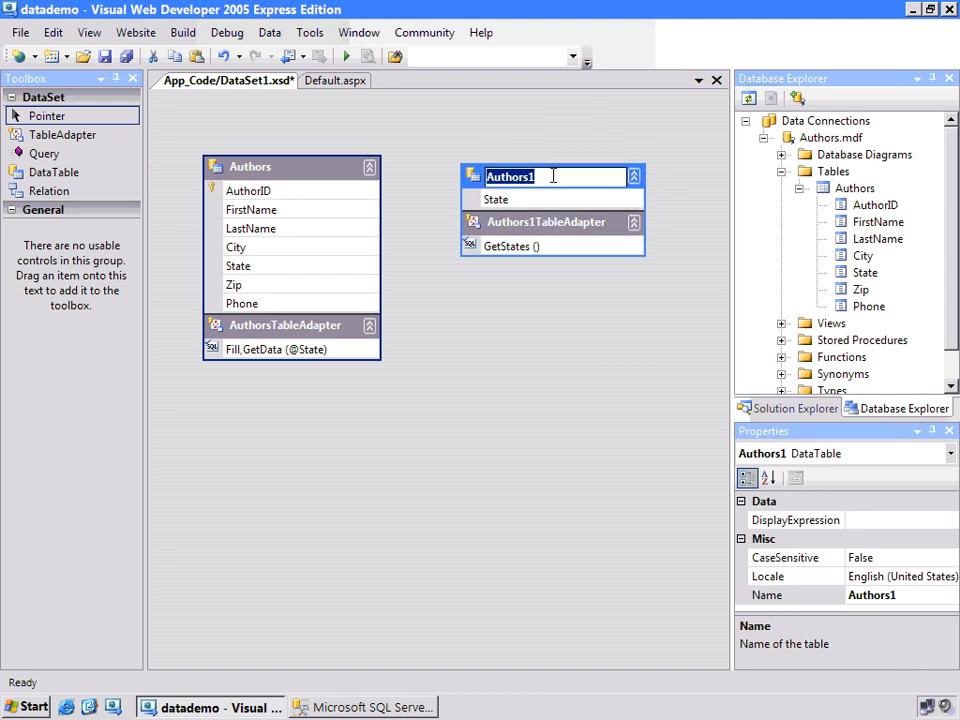
pyautogui.write('StateList')
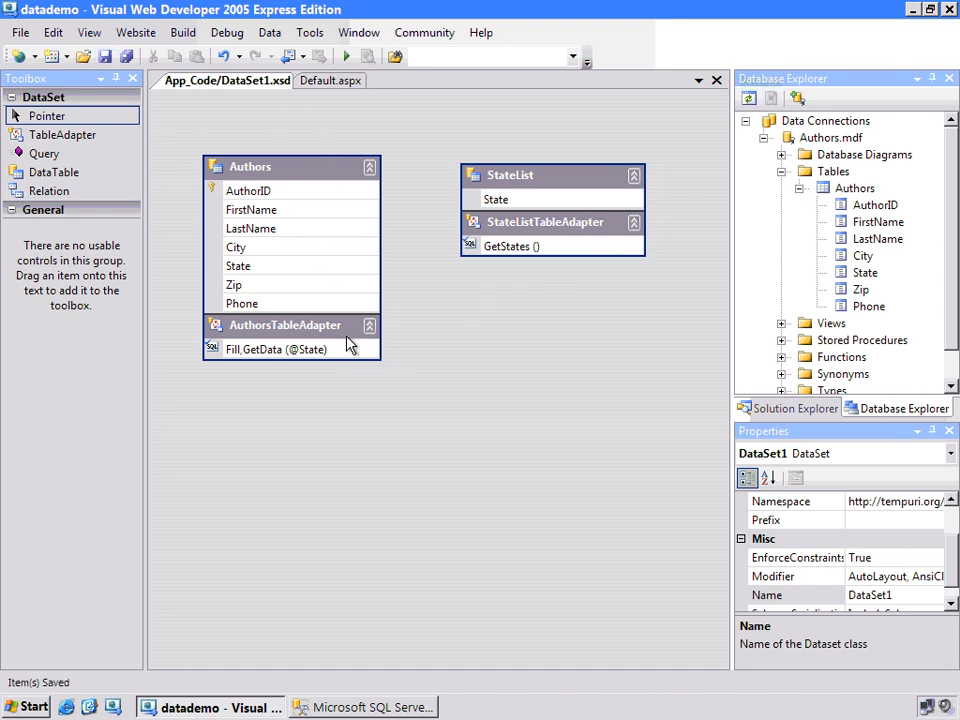
pyautogui.moveTo(328, 210)
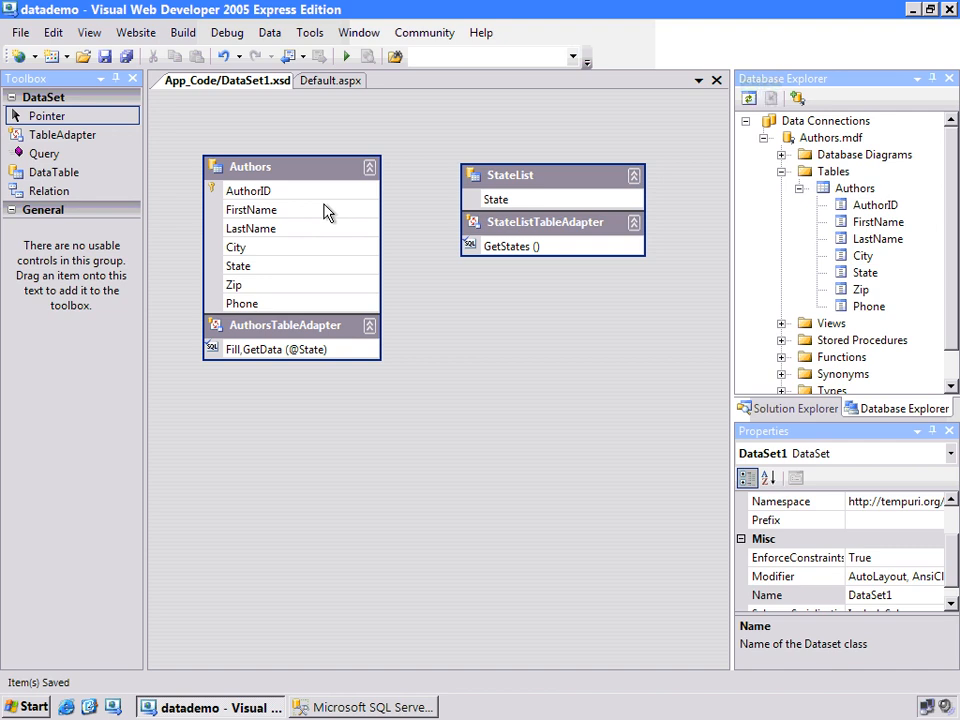
# Step: On Default.aspx, add DropDownList1 with AutoPostBack enabled
pyautogui.click(330, 80)
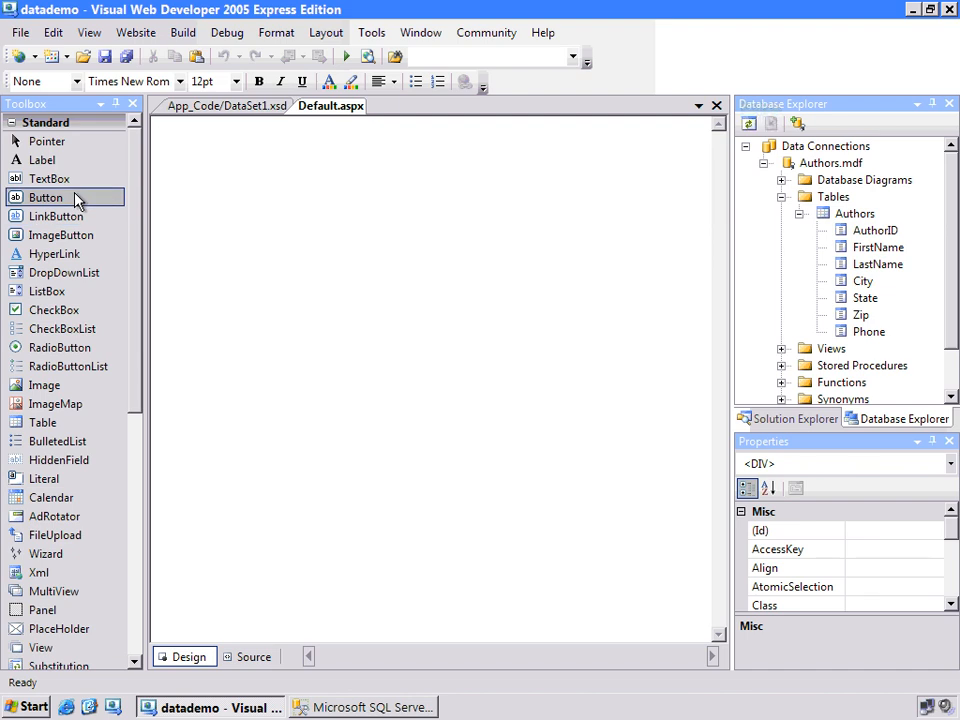
pyautogui.moveTo(65, 272)
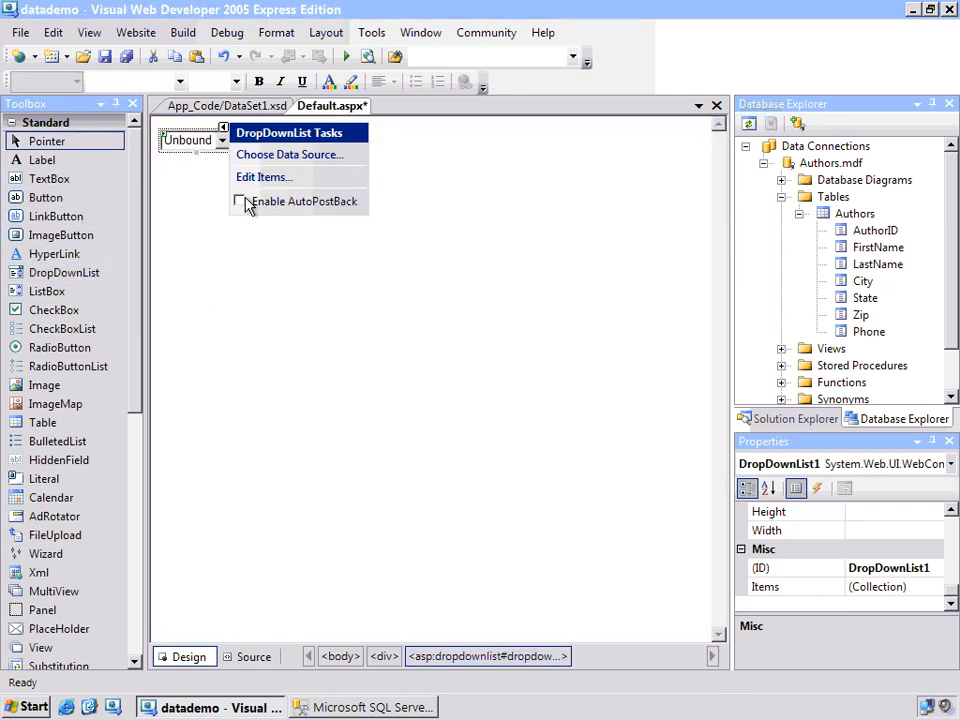
pyautogui.moveTo(240, 201)
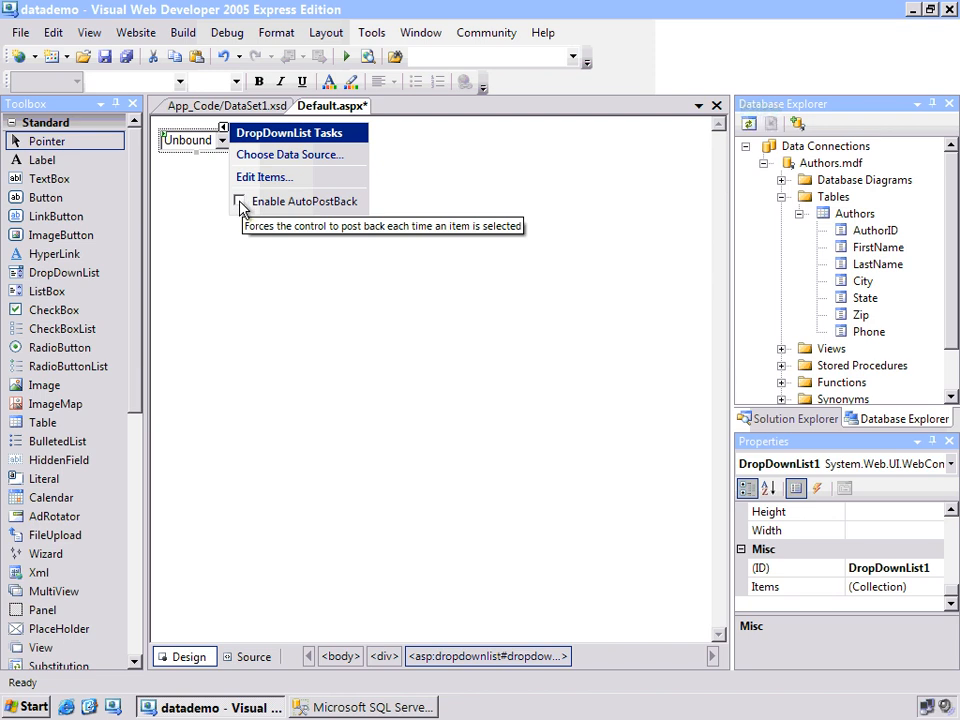
pyautogui.click(239, 201)
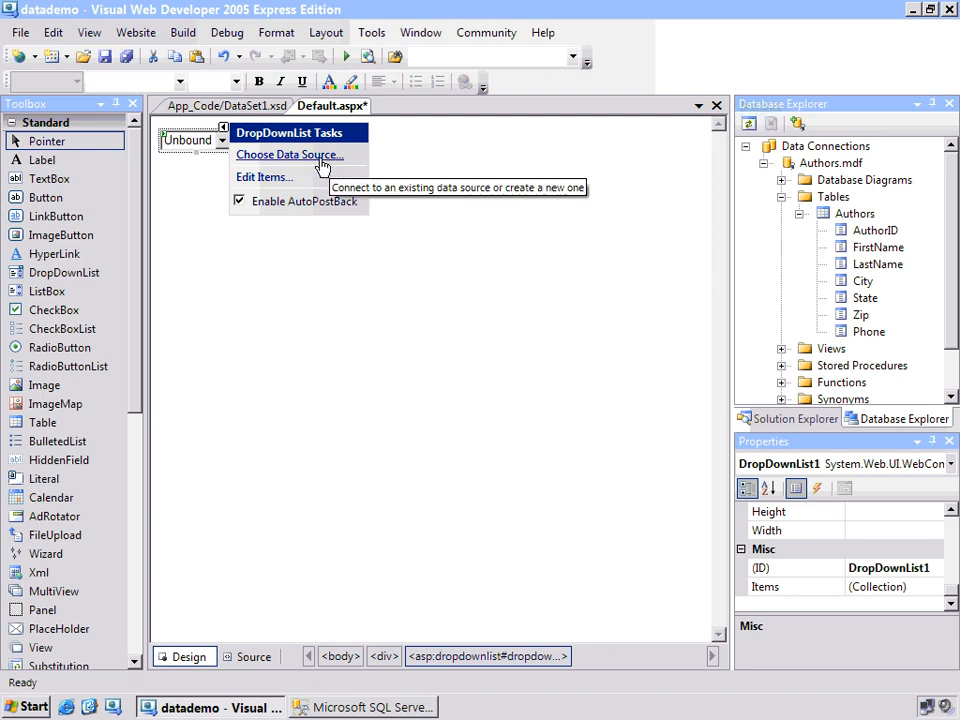
# Step: Bind DropDownList1 to a new ObjectDataSource1 using StateListTableAdapter, with State as display and value
pyautogui.click(290, 154)
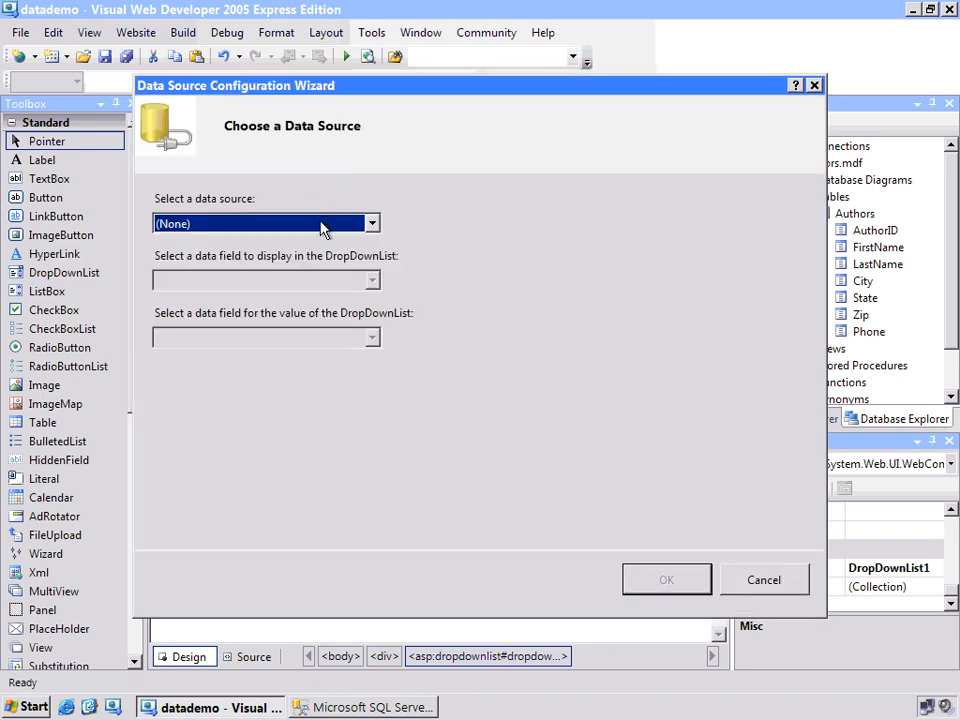
pyautogui.click(371, 223)
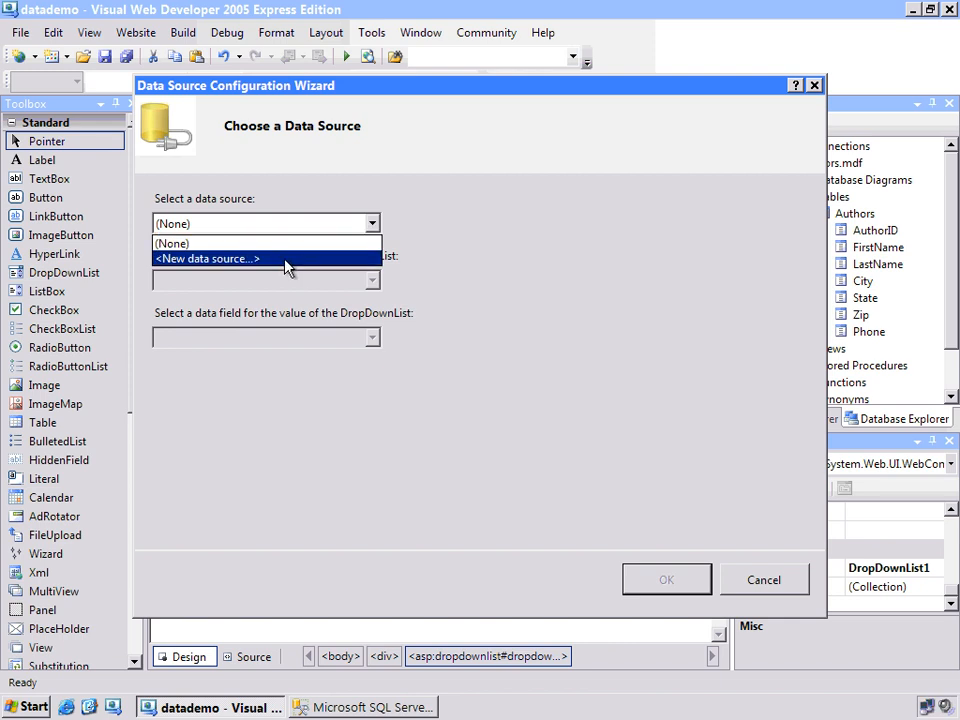
pyautogui.click(207, 258)
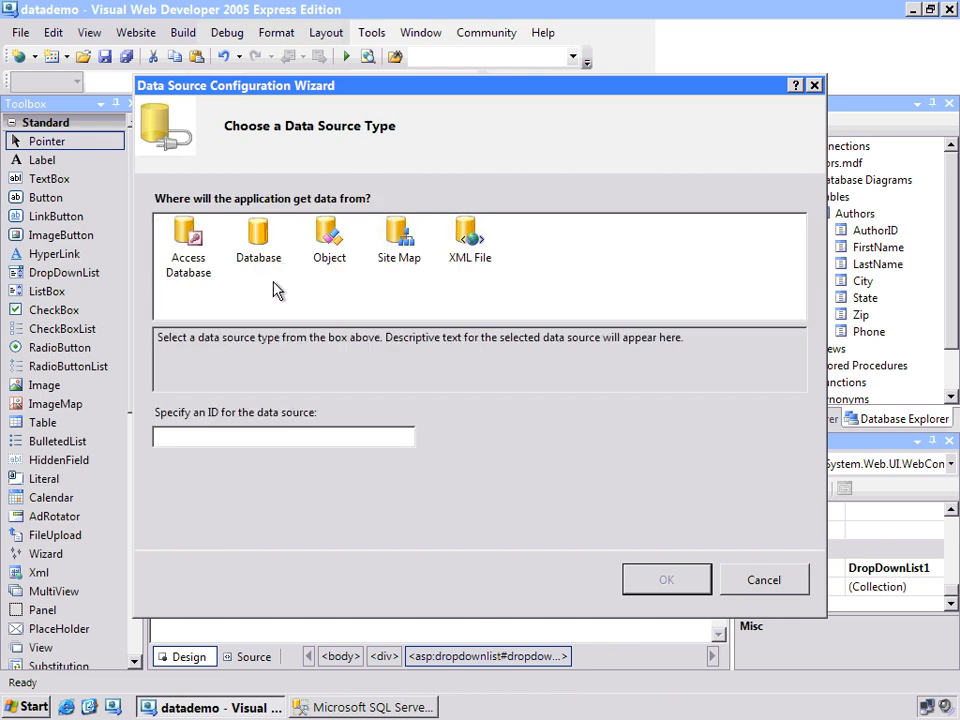
pyautogui.click(258, 240)
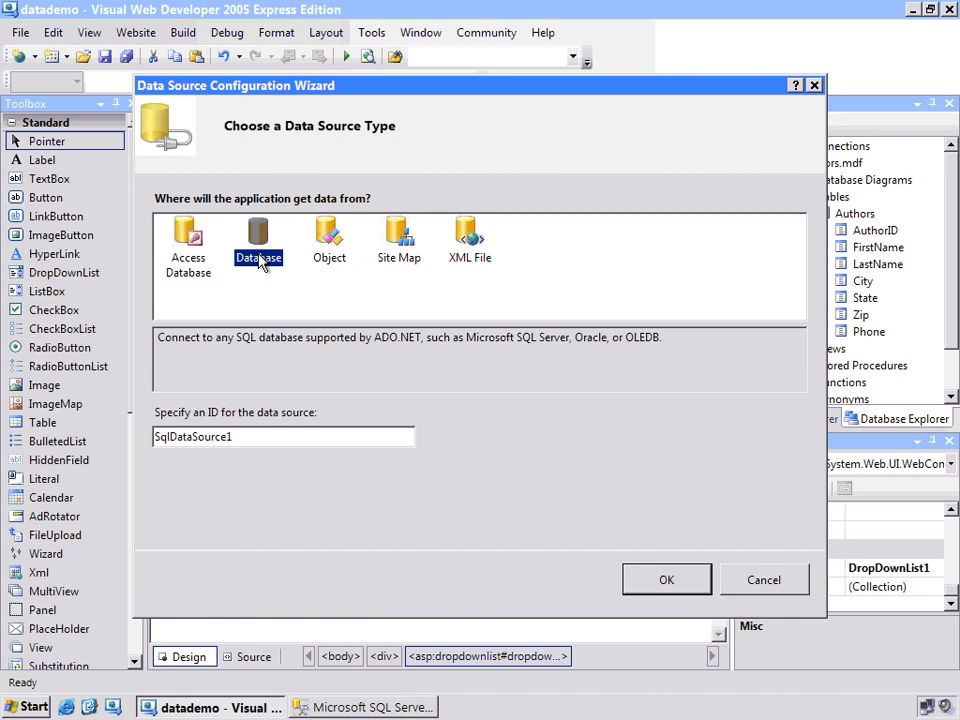
pyautogui.click(469, 240)
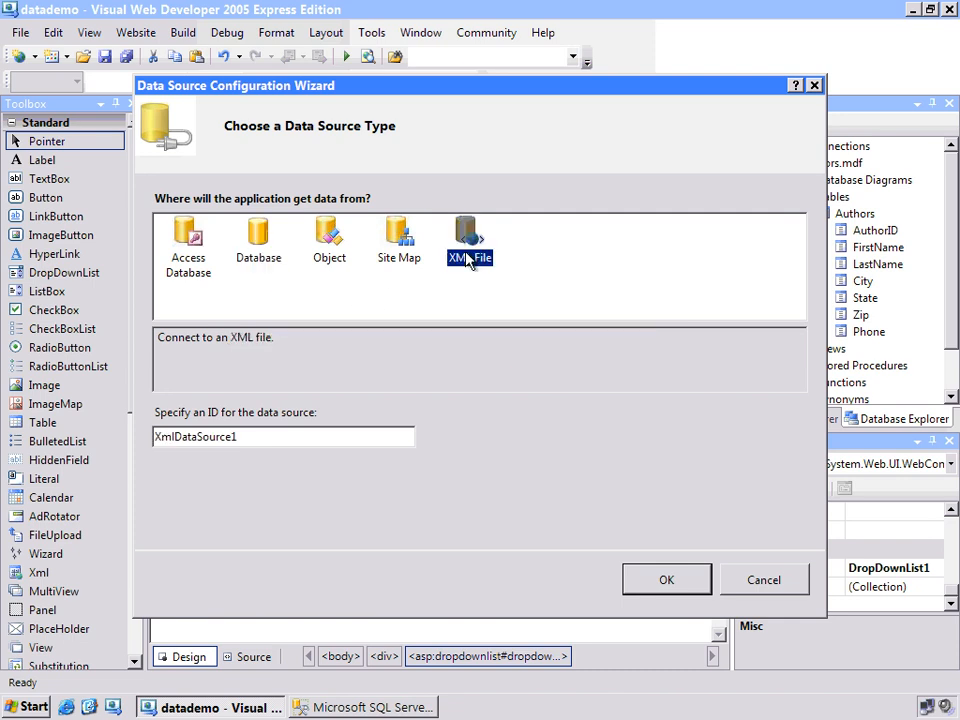
pyautogui.click(329, 240)
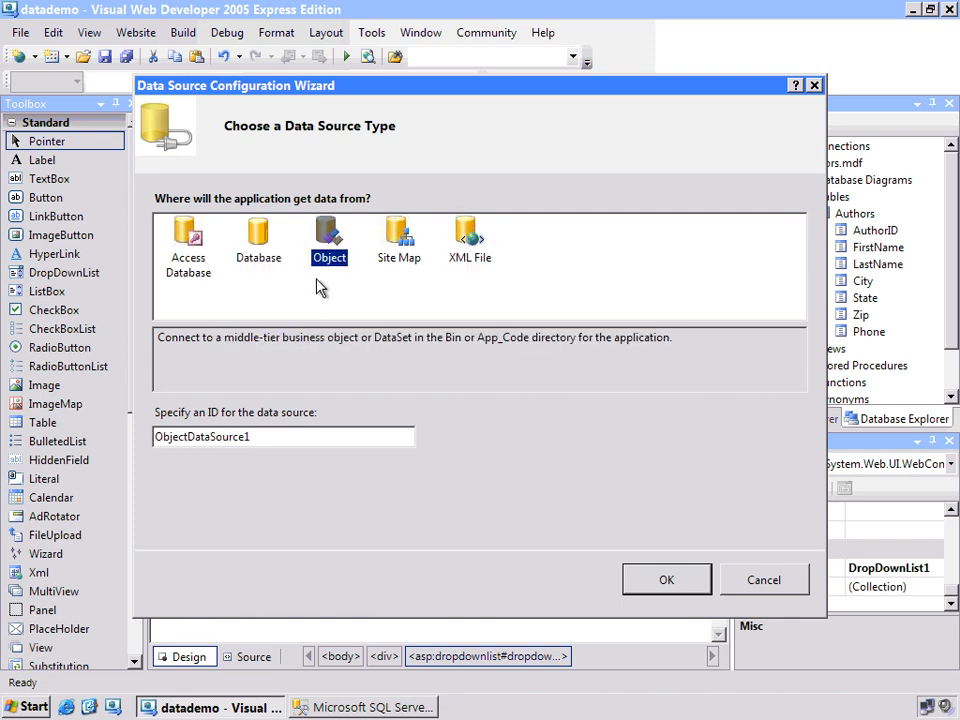
pyautogui.click(666, 579)
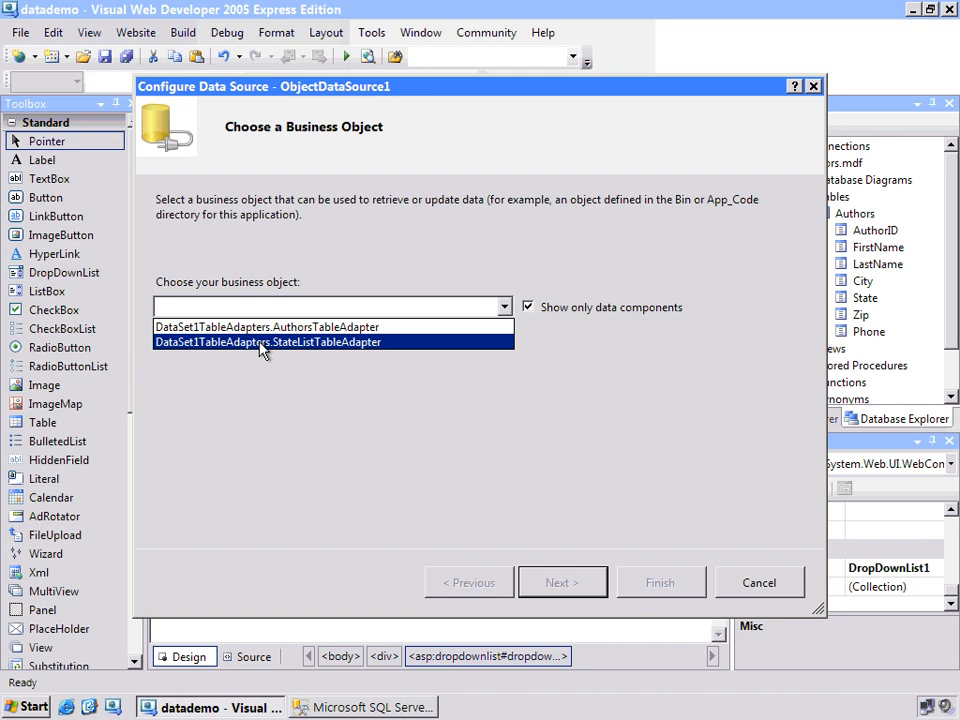
pyautogui.moveTo(237, 348)
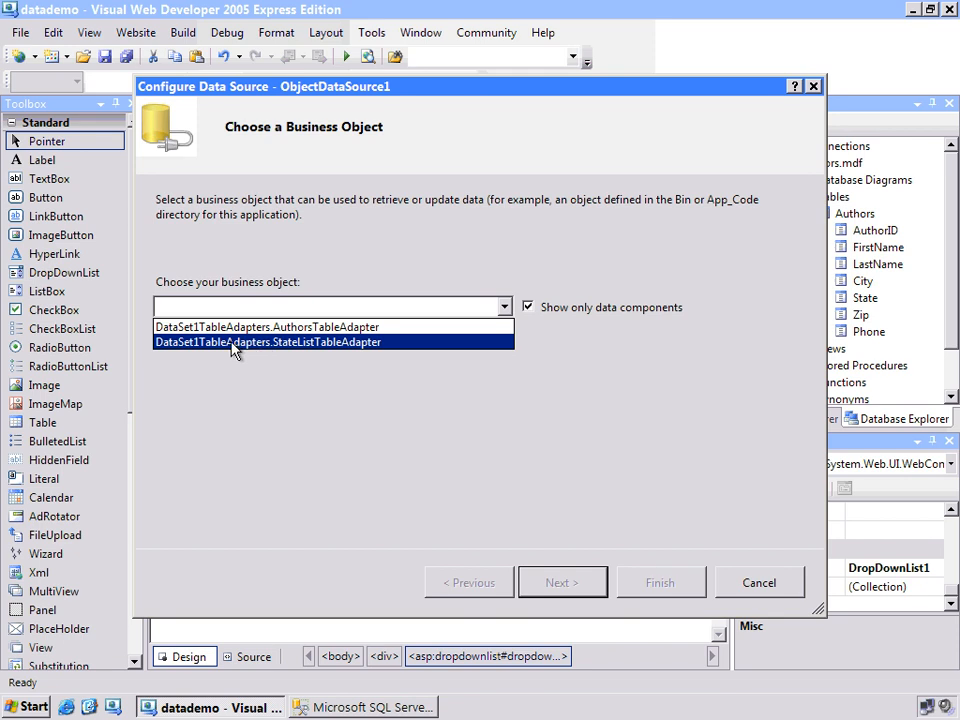
pyautogui.click(267, 342)
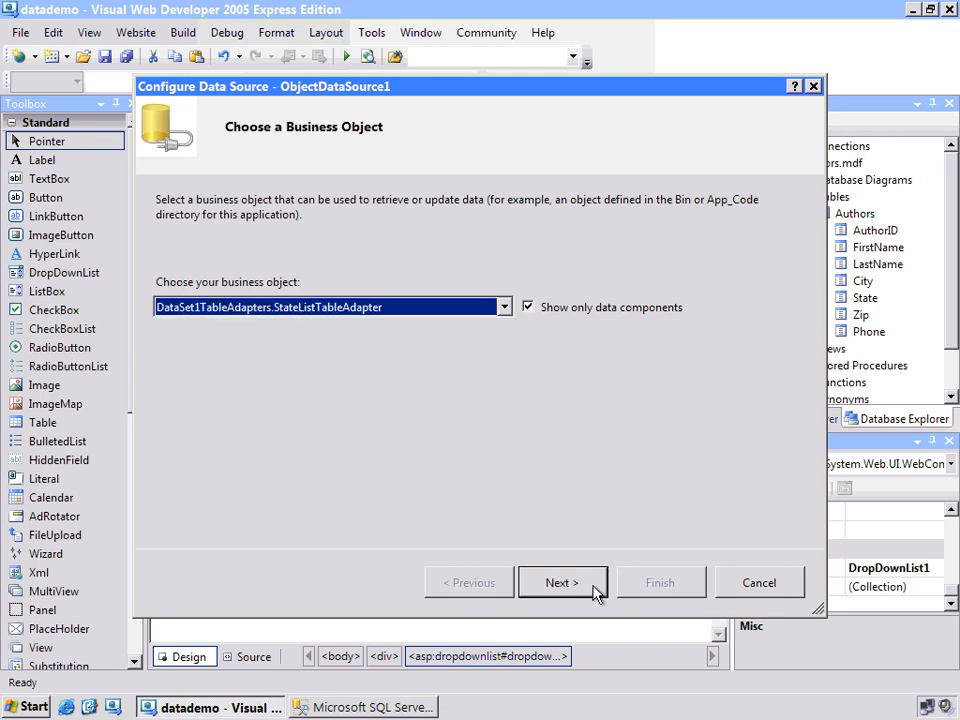
pyautogui.click(561, 582)
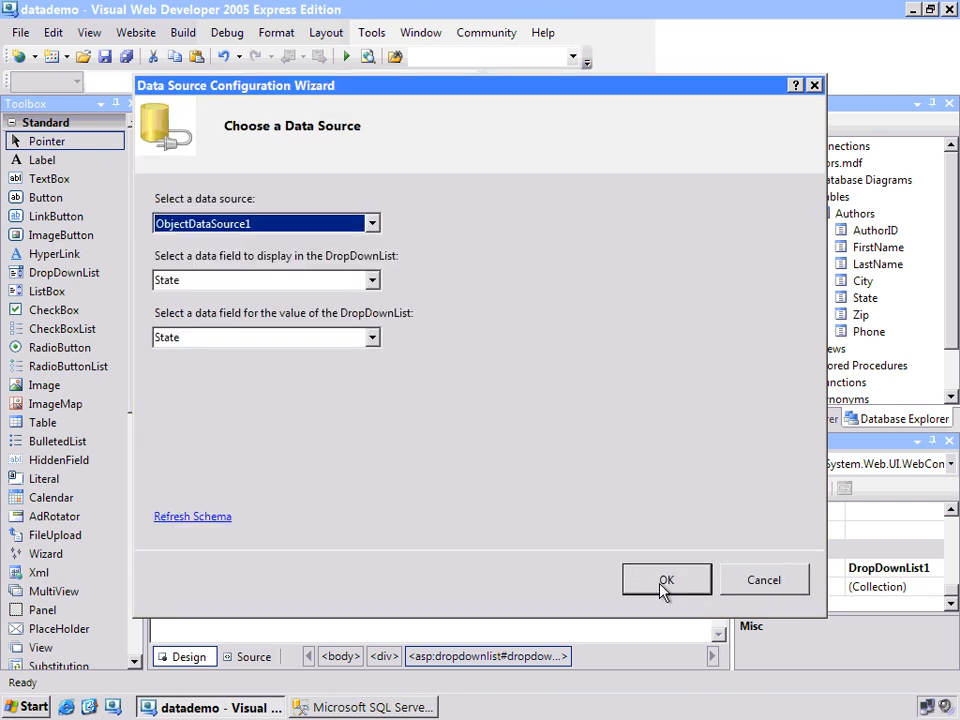
pyautogui.click(666, 580)
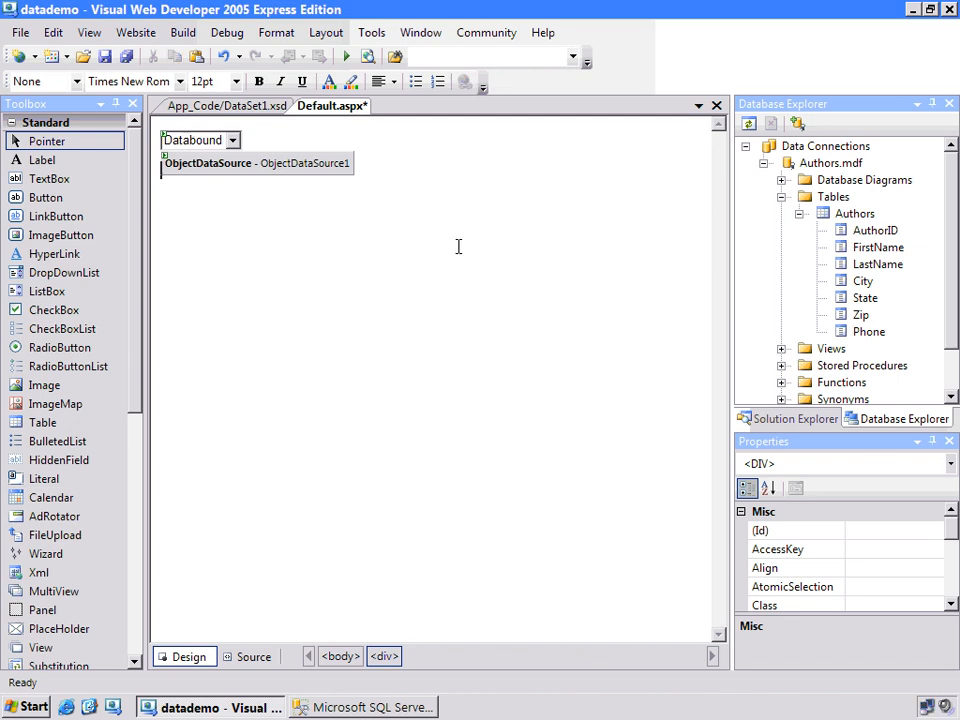
# Step: Drop GridView1 from the Data toolbox onto Default.aspx and apply an Auto Format colour scheme
pyautogui.click(43, 422)
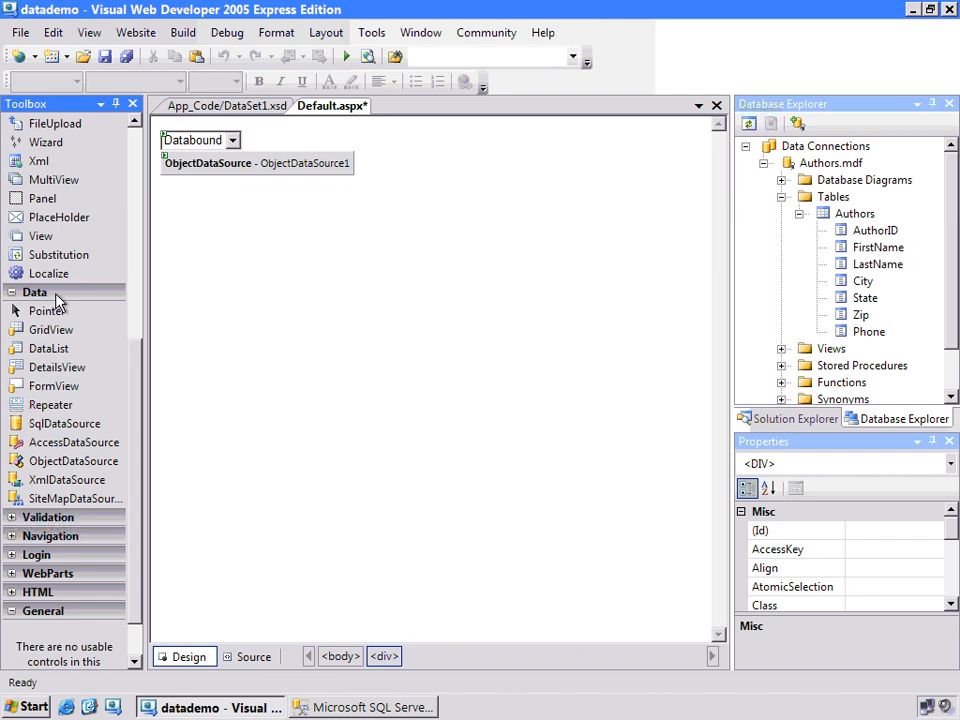
pyautogui.moveTo(50, 404)
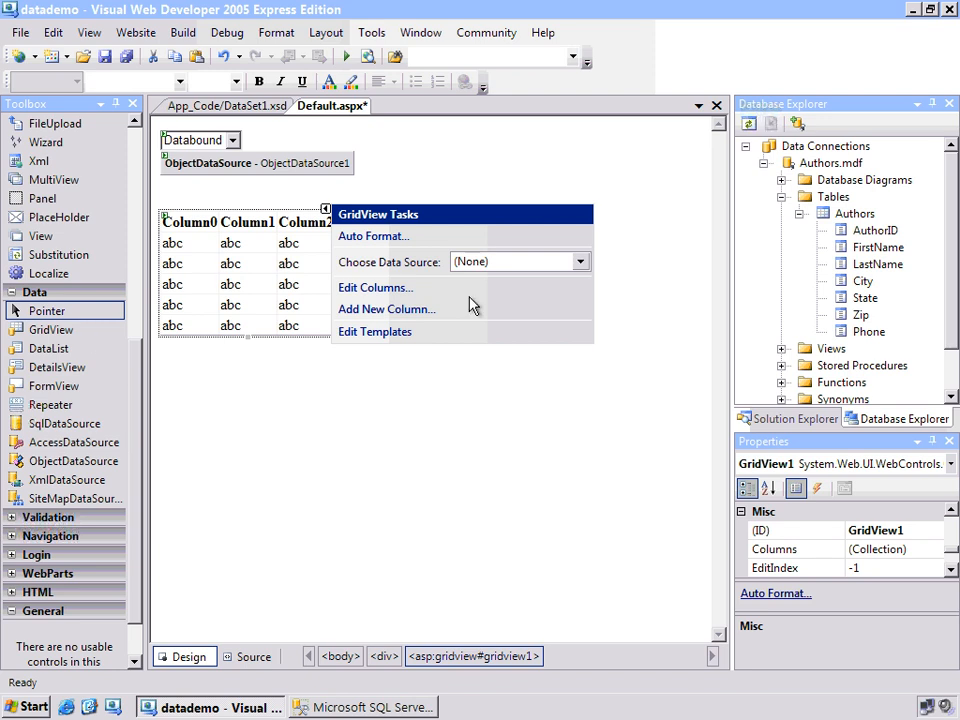
pyautogui.click(372, 235)
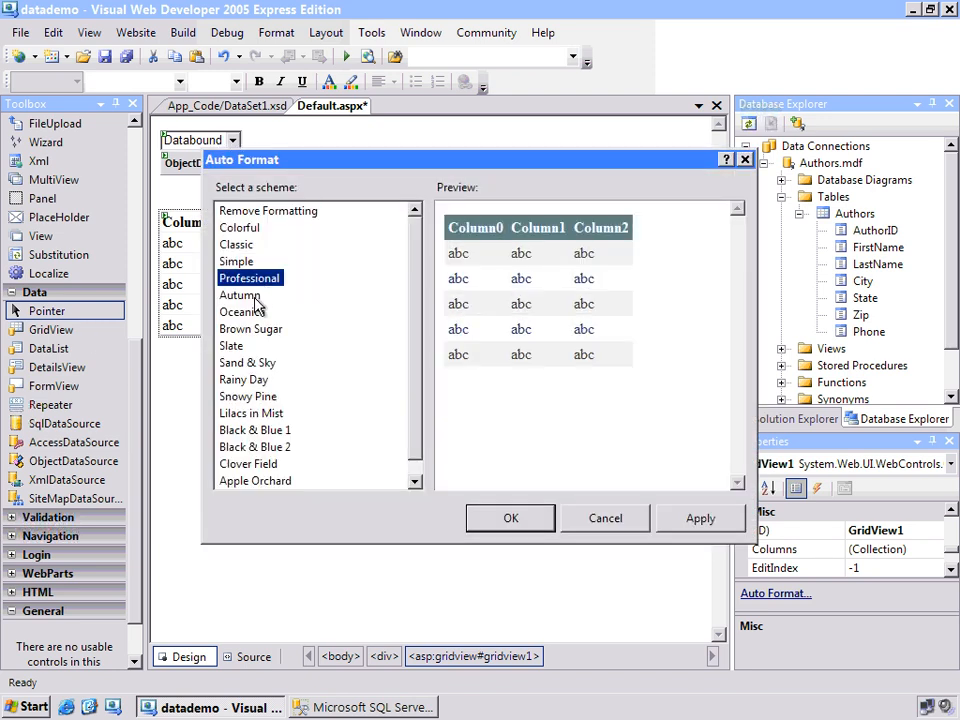
pyautogui.click(248, 362)
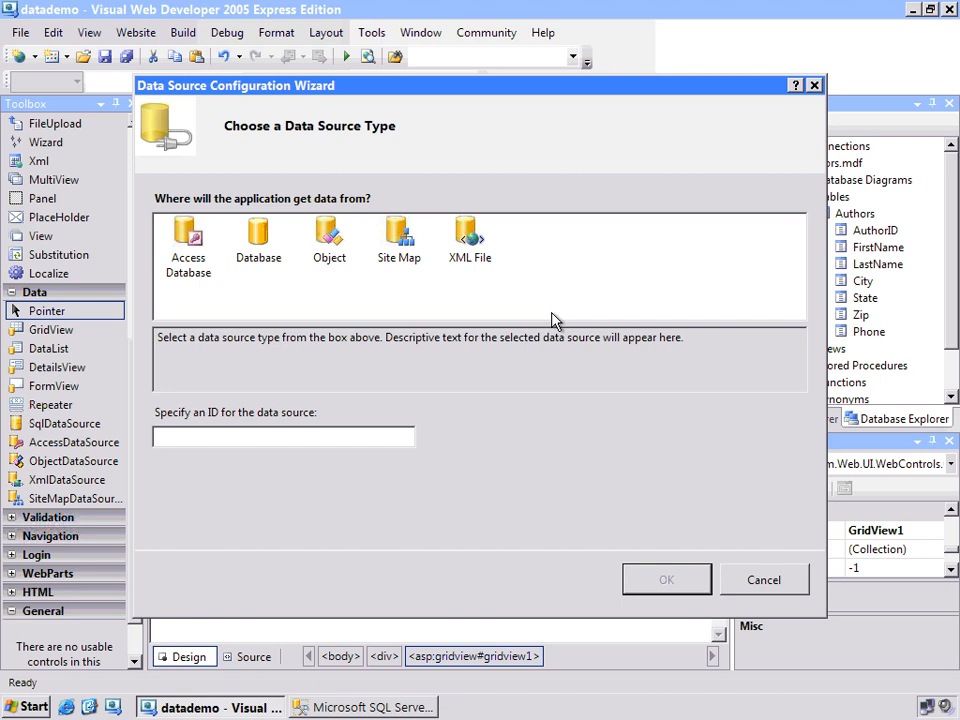
# Step: Bind GridView1 to ObjectDataSource2 using AuthorsTableAdapter GetData, with State taken from a page control
pyautogui.click(329, 240)
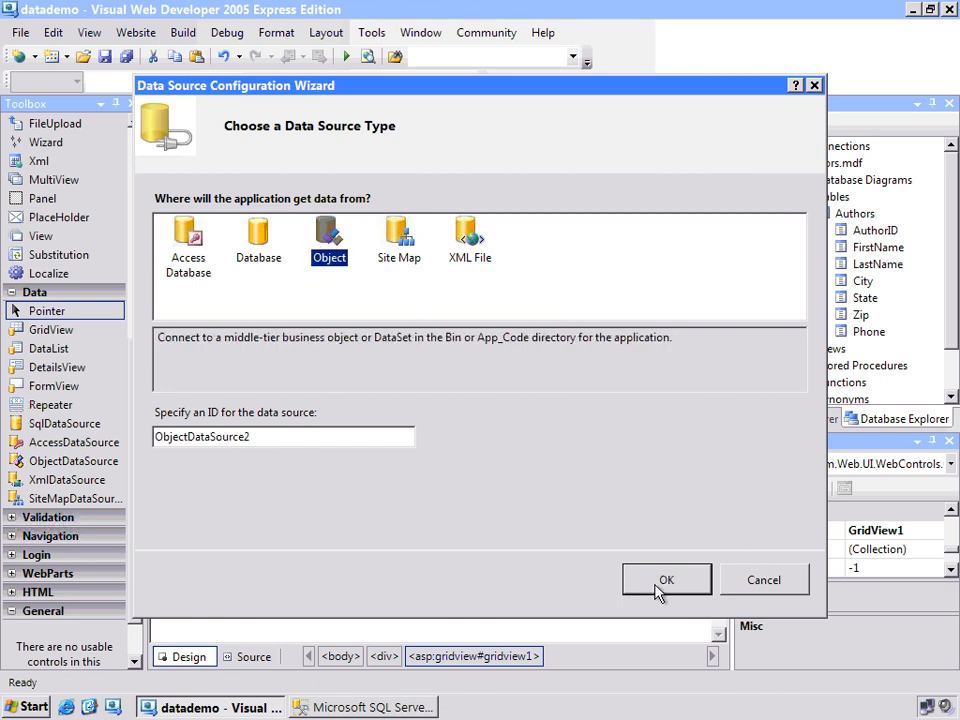
pyautogui.click(666, 580)
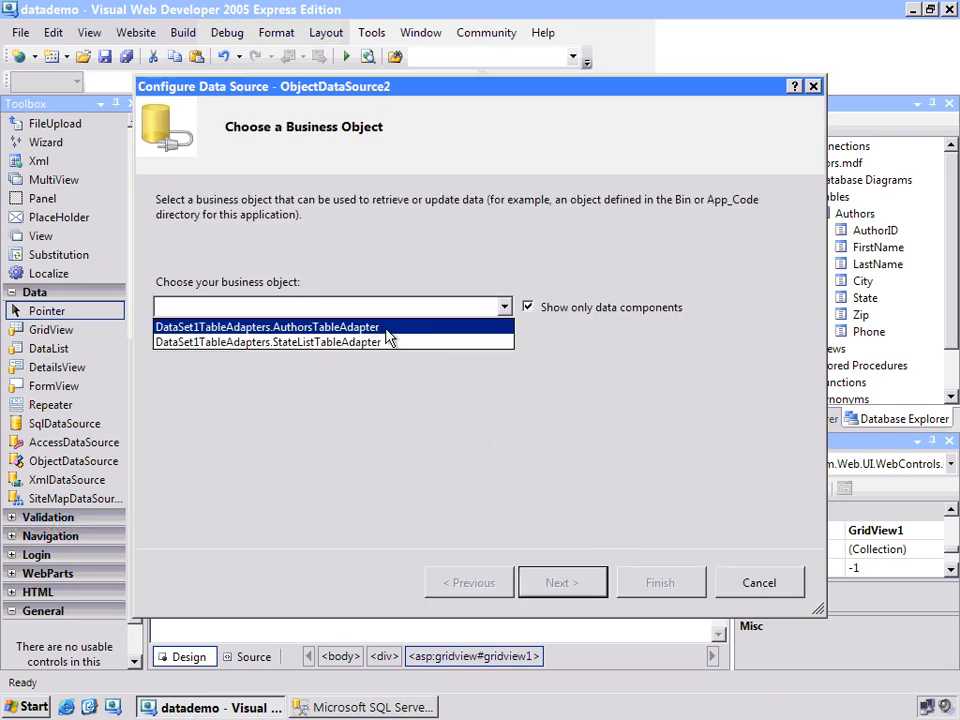
pyautogui.click(267, 327)
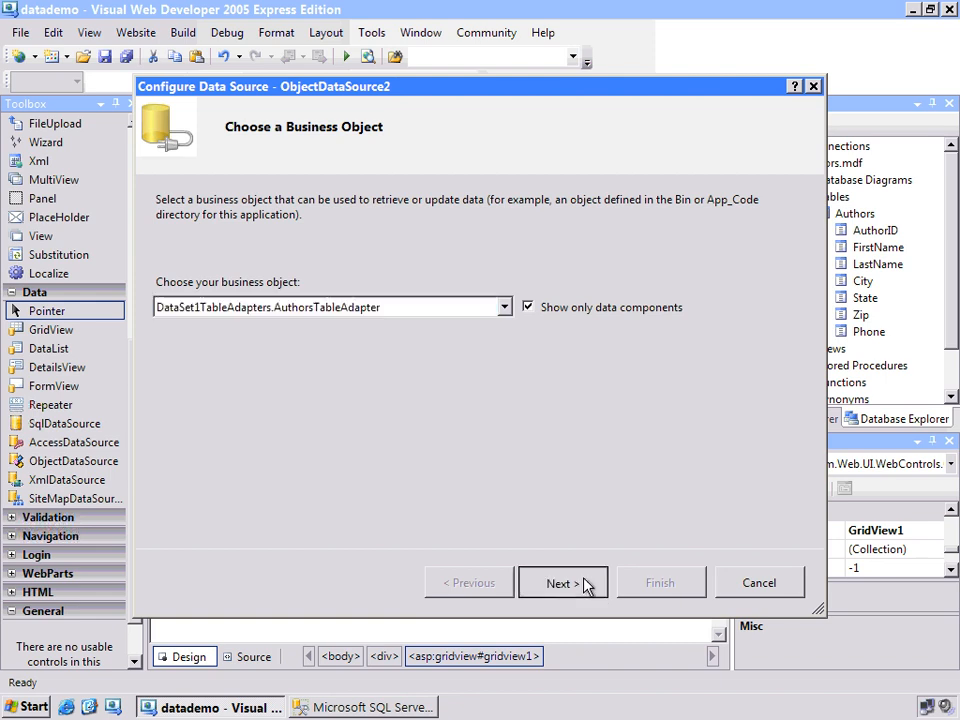
pyautogui.click(562, 582)
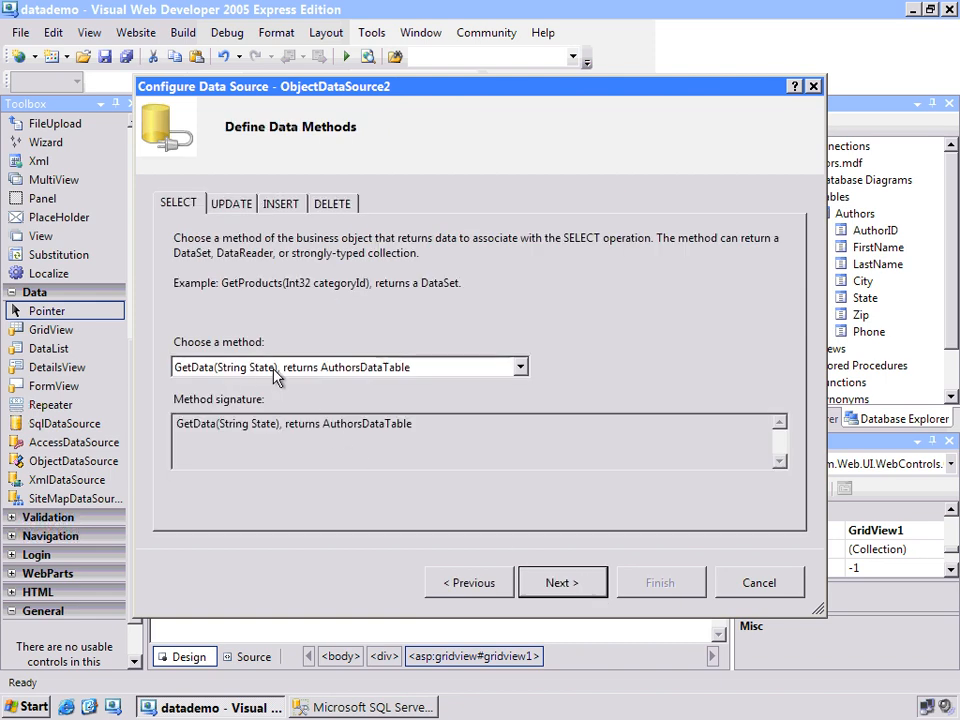
pyautogui.click(561, 582)
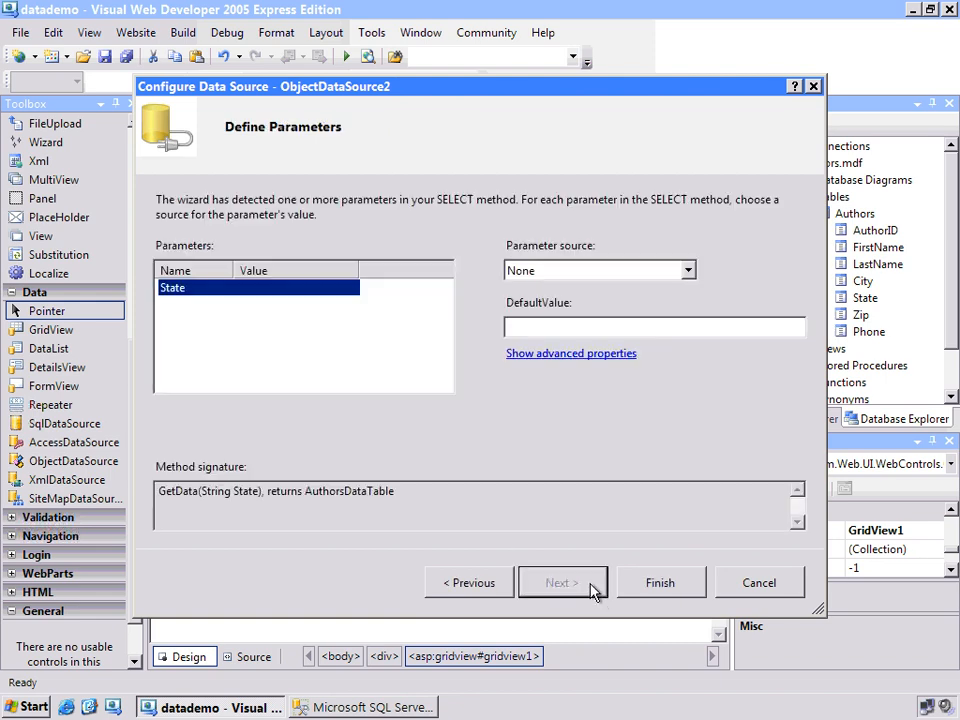
pyautogui.moveTo(578, 306)
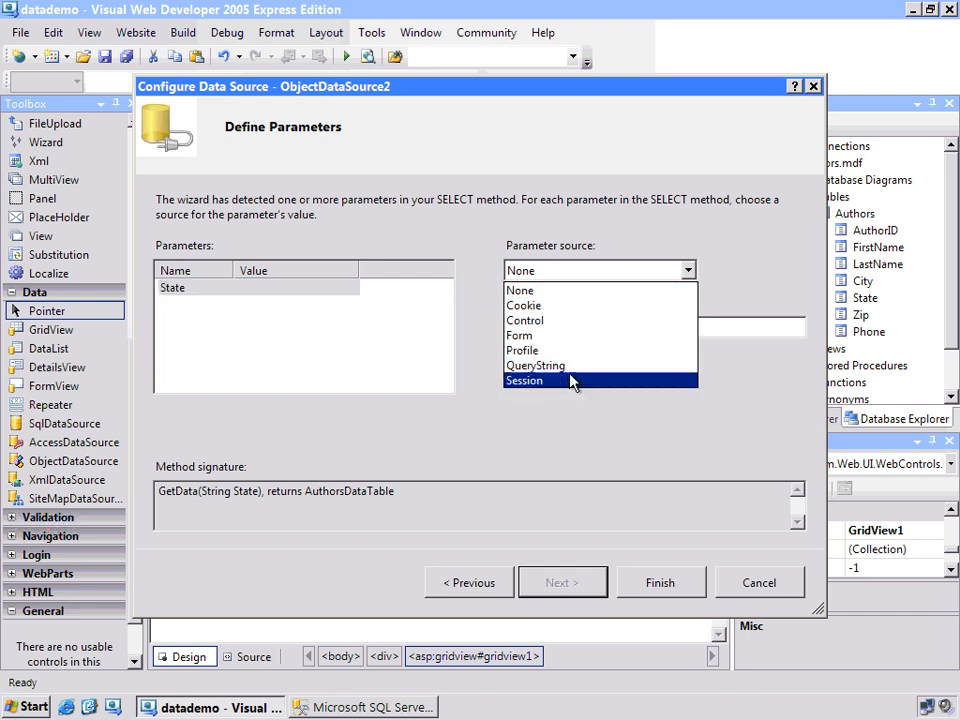
pyautogui.moveTo(548, 320)
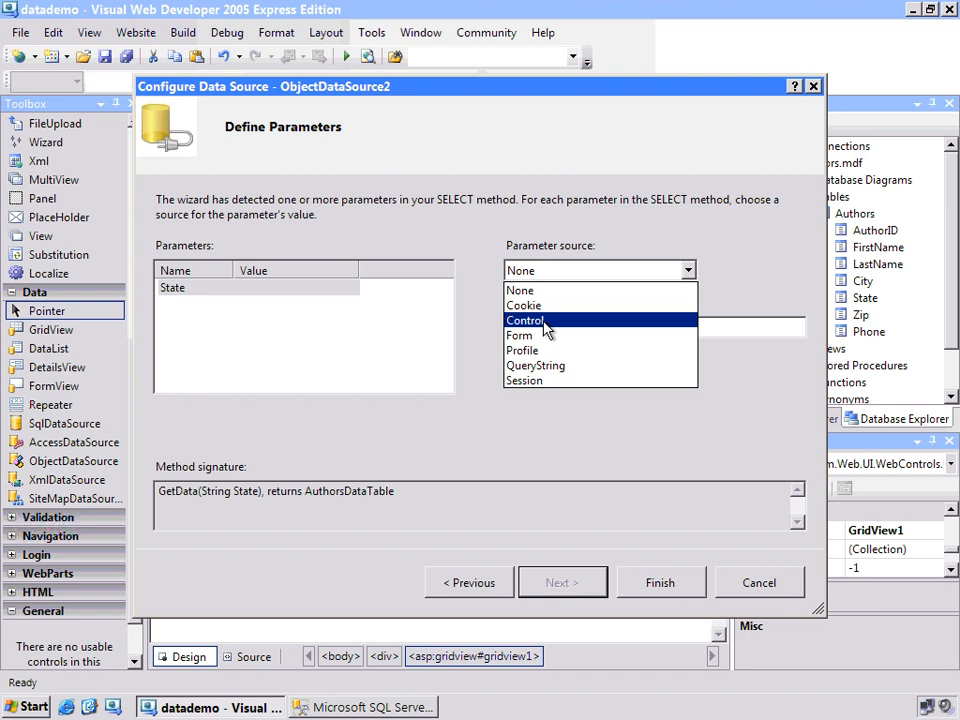
pyautogui.click(524, 320)
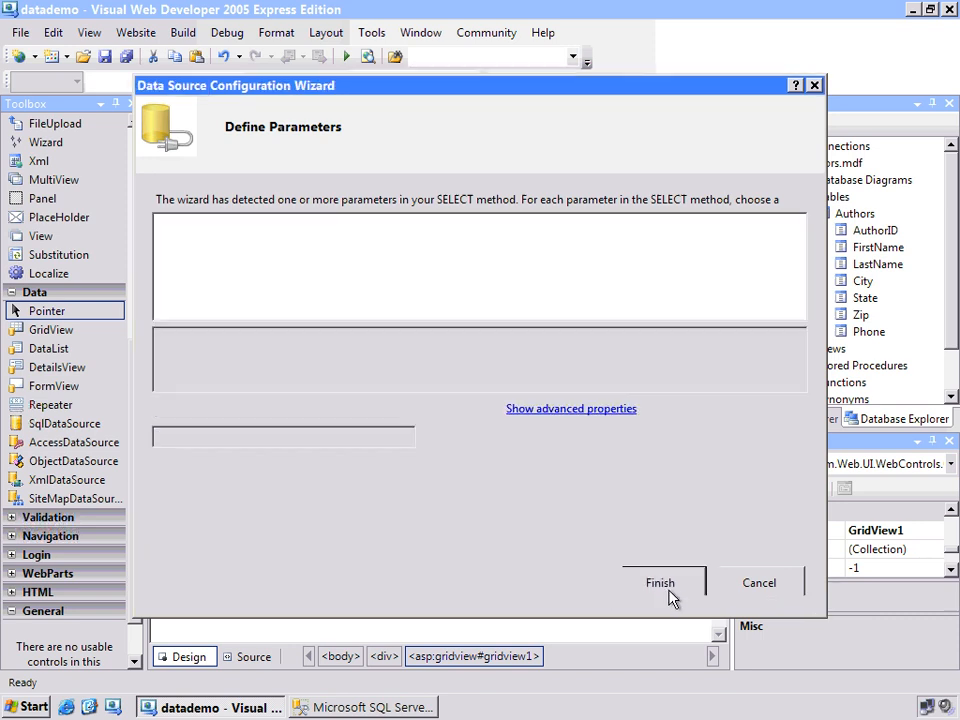
pyautogui.click(660, 583)
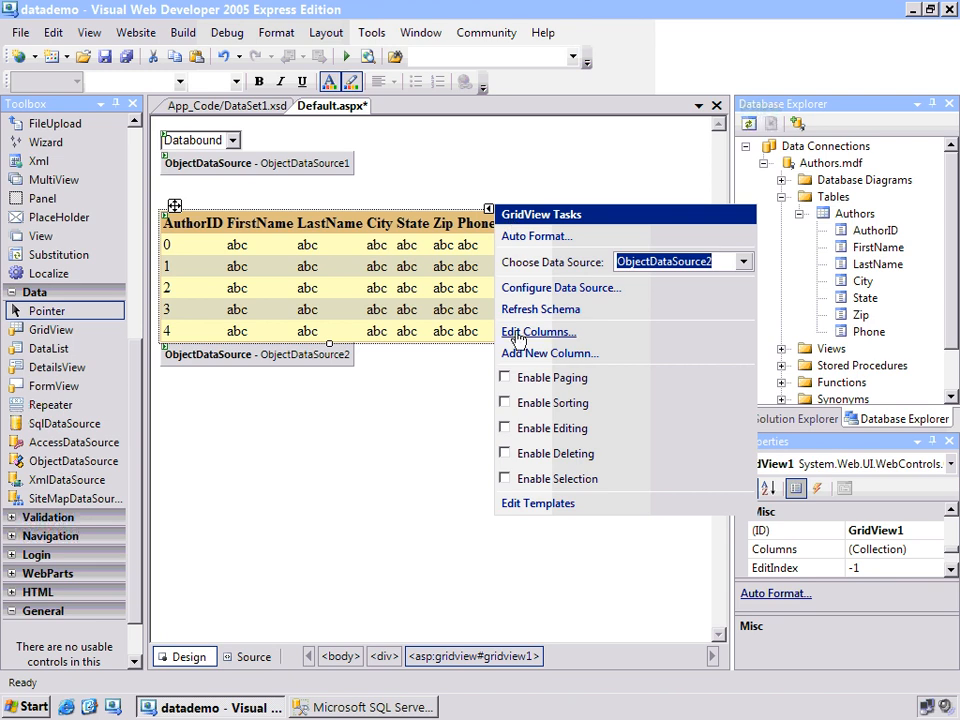
pyautogui.moveTo(510, 378)
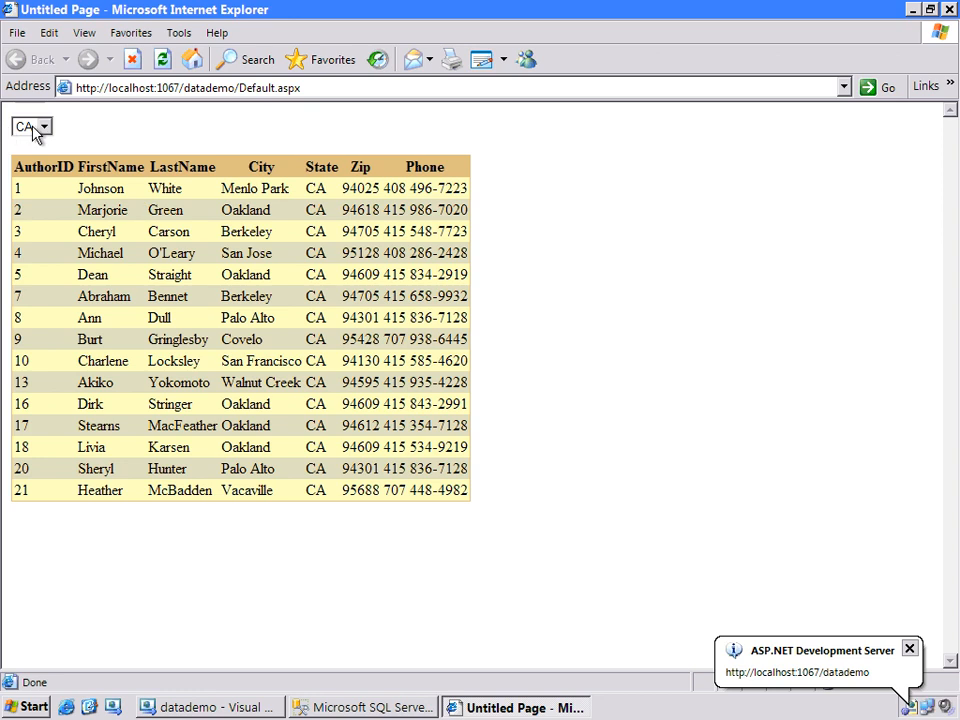
# Step: In Internet Explorer, switch the state dropdown among CA, KS and OR to verify grid filtering
pyautogui.click(30, 127)
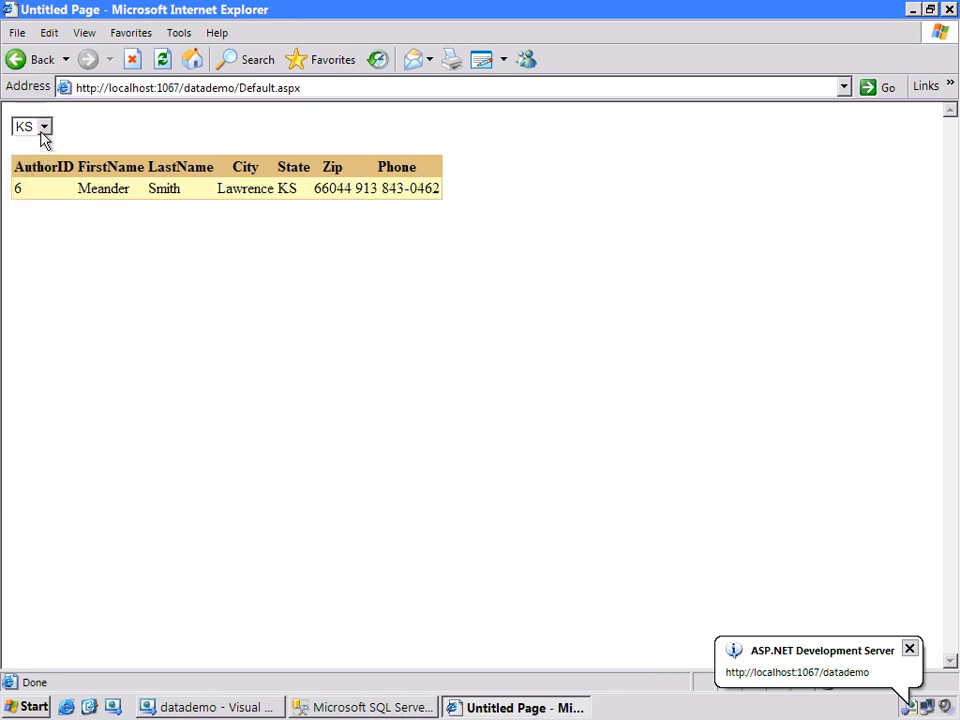
pyautogui.click(44, 127)
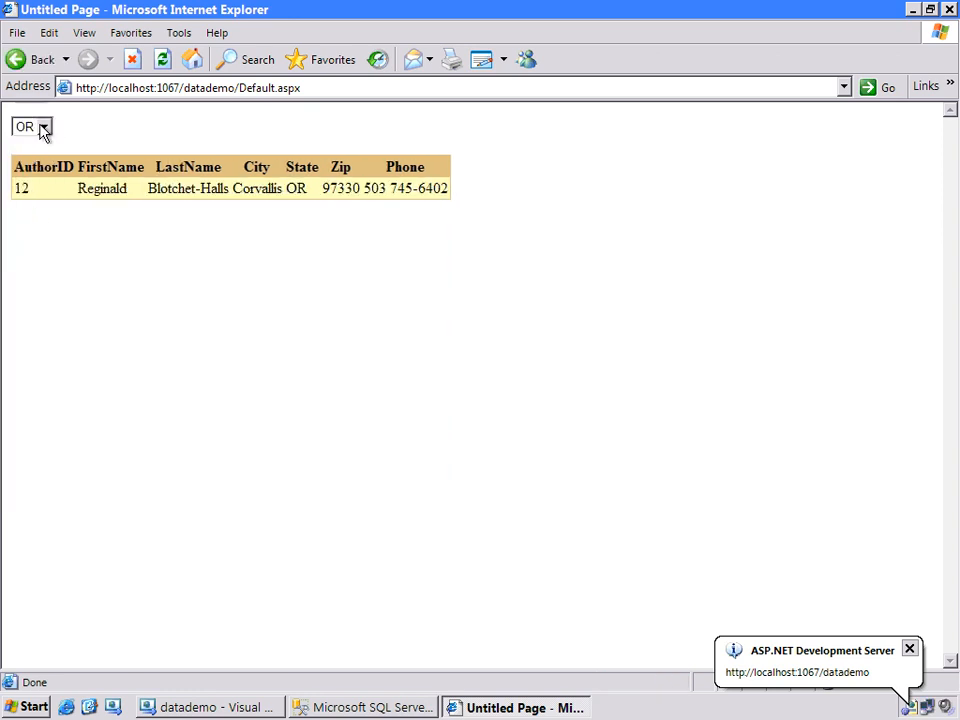
pyautogui.click(31, 126)
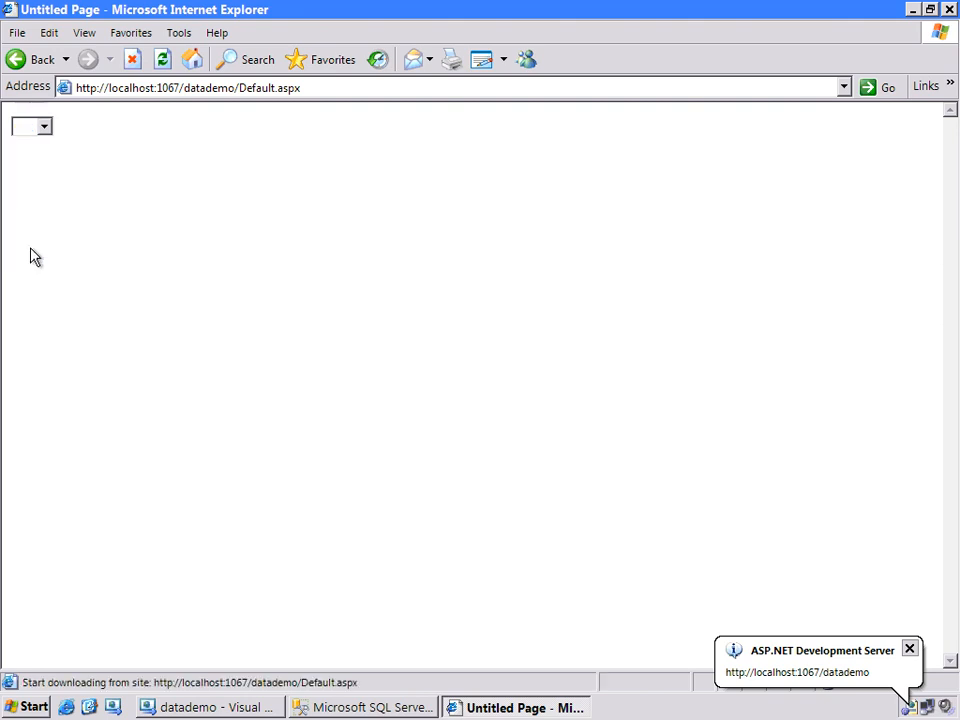
pyautogui.click(44, 126)
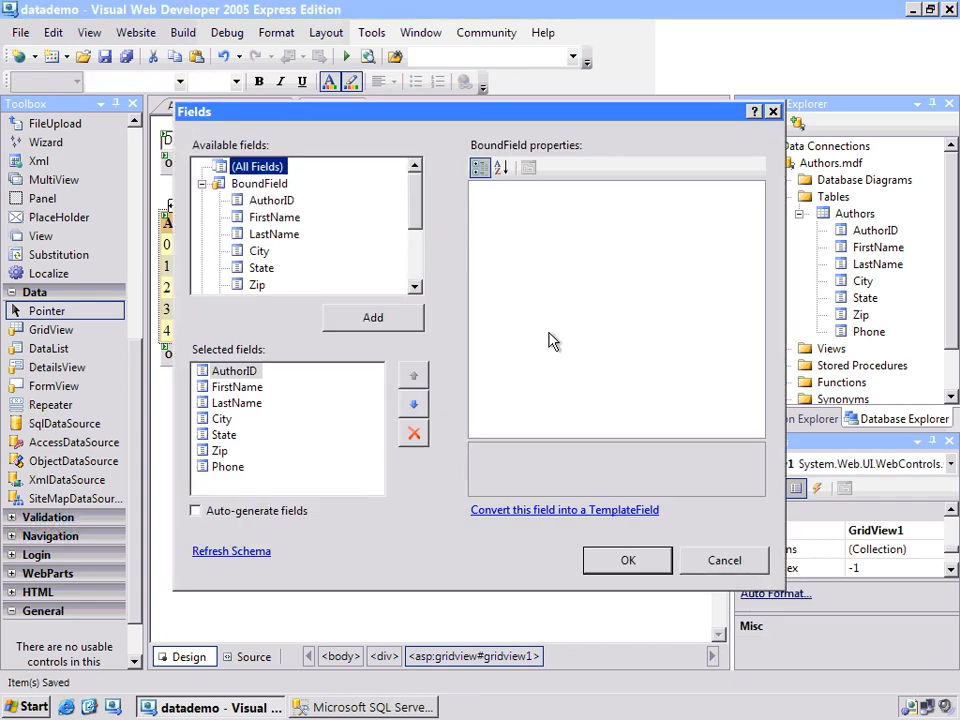
# Step: Delete the Zip and Phone columns from GridView1 and enable paging
pyautogui.click(227, 466)
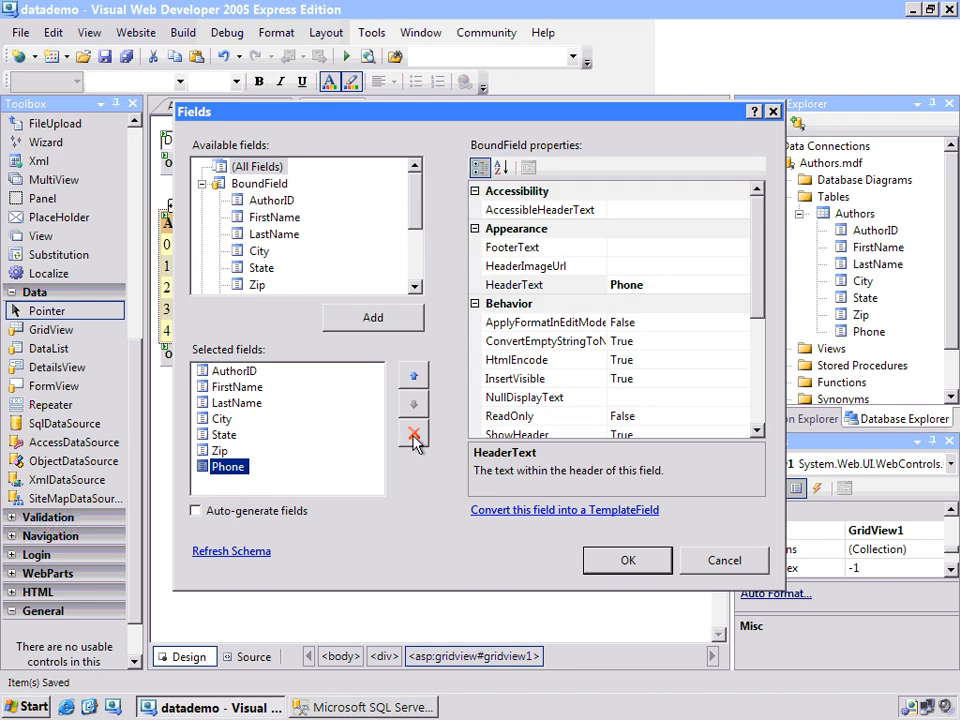
pyautogui.click(413, 433)
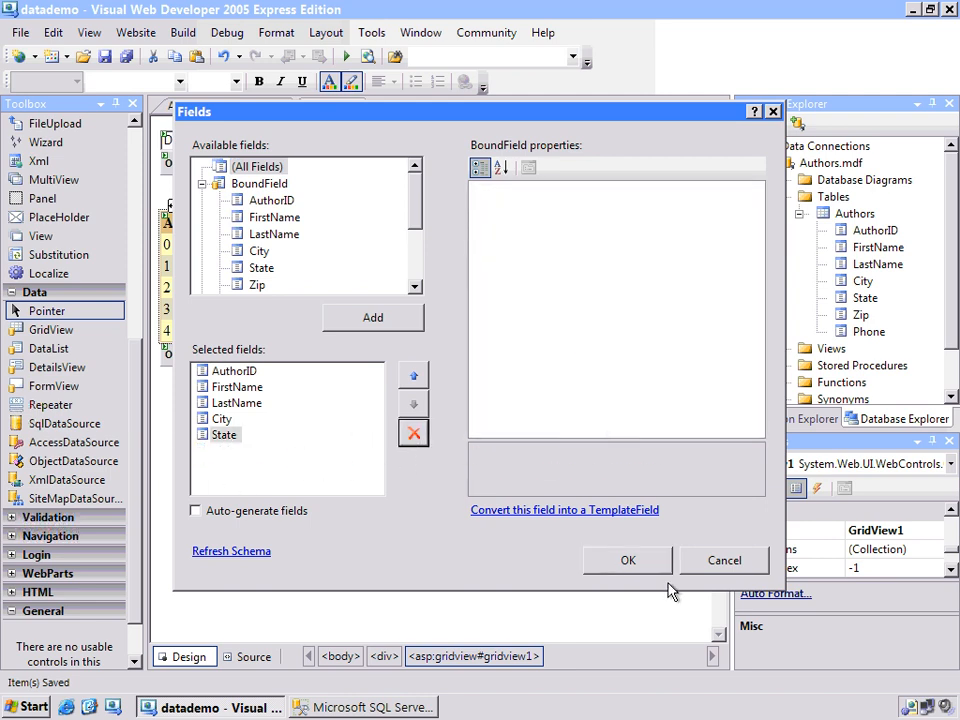
pyautogui.click(627, 560)
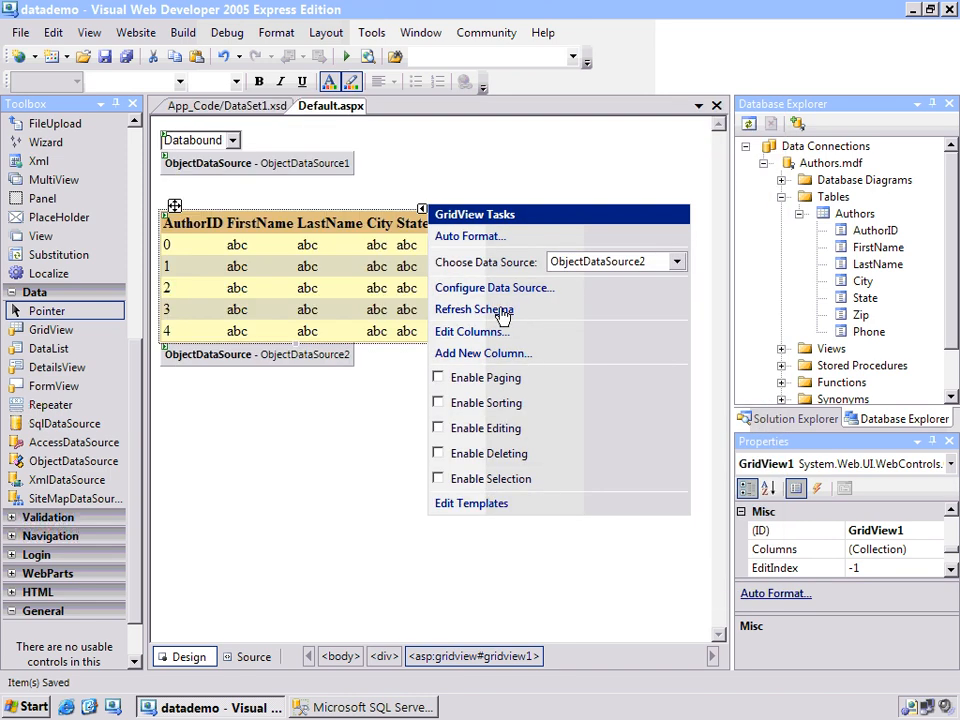
pyautogui.click(438, 377)
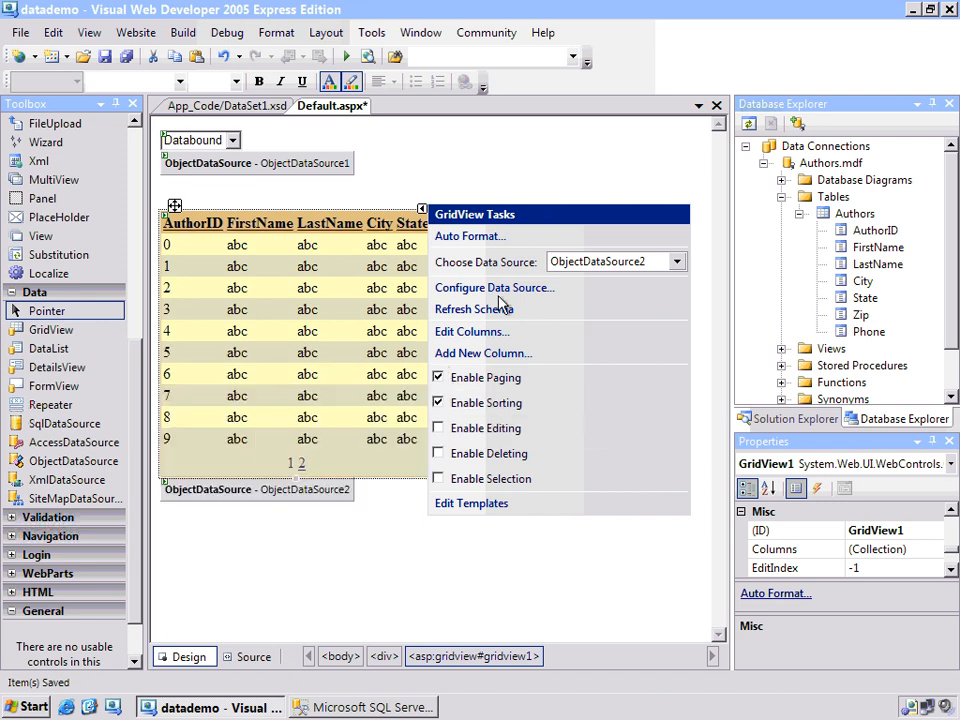
pyautogui.moveTo(483, 353)
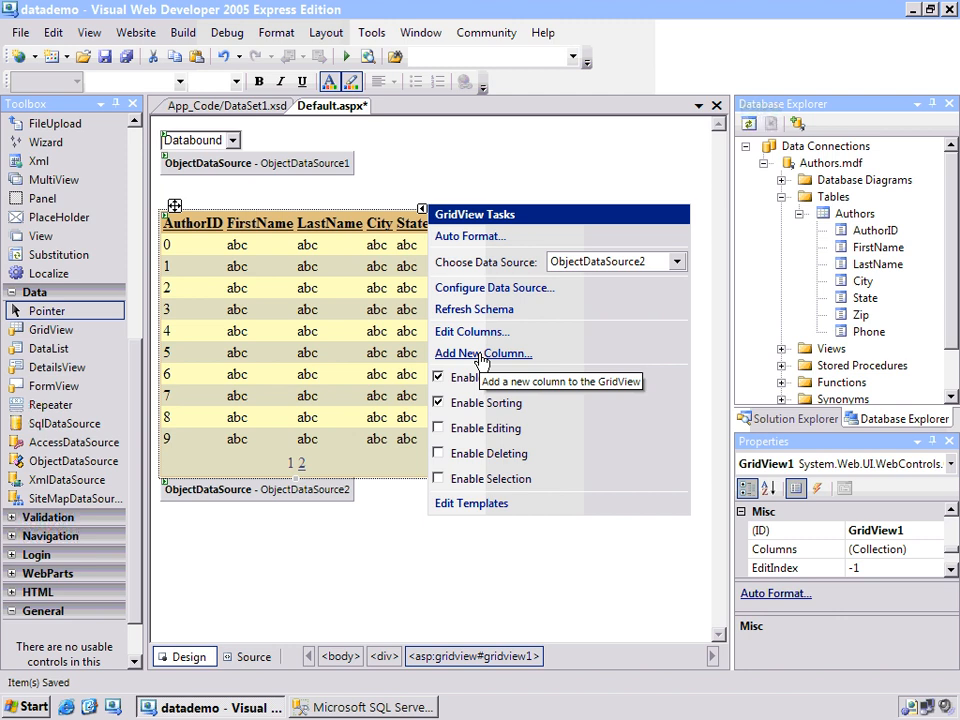
# Step: Add a HyperLinkField headed 'Details', text 'detail', URL Details.aspx?AuthorID={0} from AuthorID
pyautogui.click(483, 353)
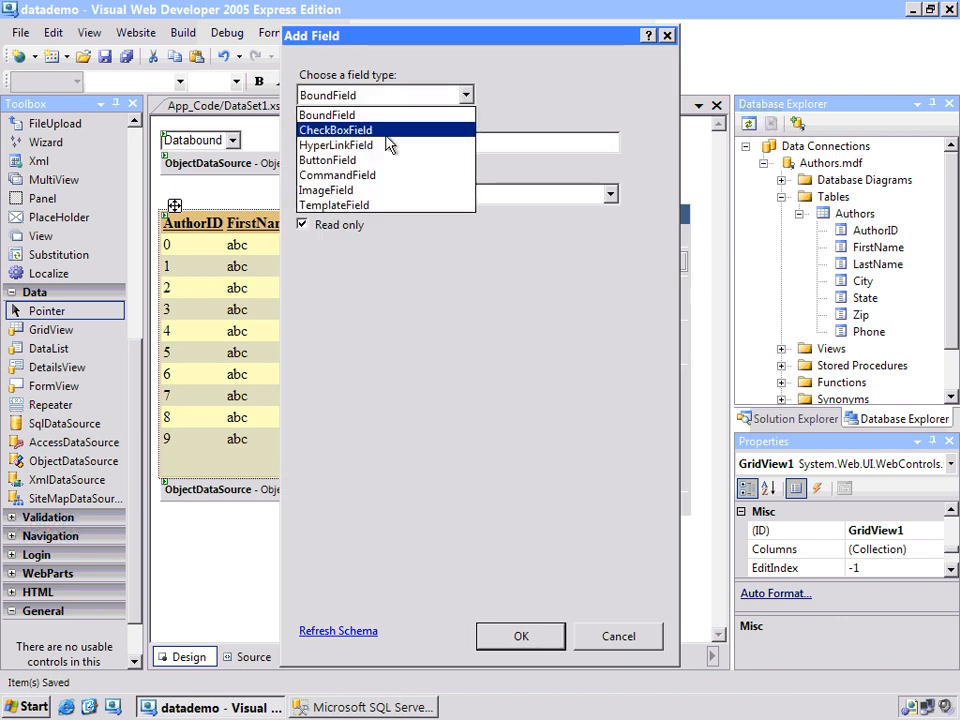
pyautogui.click(336, 145)
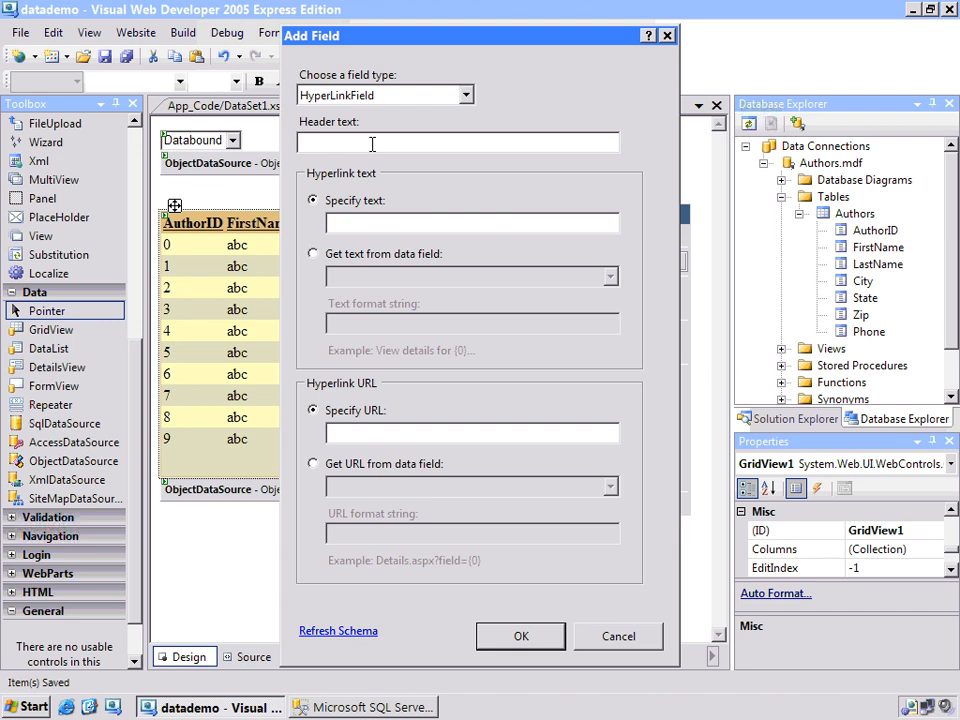
pyautogui.write('Details')
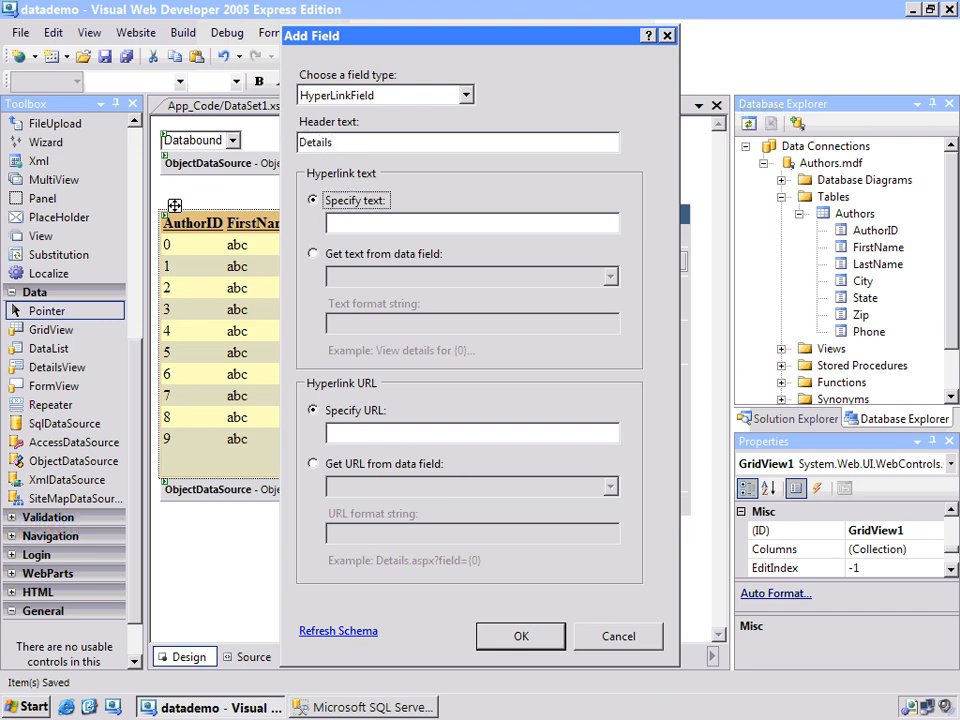
pyautogui.write('detail')
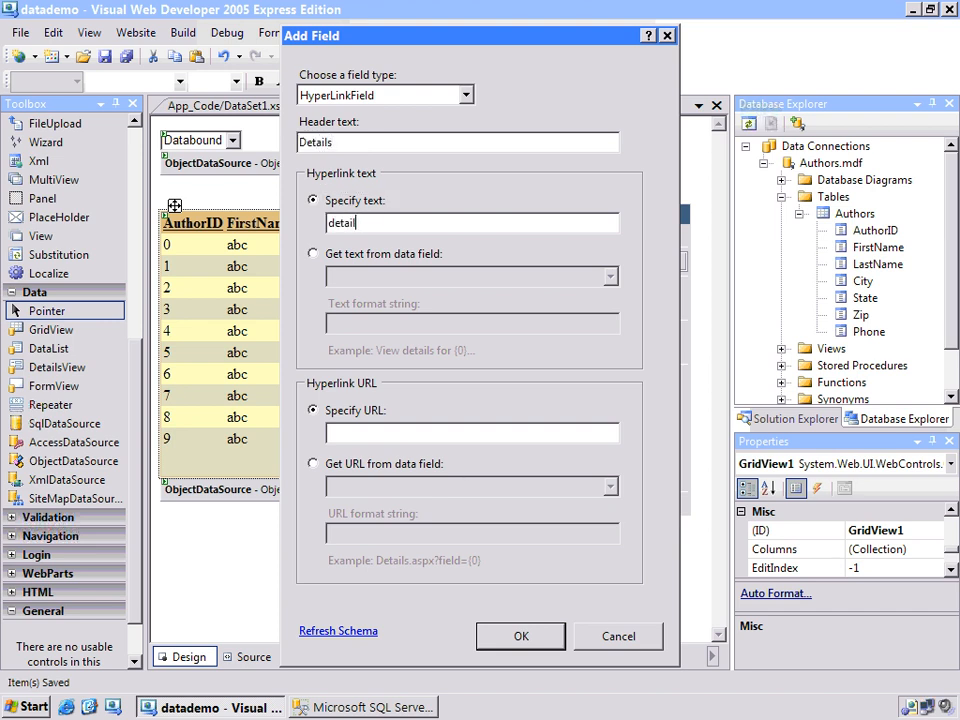
pyautogui.click(313, 463)
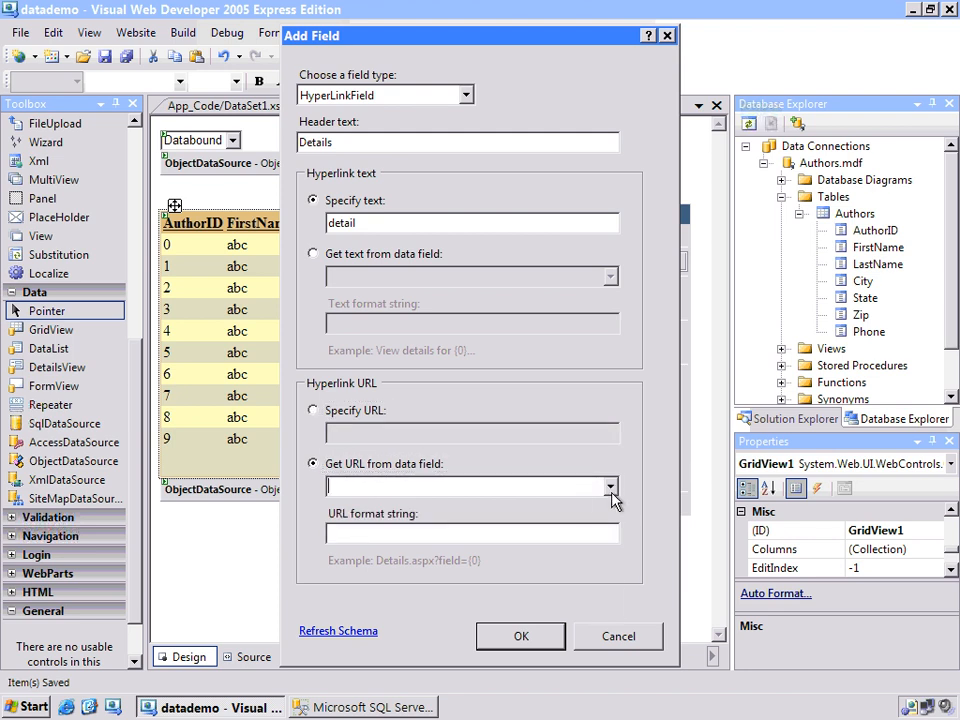
pyautogui.click(609, 486)
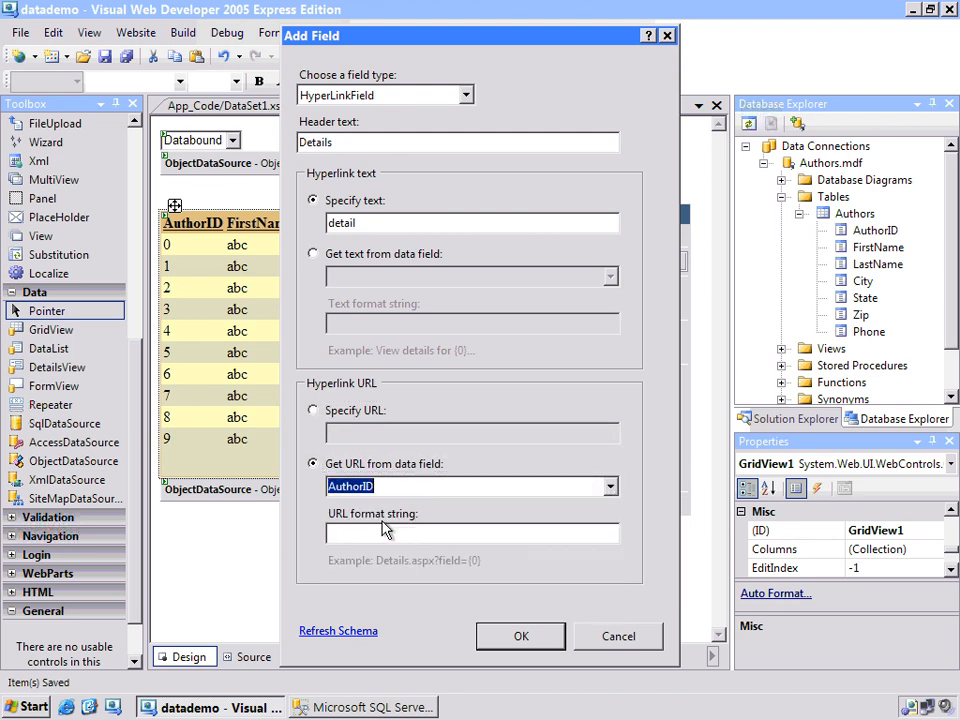
pyautogui.write('Details.aspx?')
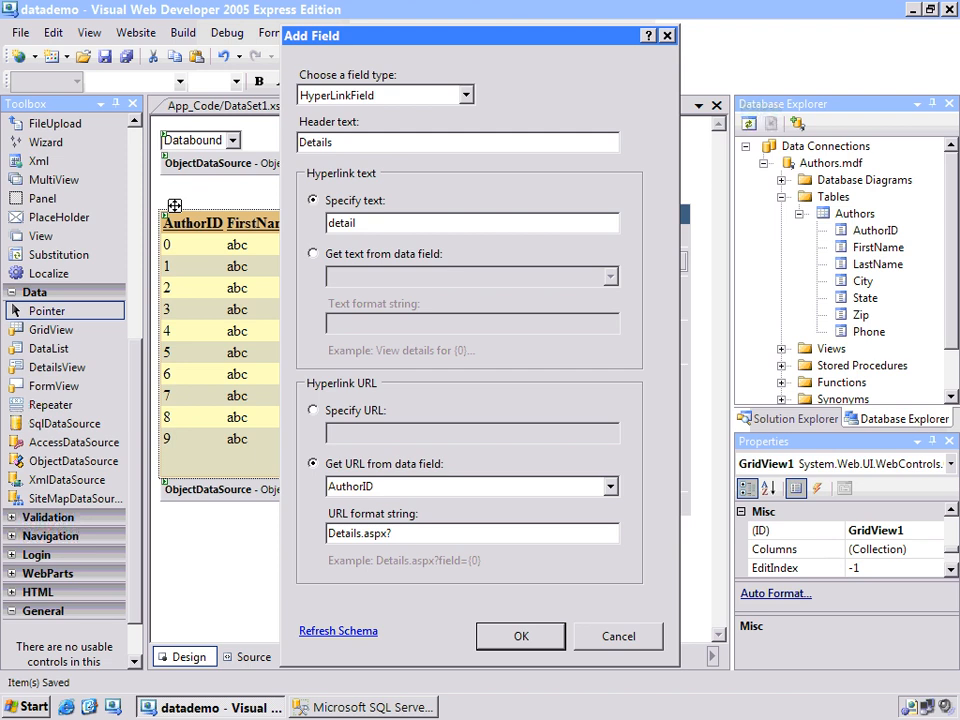
pyautogui.write('AuthorID={')
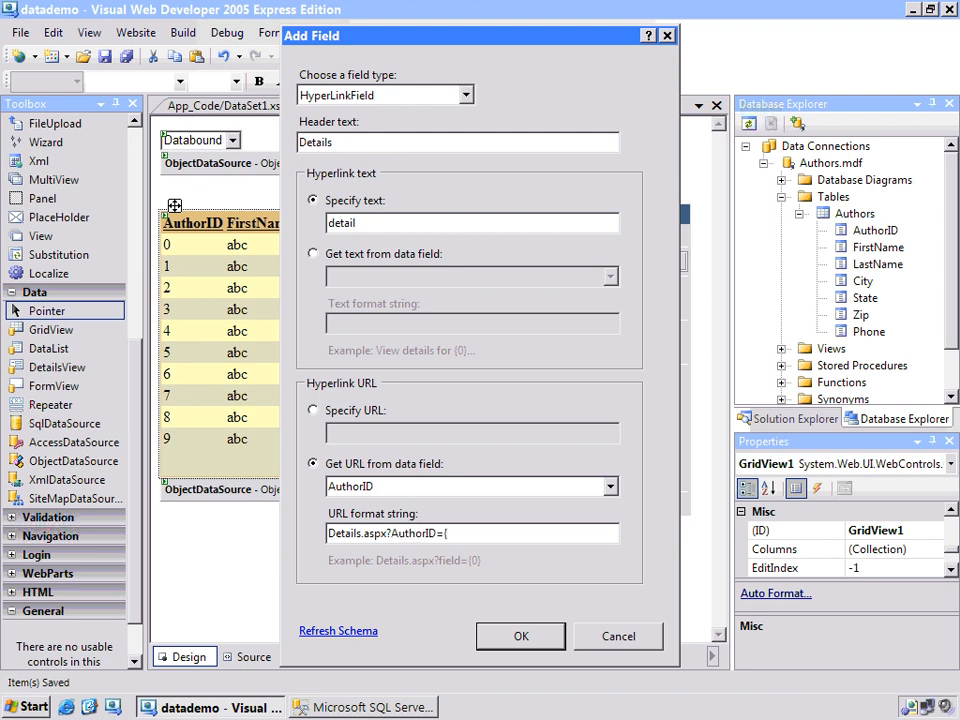
pyautogui.write('0}')
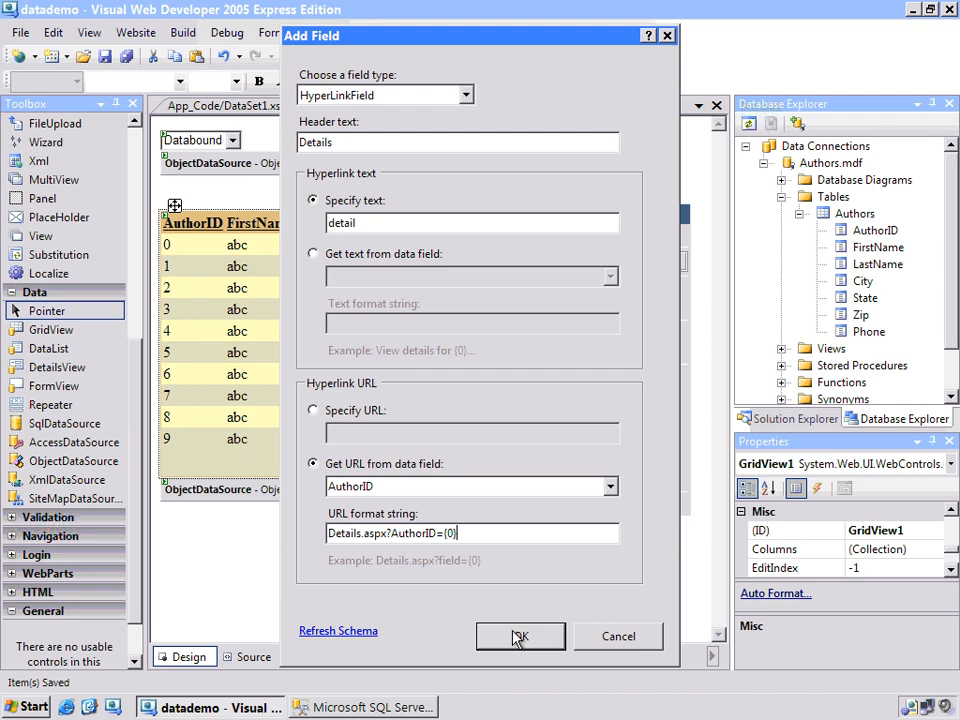
pyautogui.click(520, 636)
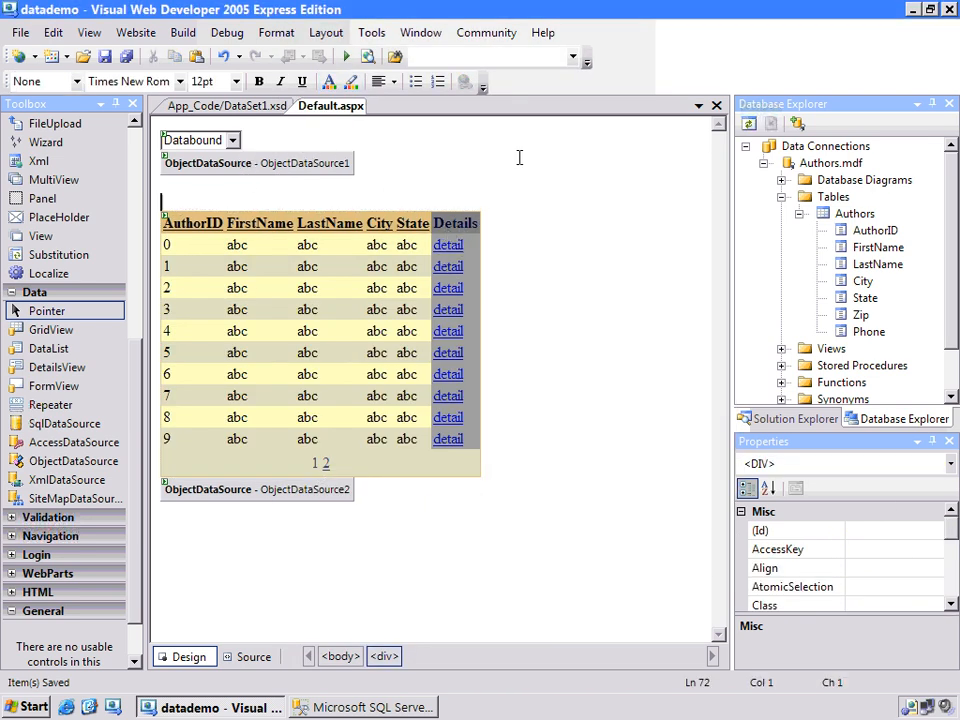
# Step: Add a new Details.aspx web form to the website from Solution Explorer
pyautogui.click(792, 418)
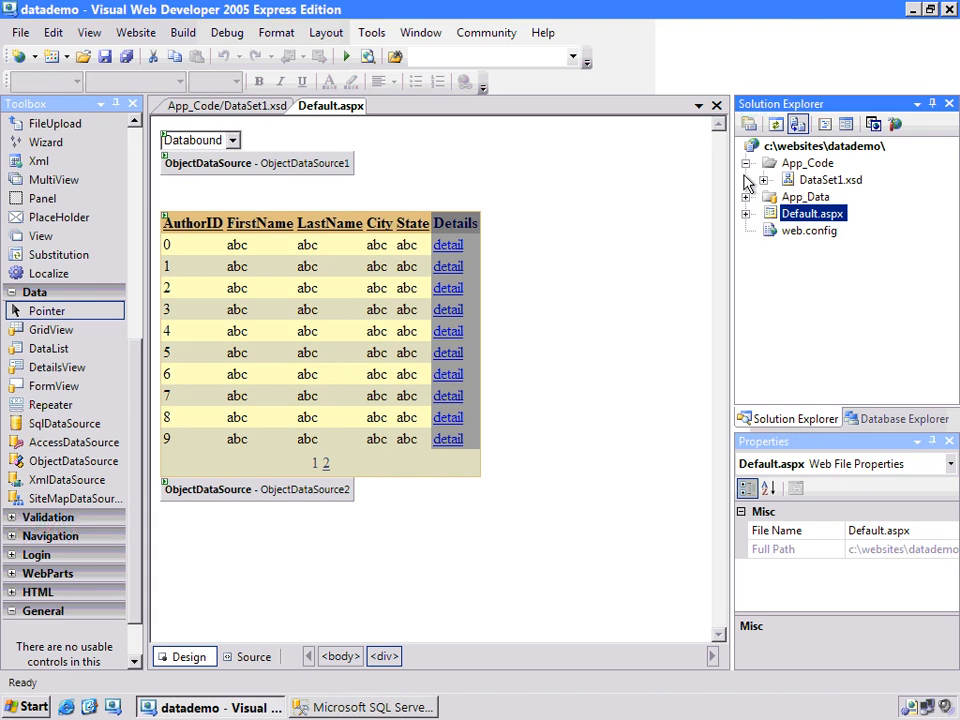
pyautogui.rightClick(824, 146)
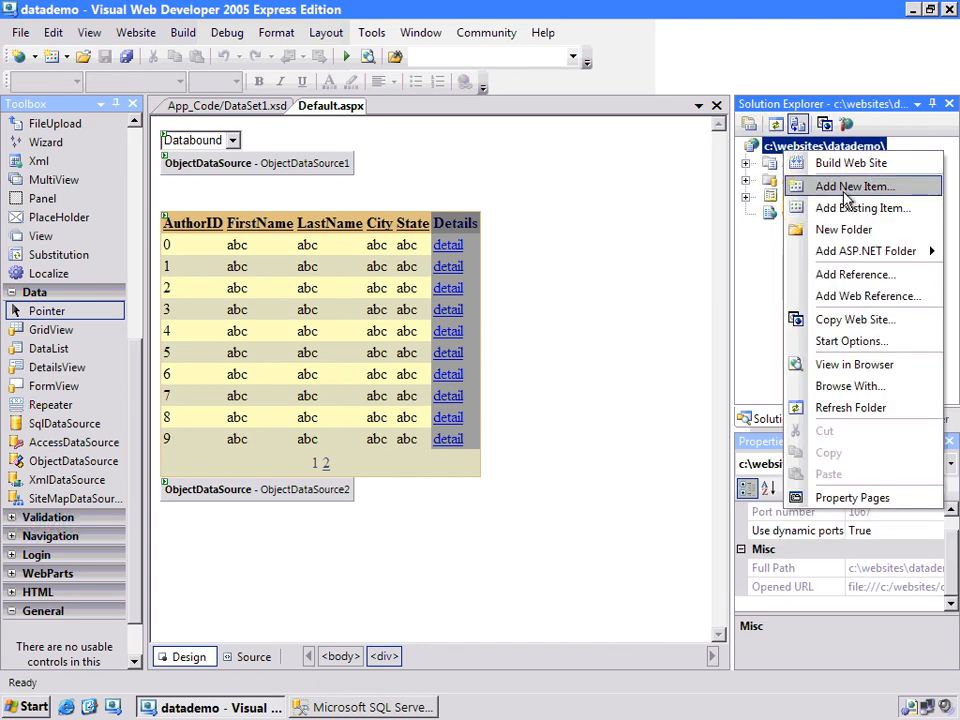
pyautogui.click(851, 186)
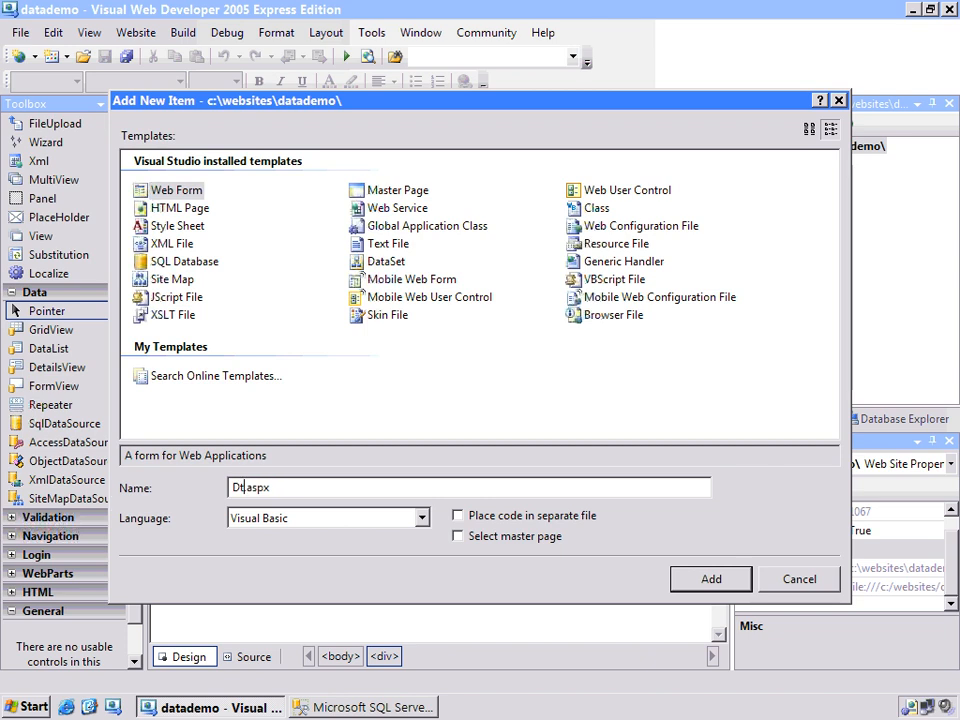
pyautogui.click(710, 579)
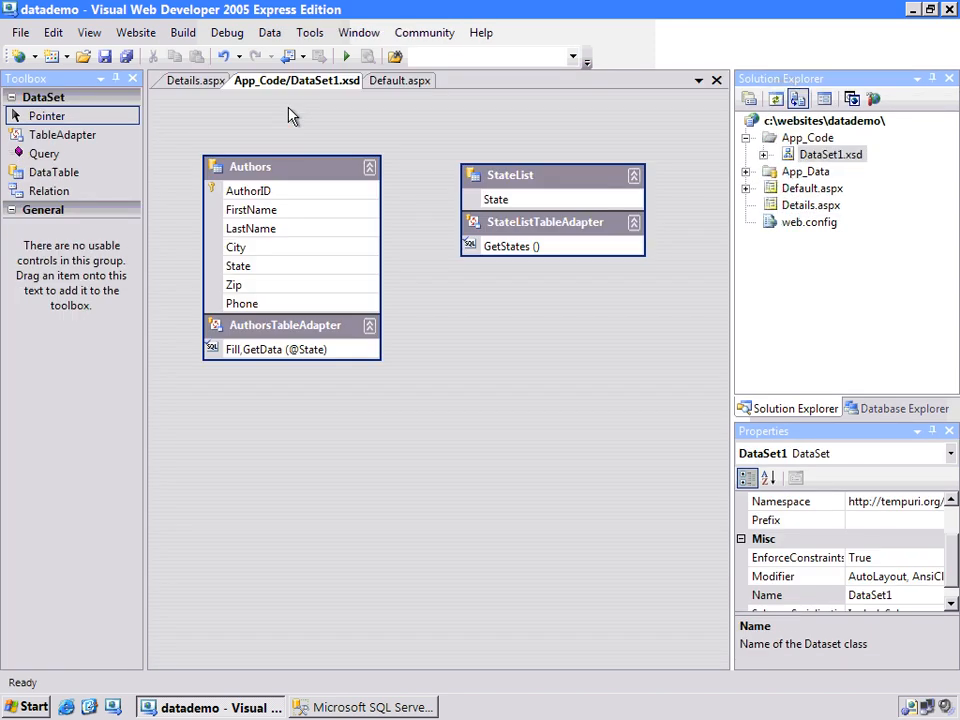
# Step: Start a new SQL SELECT query on AuthorsTableAdapter
pyautogui.click(250, 166)
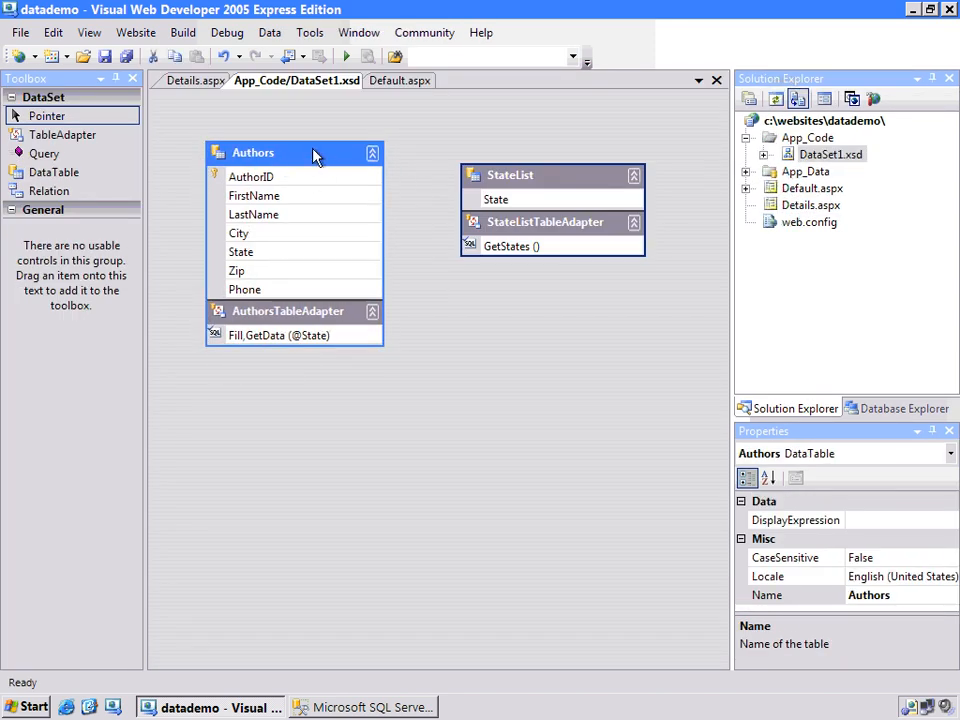
pyautogui.rightClick(288, 311)
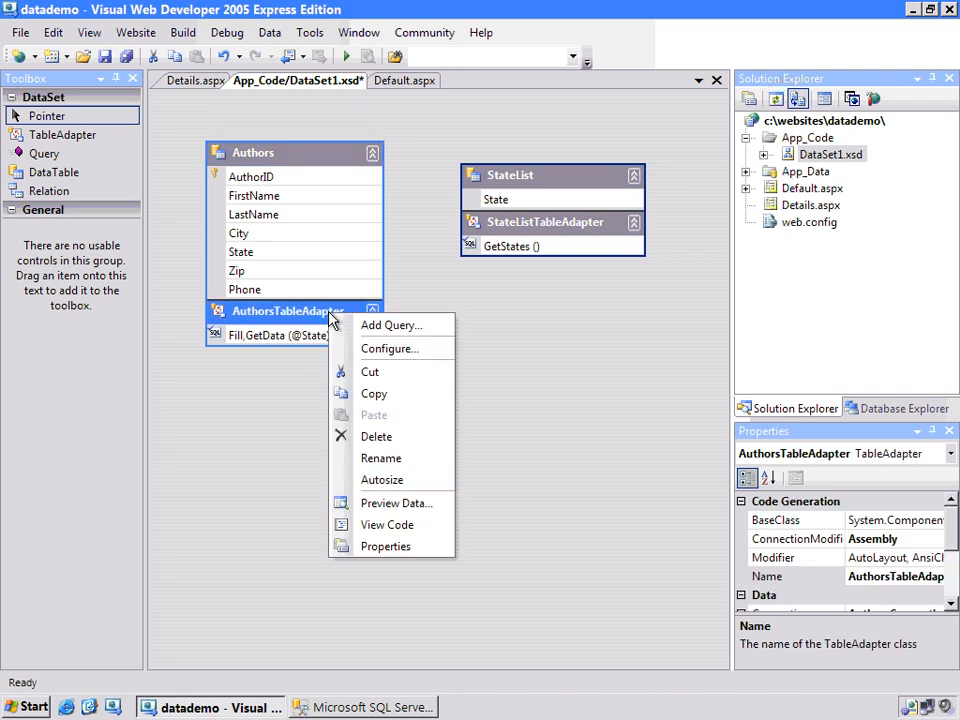
pyautogui.click(390, 324)
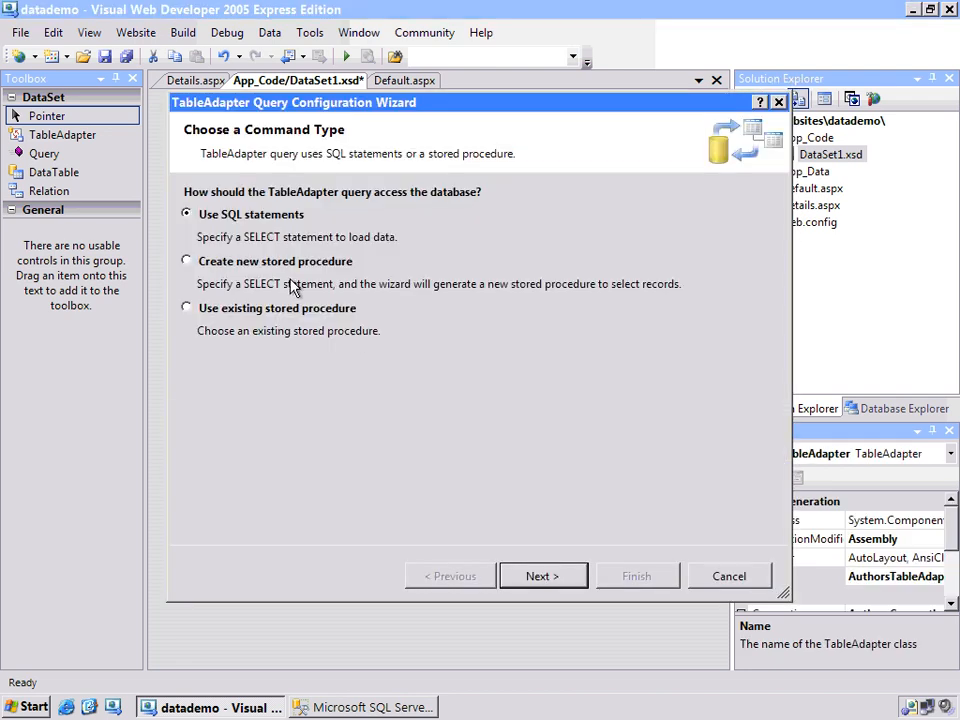
pyautogui.click(543, 576)
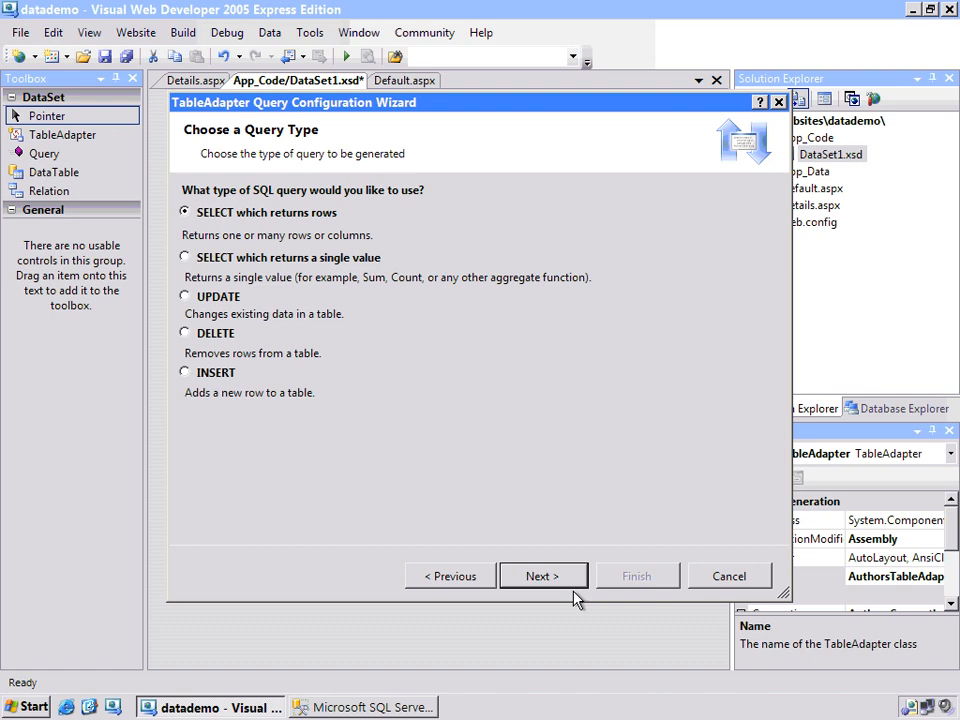
pyautogui.click(543, 576)
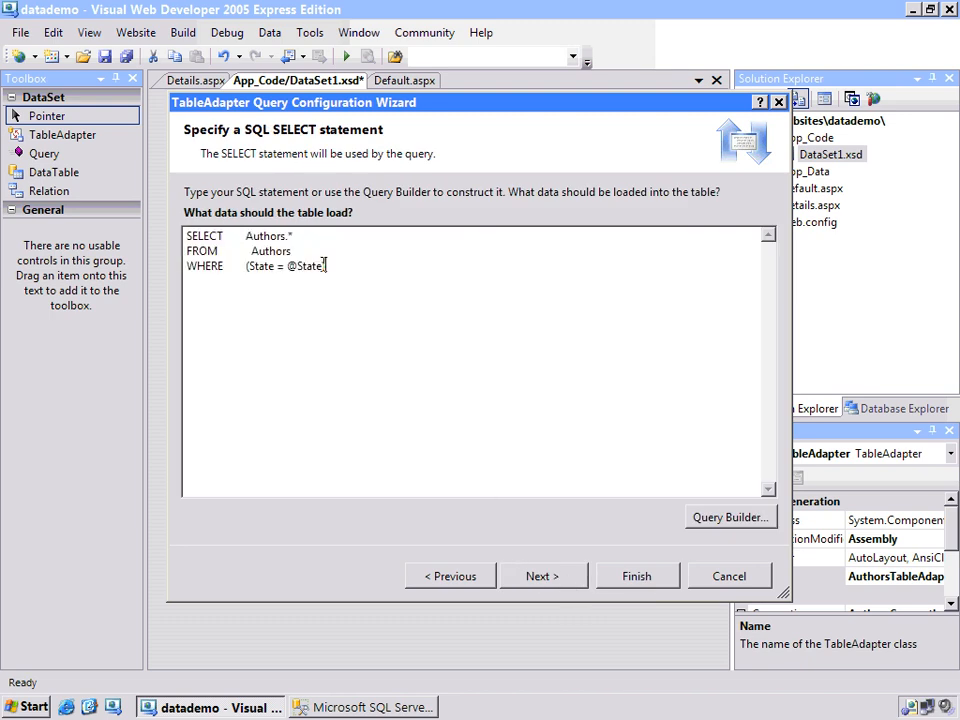
pyautogui.moveTo(246, 265); pyautogui.dragTo(324, 265)
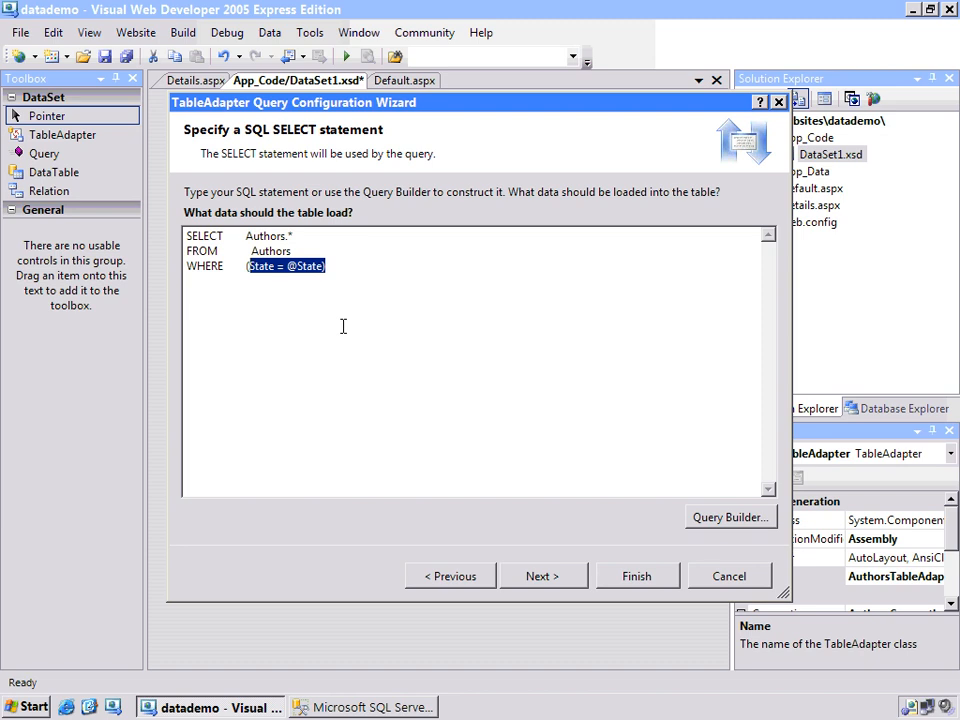
pyautogui.write('(AuthorID = @')
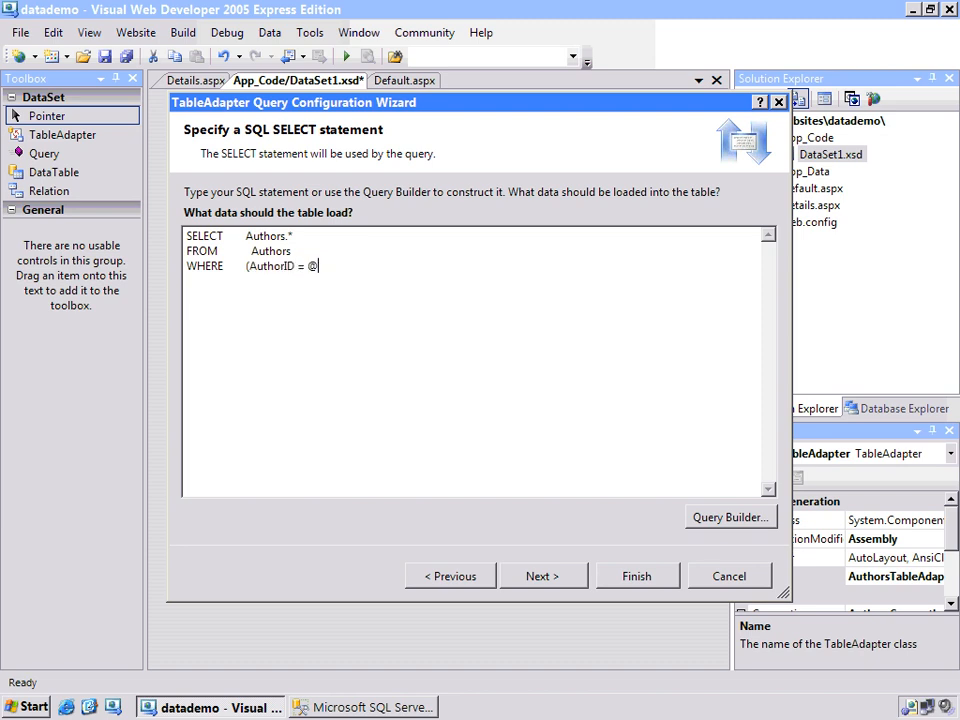
pyautogui.write('AuthorID)')
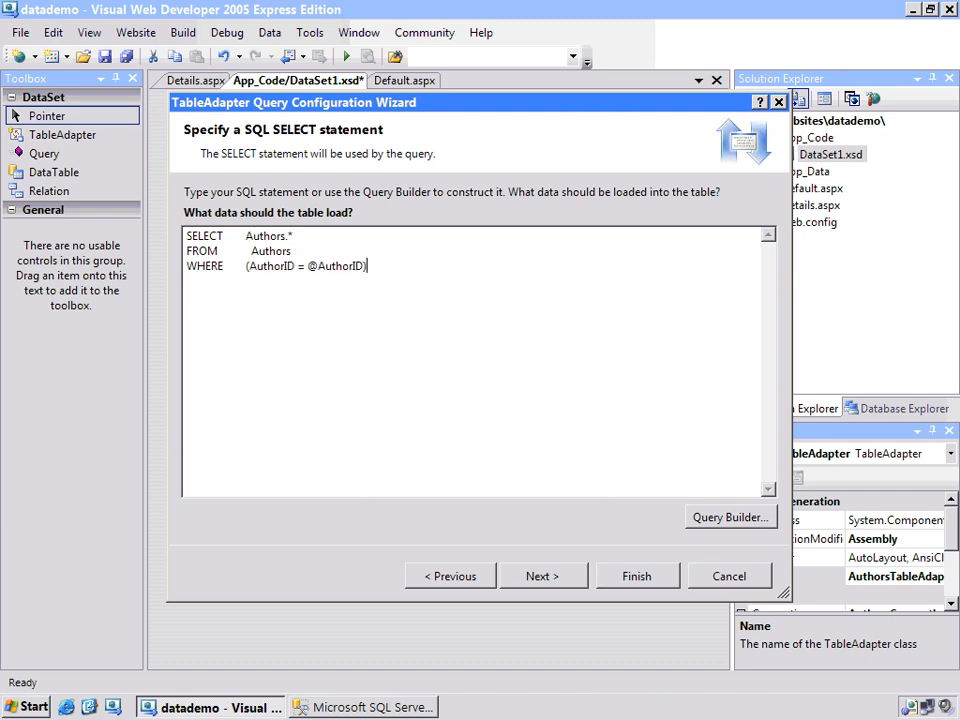
pyautogui.click(542, 575)
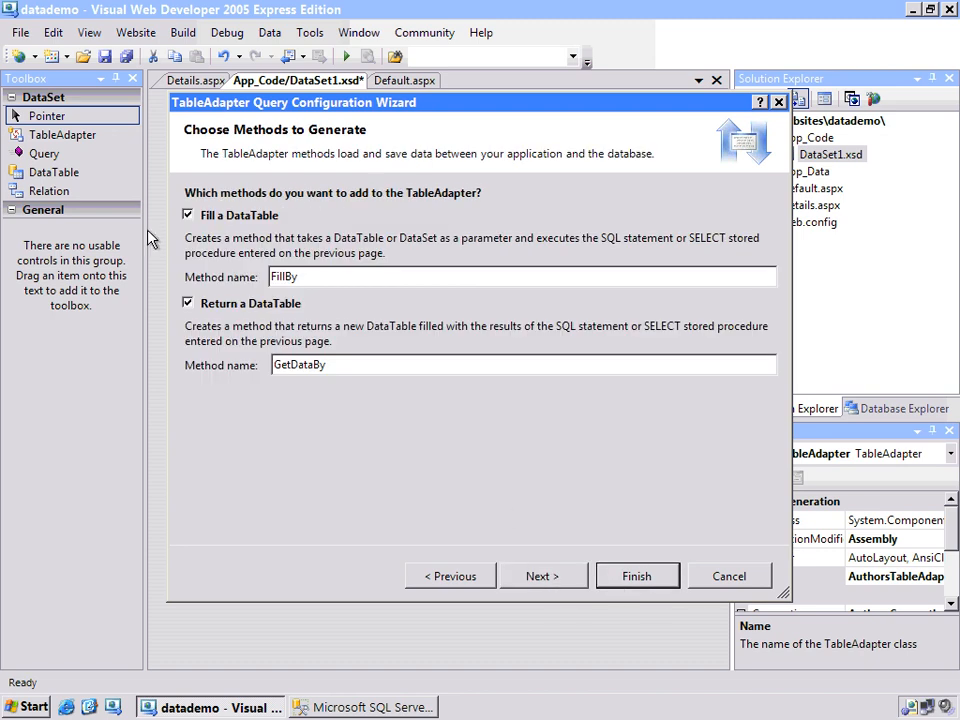
pyautogui.click(187, 214)
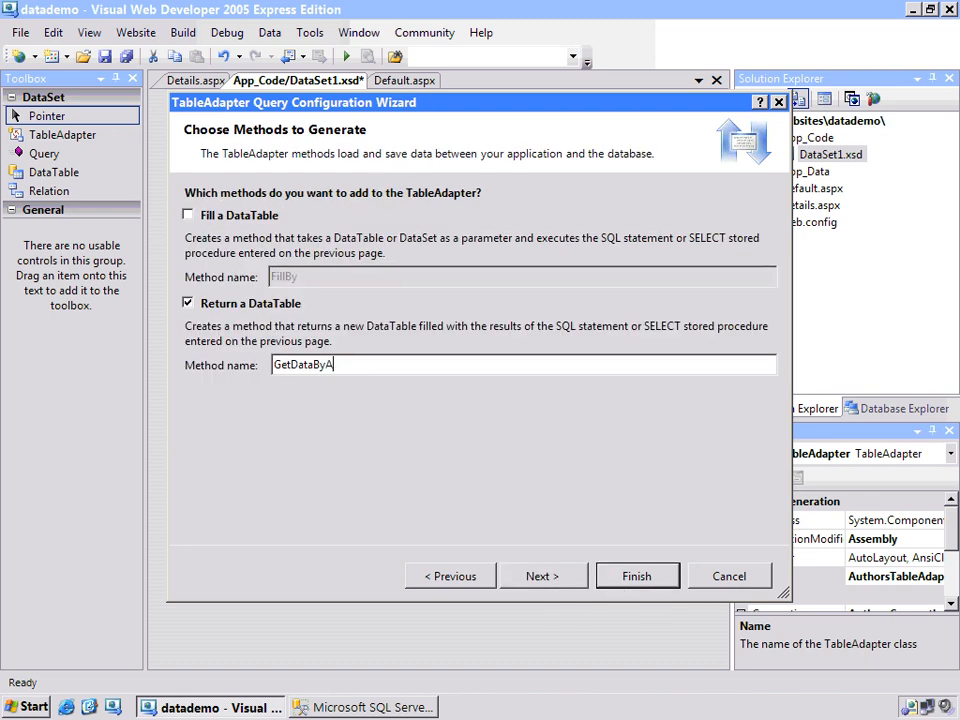
pyautogui.write('uthorID')
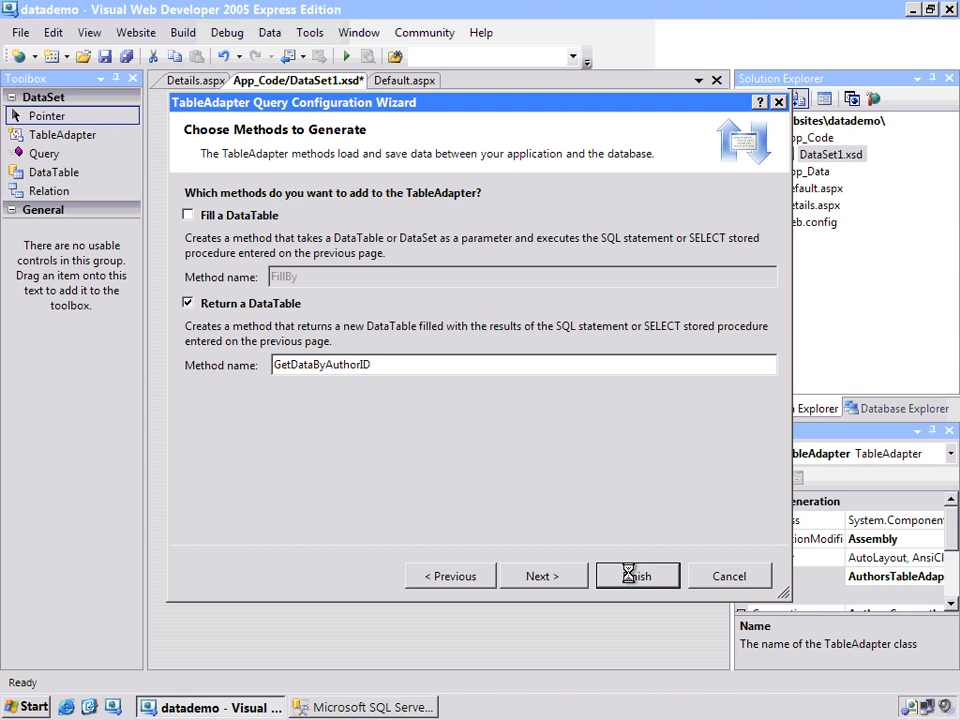
pyautogui.click(637, 575)
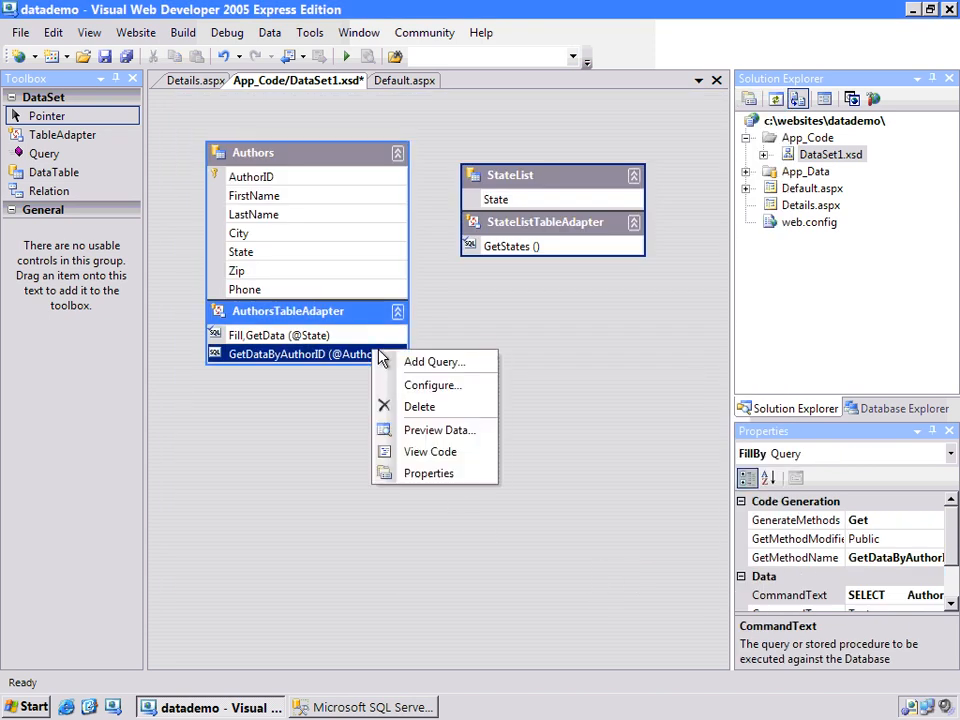
pyautogui.click(439, 429)
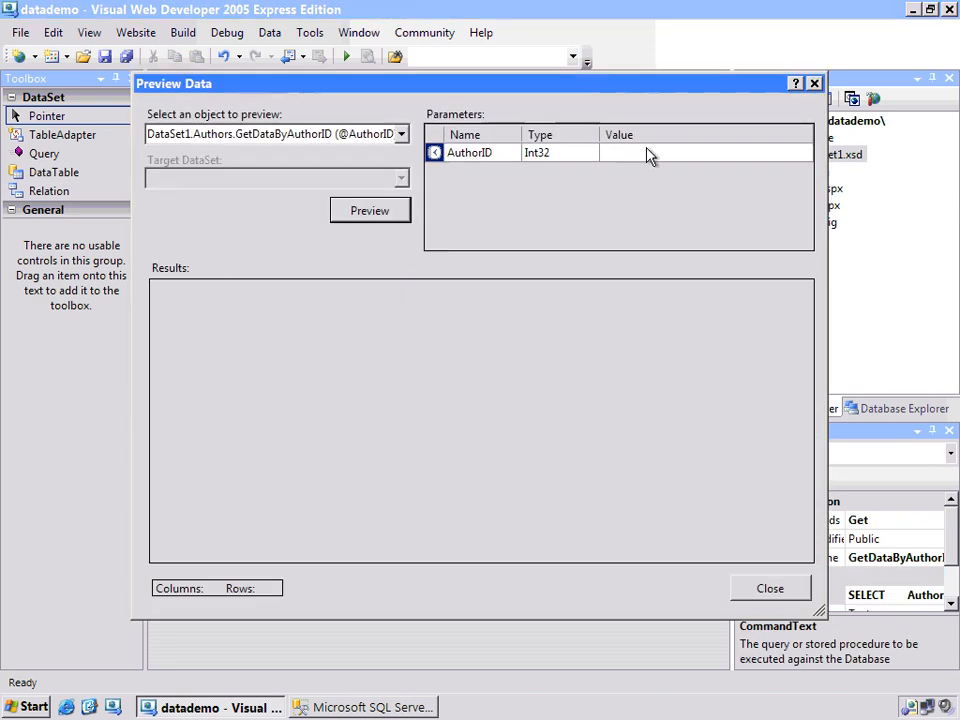
pyautogui.write('4')
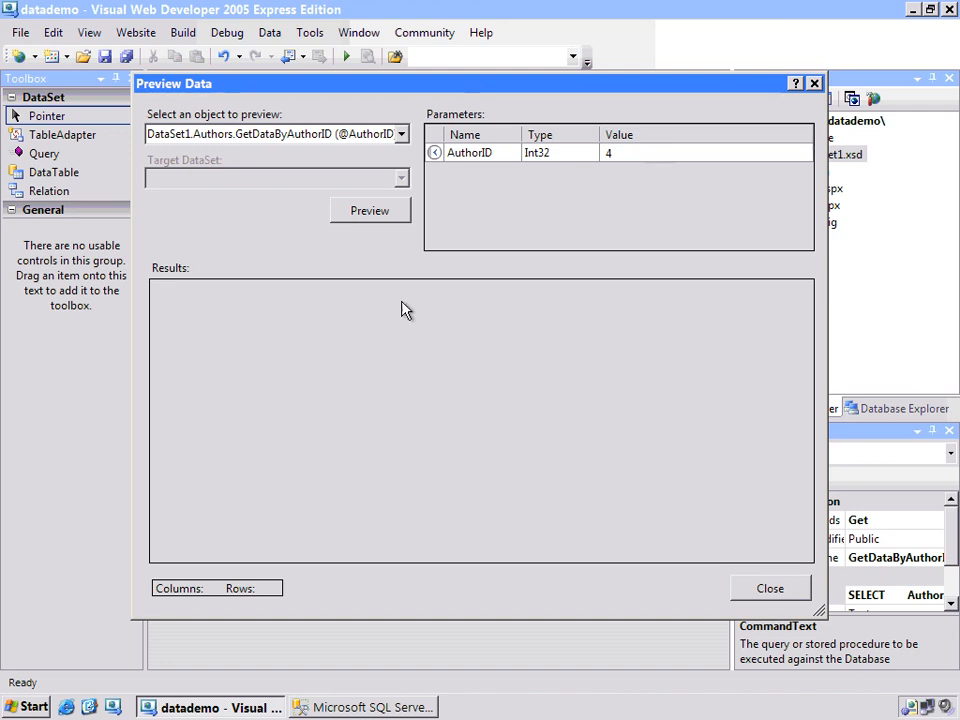
pyautogui.click(369, 210)
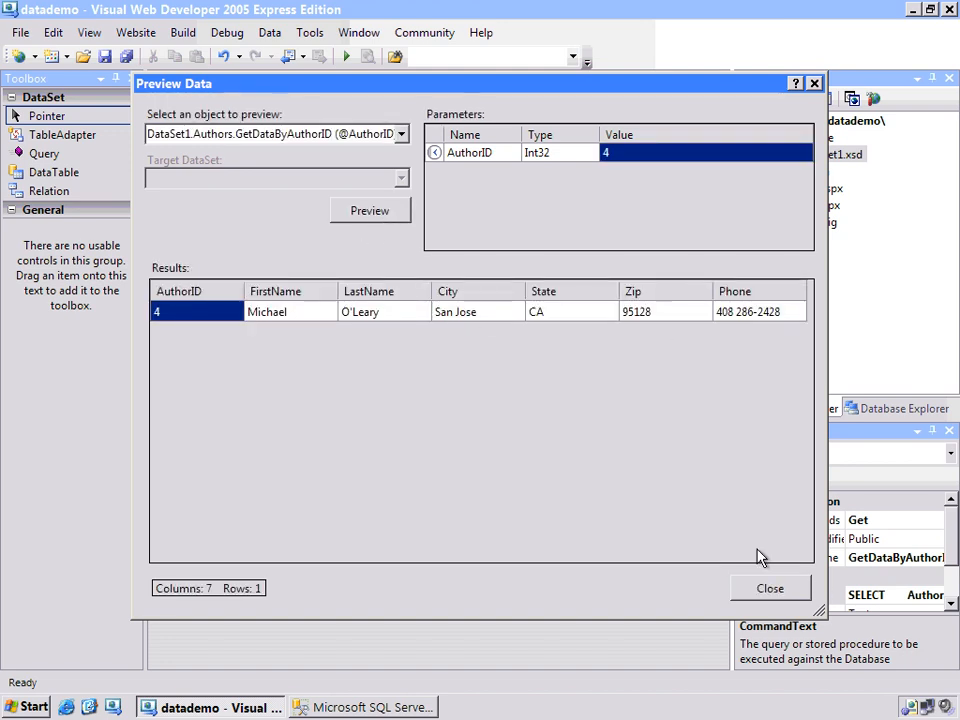
pyautogui.click(770, 588)
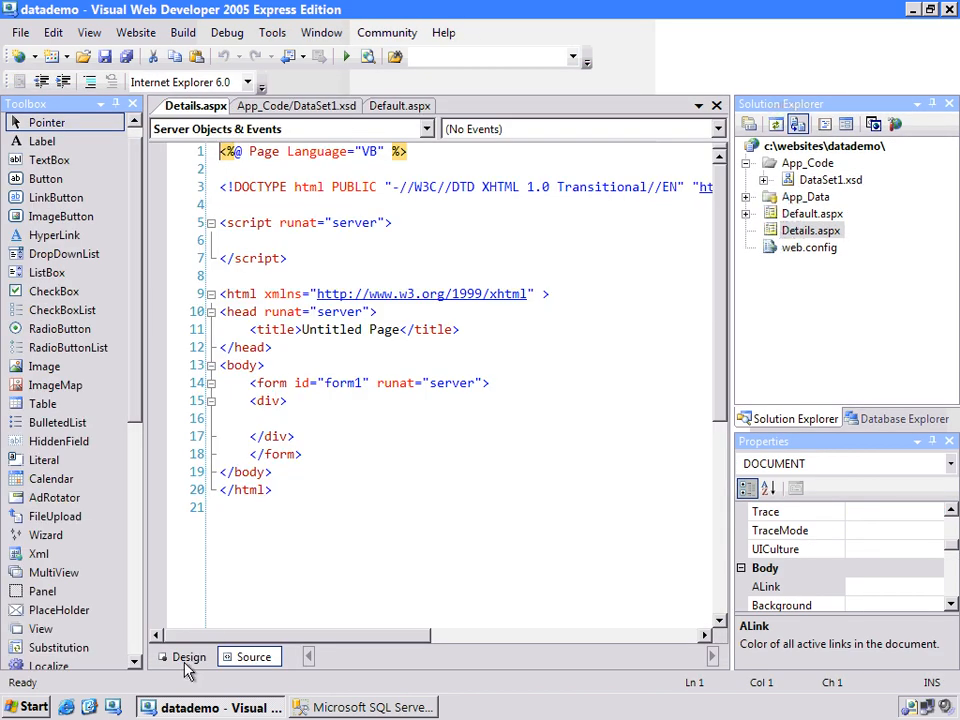
# Step: Apply the Sand & Sky formatting scheme to the Details page's DetailsView
pyautogui.click(188, 657)
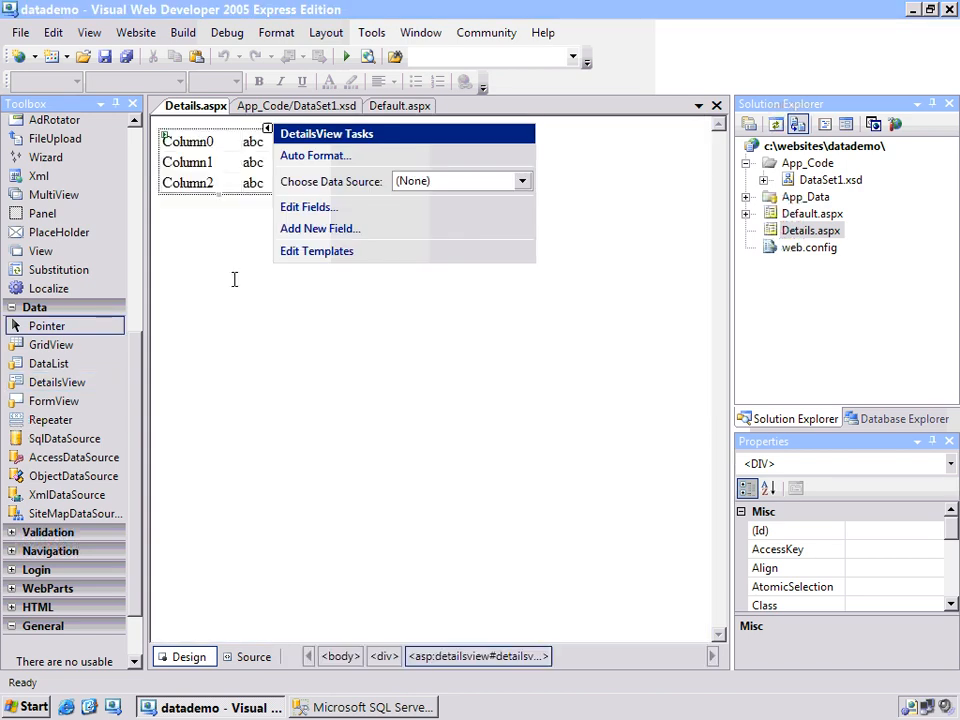
pyautogui.click(315, 155)
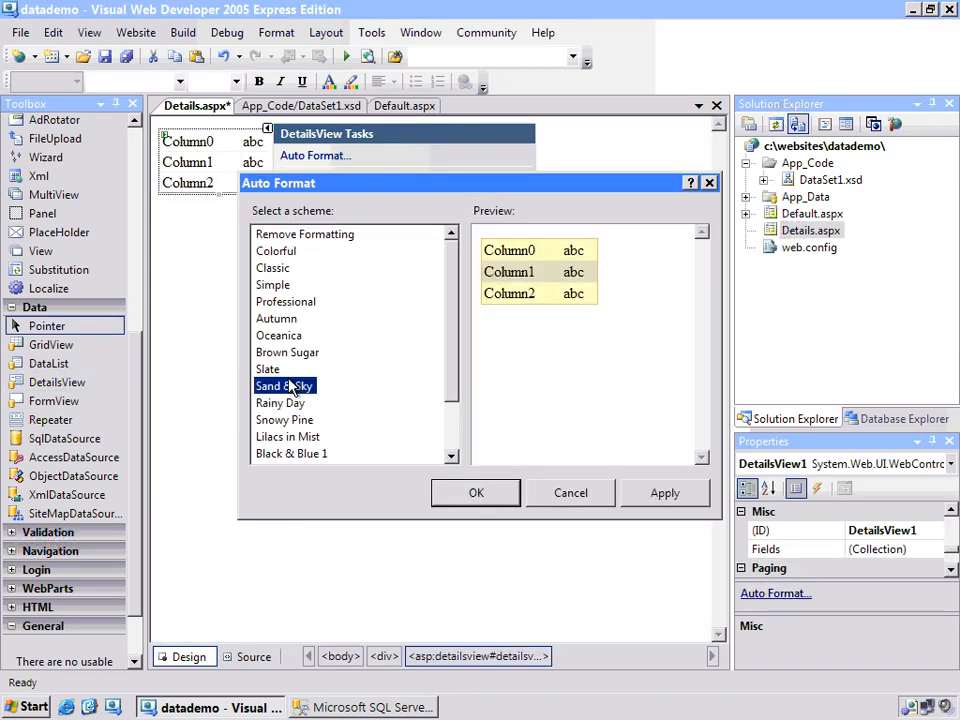
pyautogui.click(570, 492)
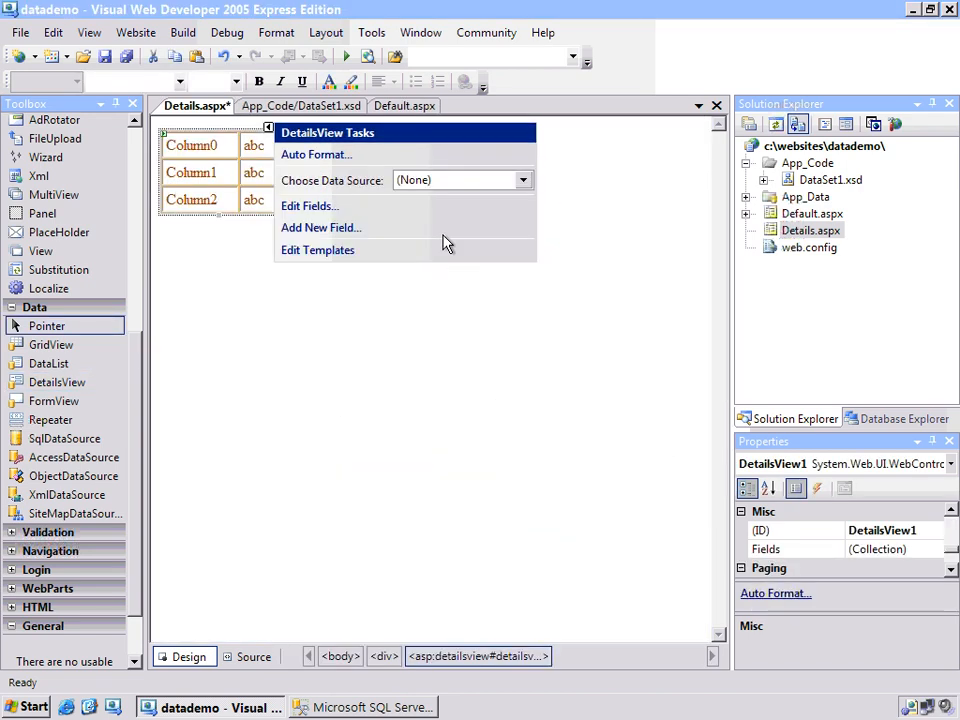
# Step: Create a new ObjectDataSource on the authors table adapter, selecting with GetDataByAuthorID
pyautogui.click(521, 180)
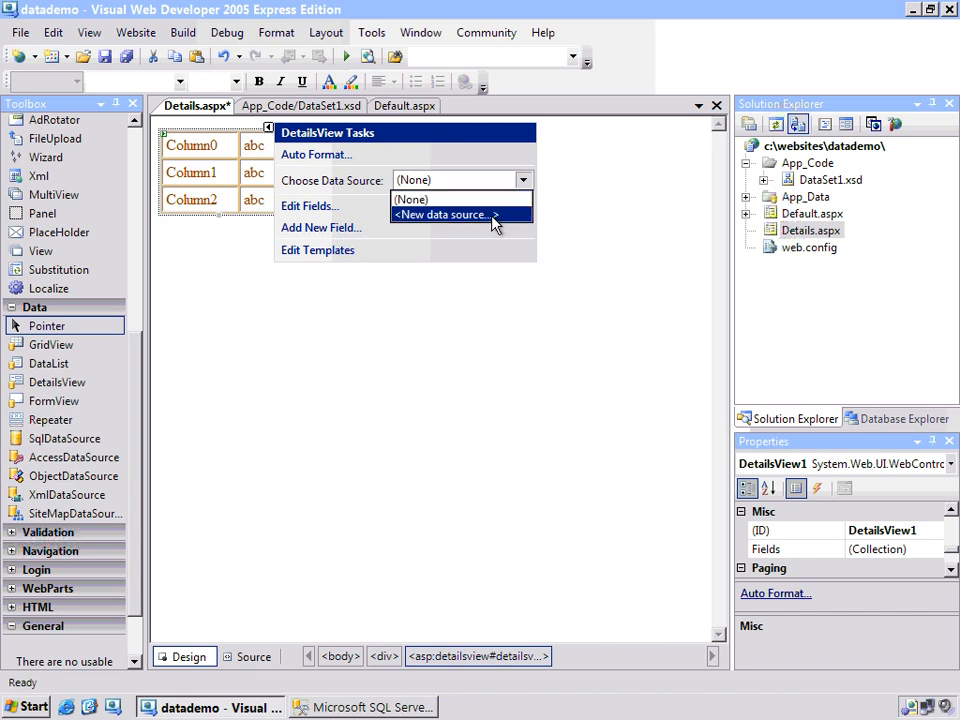
pyautogui.click(440, 214)
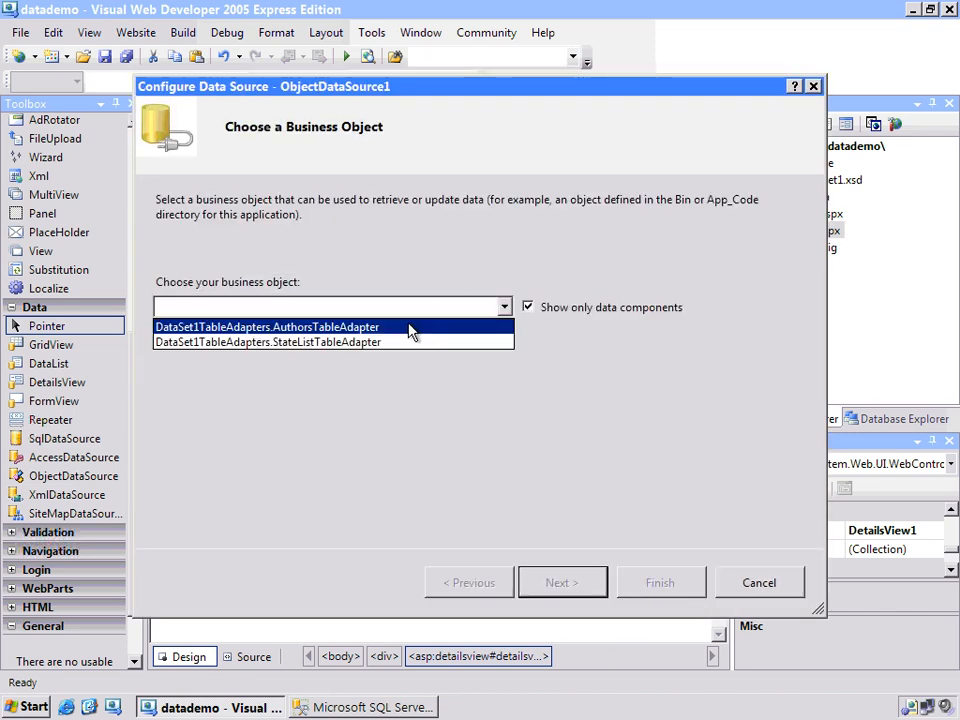
pyautogui.click(267, 327)
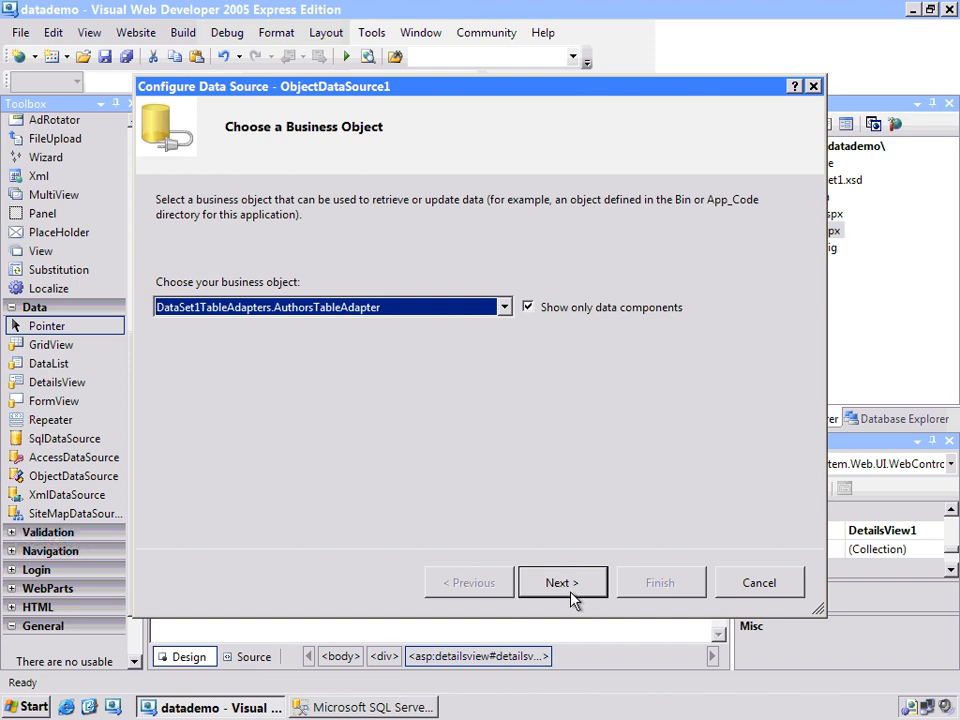
pyautogui.click(562, 582)
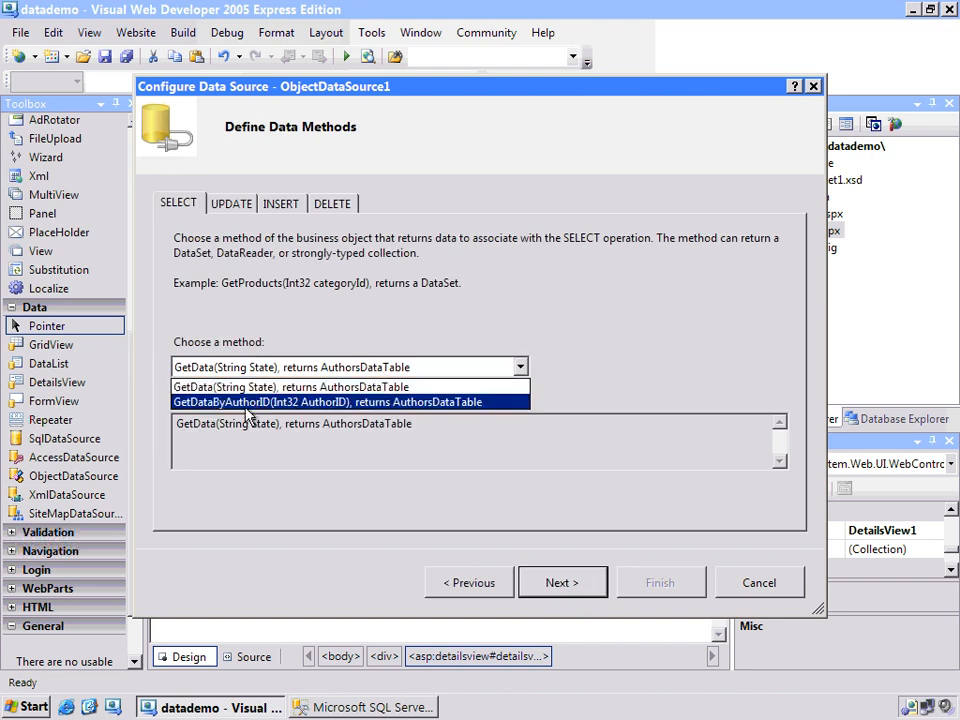
pyautogui.click(327, 401)
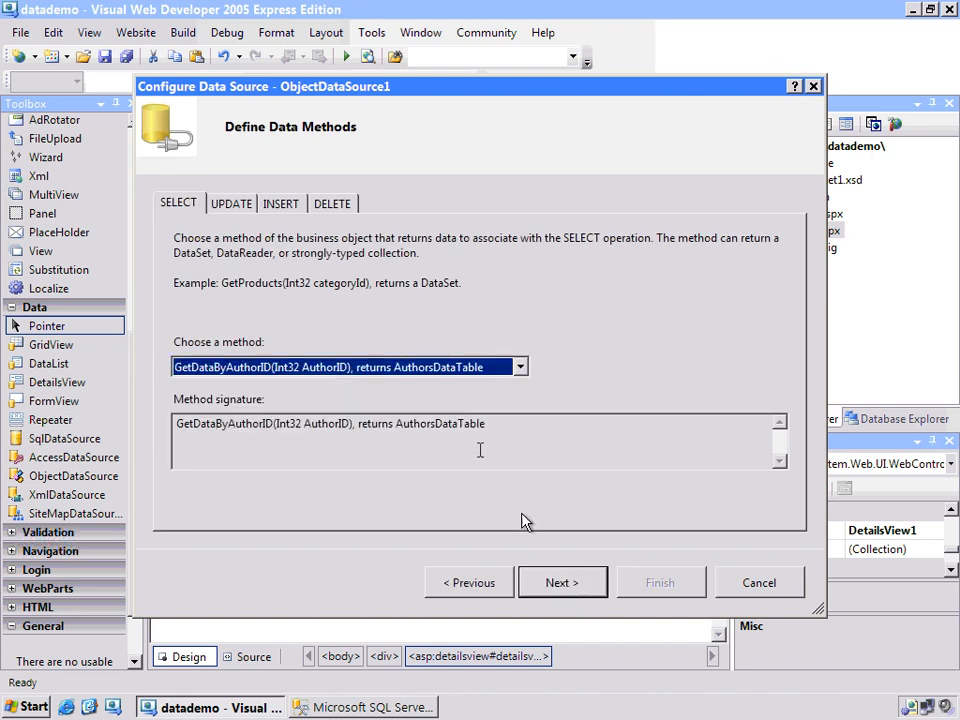
pyautogui.click(281, 203)
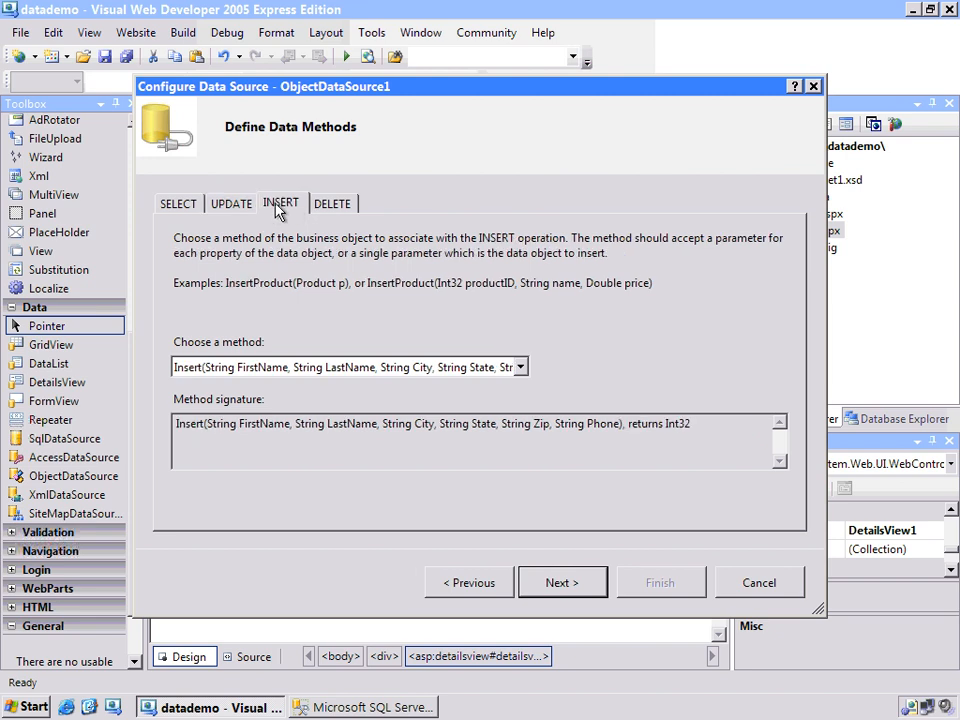
pyautogui.click(178, 203)
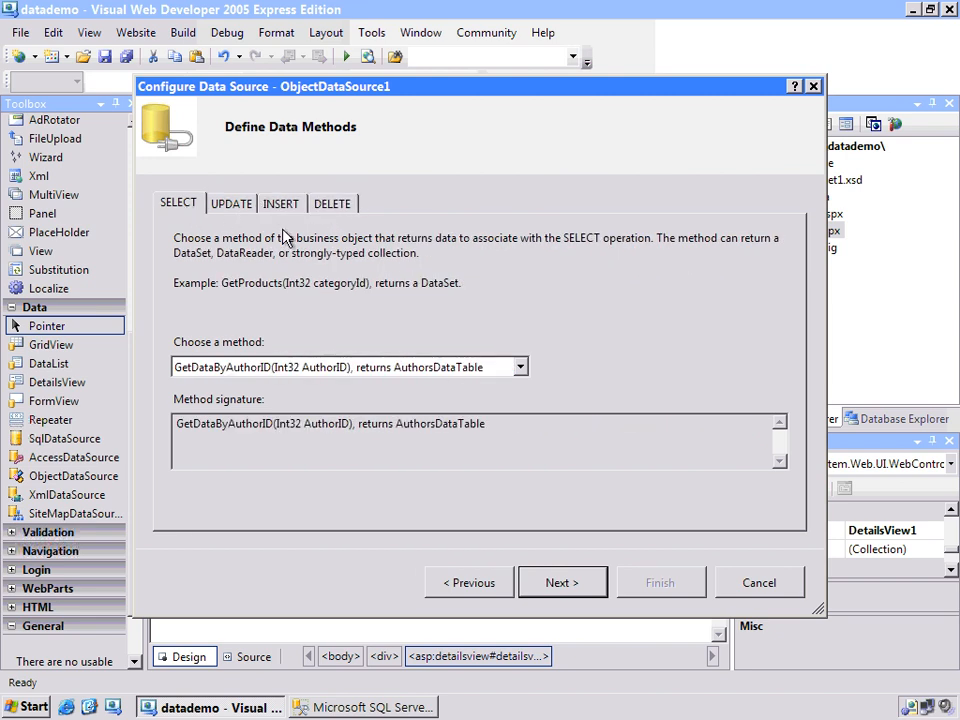
pyautogui.click(561, 582)
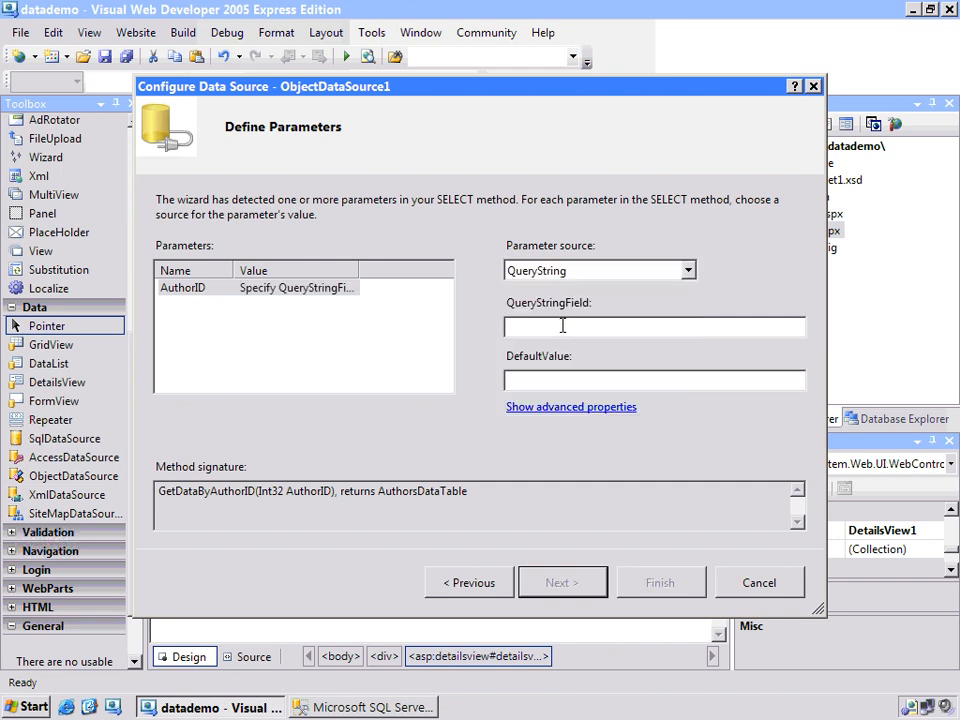
# Step: Bind the AuthorID parameter to the AuthorID query string field and finish
pyautogui.write('Autho')
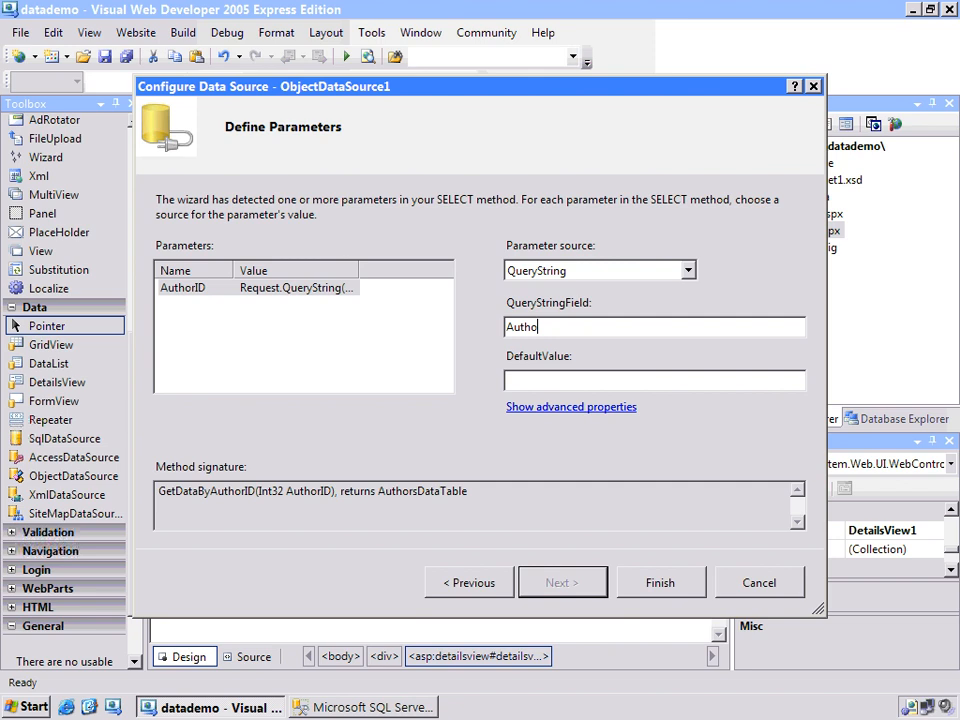
pyautogui.write('rID')
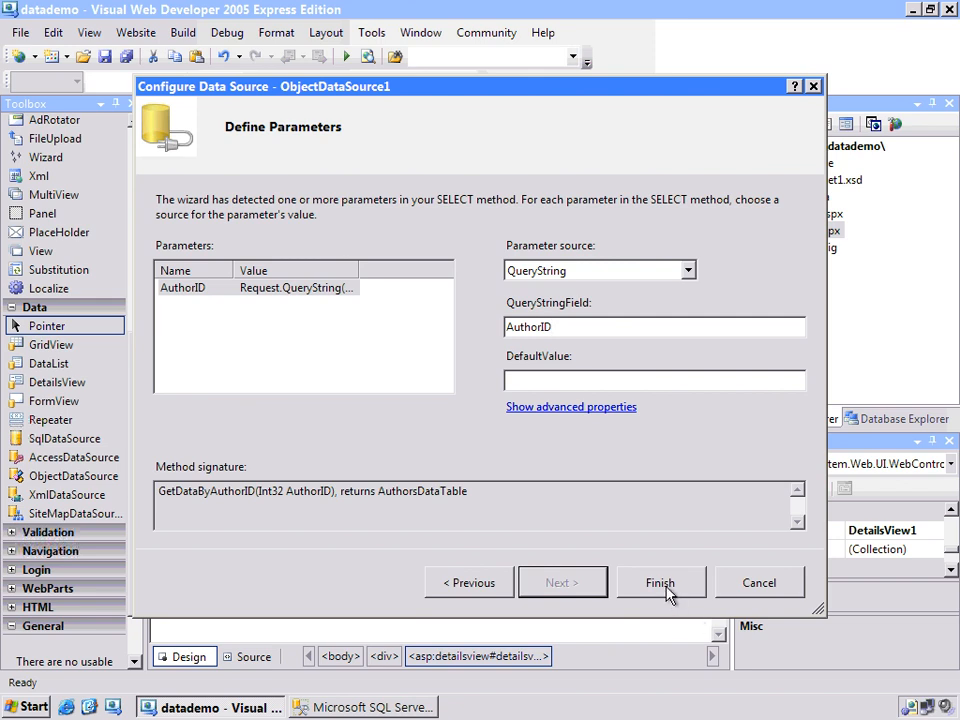
pyautogui.click(660, 582)
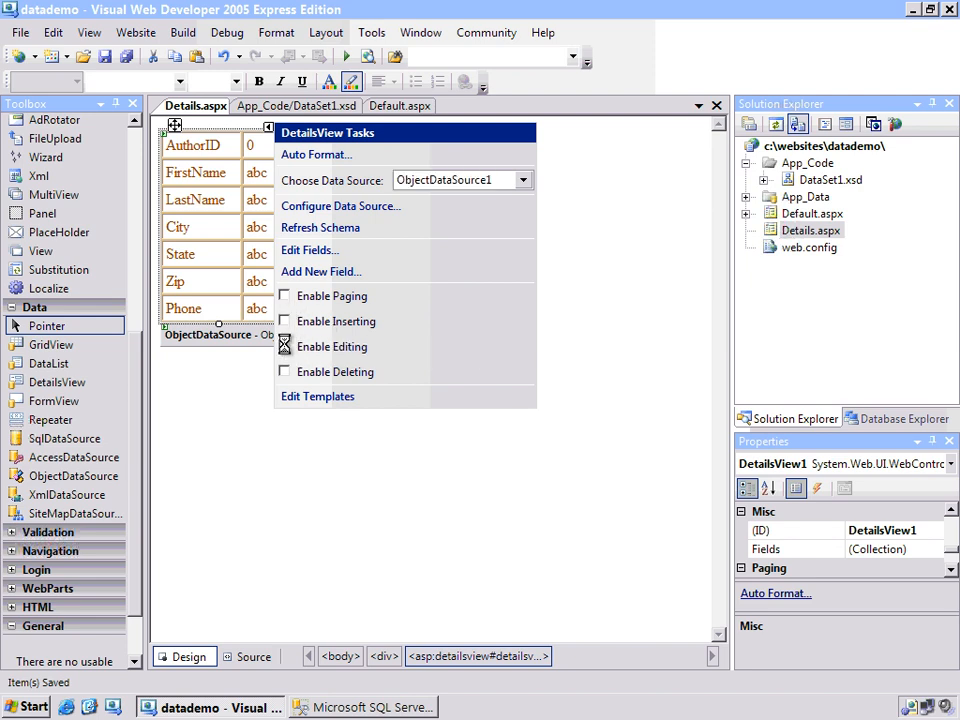
# Step: Enable editing on DetailsView1, save Details.aspx, and run the site in the browser
pyautogui.click(285, 346)
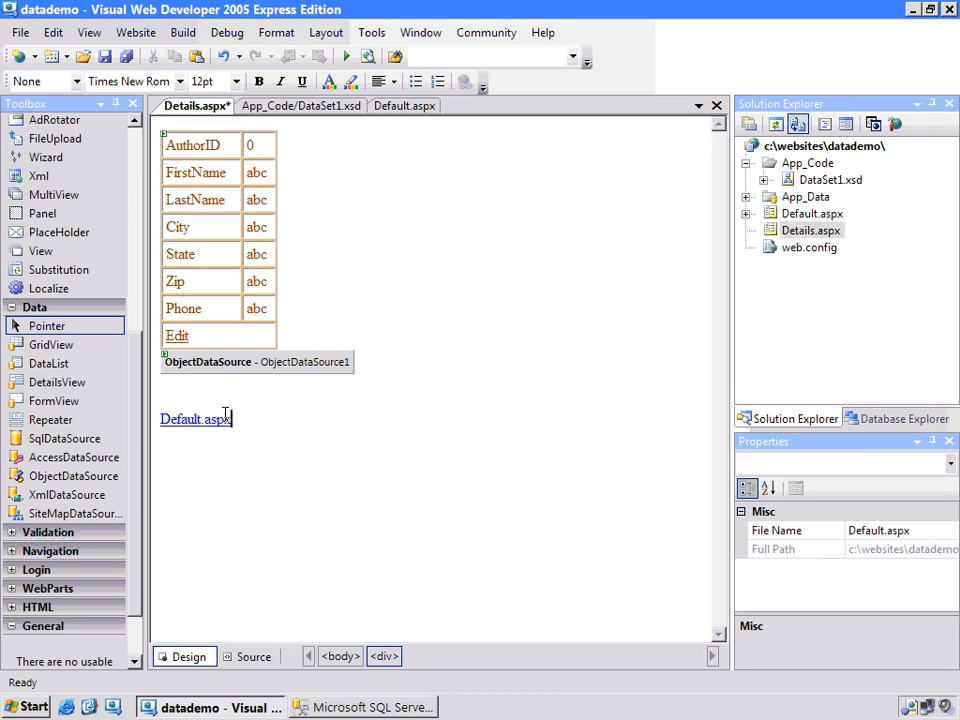
pyautogui.click(105, 56)
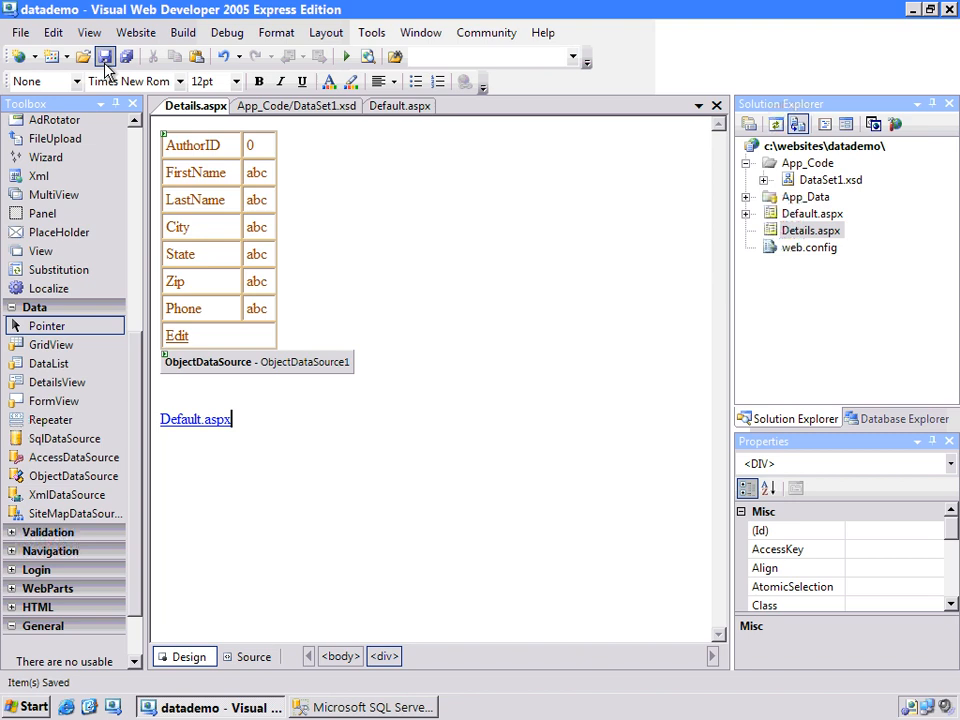
pyautogui.click(399, 105)
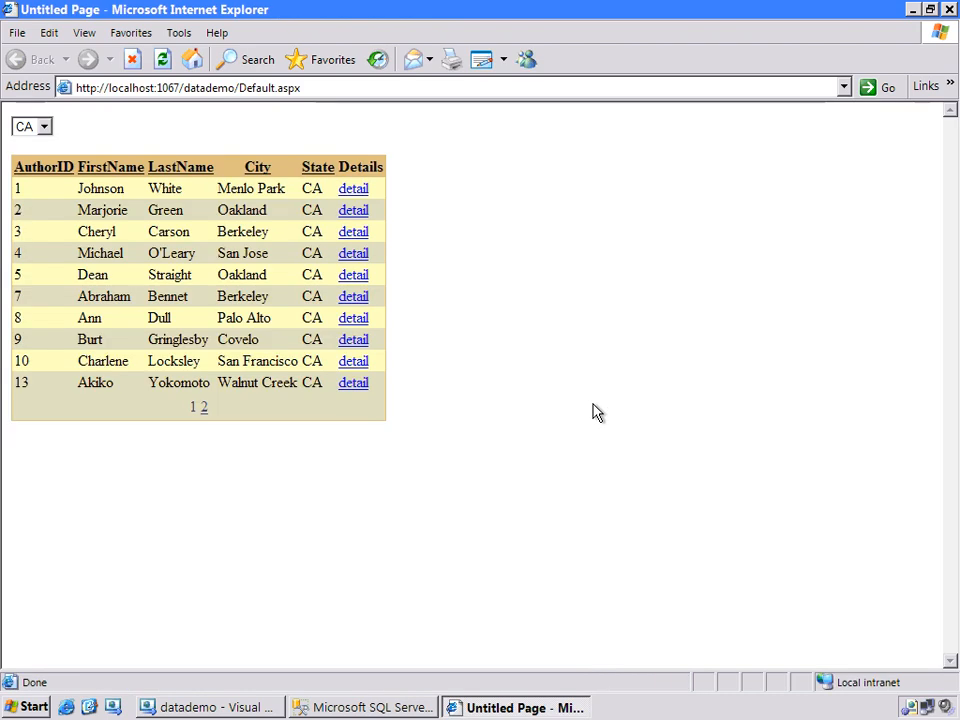
# Step: Sort CA authors by FirstName, view page 2, and open Sheryl Hunter's detail link
pyautogui.click(181, 167)
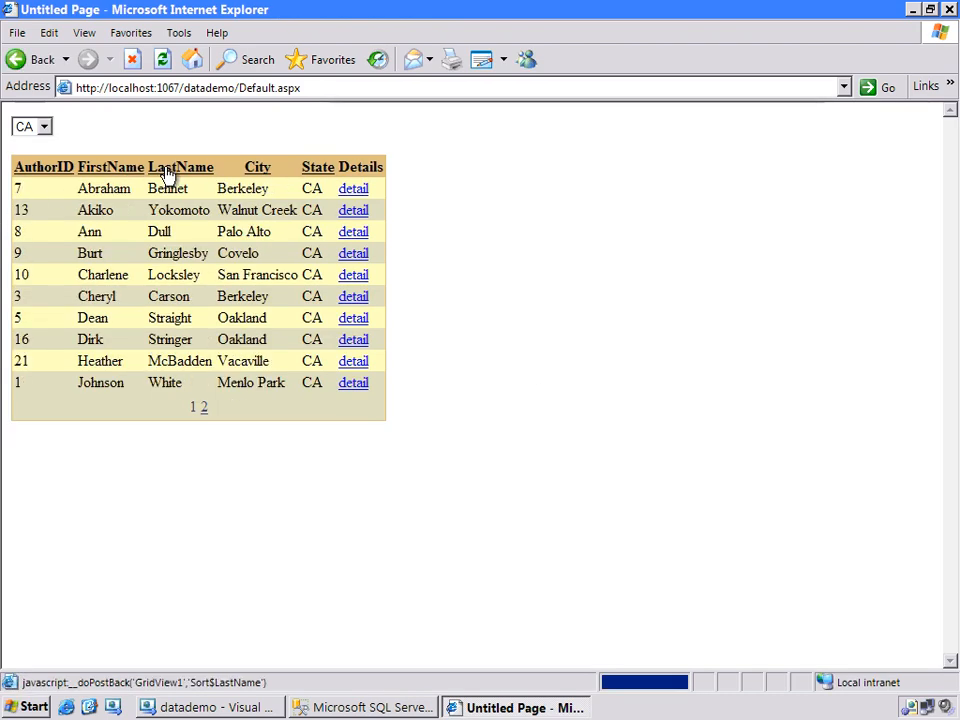
pyautogui.click(182, 167)
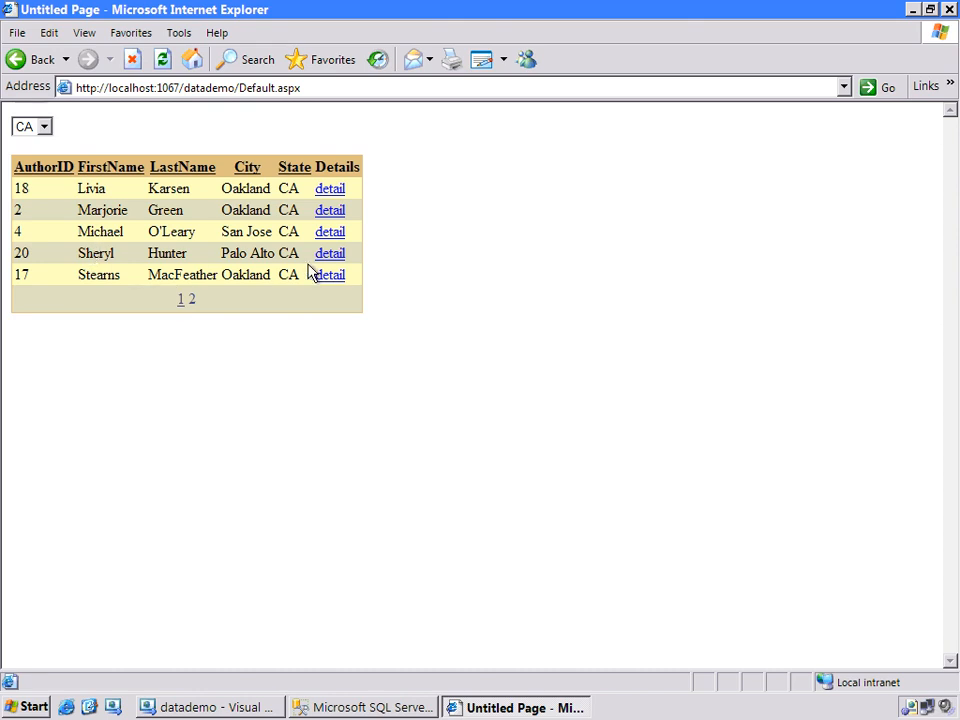
pyautogui.click(330, 252)
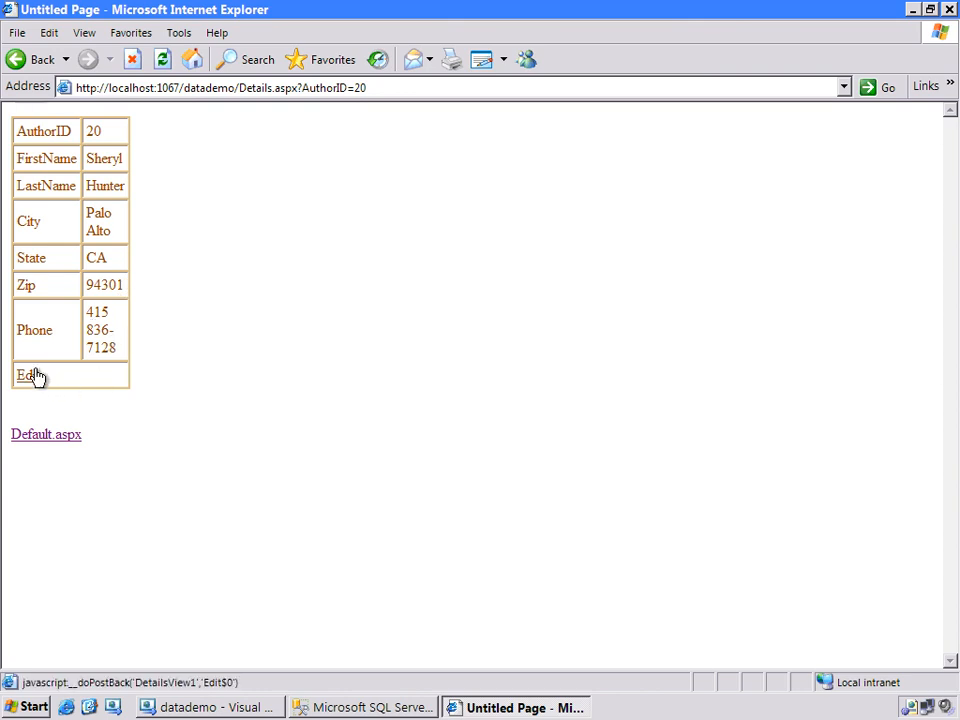
# Step: Update Sheryl Hunter's city to Richmond, then return to the Default.aspx authors list
pyautogui.click(26, 375)
pyautogui.write('415 555-1212')
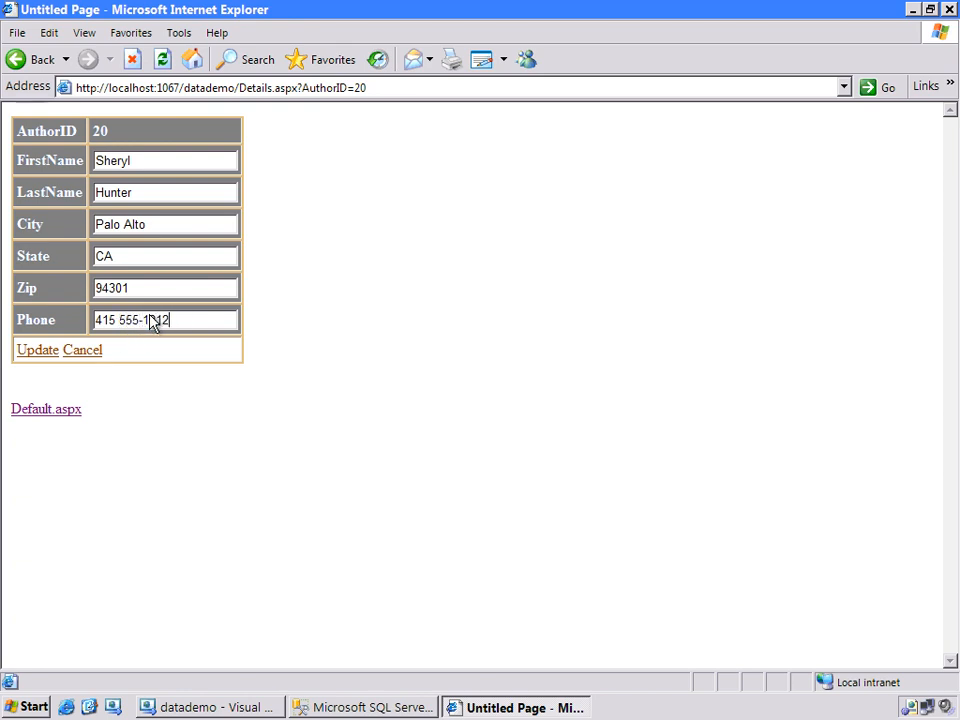
pyautogui.doubleClick(120, 224)
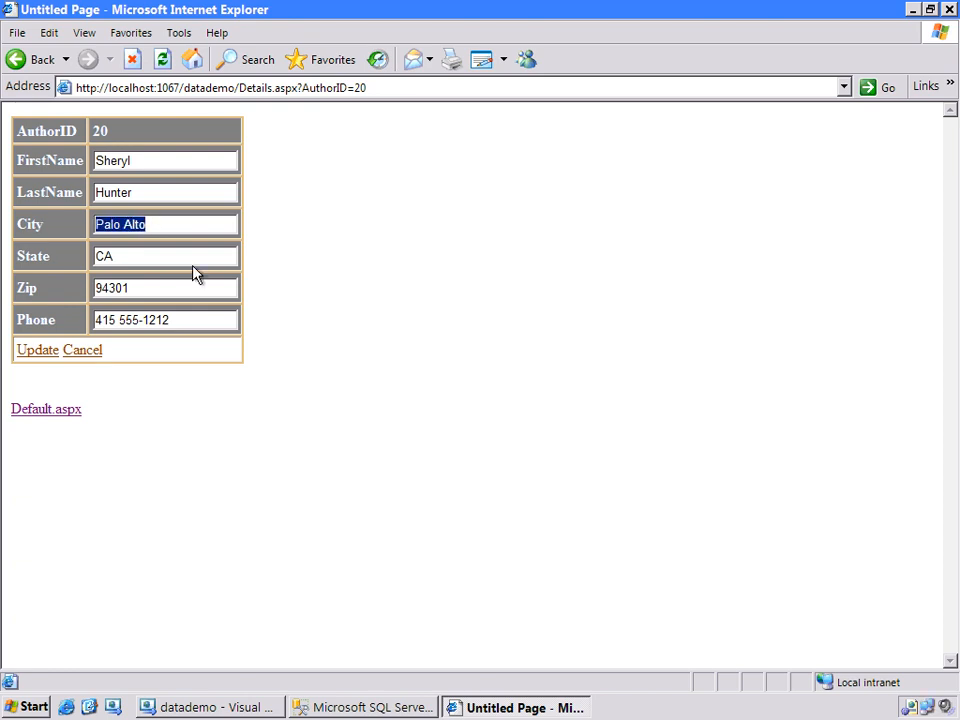
pyautogui.write('Richmond')
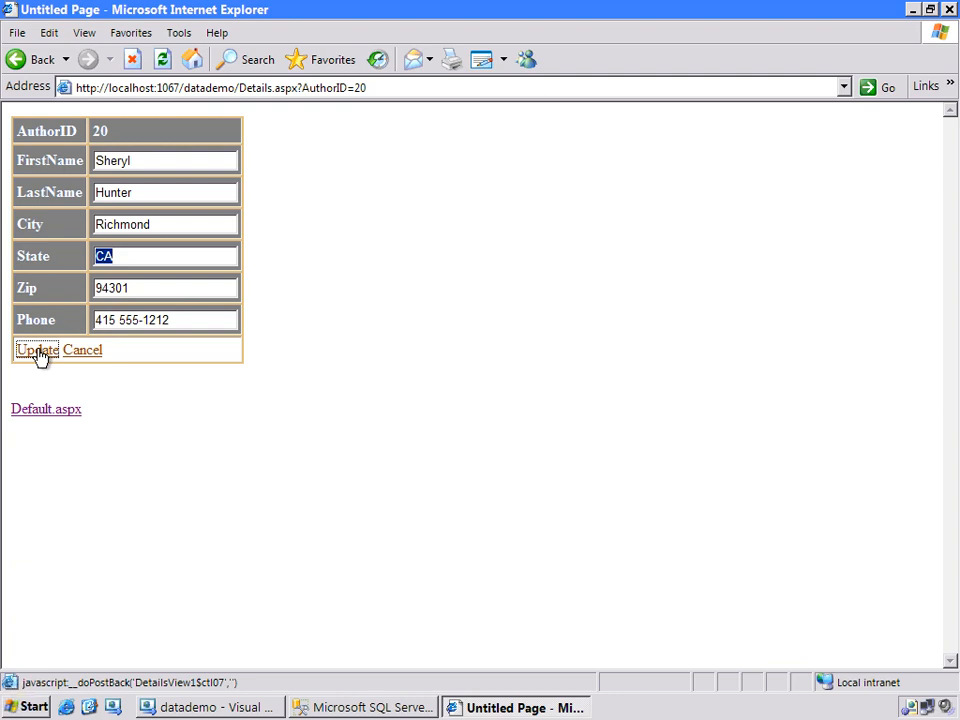
pyautogui.click(35, 350)
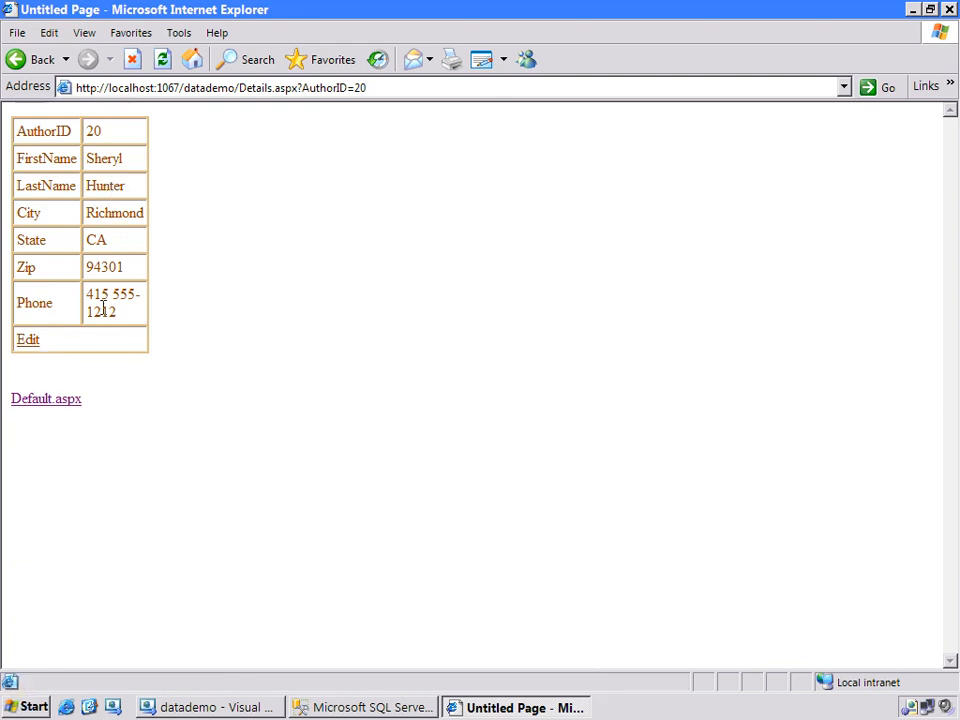
pyautogui.click(46, 398)
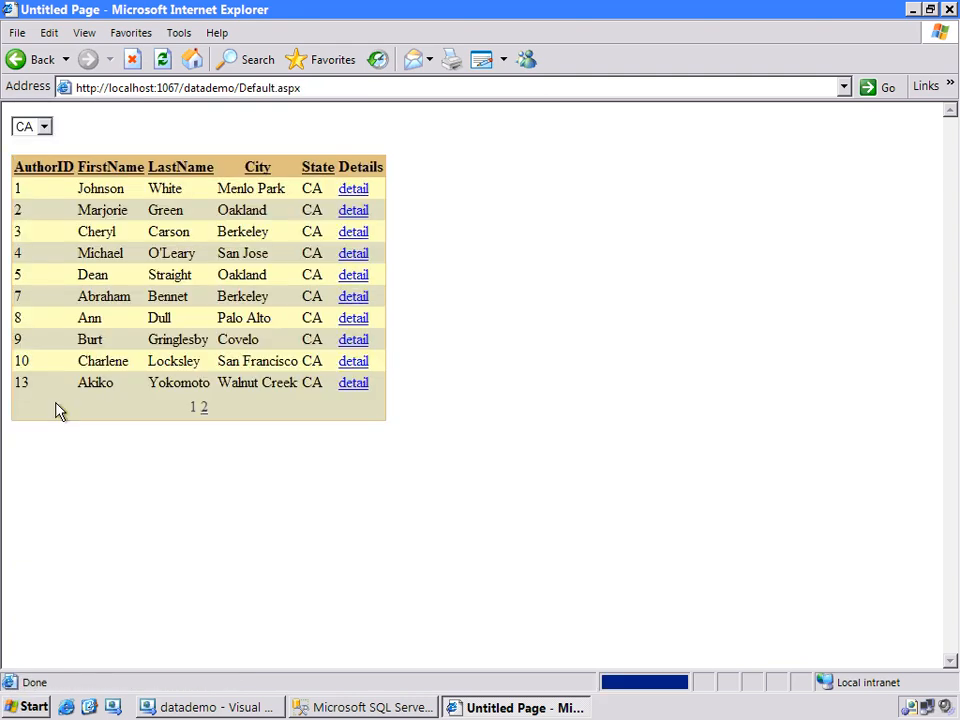
pyautogui.moveTo(143, 383)
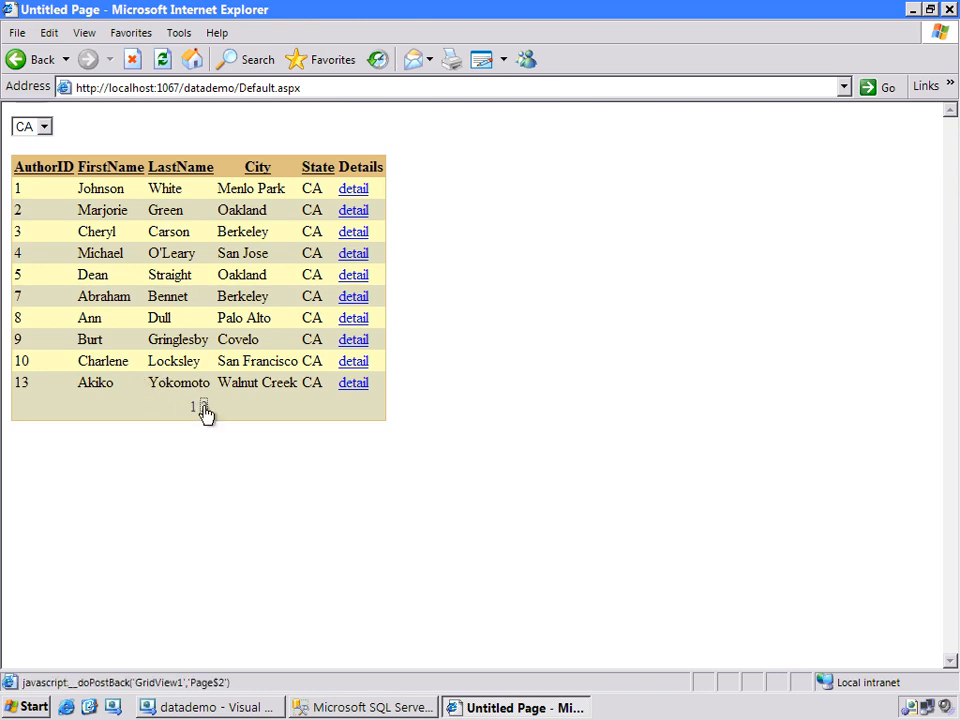
pyautogui.click(203, 407)
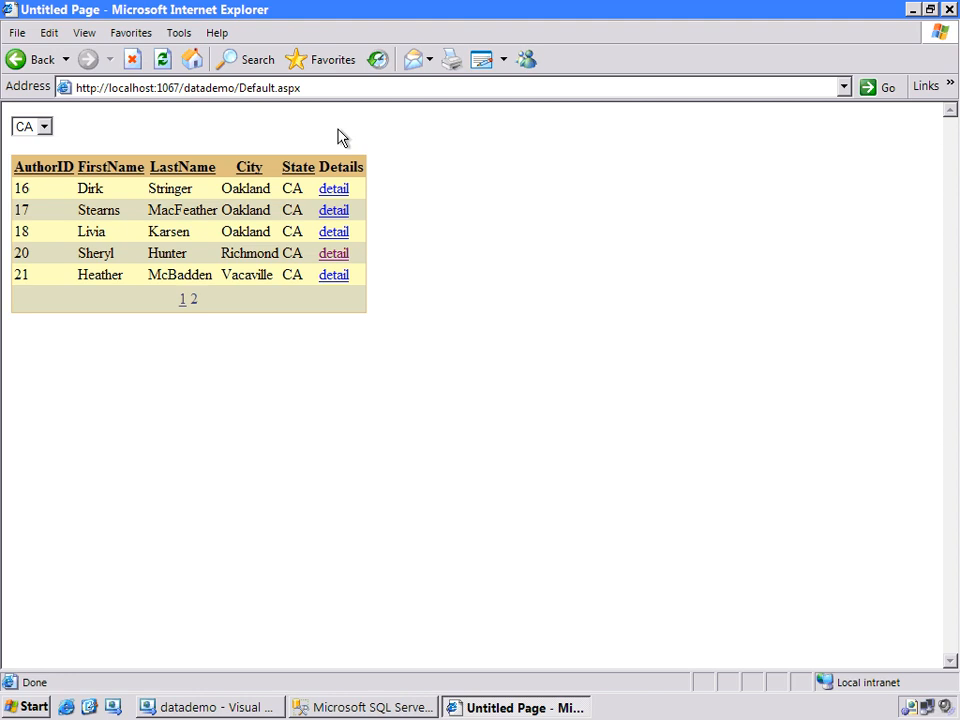
pyautogui.click(44, 126)
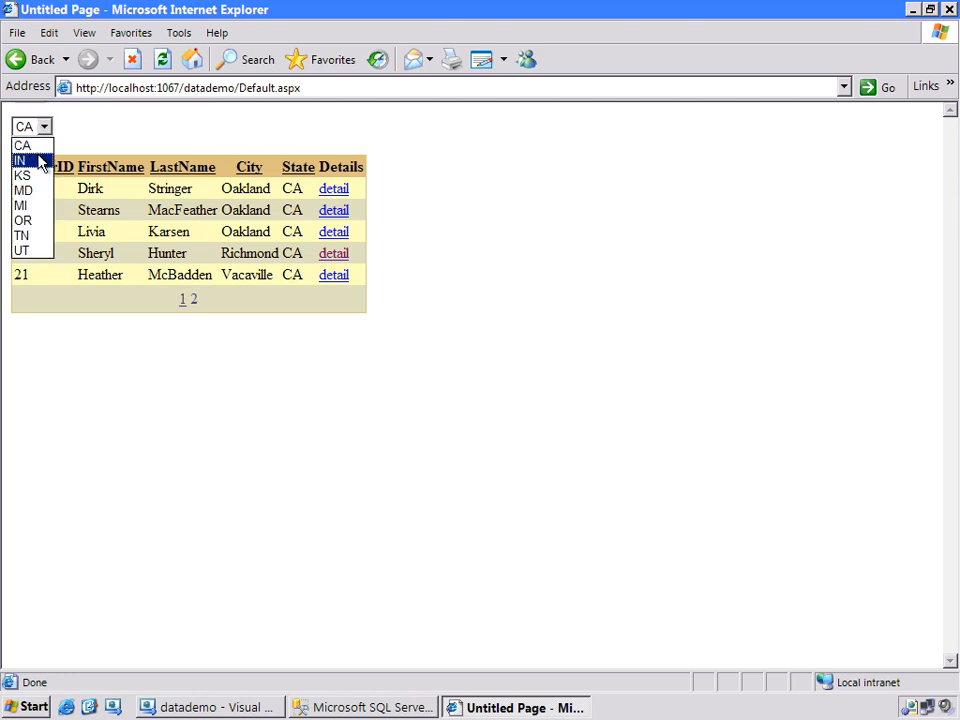
pyautogui.click(23, 190)
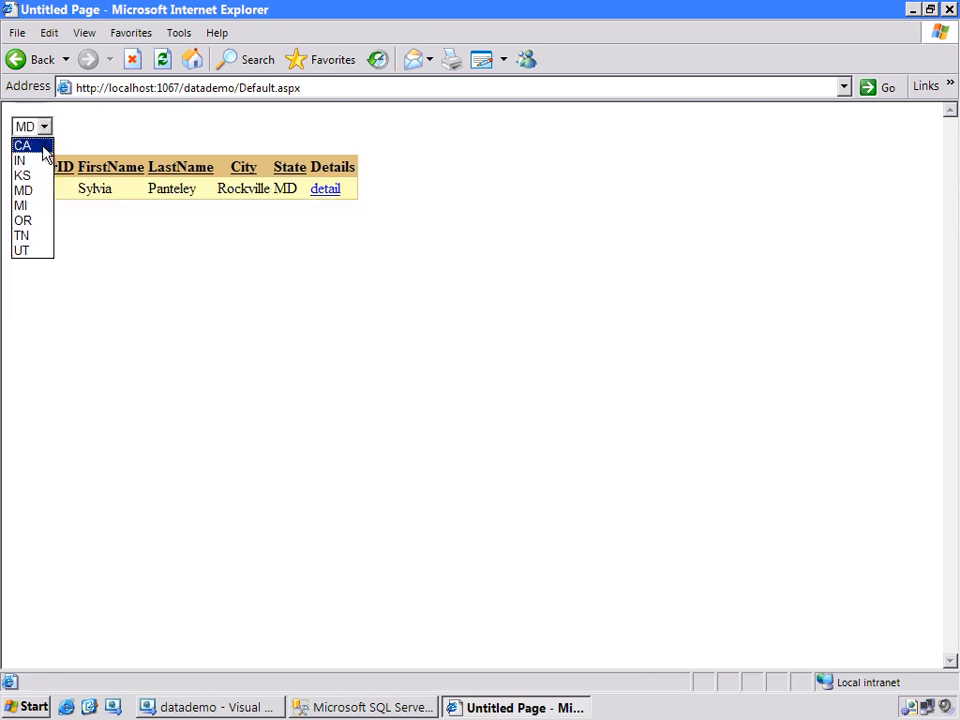
pyautogui.click(22, 145)
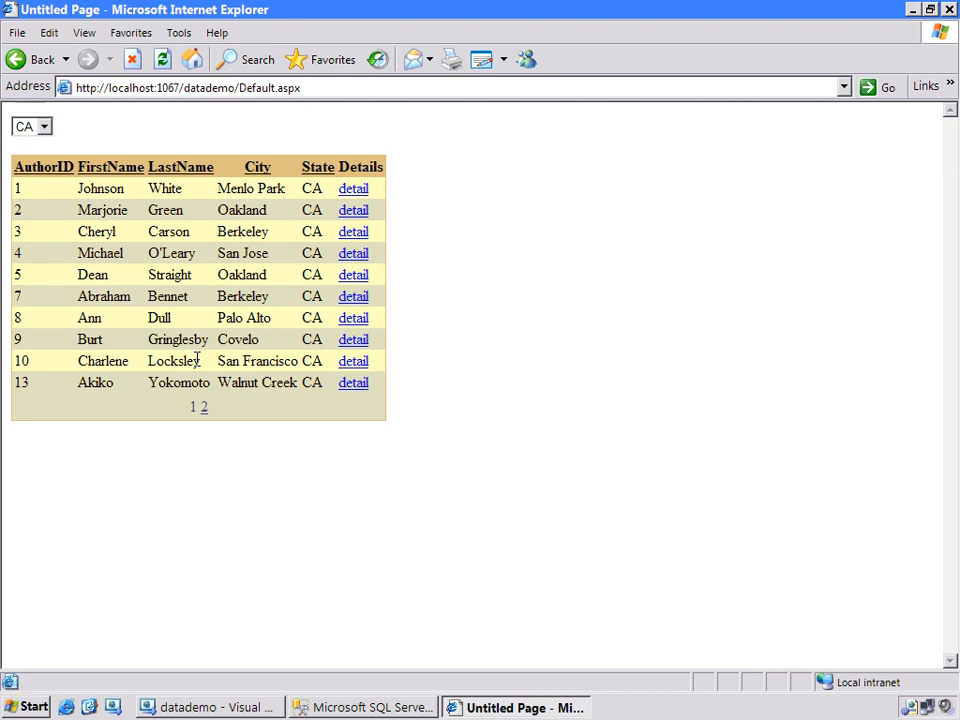